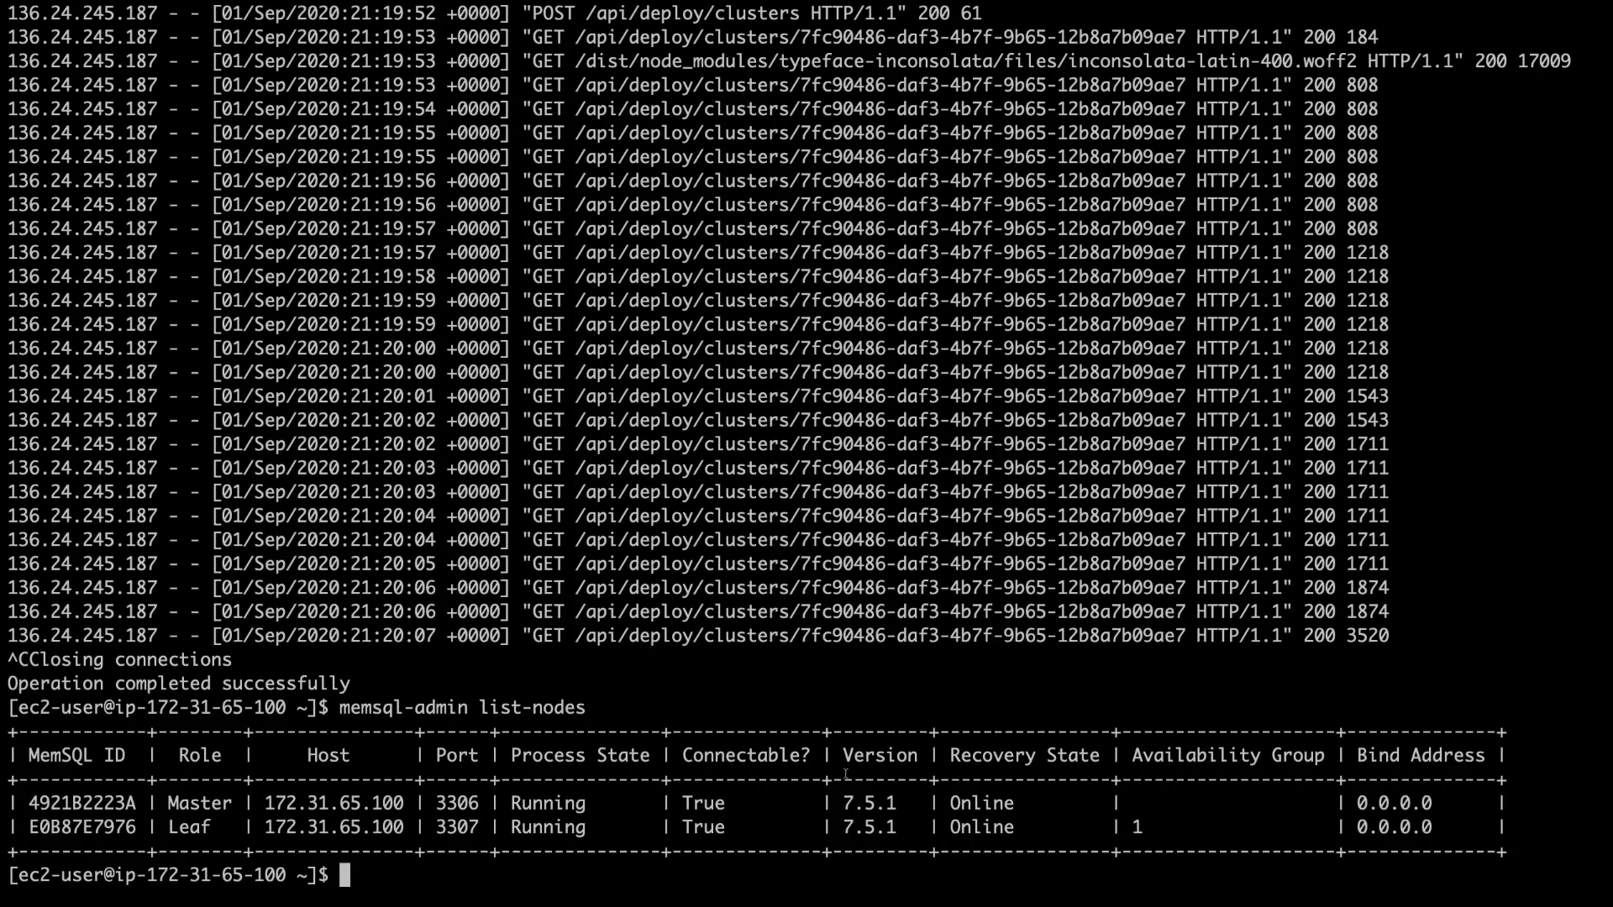
type("mems")
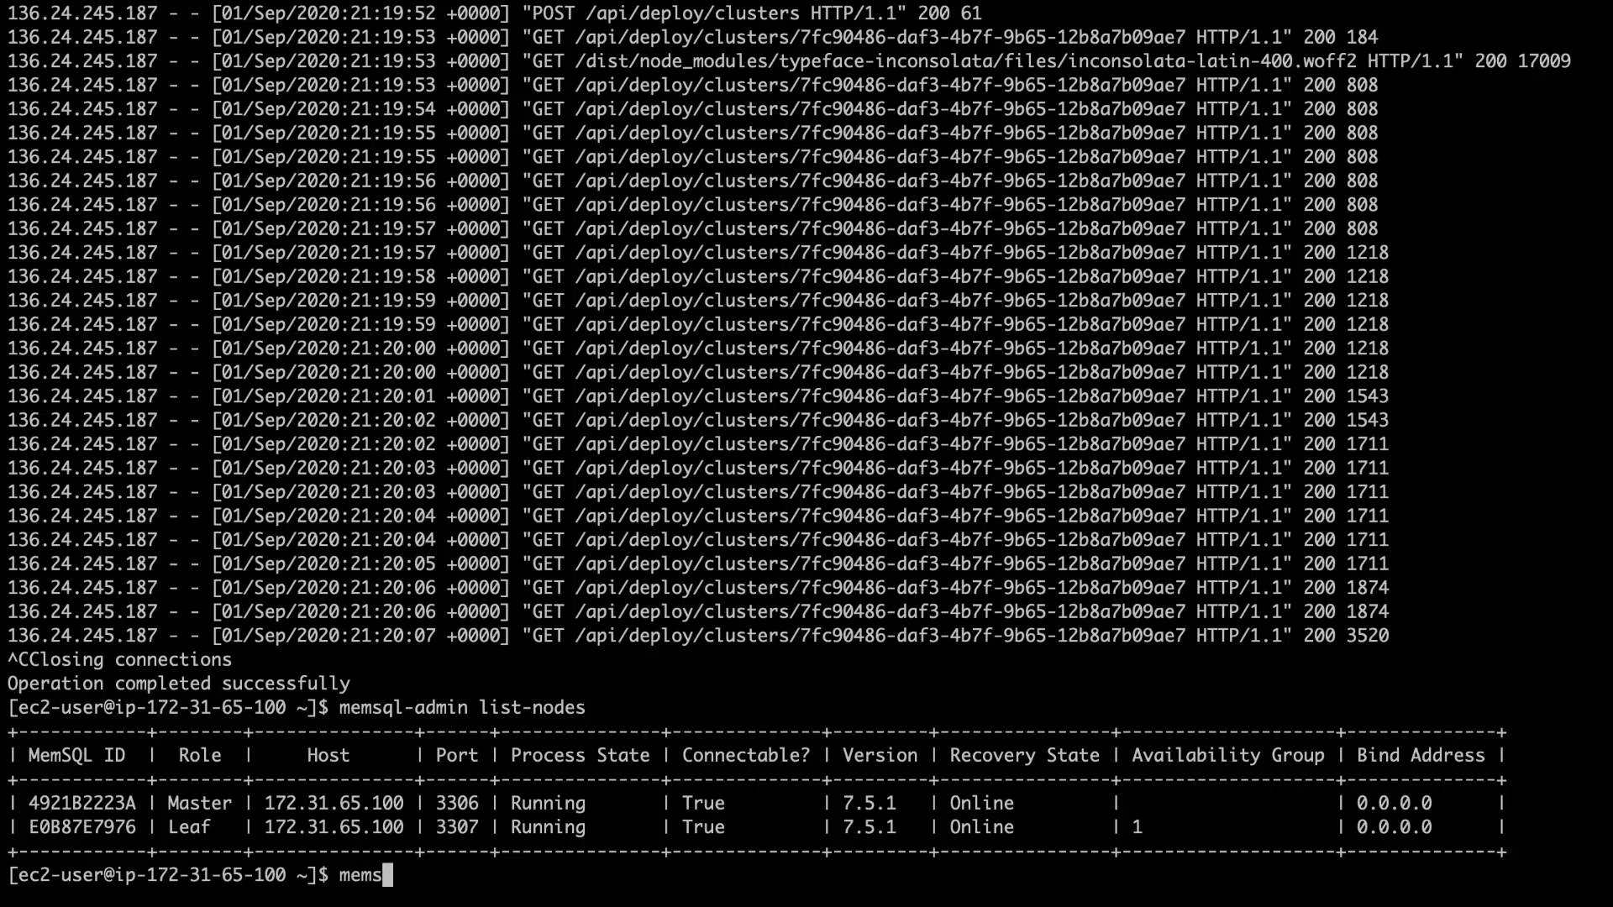
type("ql-admin configu")
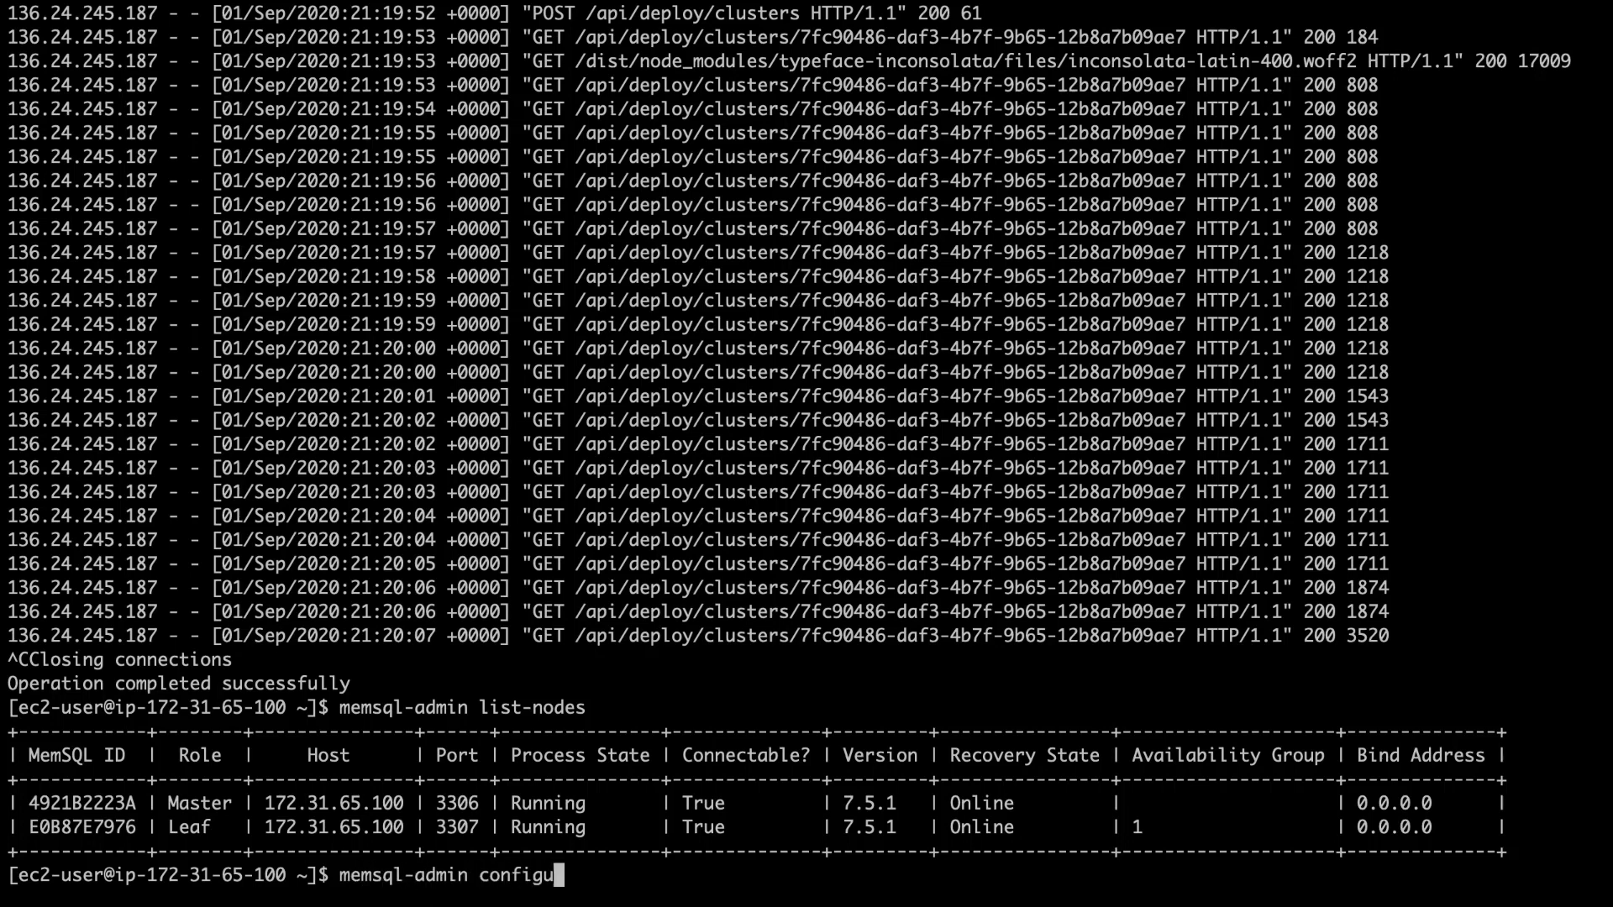
type("re-monitoring")
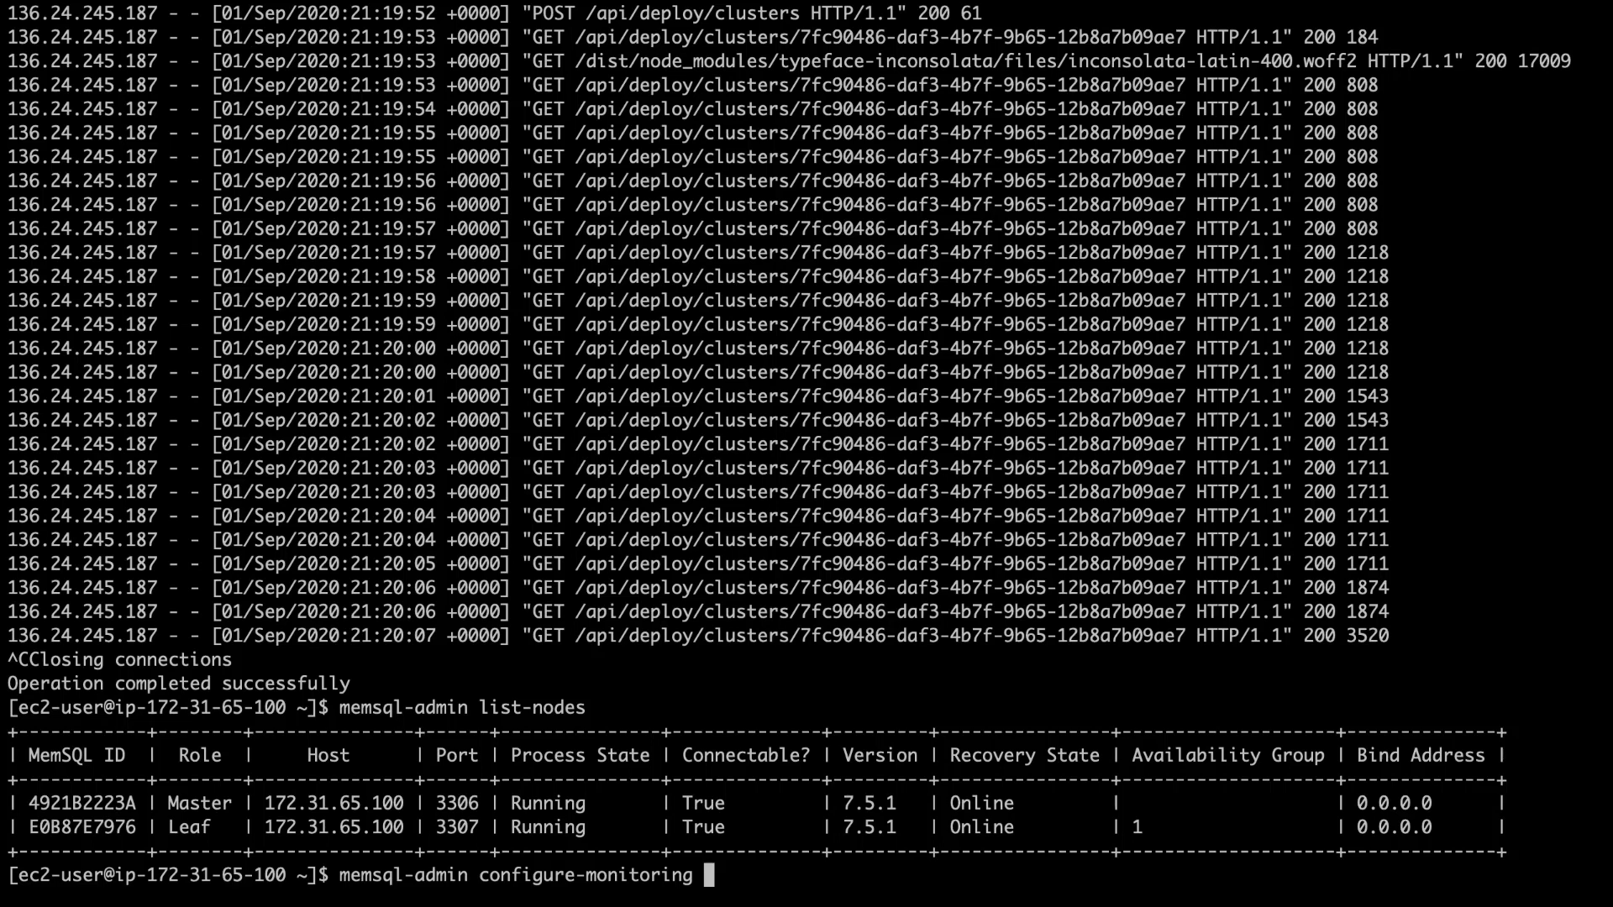
type("--expor")
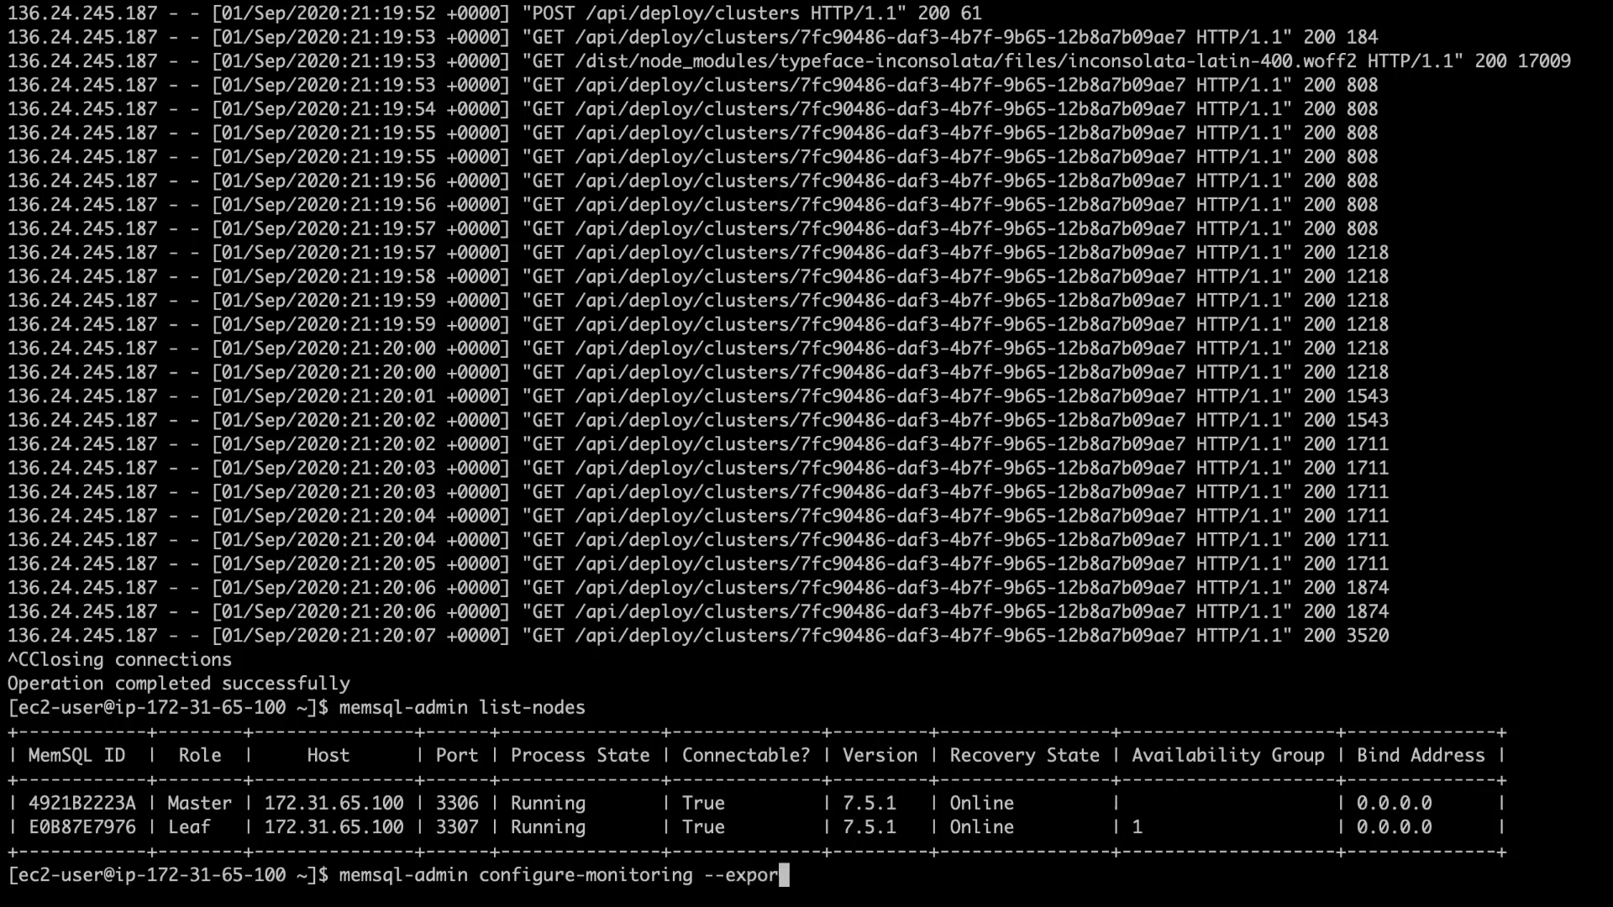
type("ter-user")
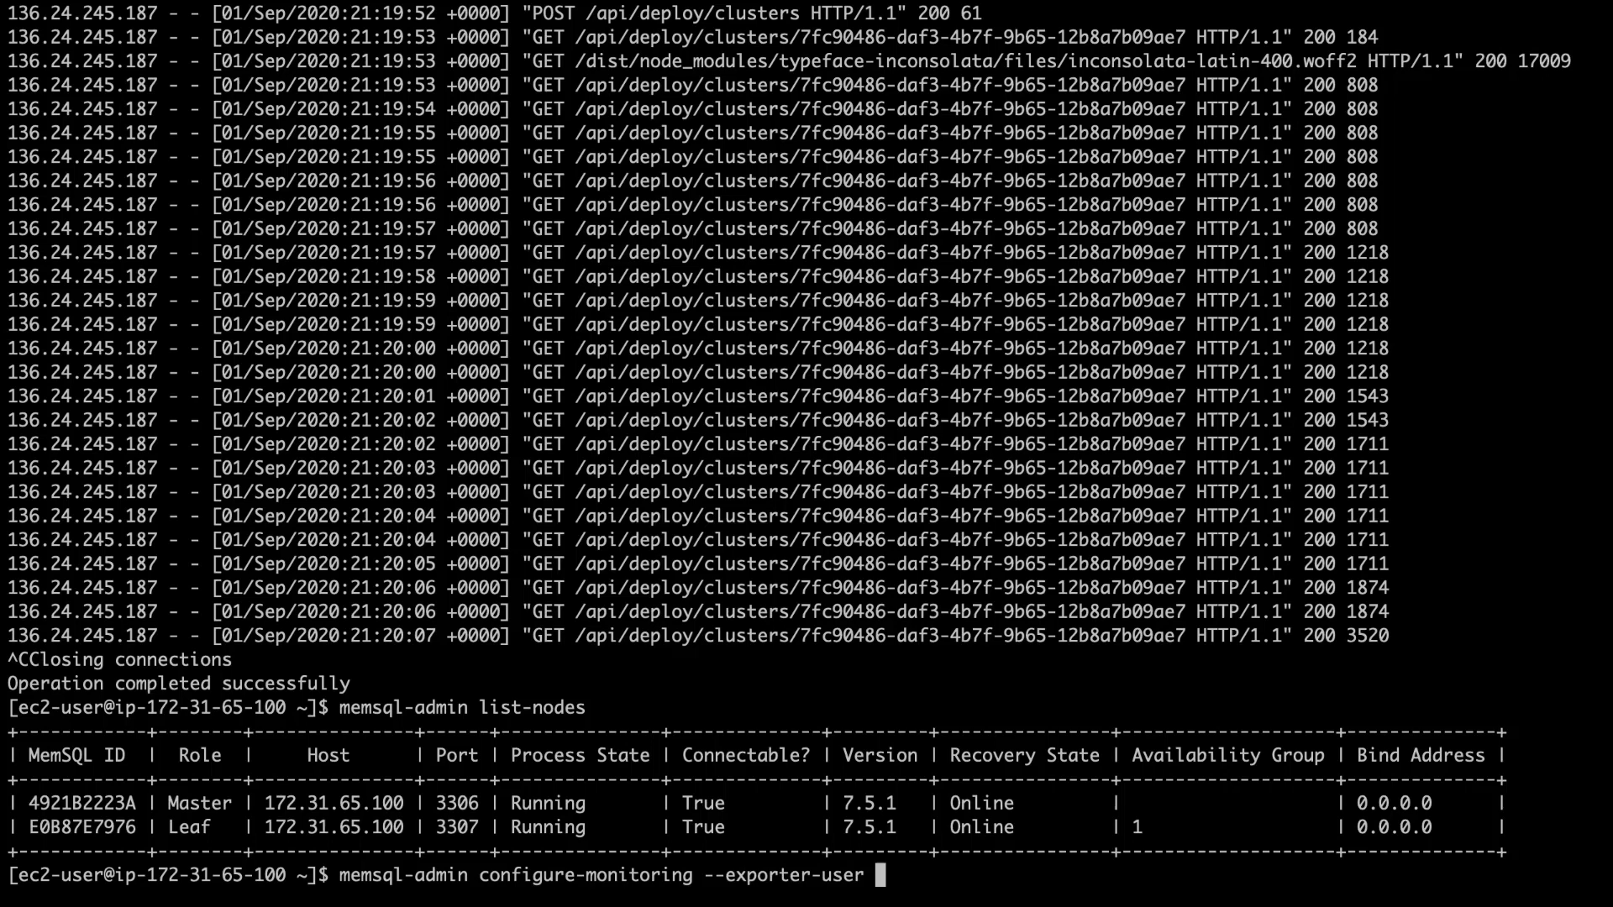
type("root")
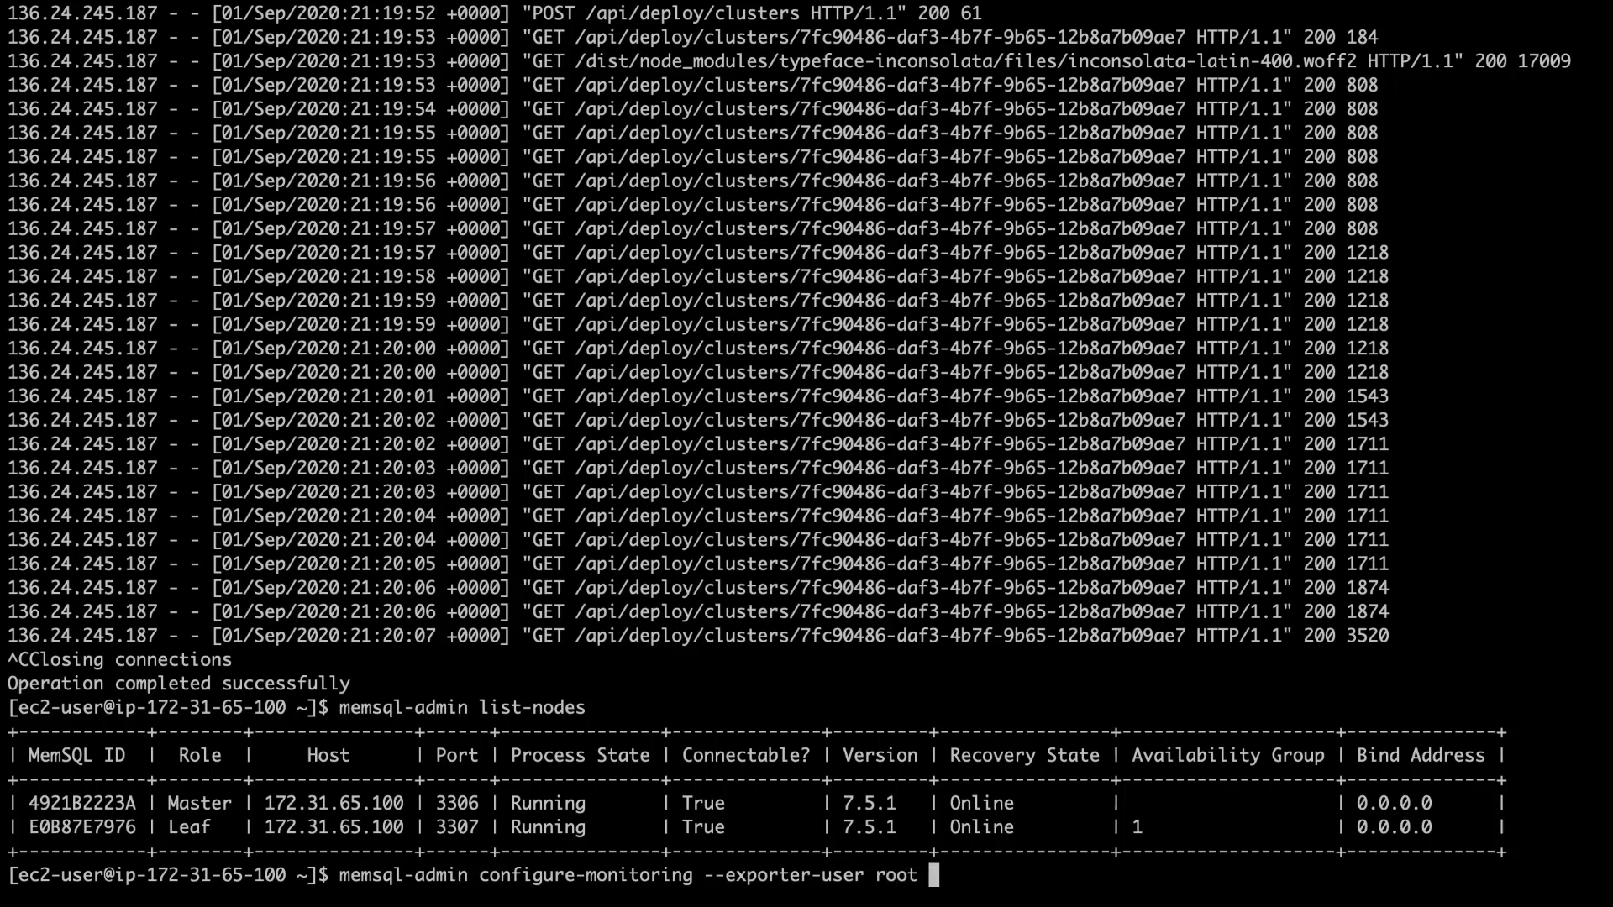
type("-")
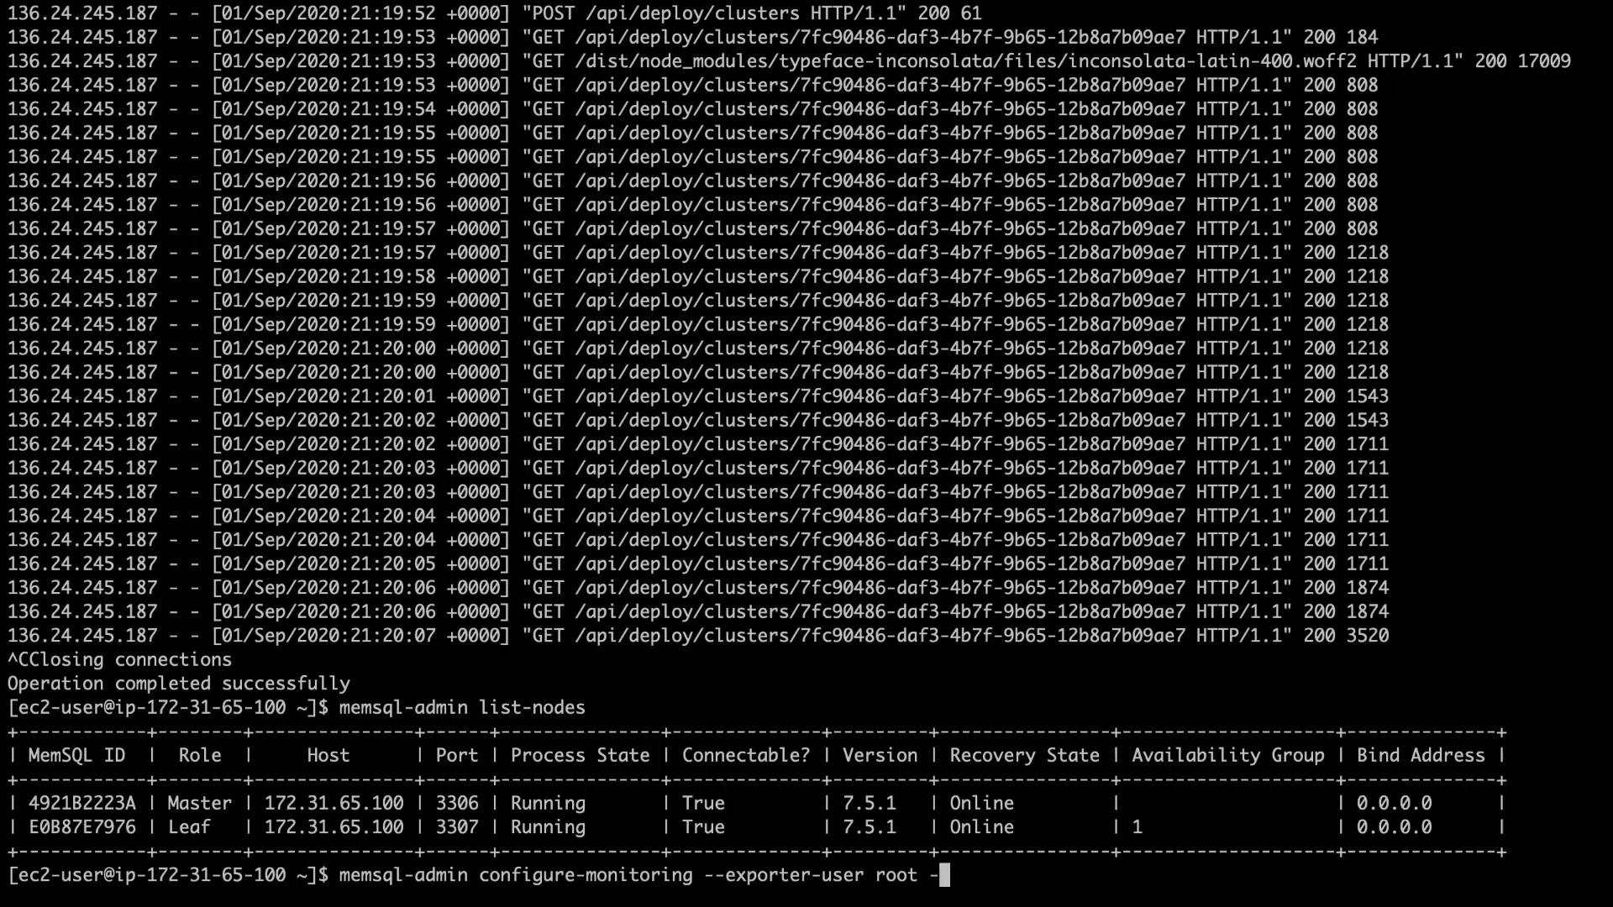
type("-exporter")
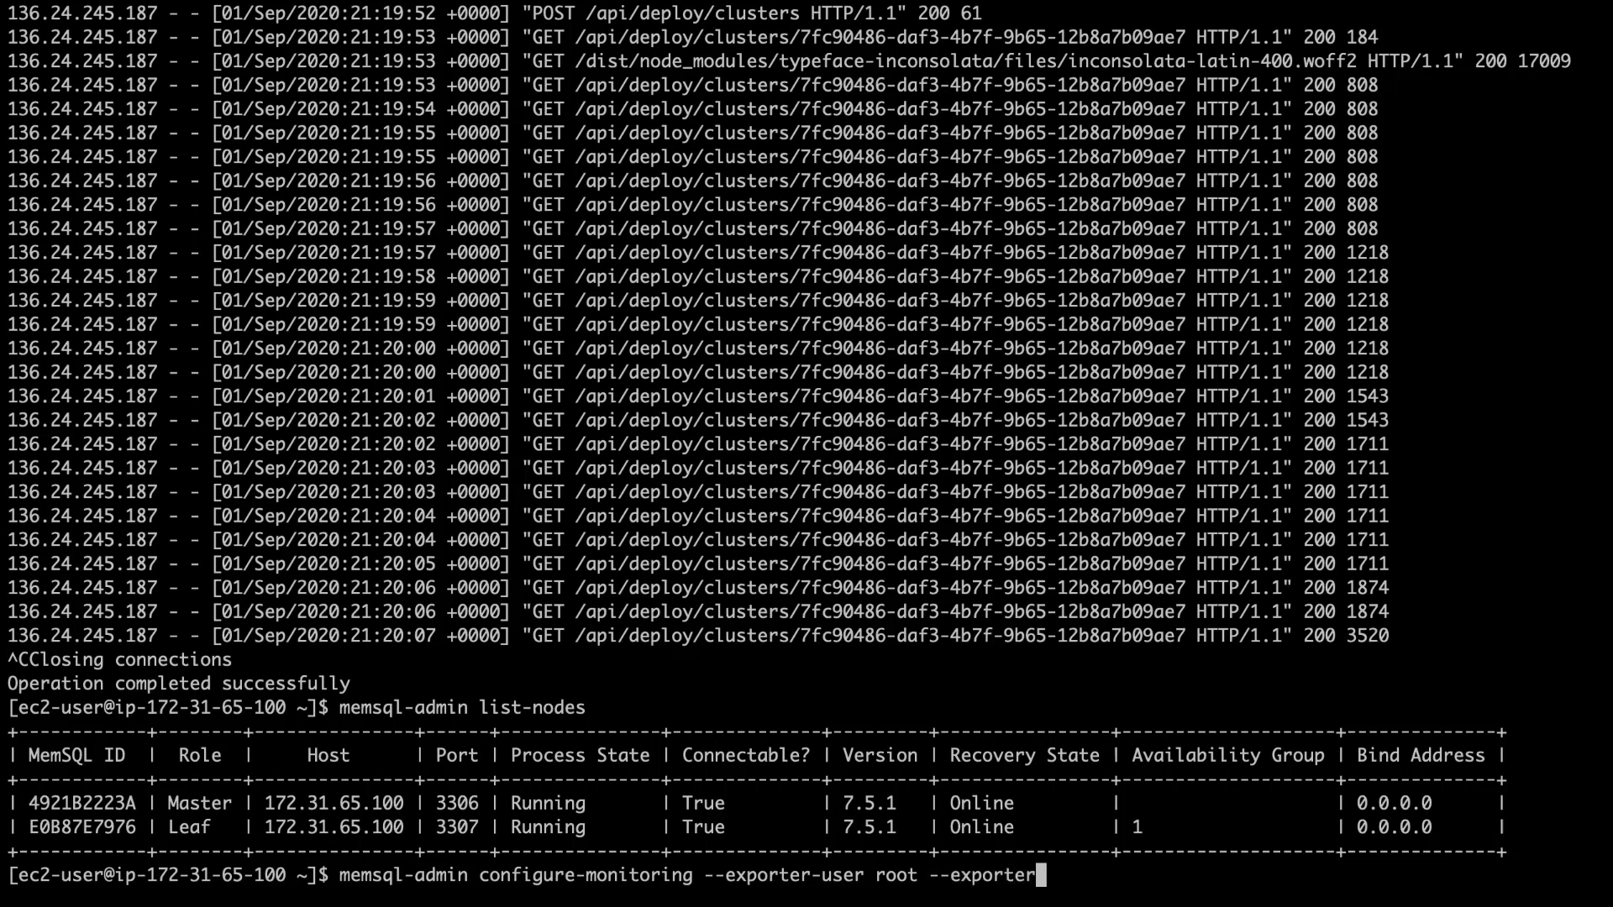
type("-password")
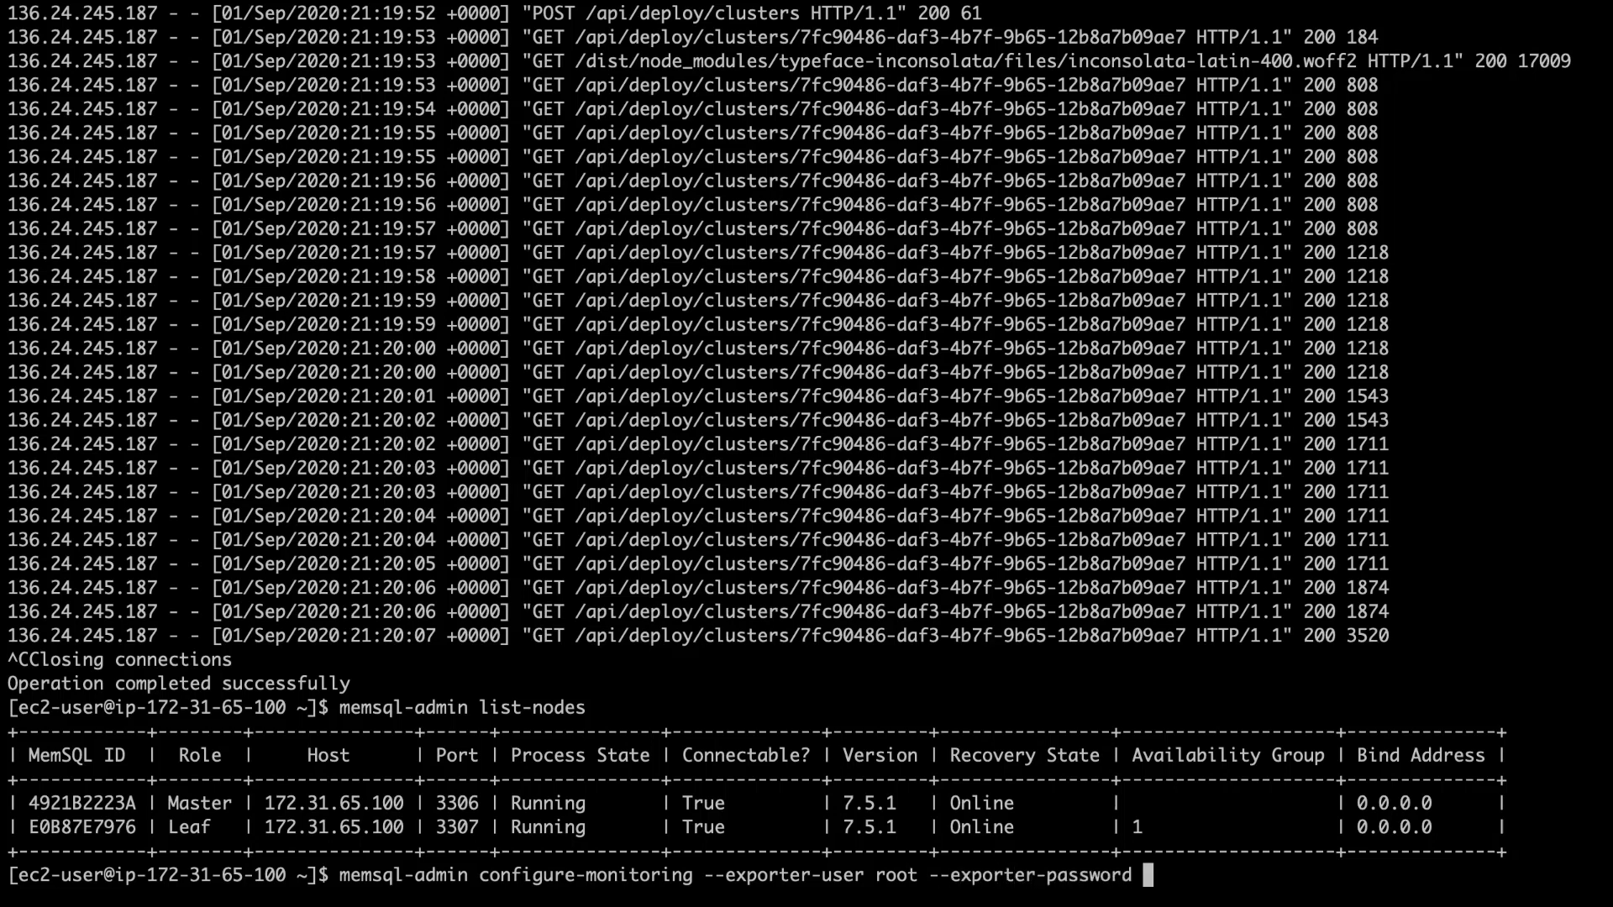
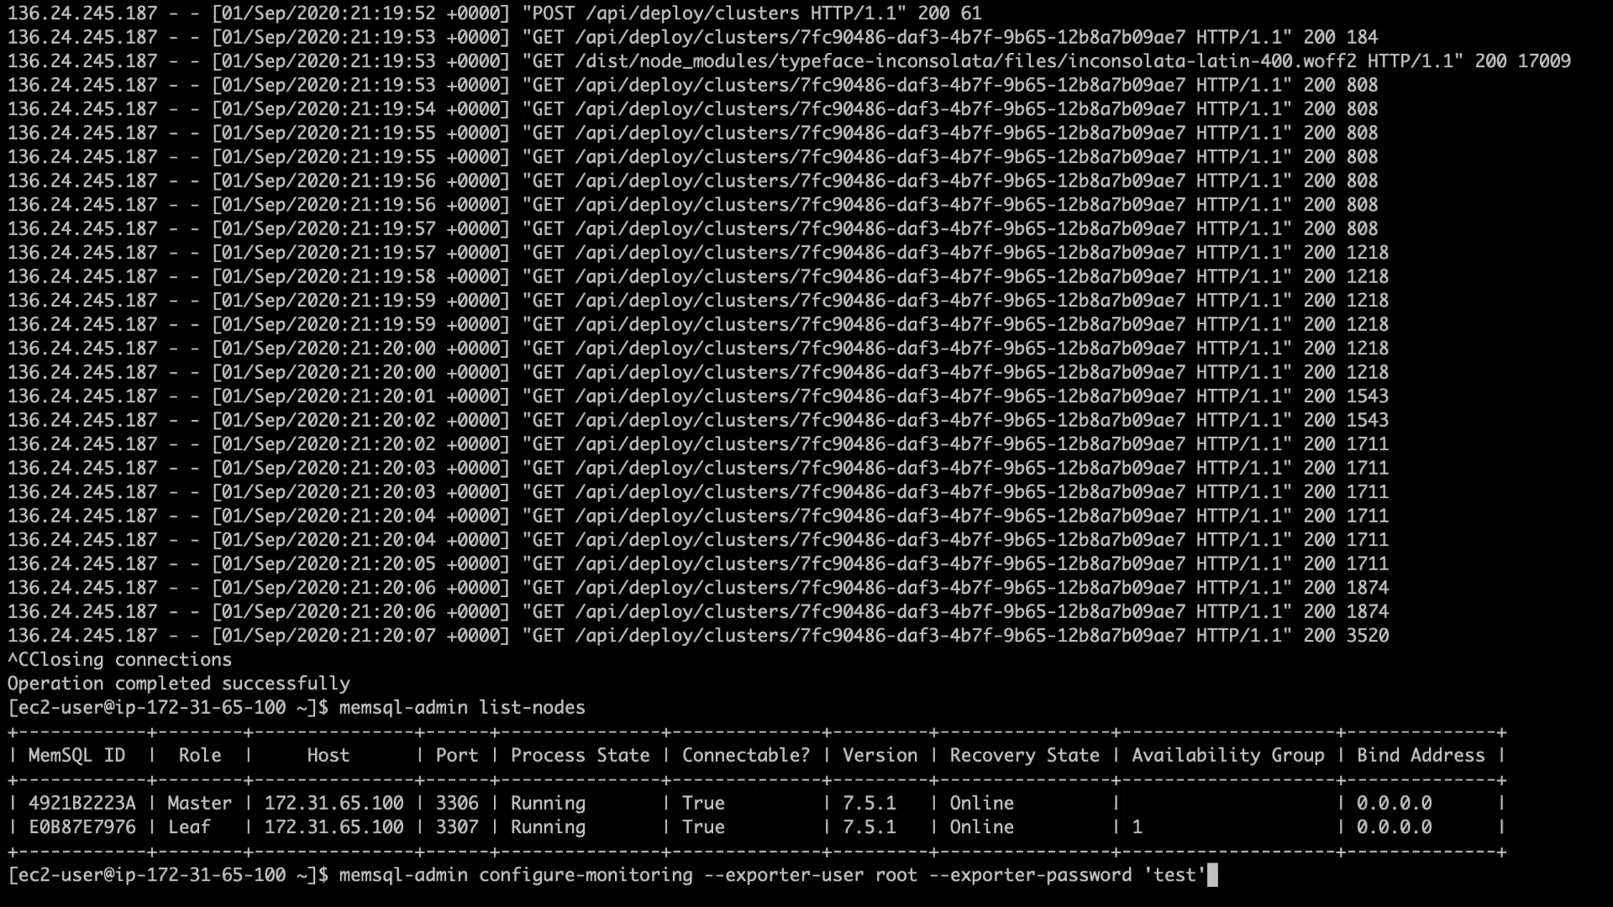
key("Return")
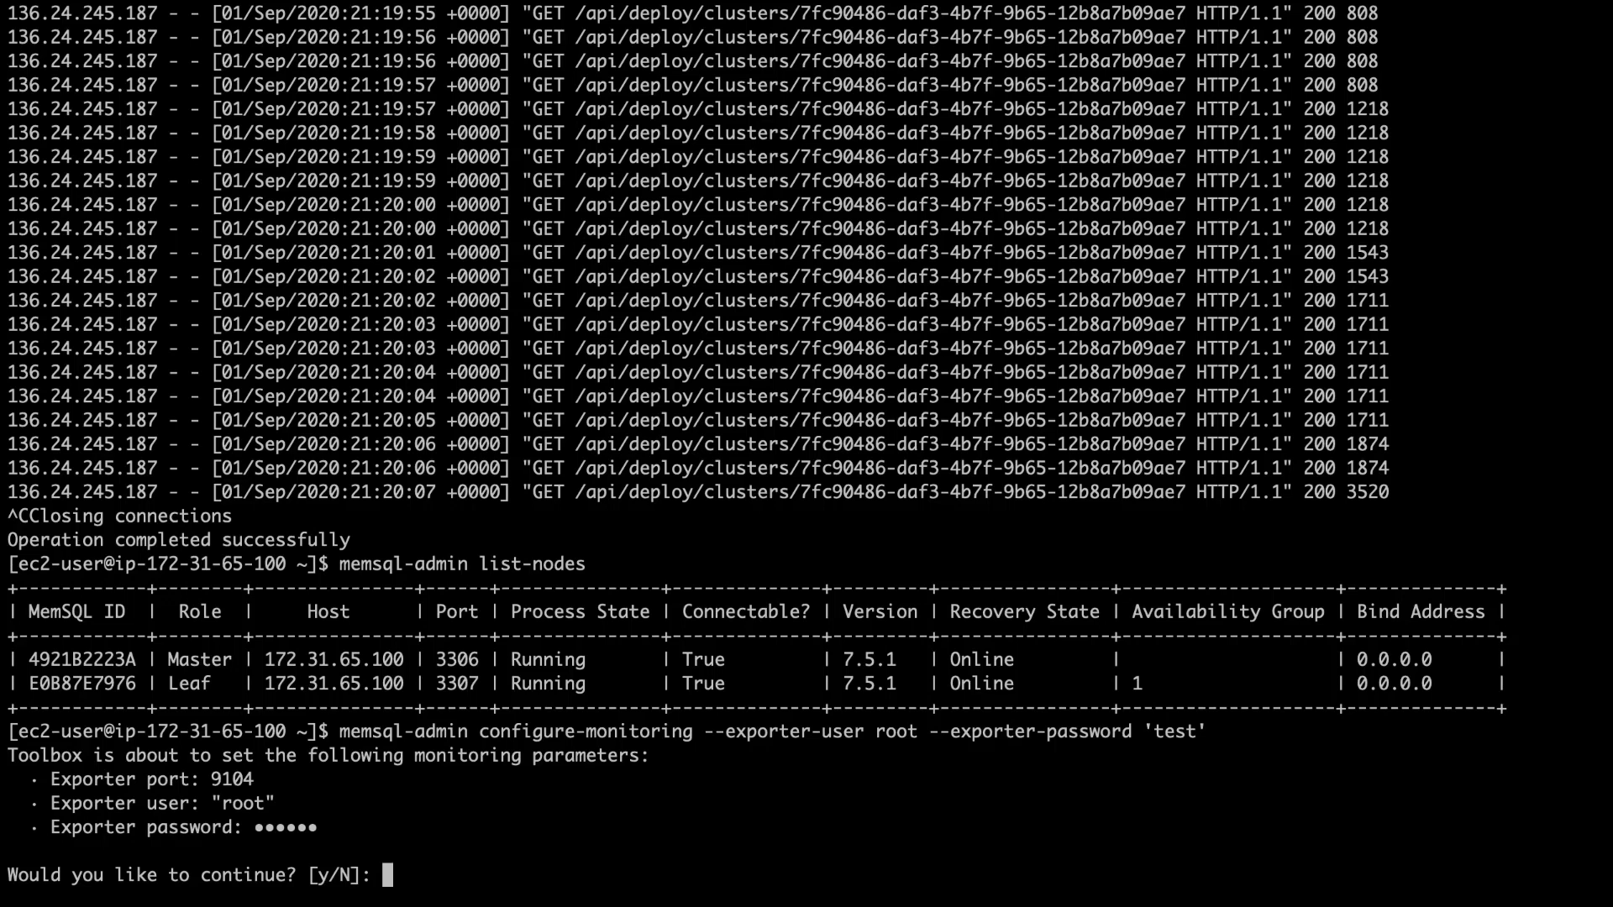
type("y")
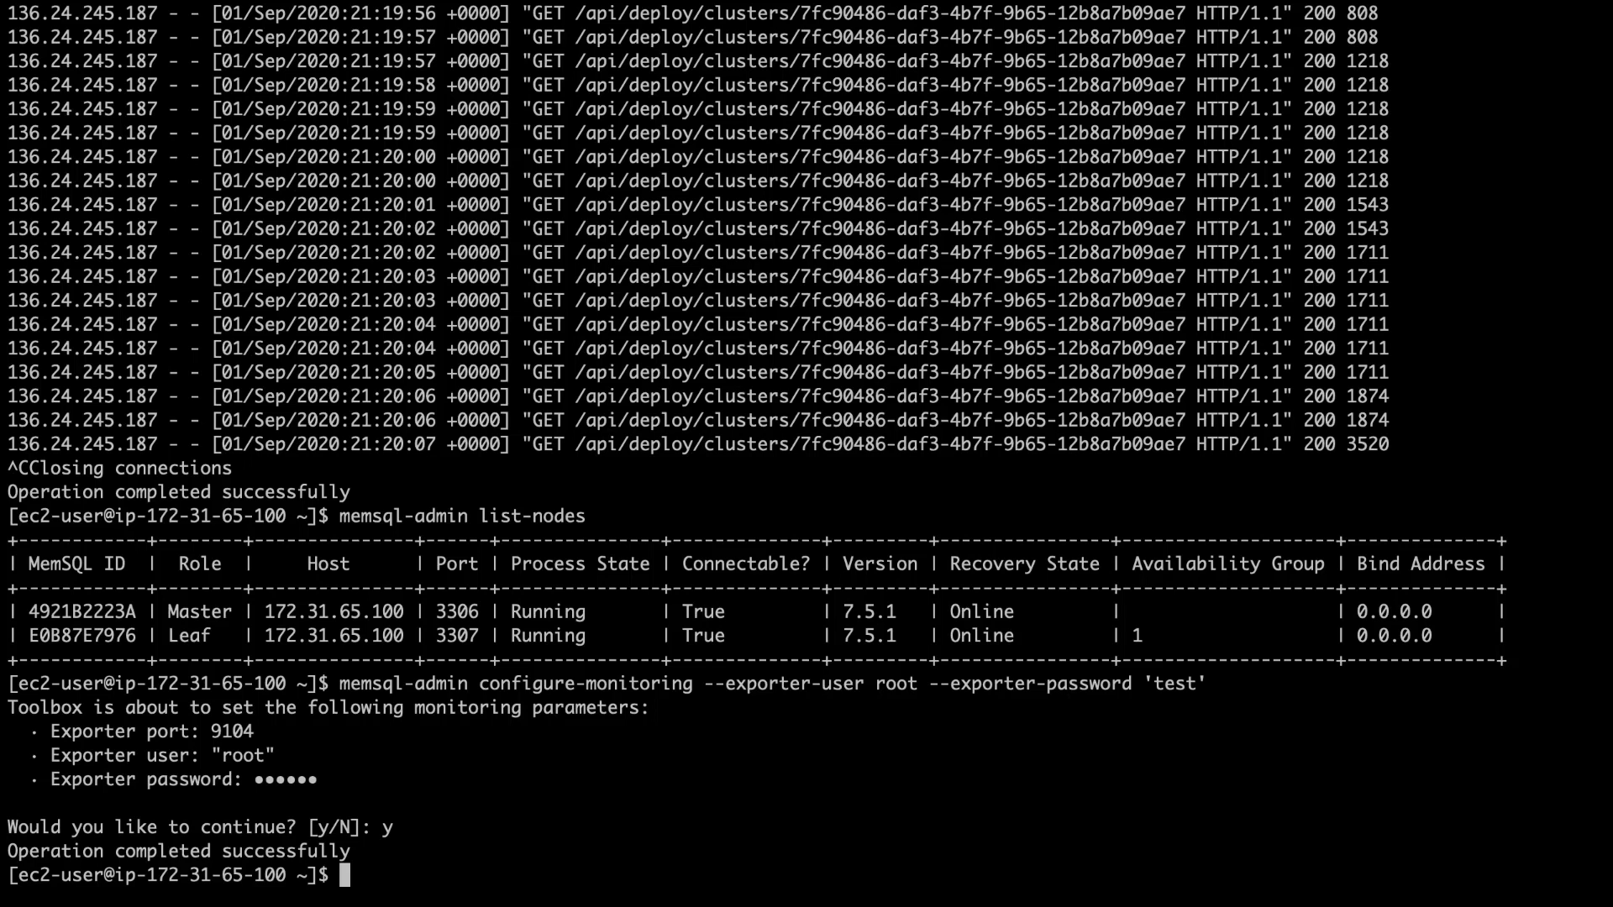
type("memsql-")
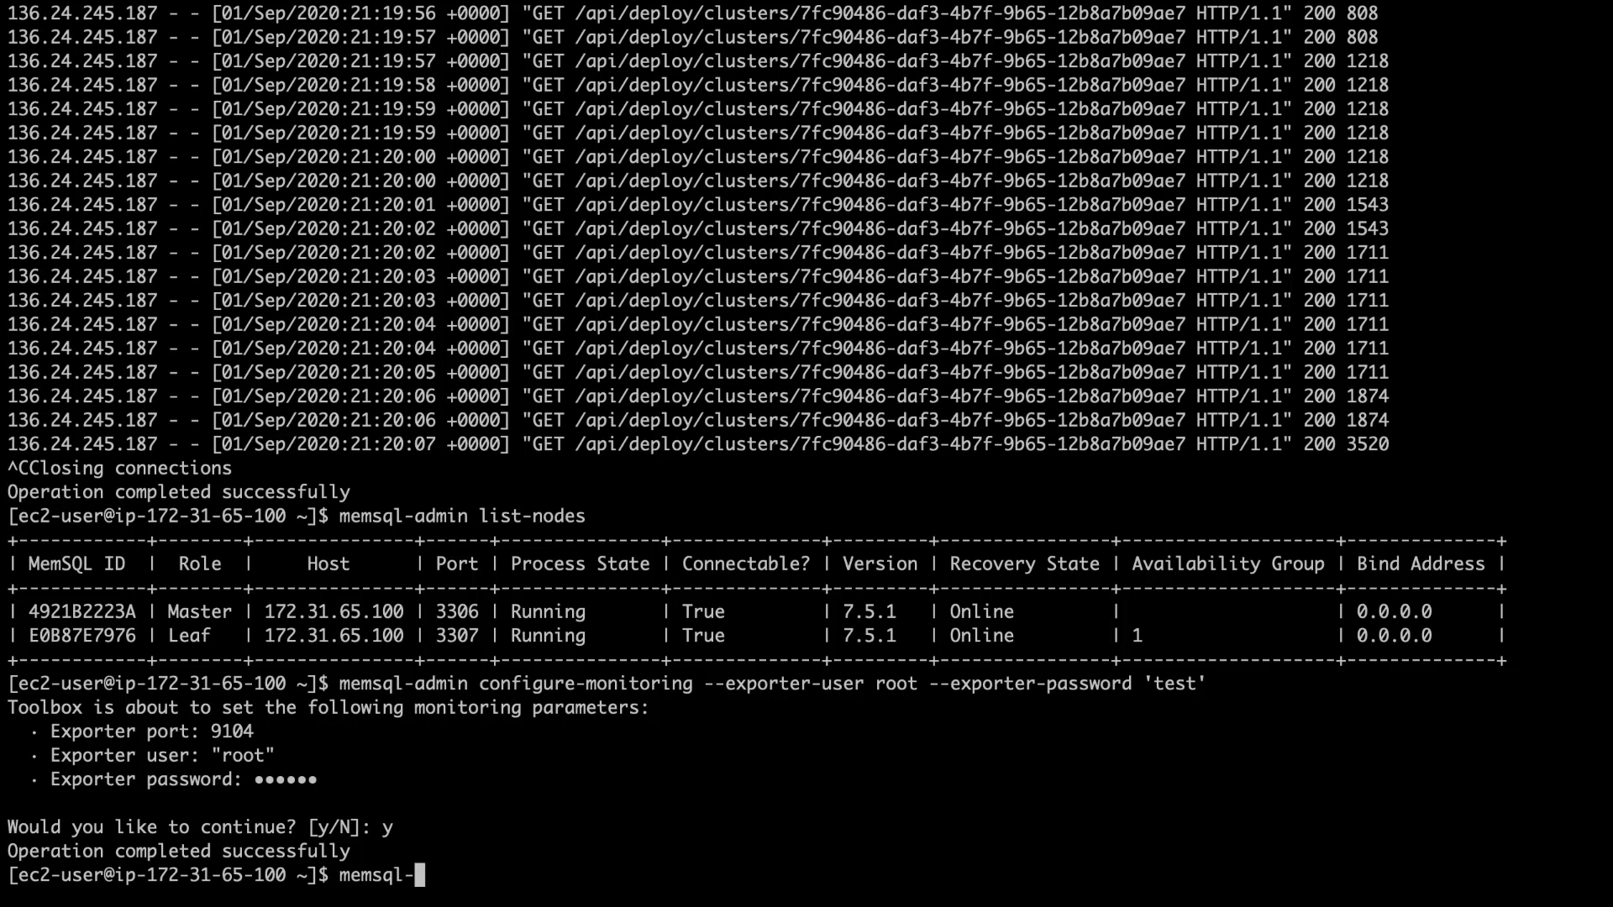
type("admin start-monito")
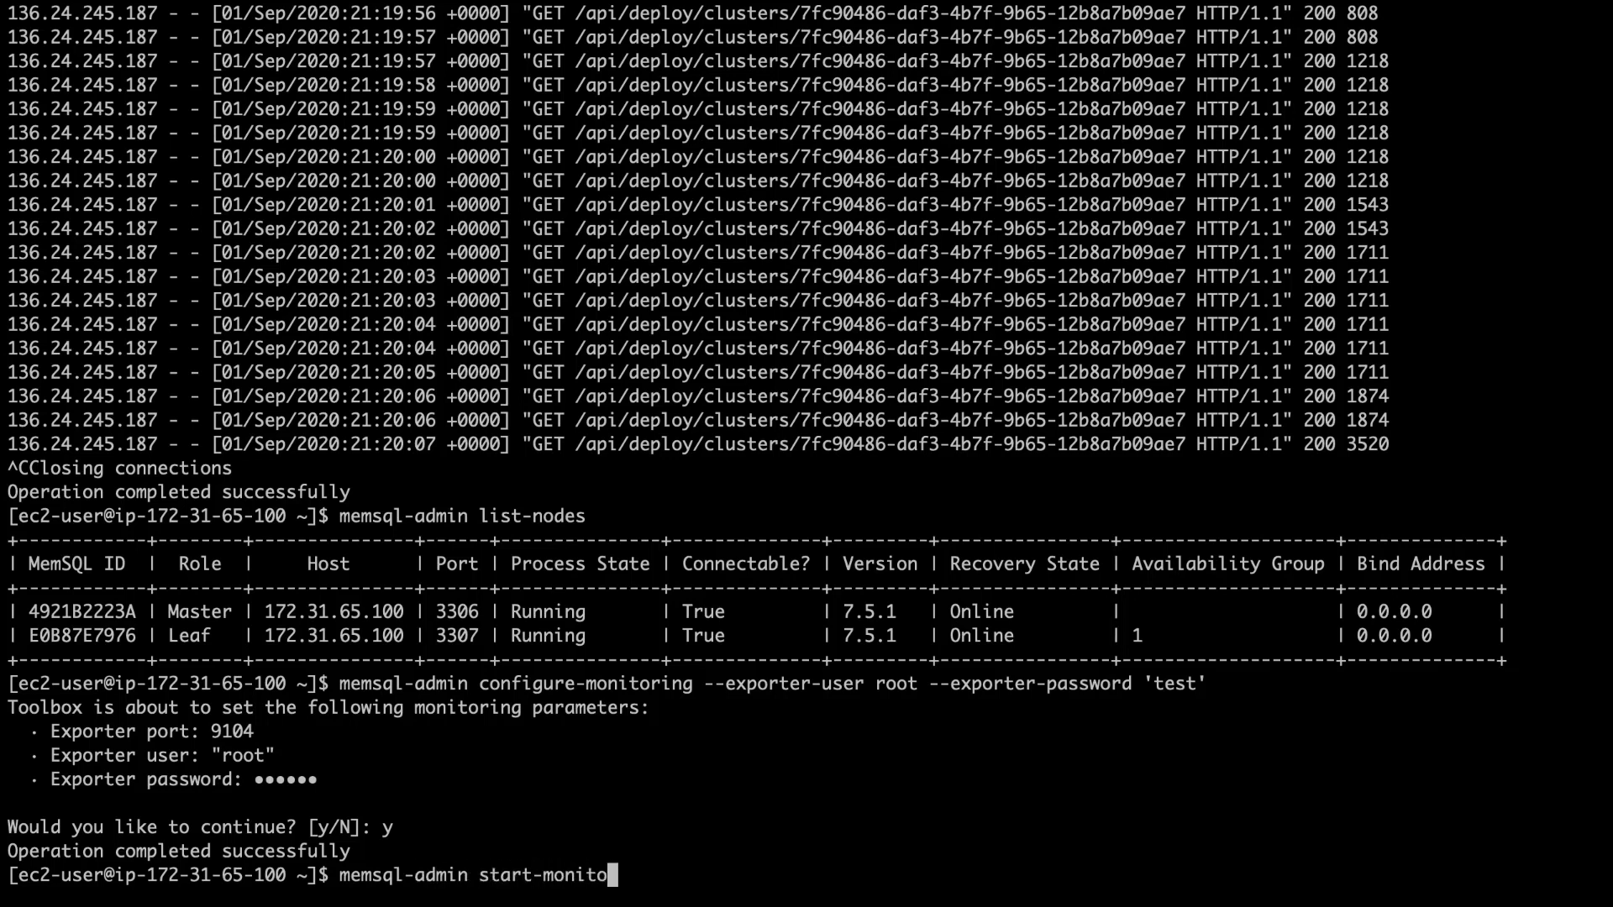
type("ring")
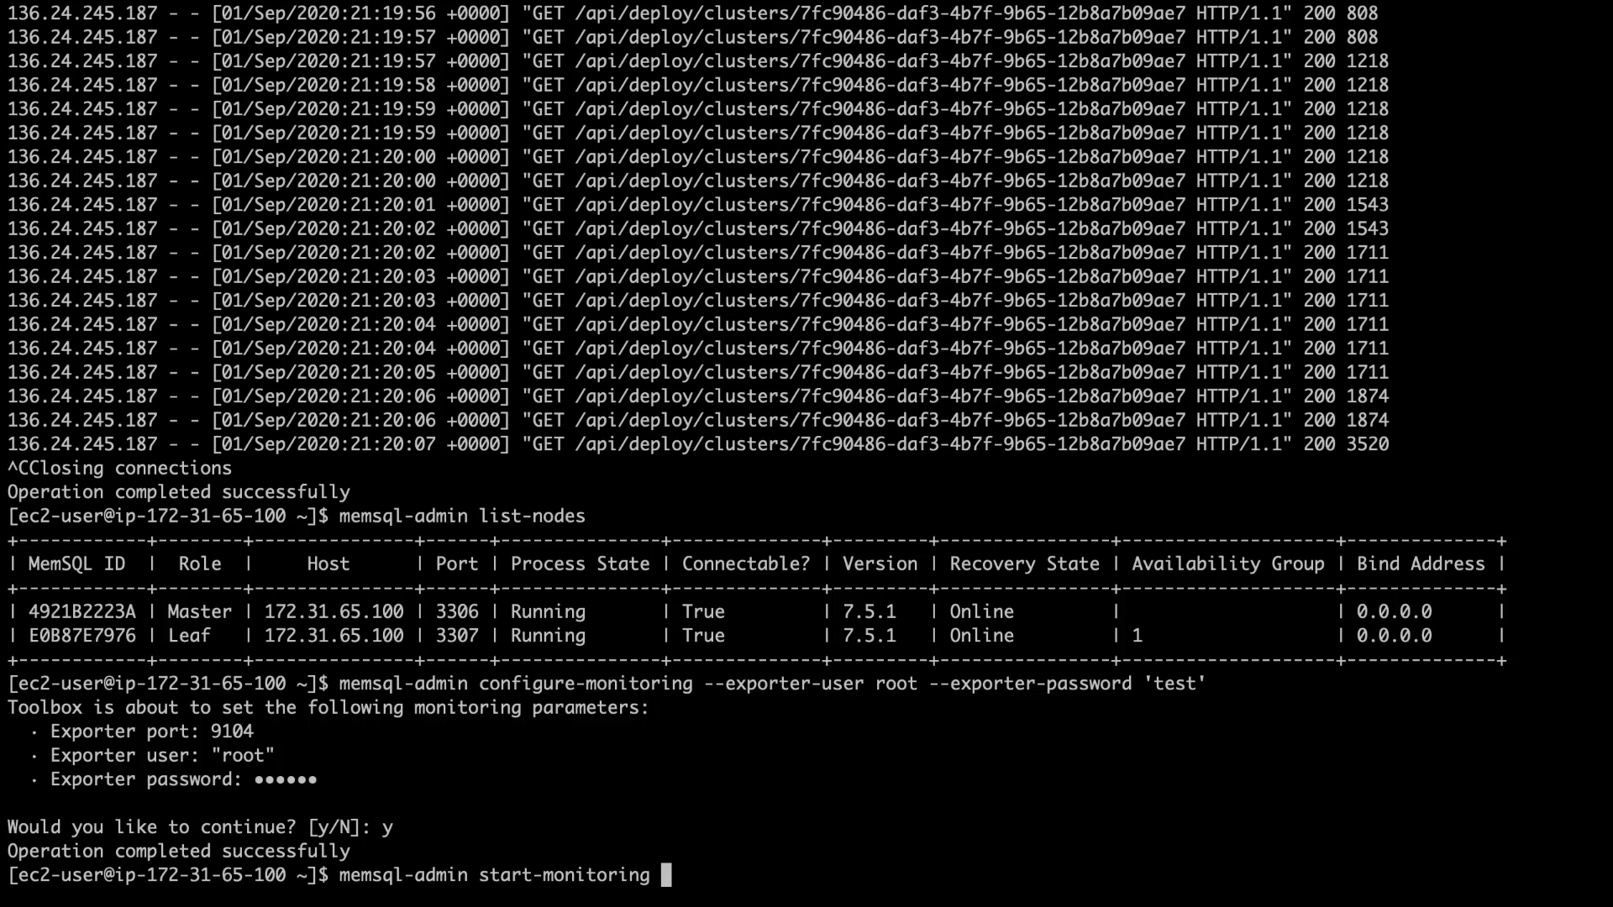
type("--")
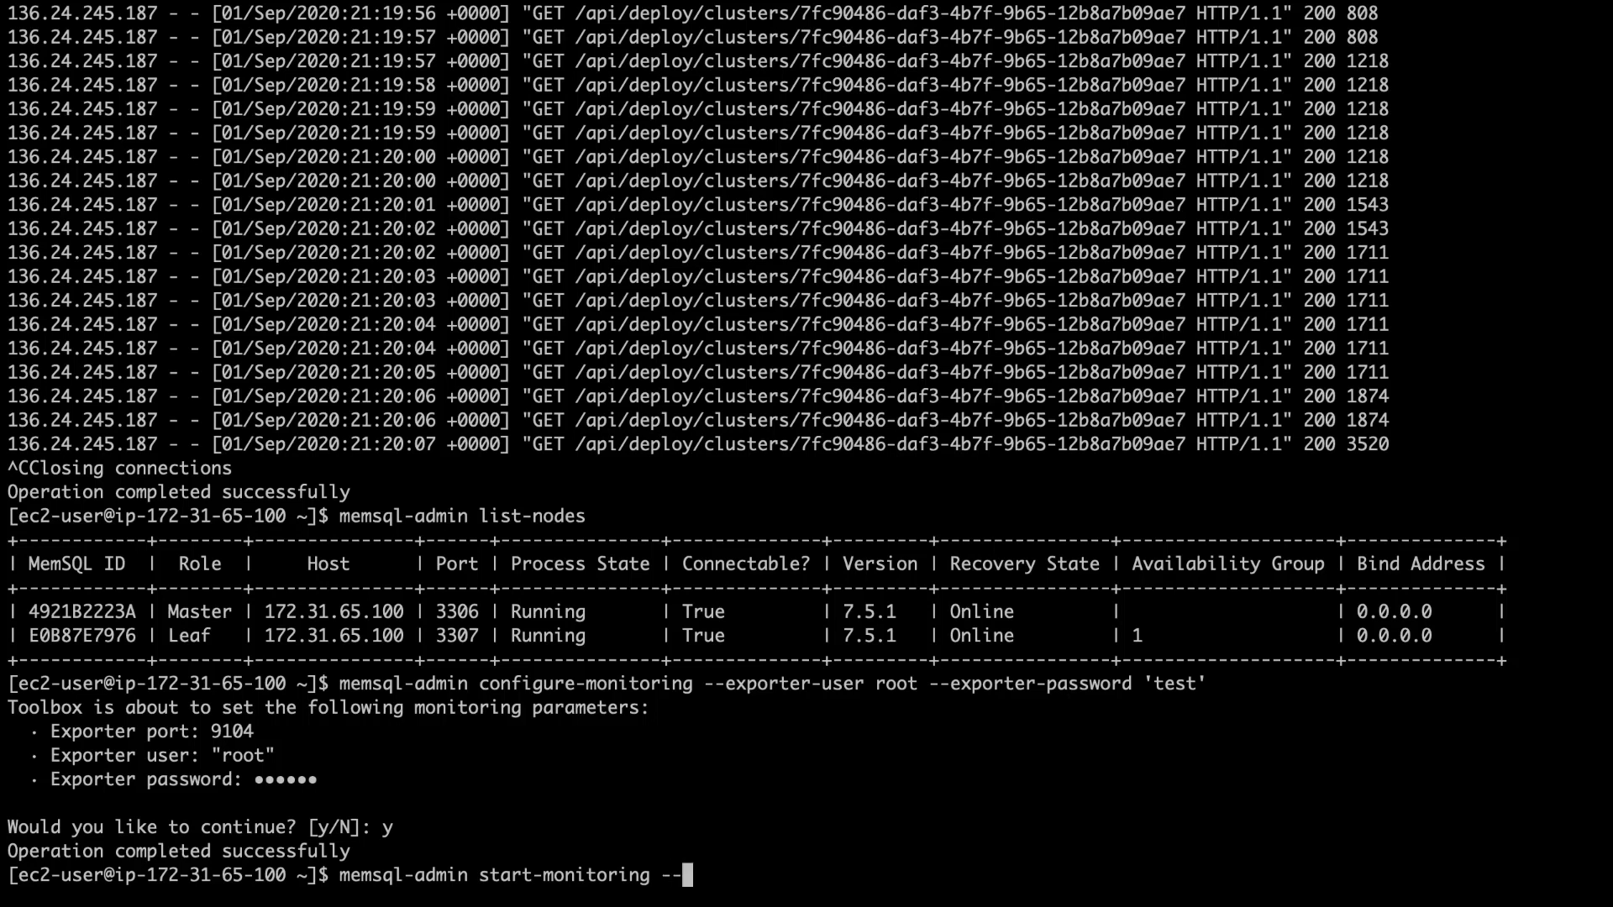
type("exporter-host")
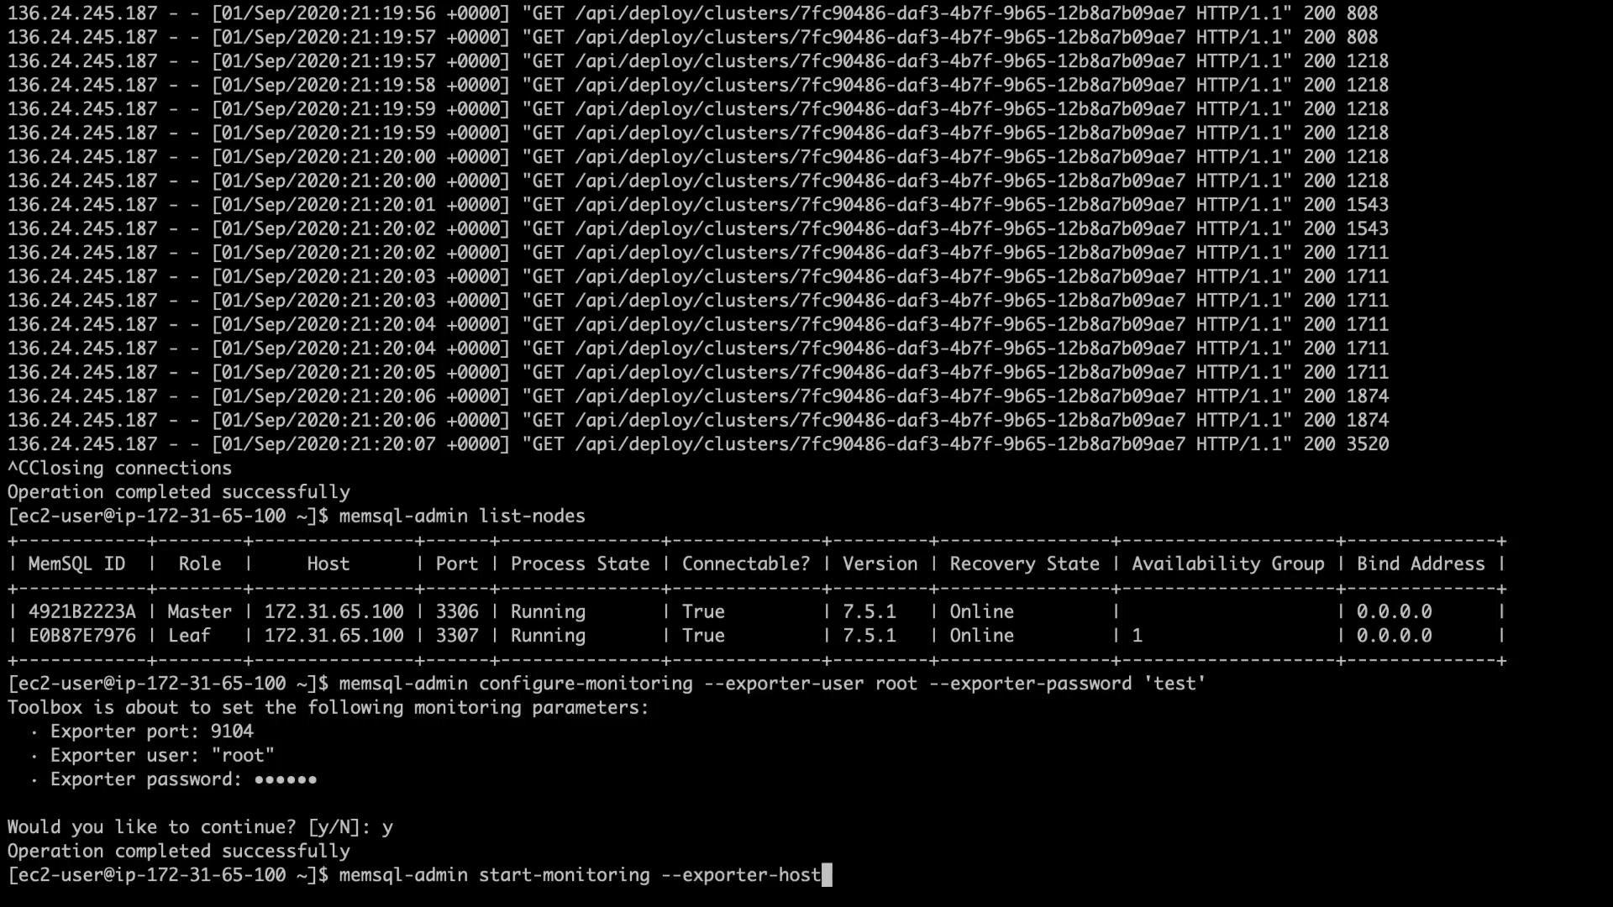
type("localhost")
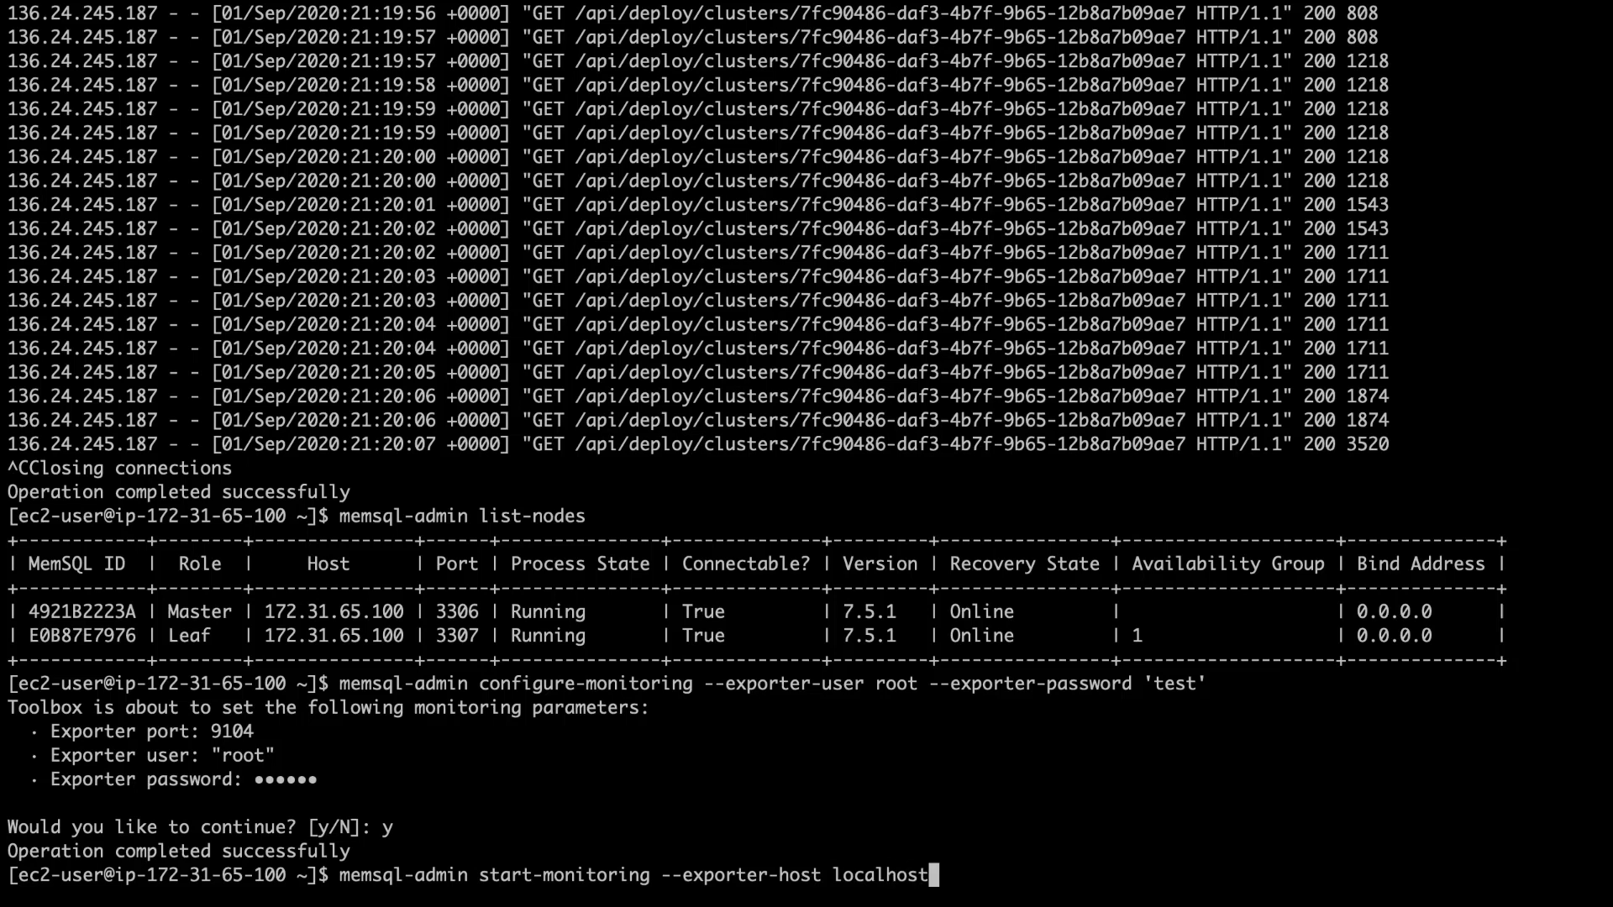
type("--user \"r")
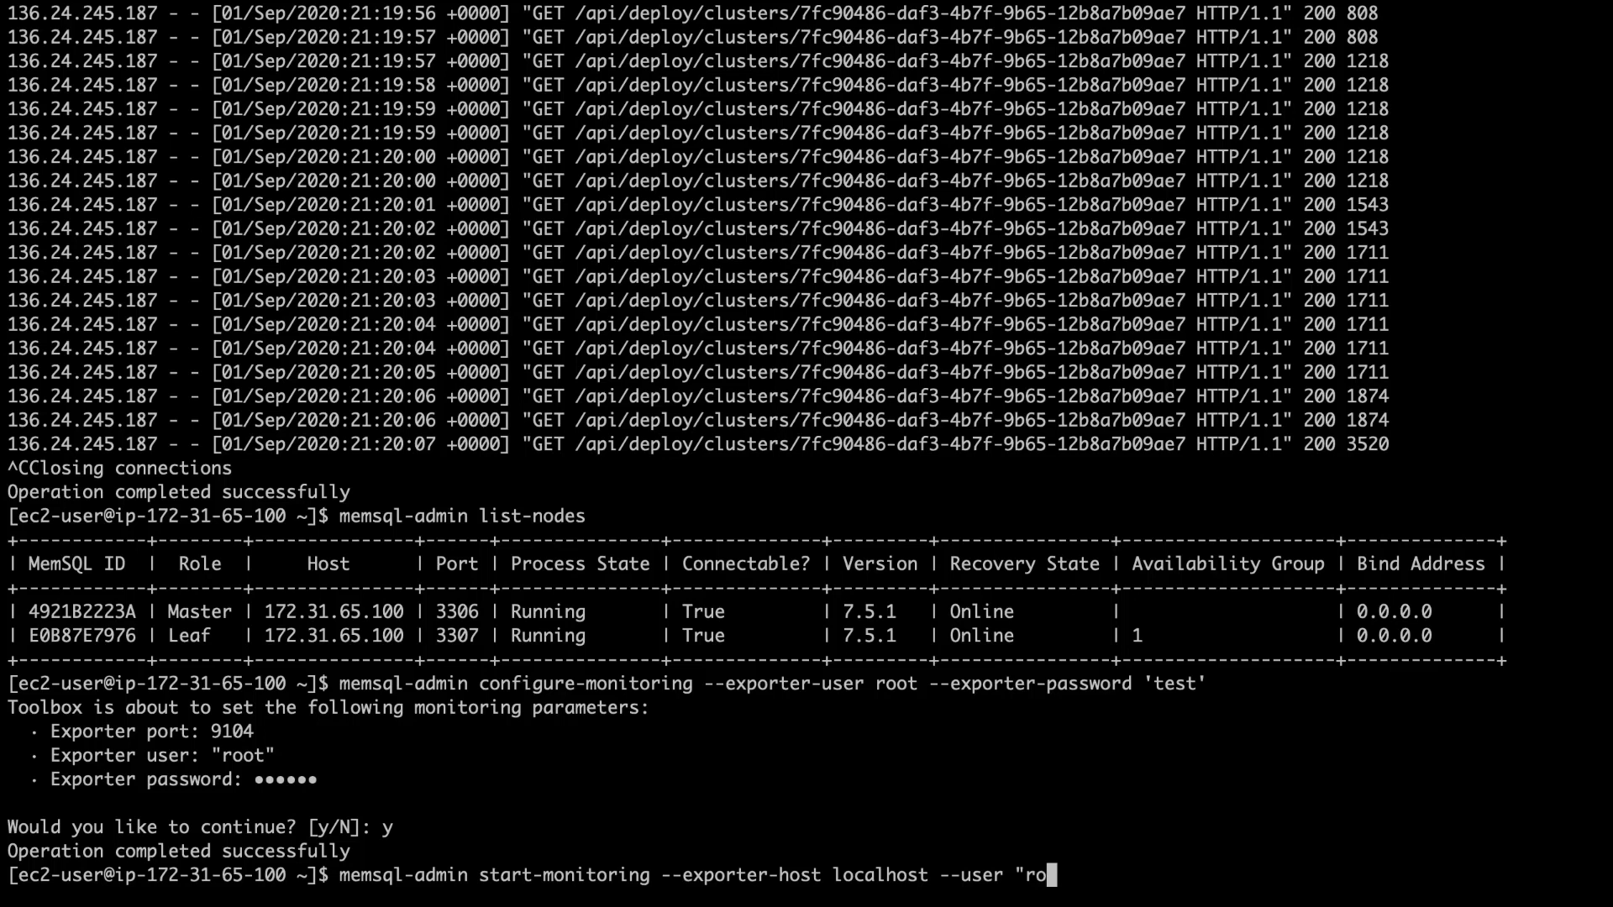
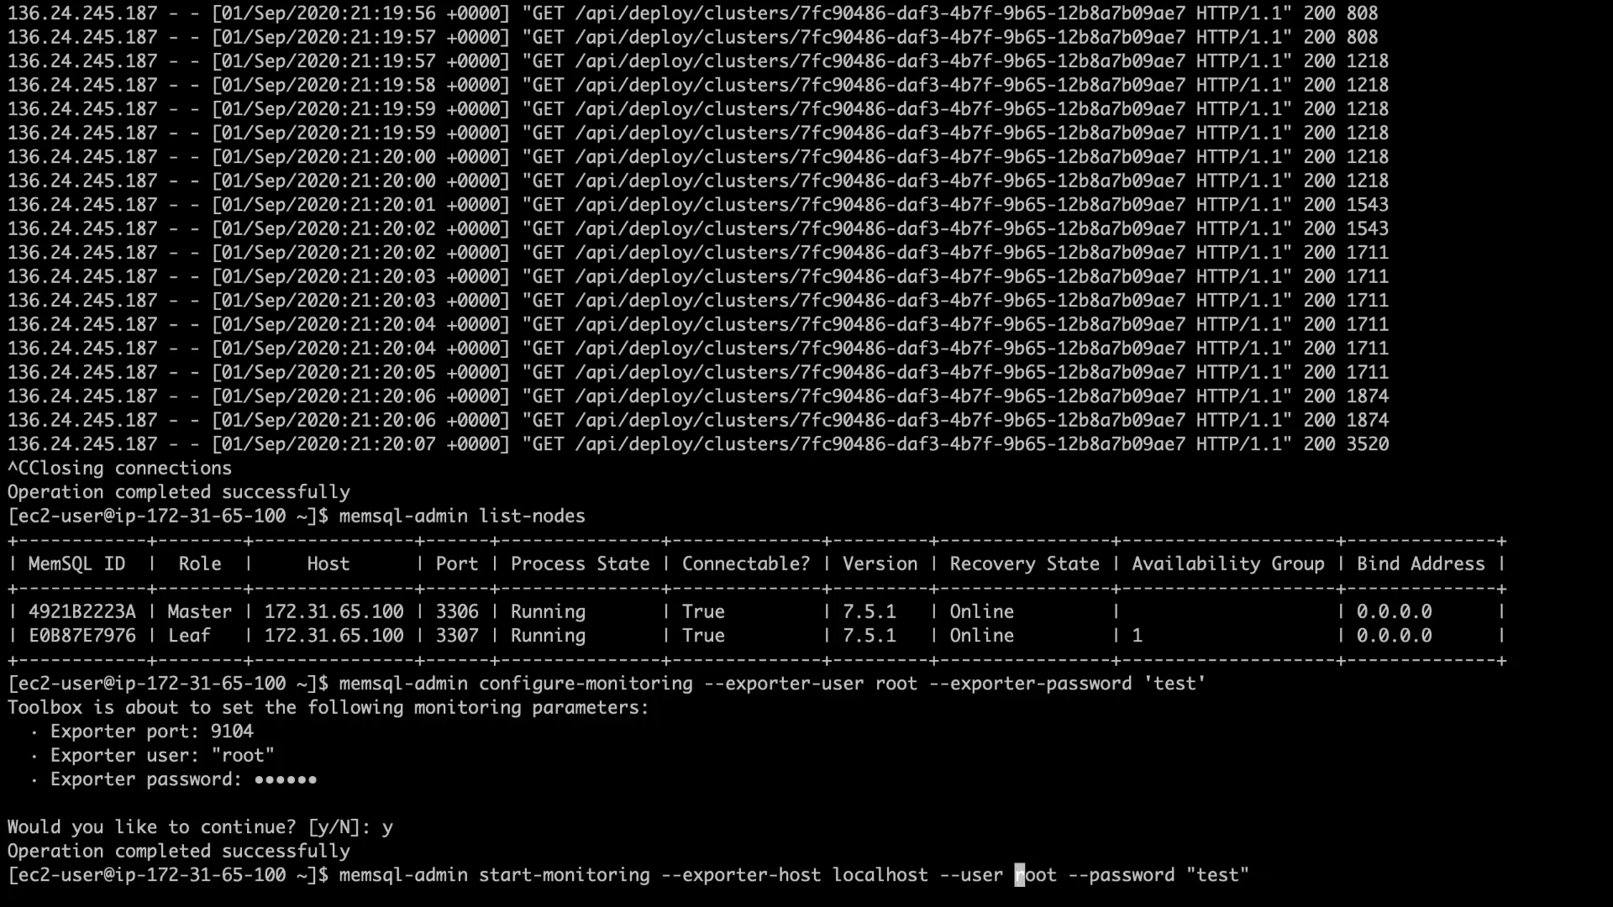
Append --retention-period 7, run the start-monitoring command and answer y to confirm.
key("Right")
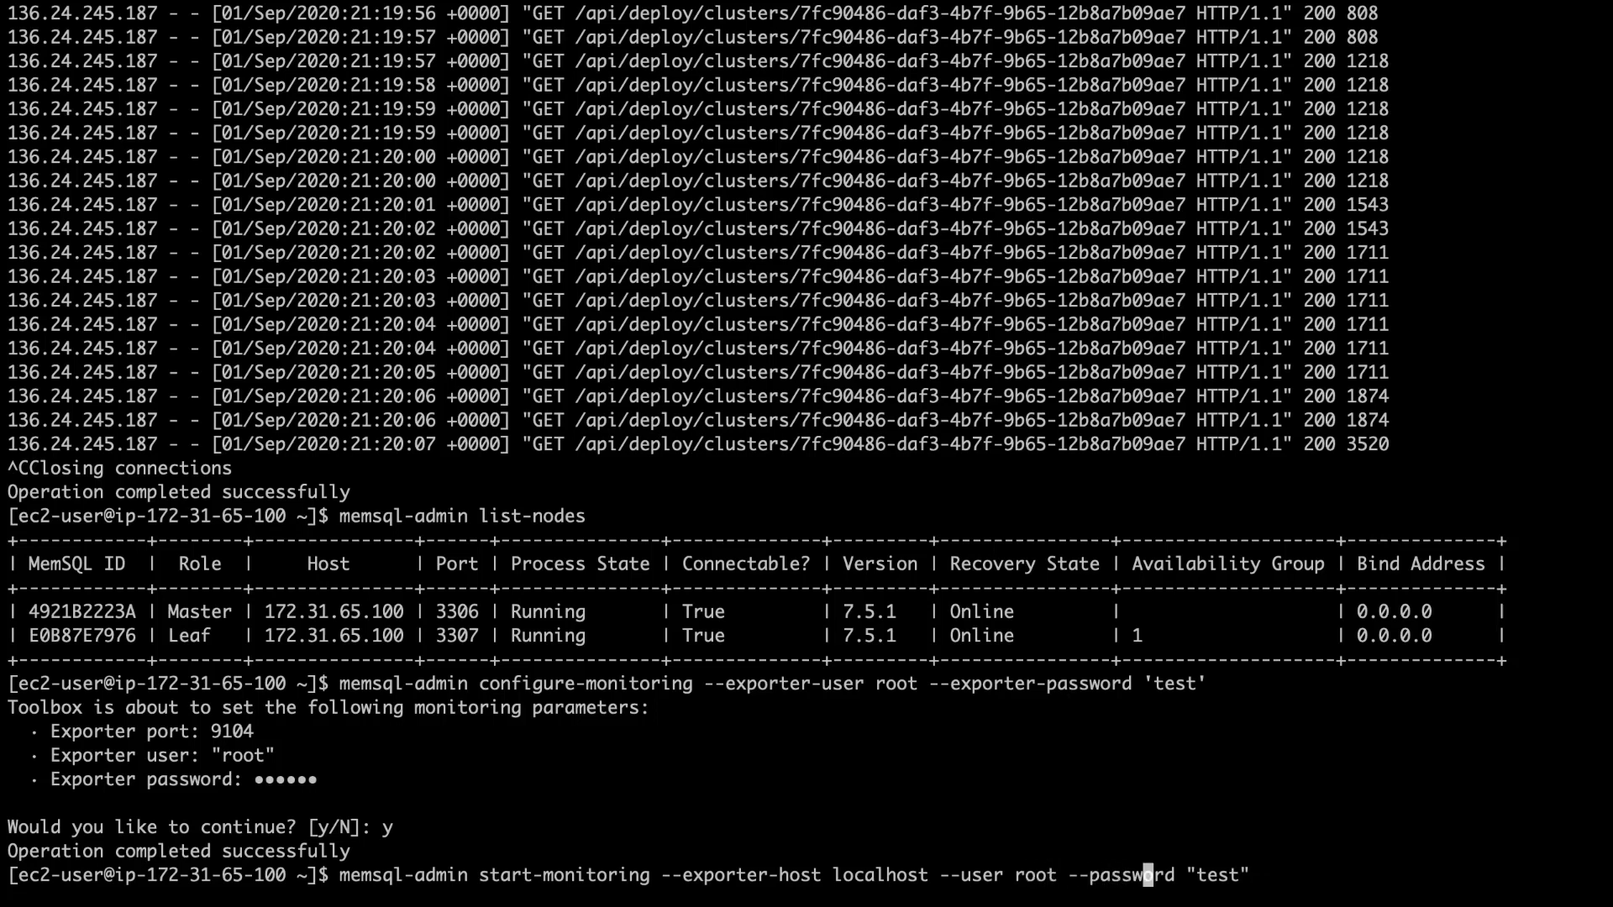
type("--r")
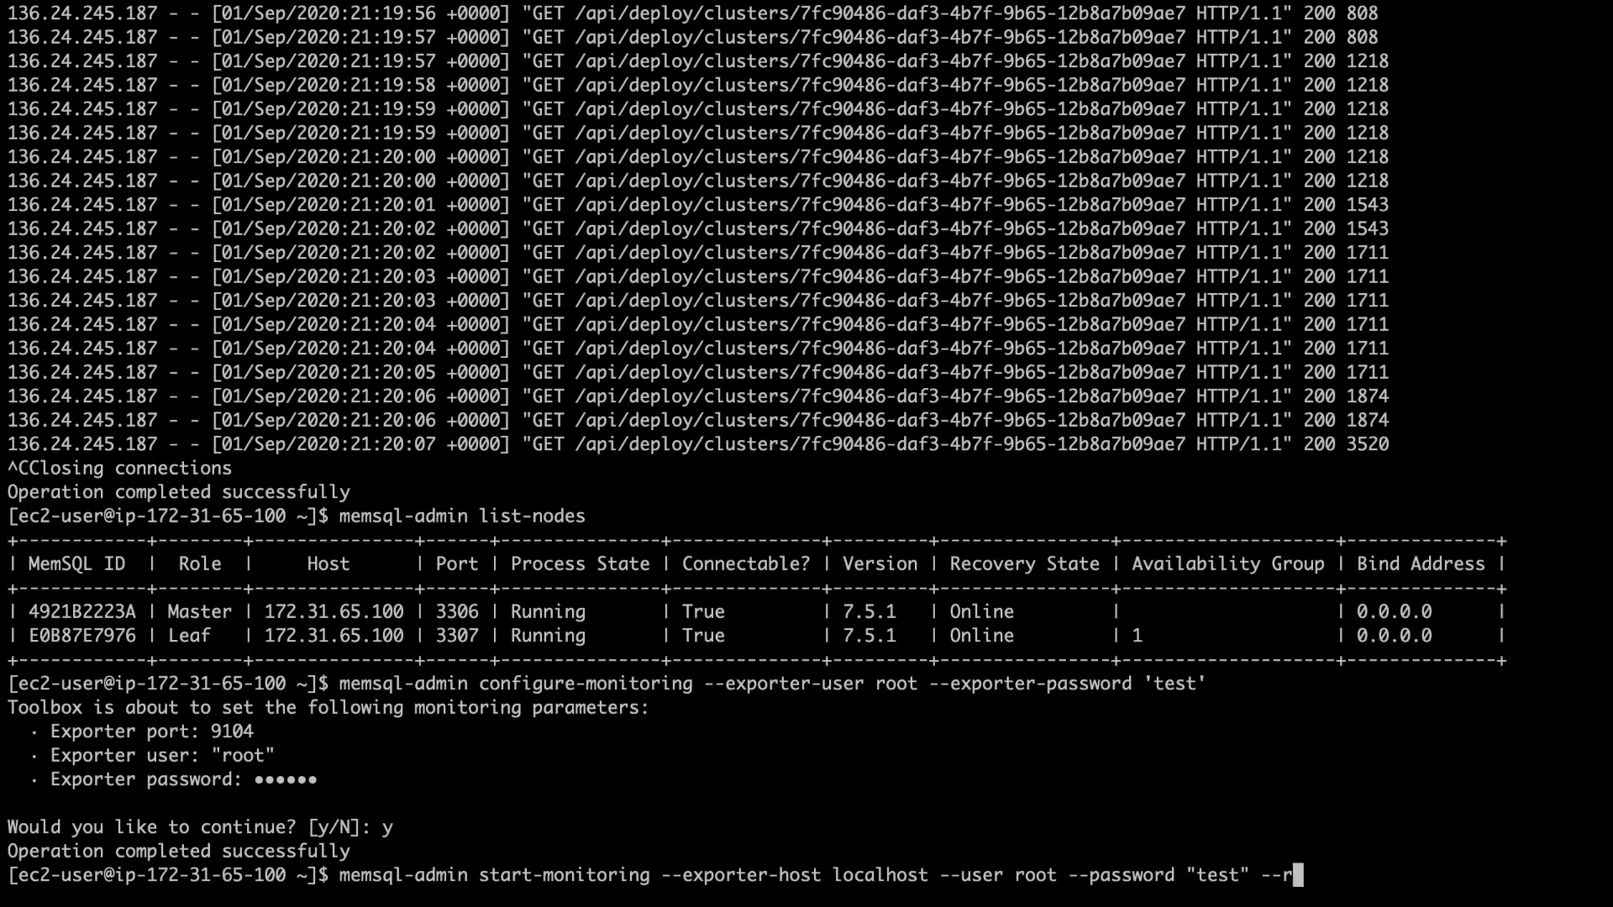
type("etention-perio")
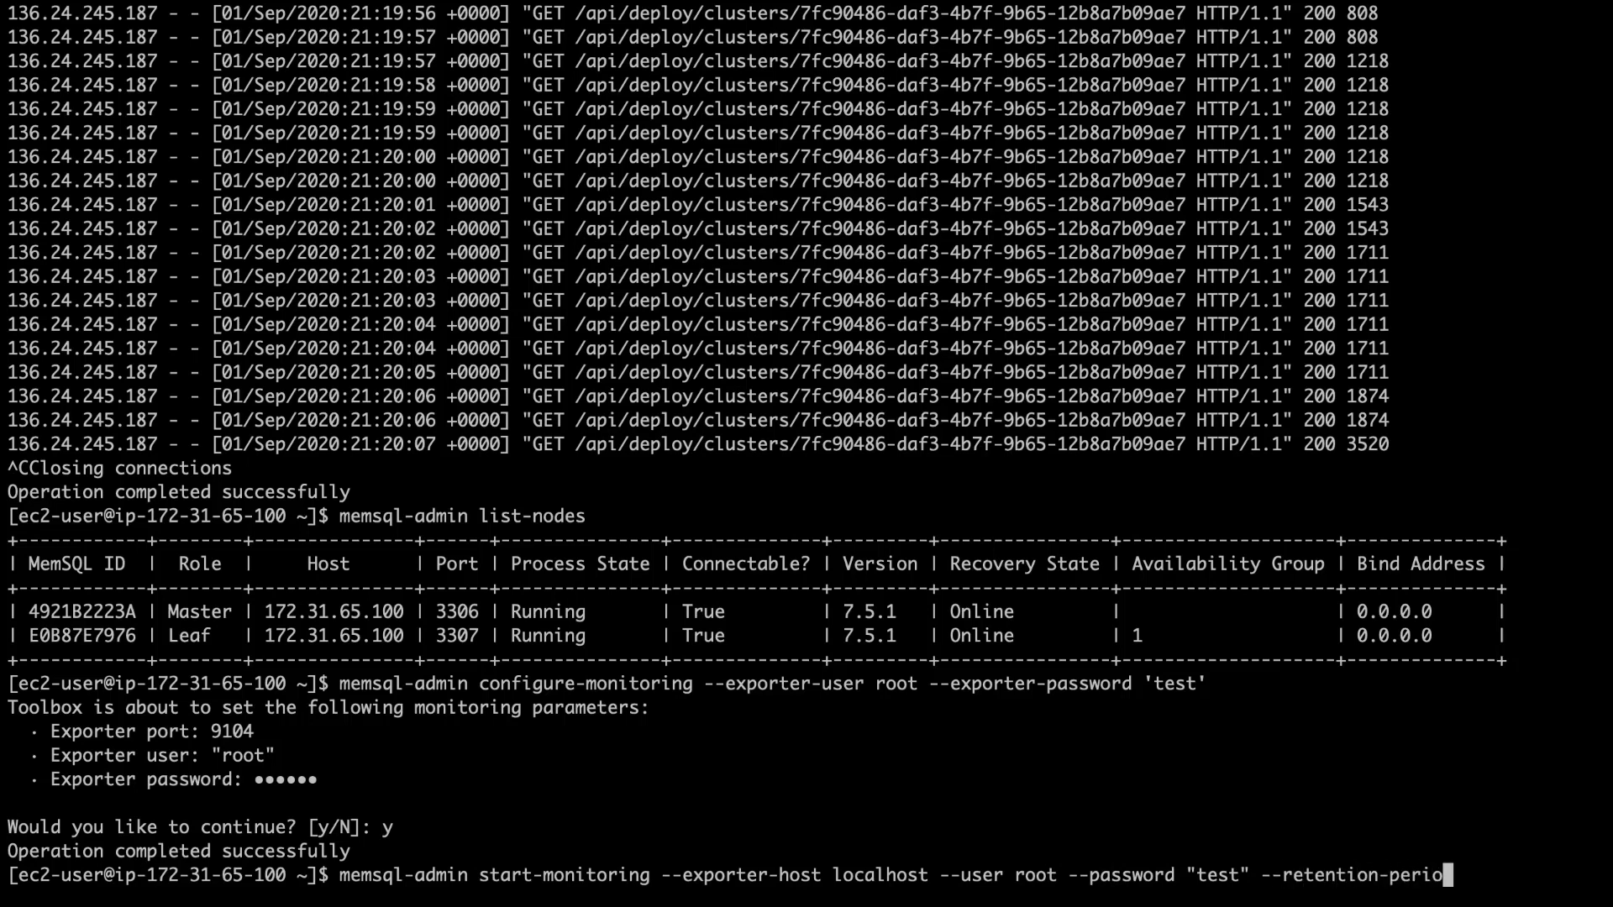
type("d")
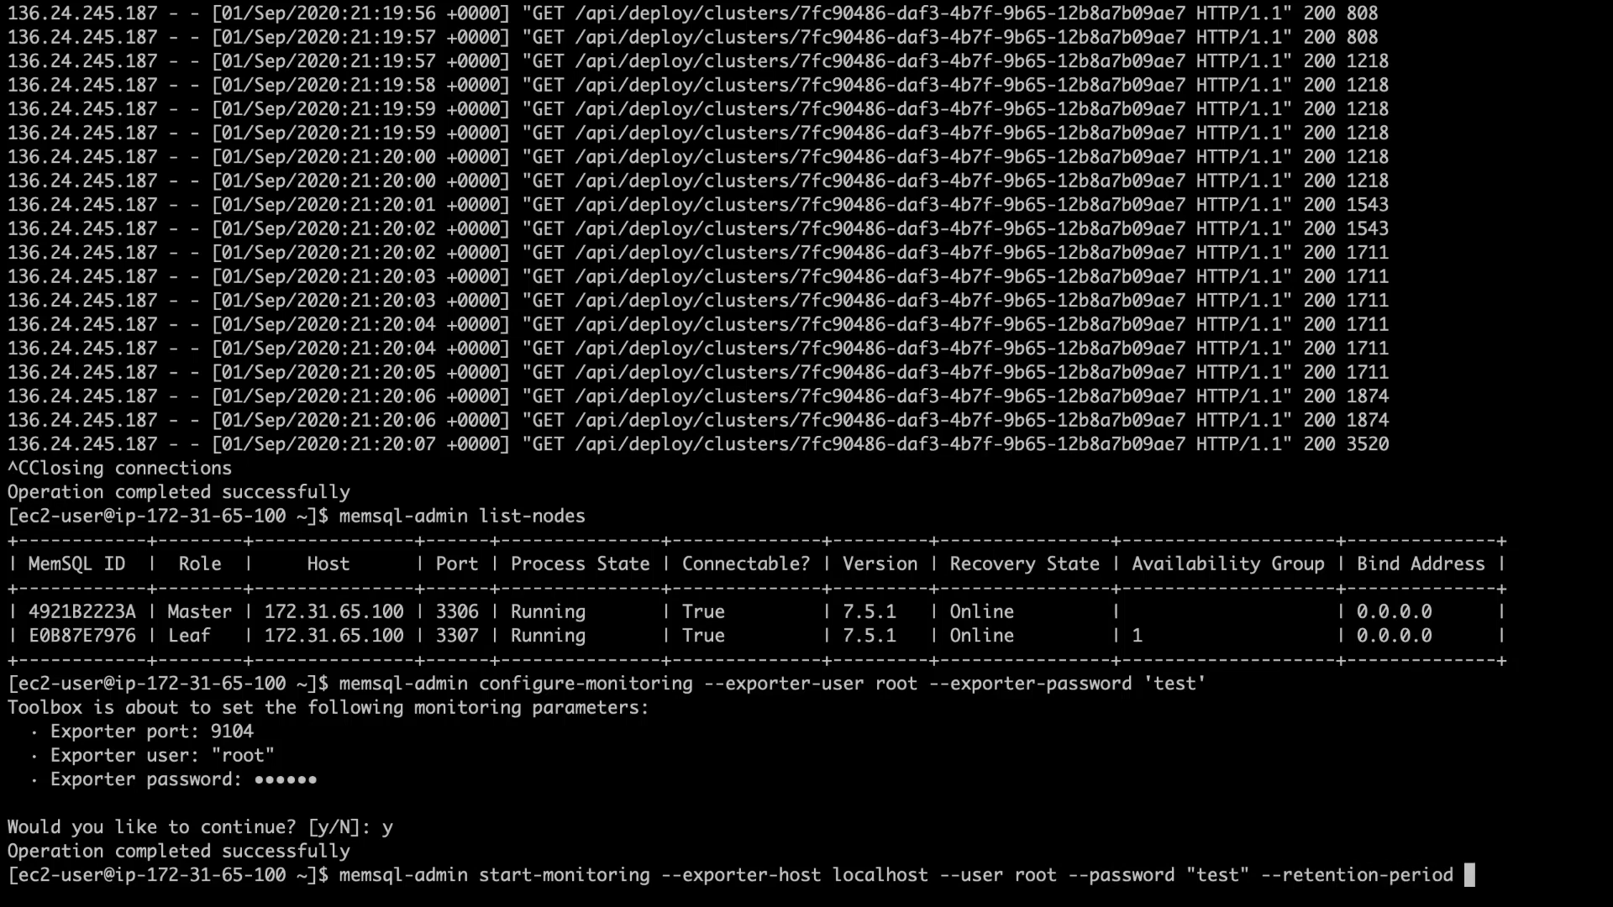
type("7")
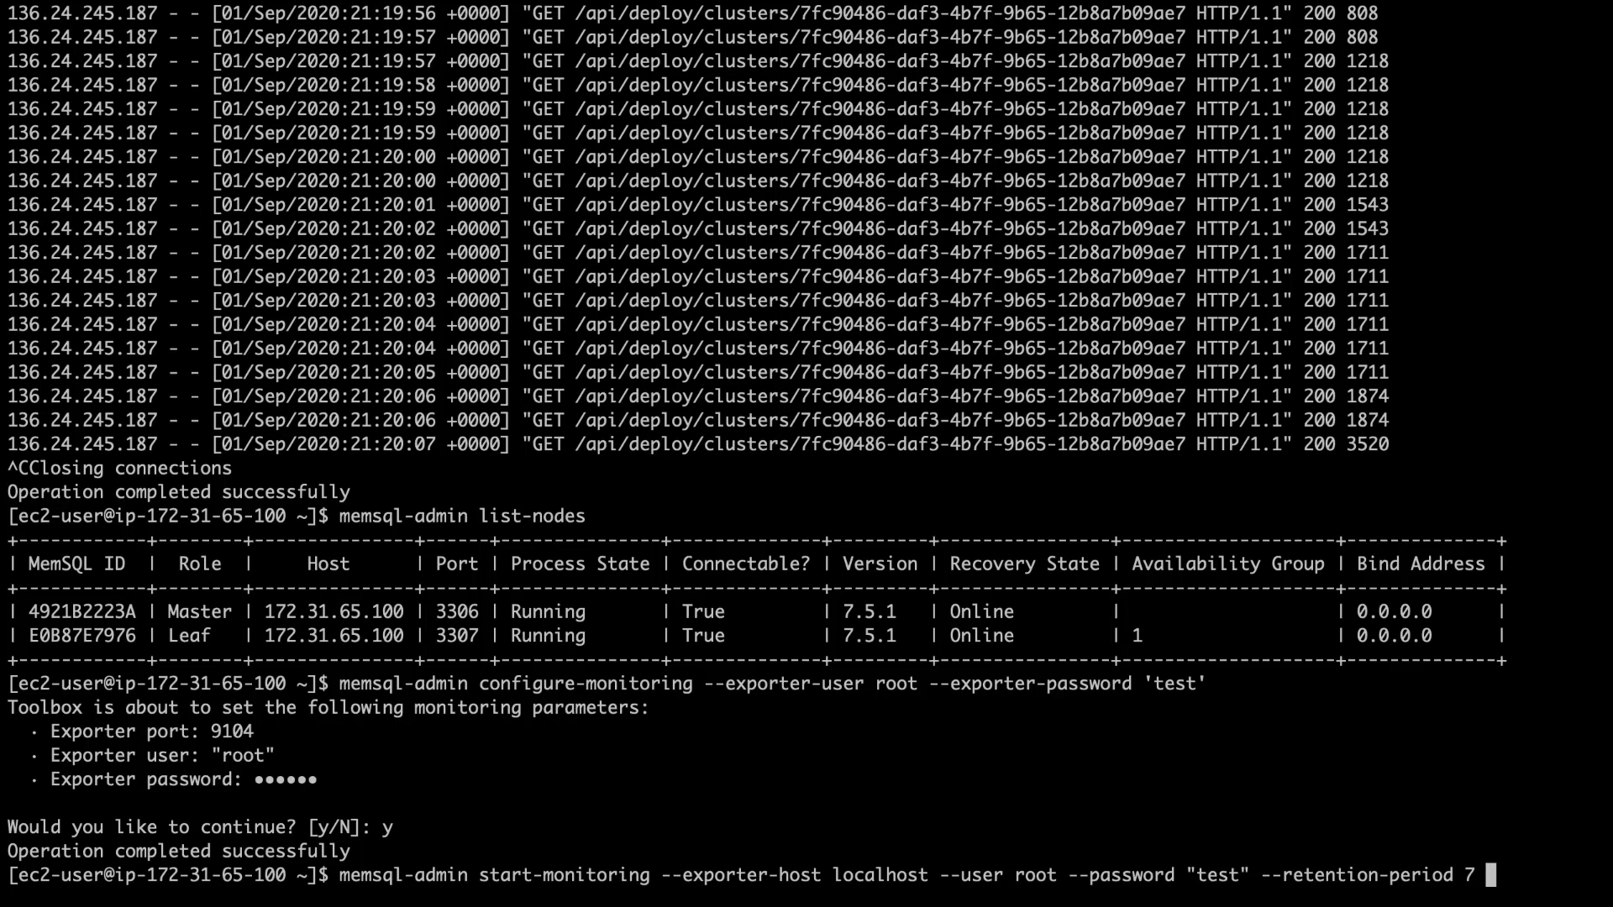
key("Return")
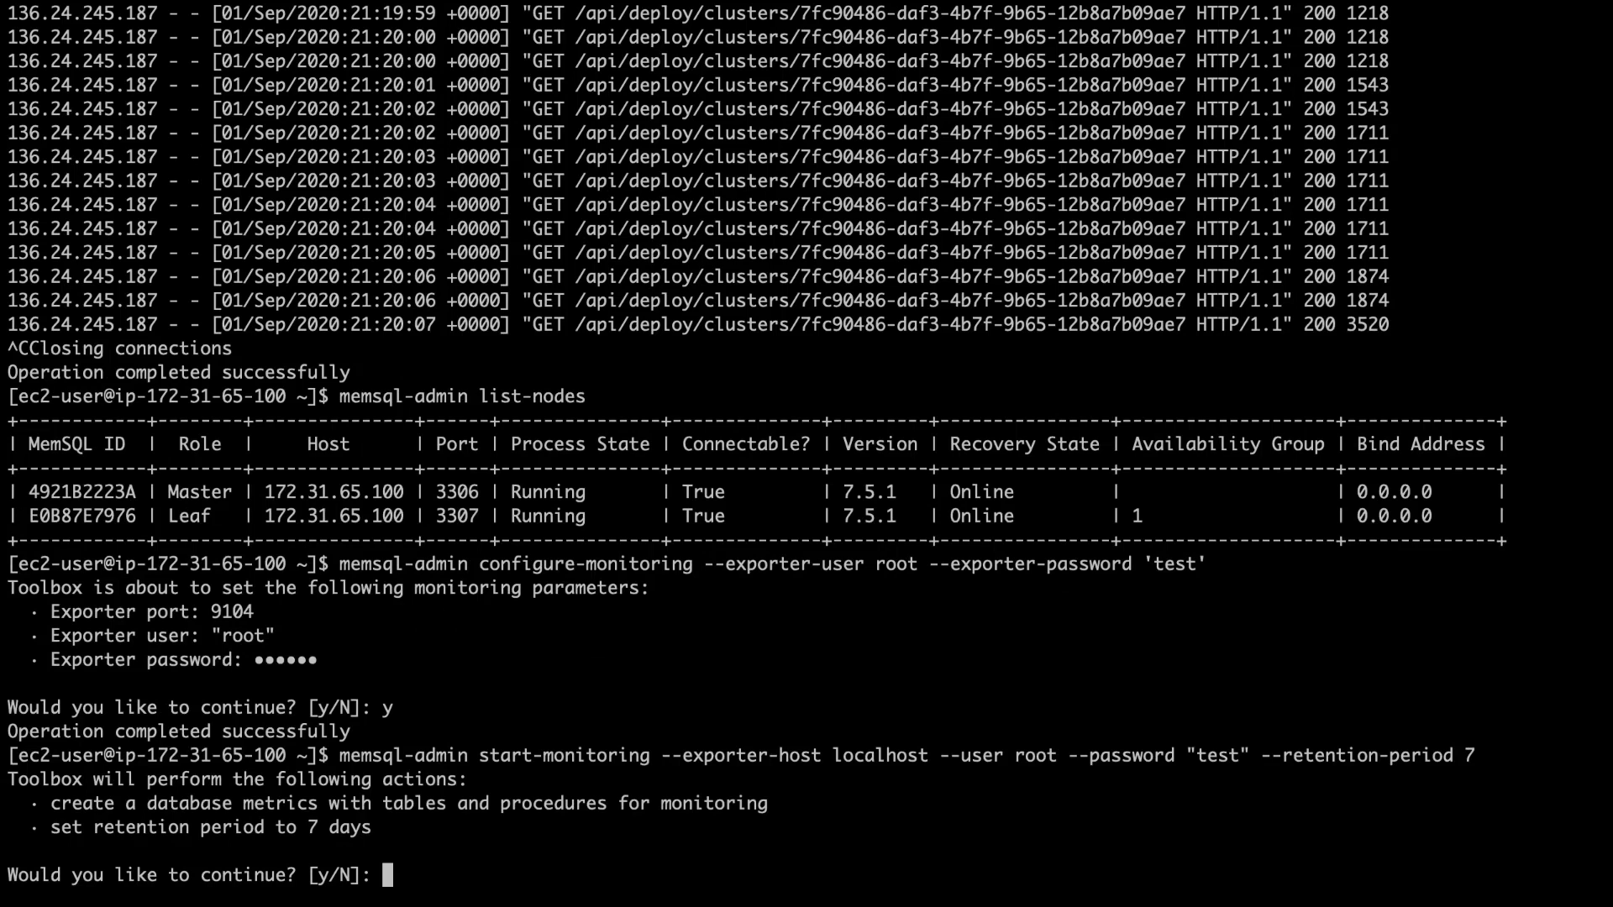
type("y")
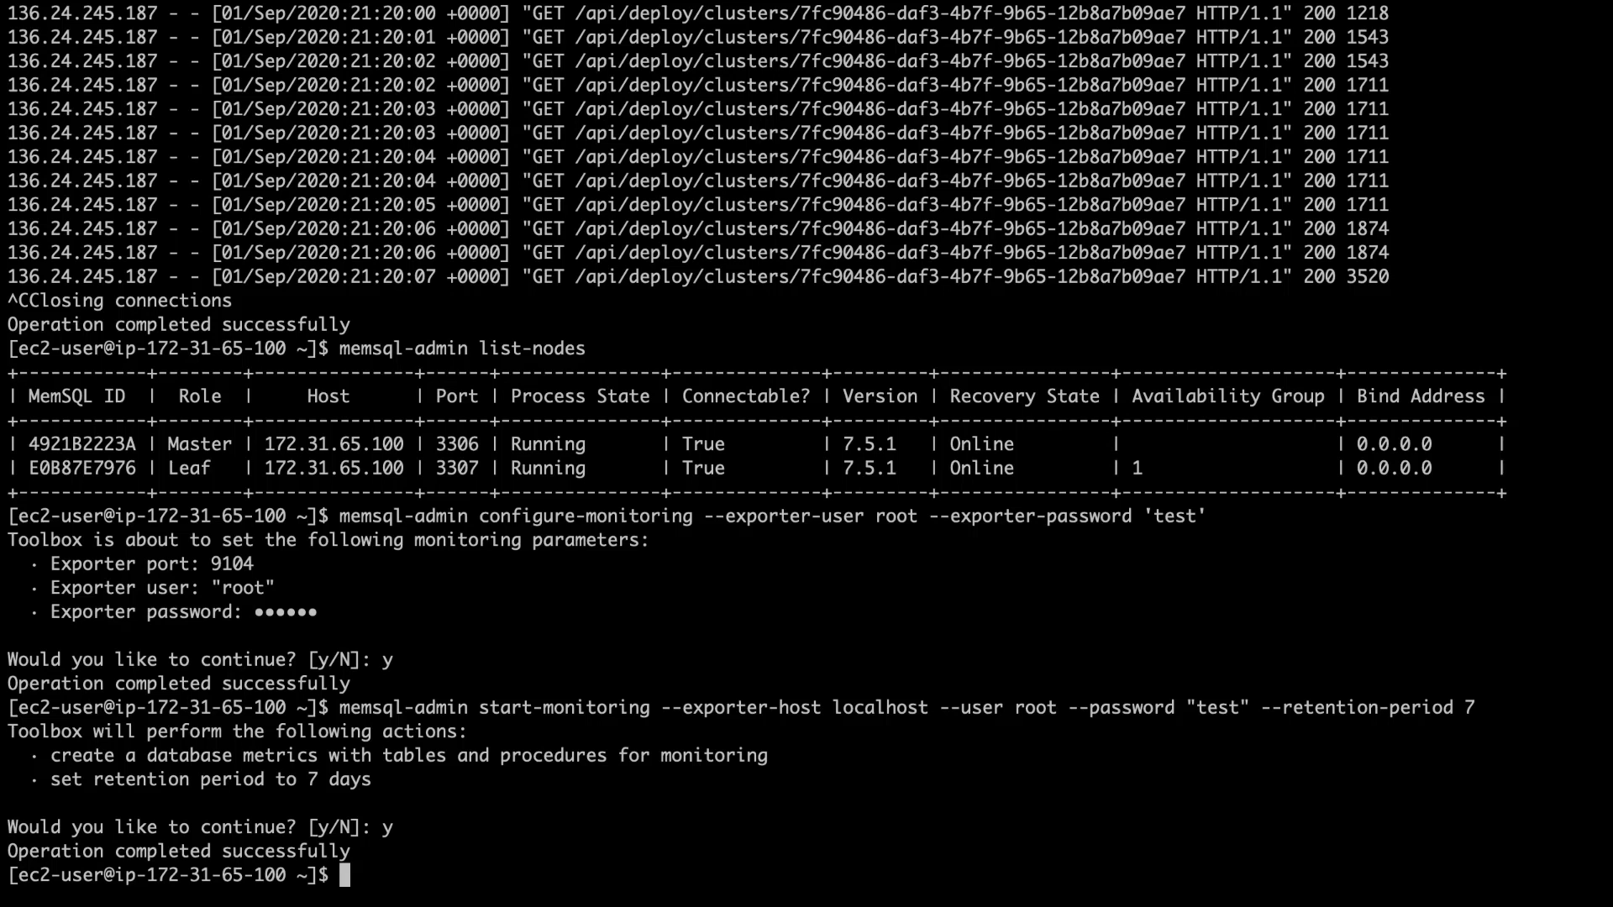
Enter the memsql client as root, list databases and switch to the metrics database.
type("memsql -u ro")
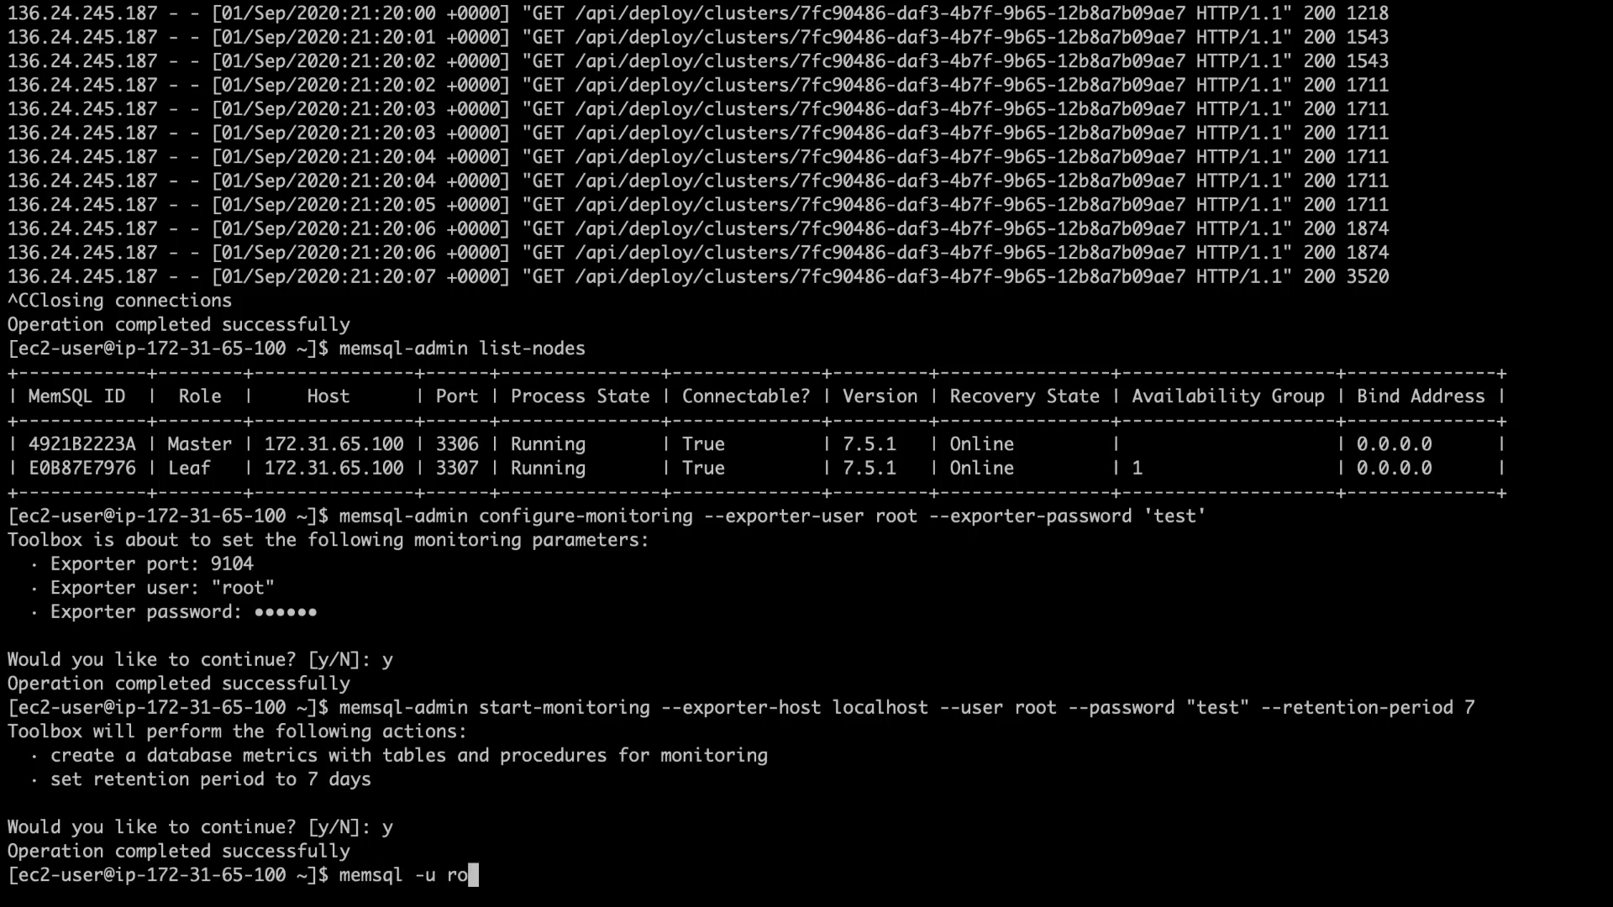
key("Return")
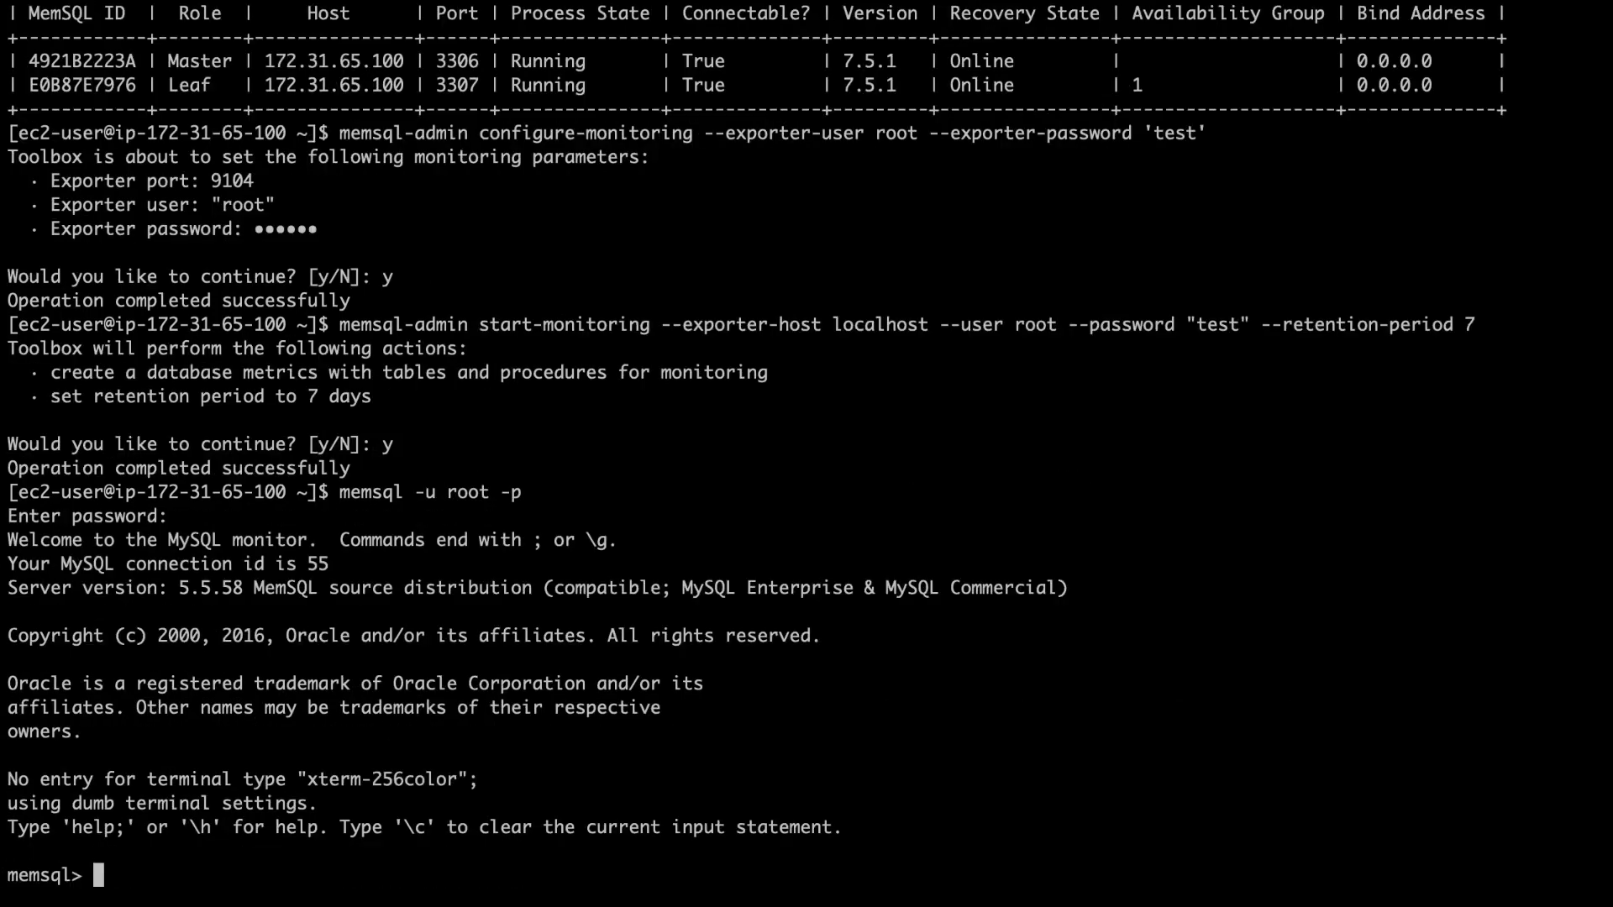
type("show databases;")
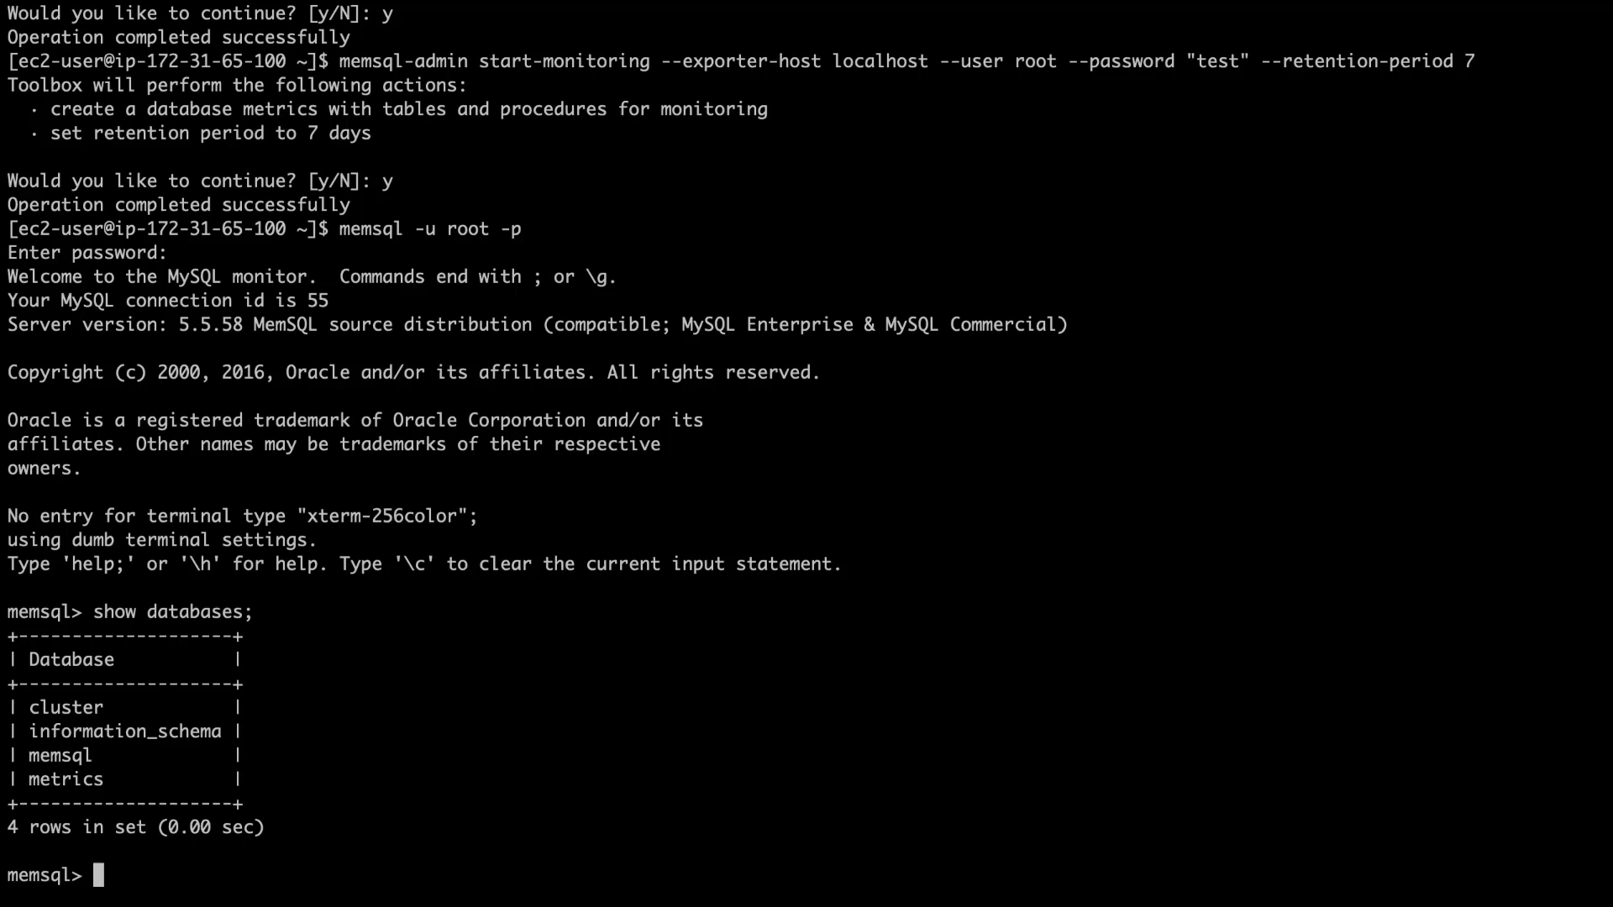
type("use metrics;")
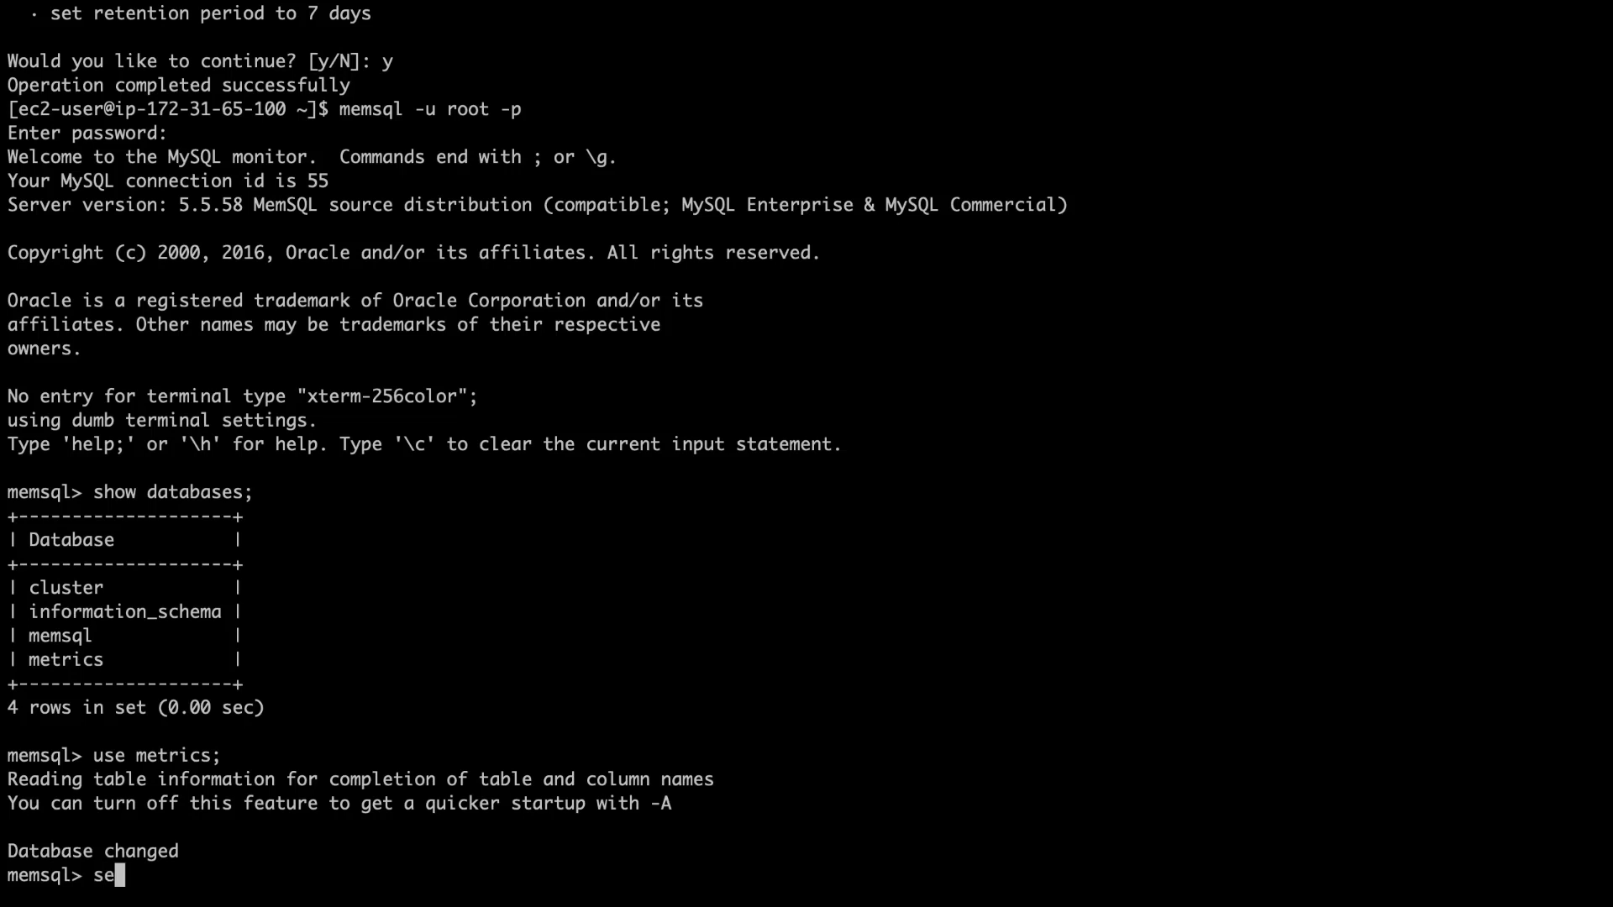
Query select * from metrics limit 10 to see collected rows, then exit the client.
type("lect *")
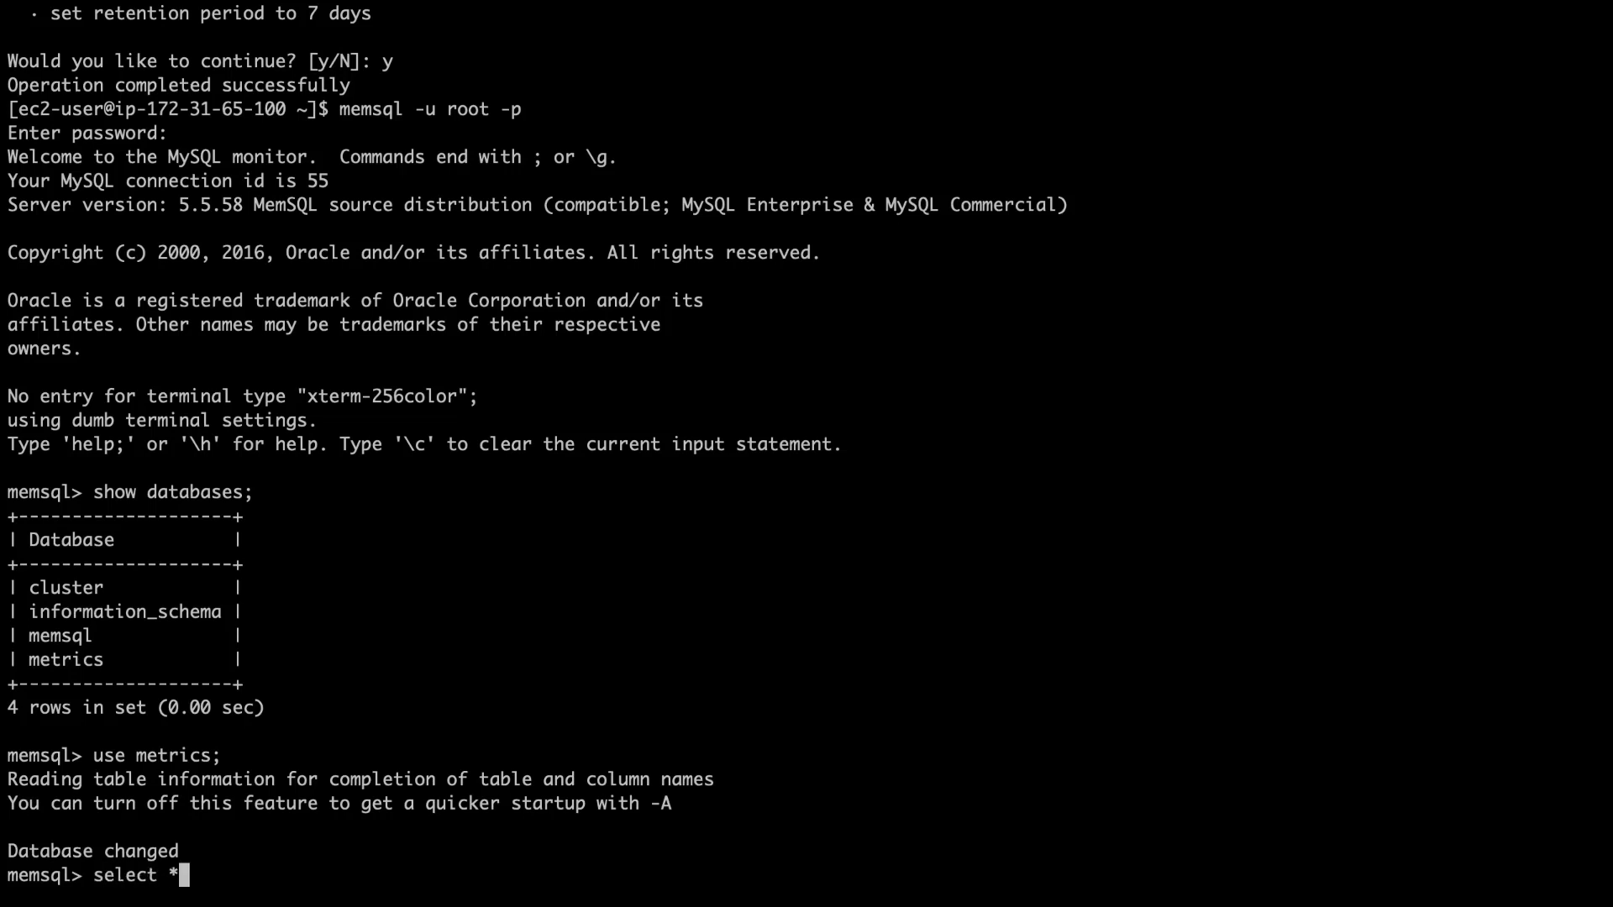
type("from me")
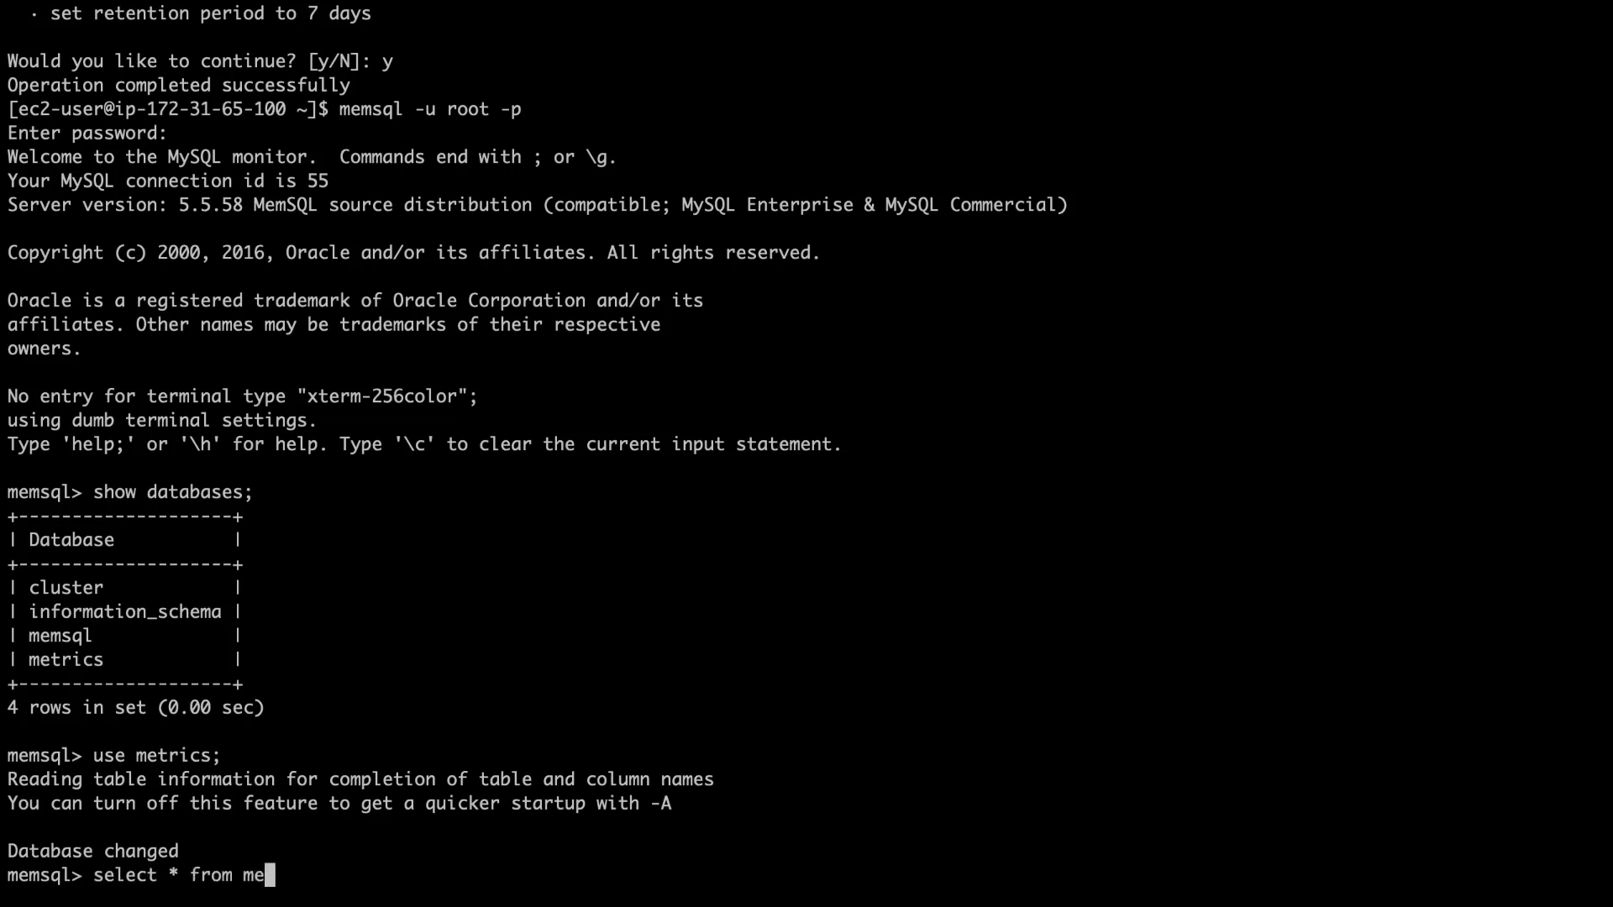
type("trics limit 10;")
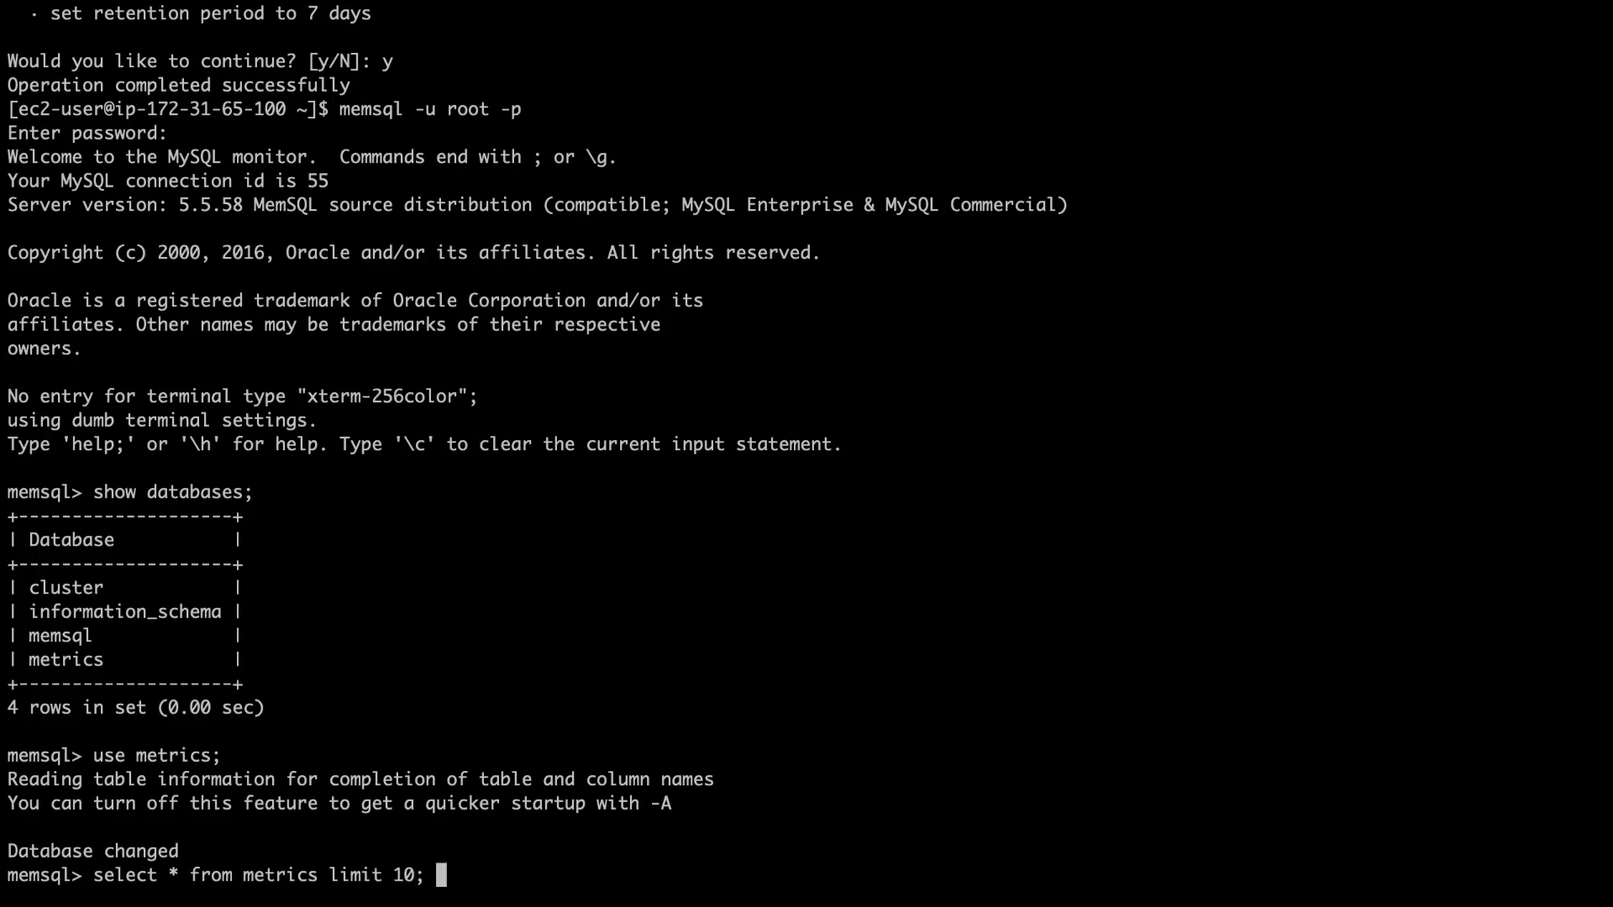
key("Return")
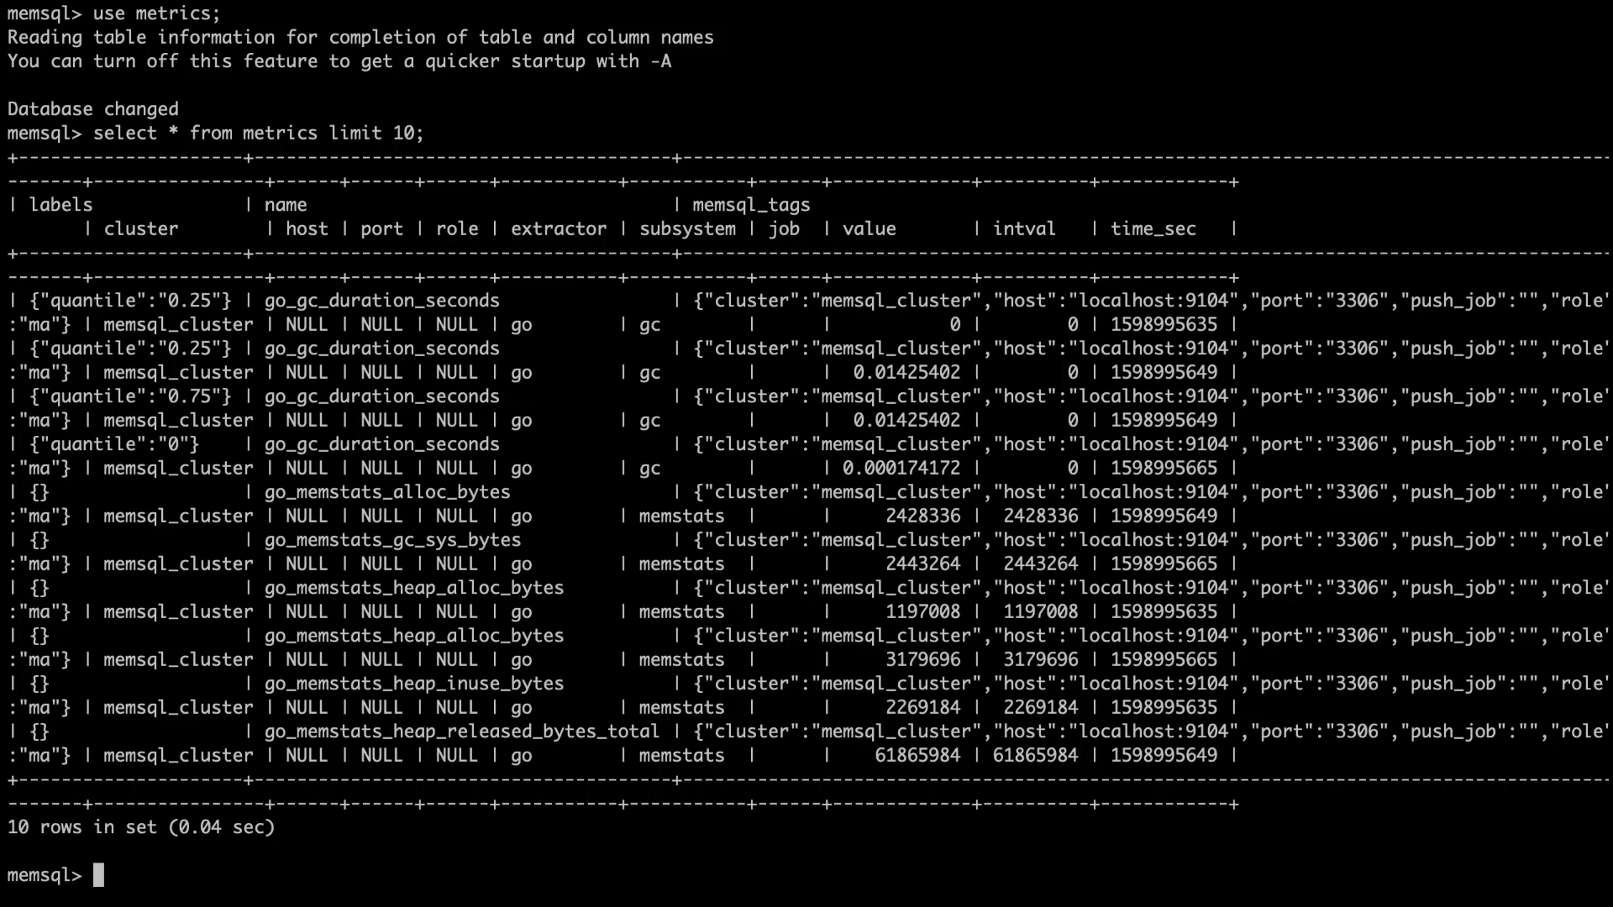
type("exit")
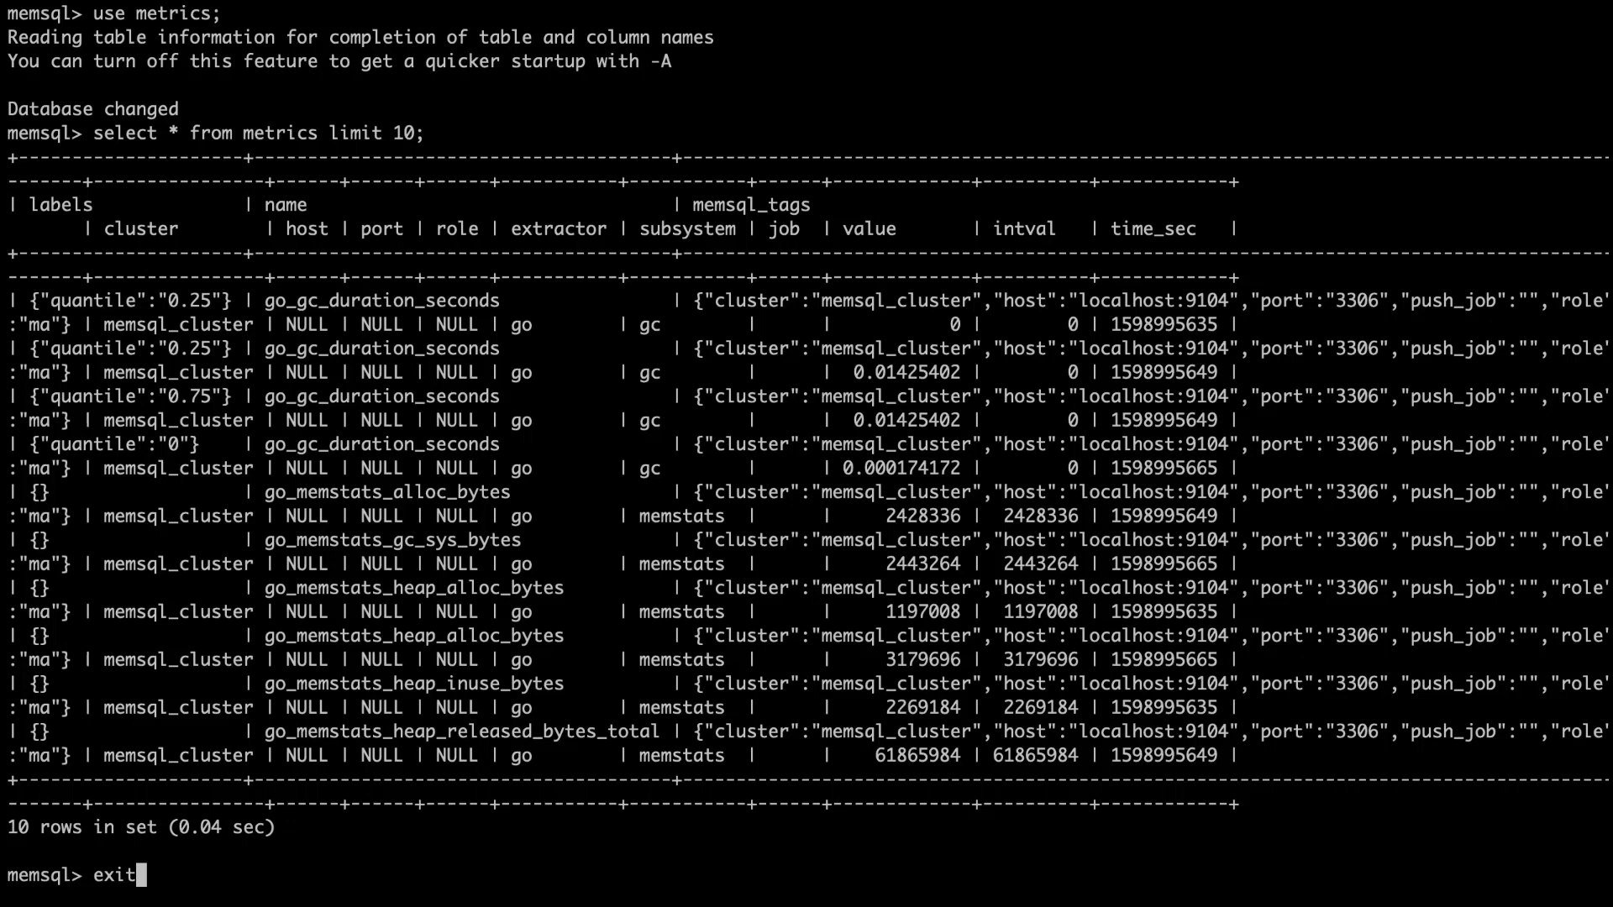
key("Return")
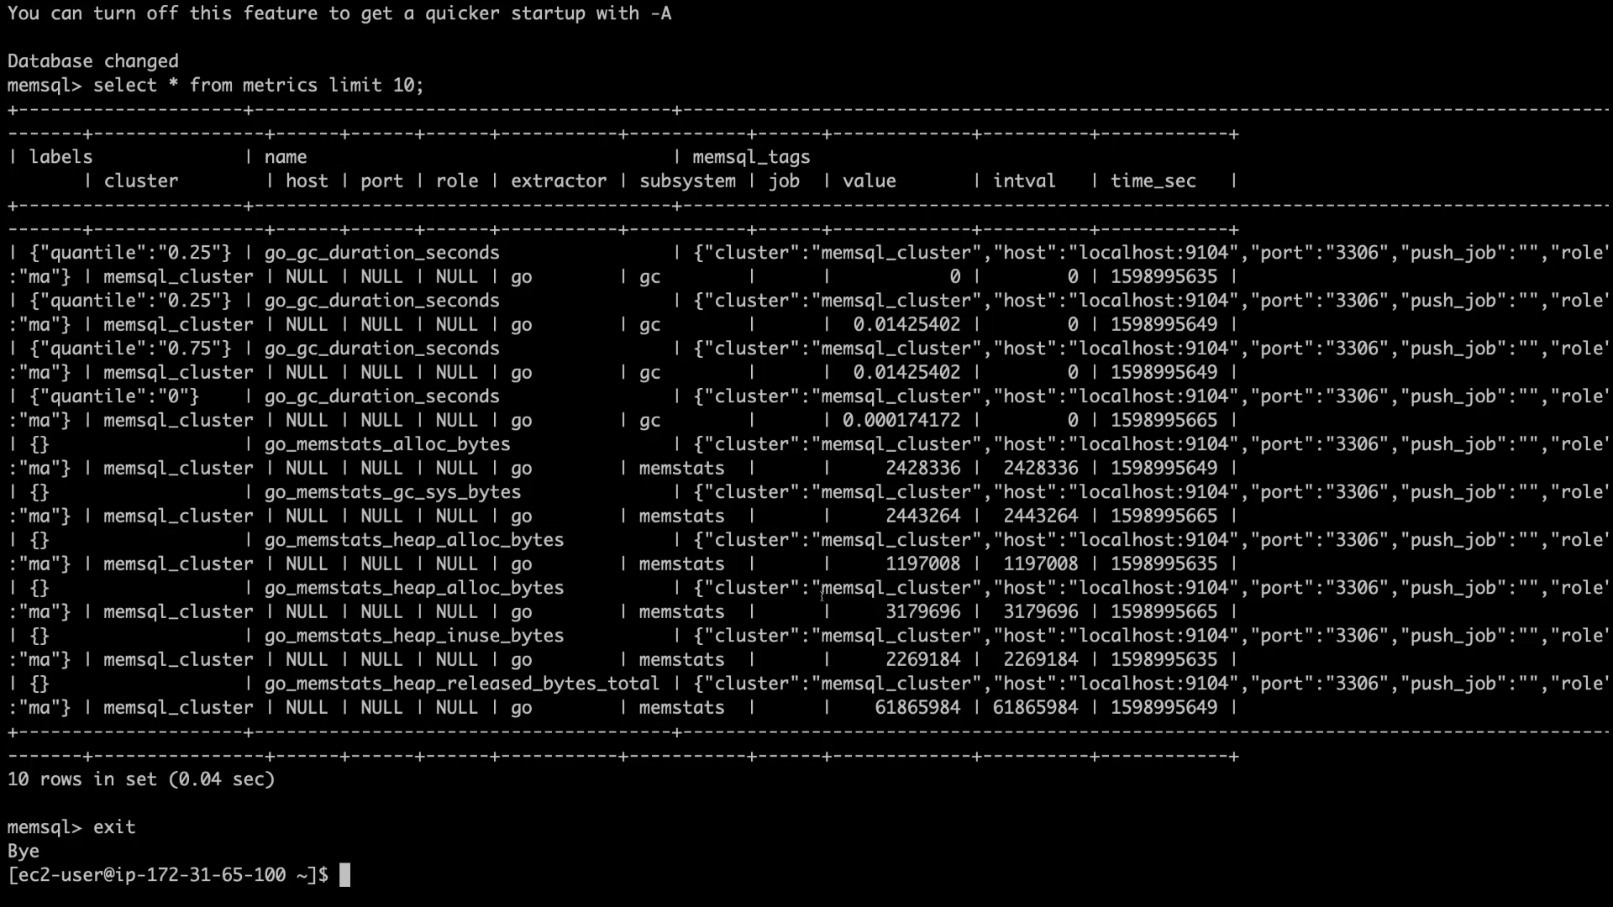
Begin a new sudo command at the bash prompt after leaving the memsql client.
type("sudo")
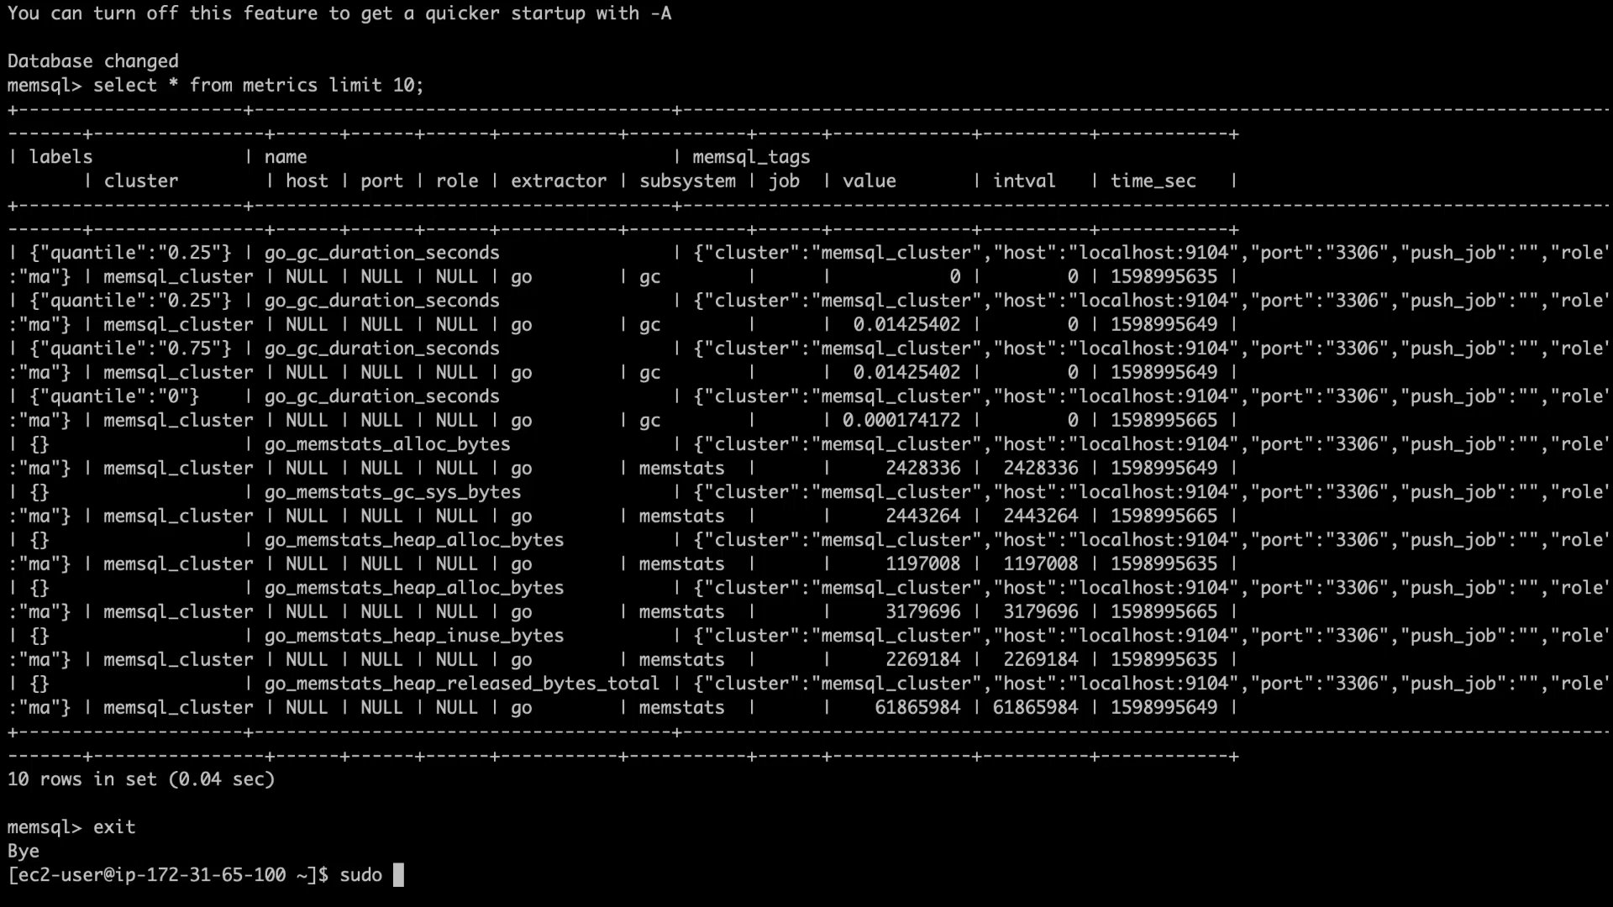
Open /etc/yum.repos.d/grafana.repo in vi via sudo to add the Grafana repository definition.
type("vi")
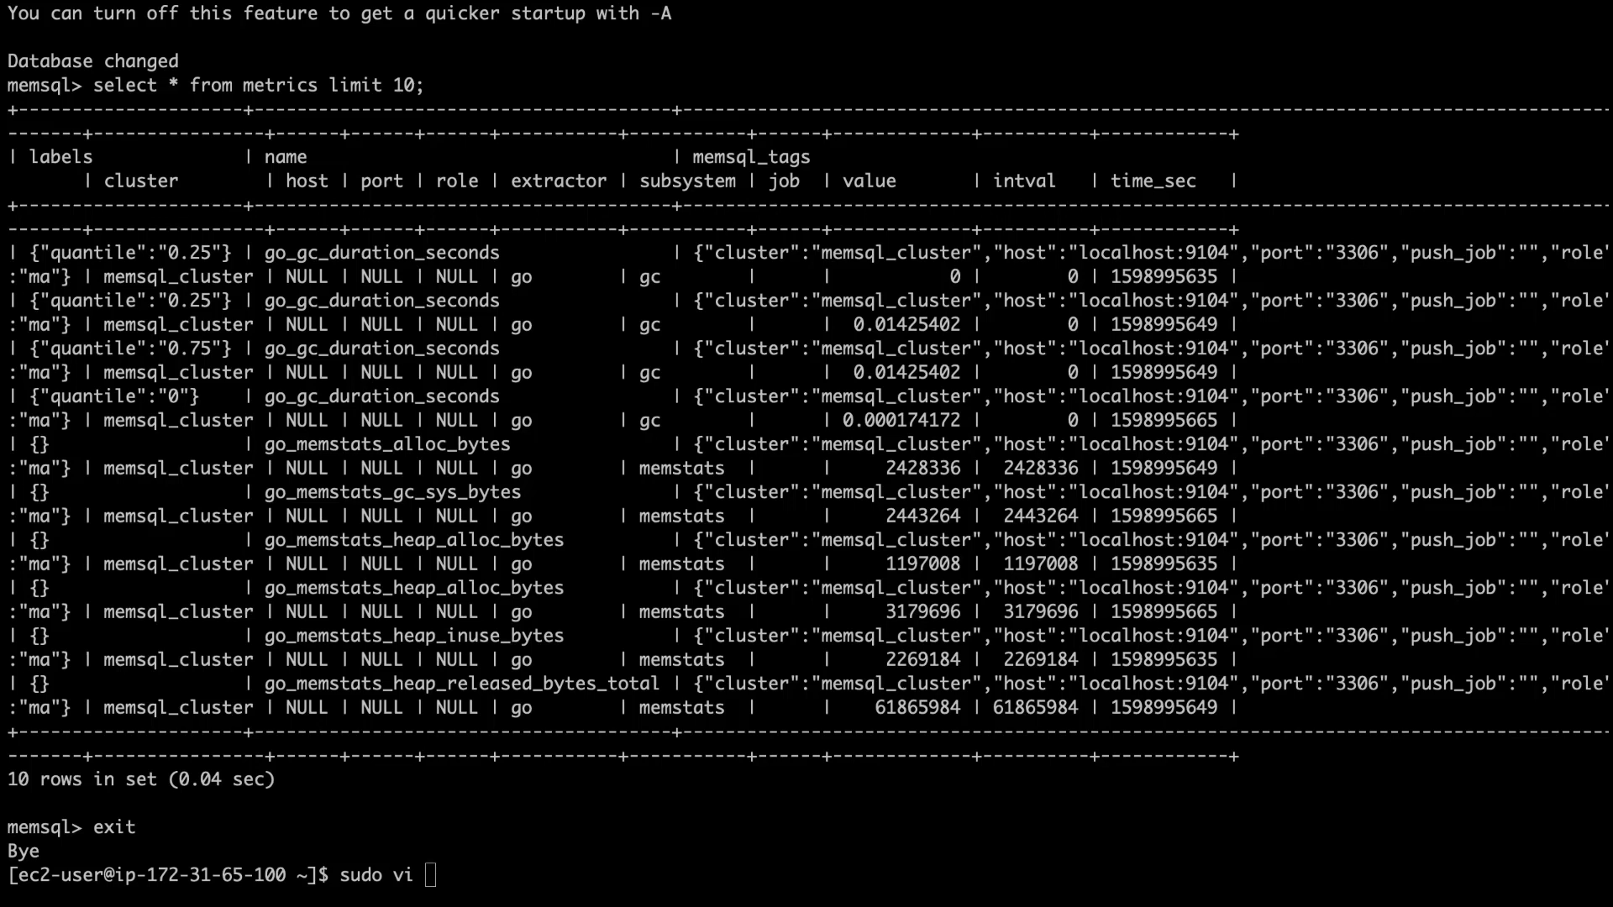
type("/etc/yum.repos.d/grafana.repo")
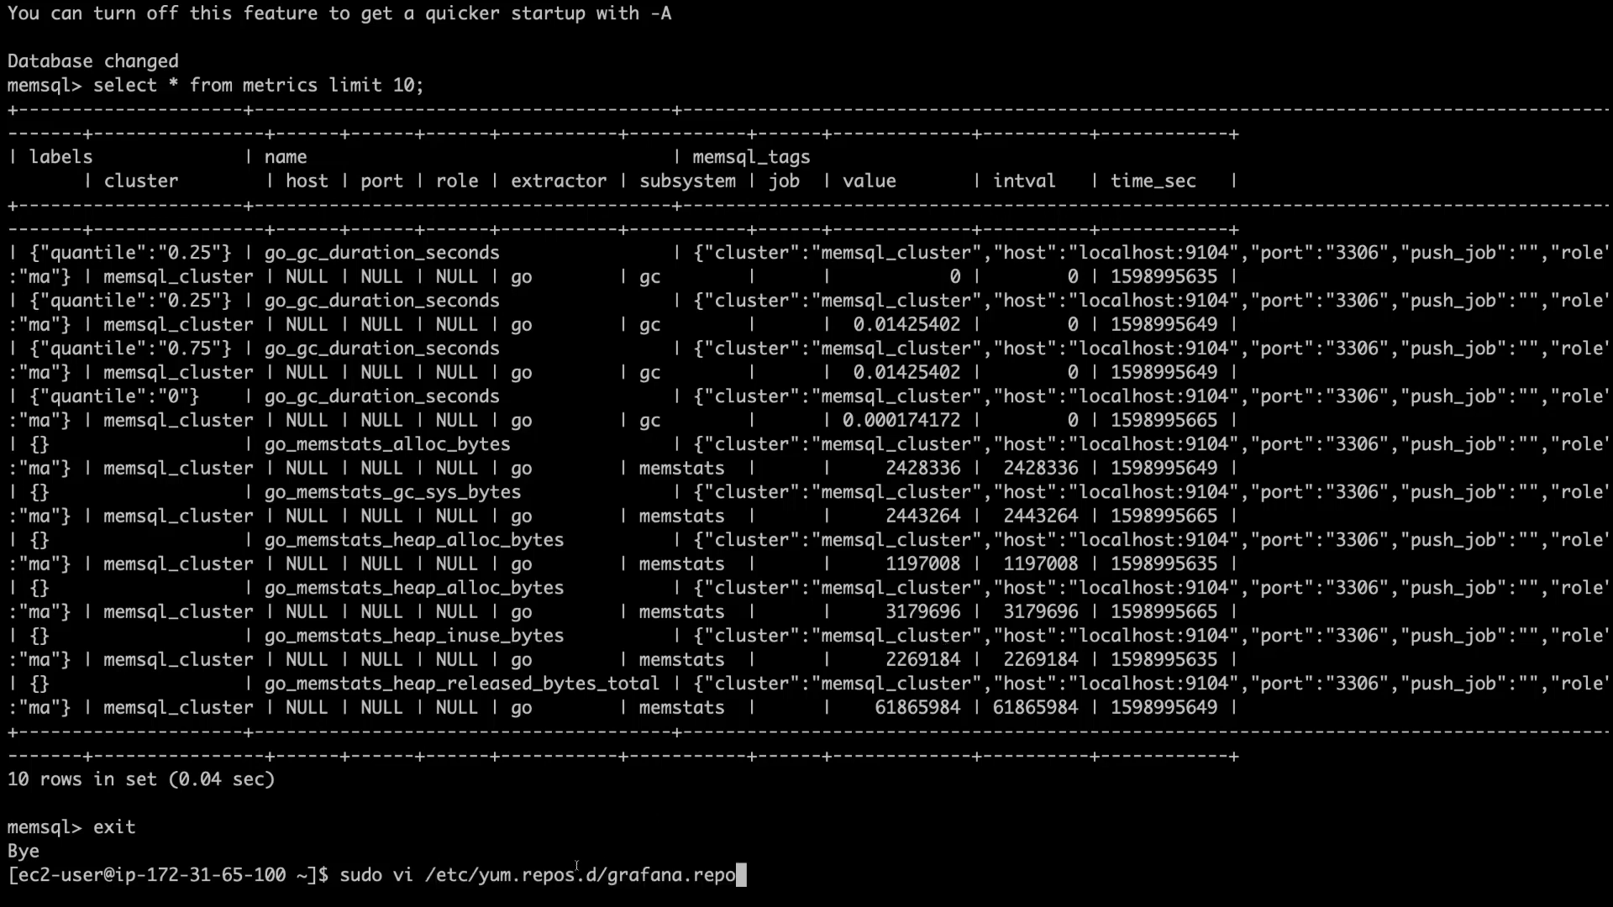
key("Return")
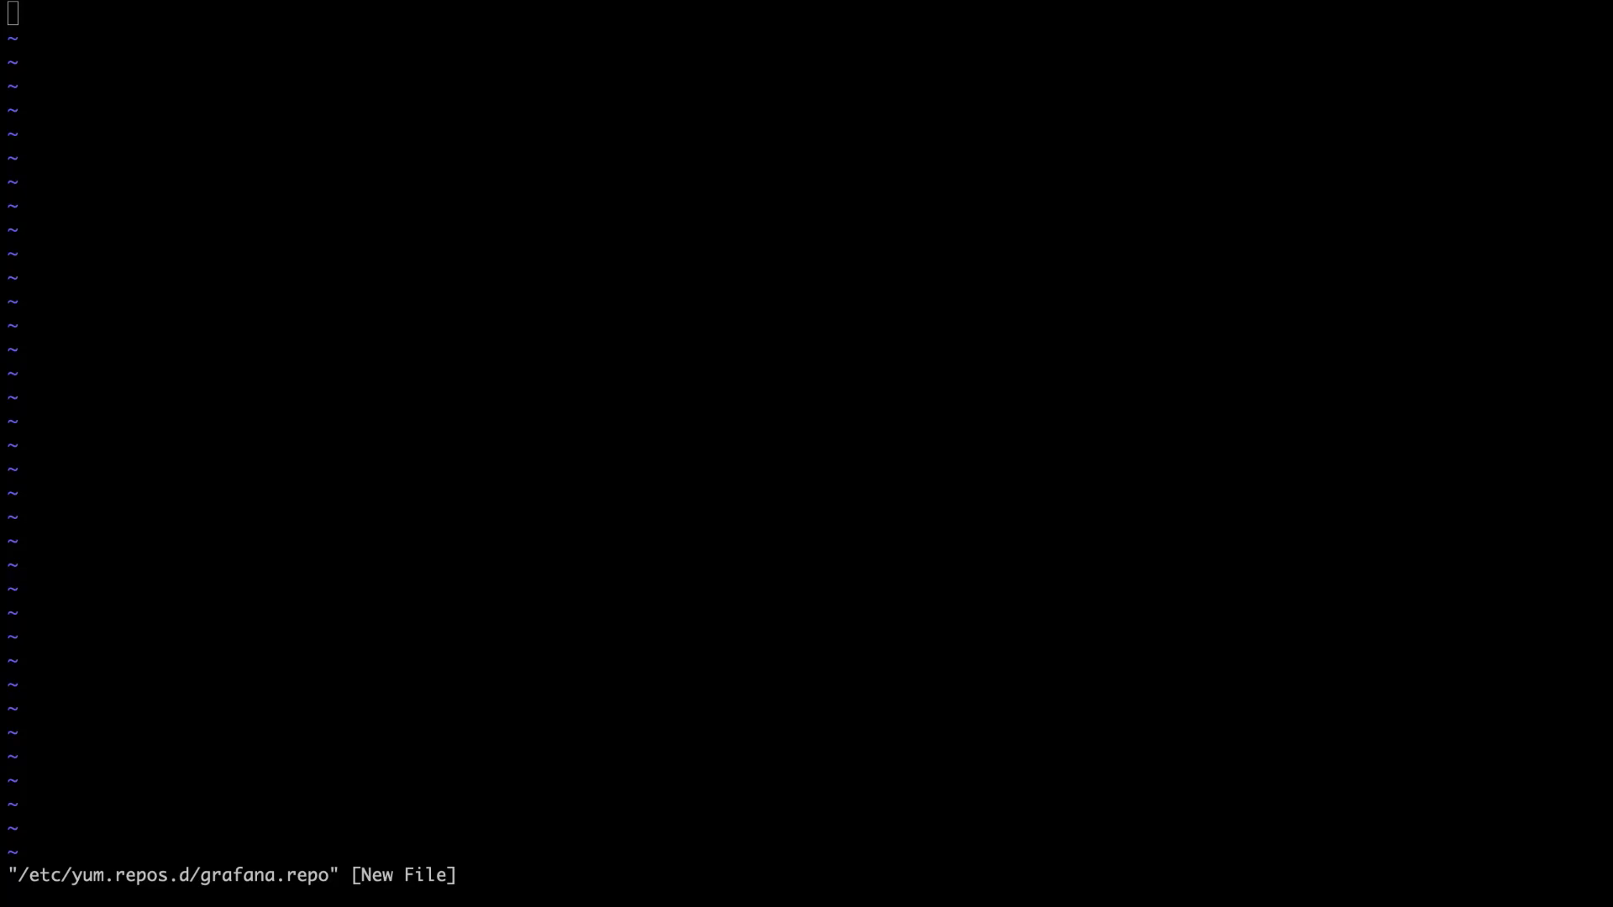
mouse_move(403, 132)
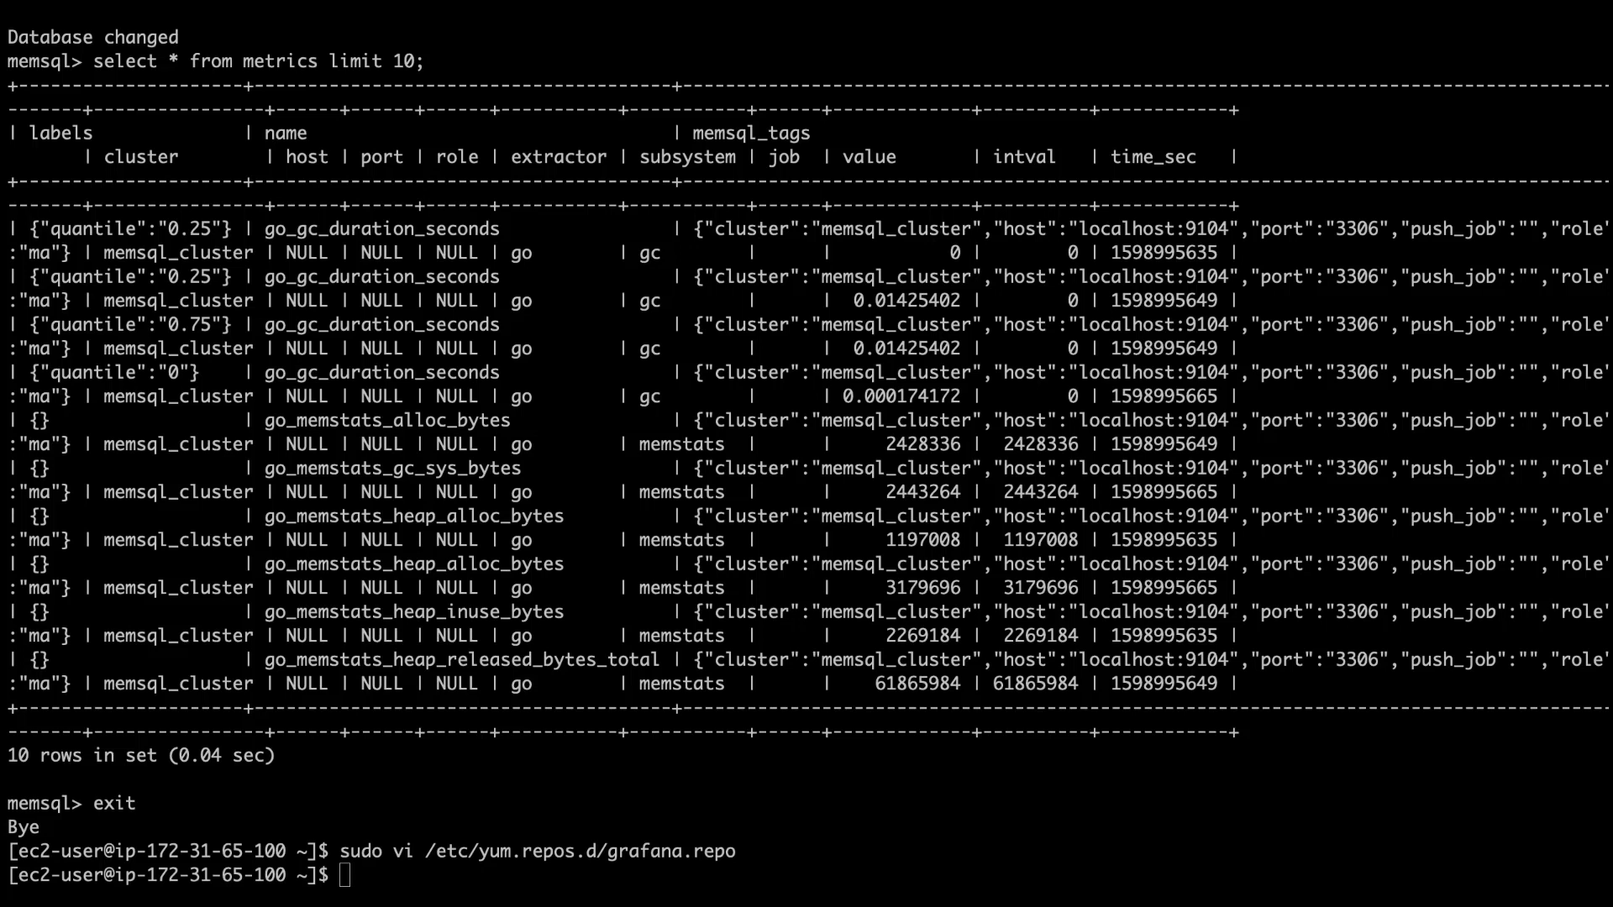
mouse_move(552, 877)
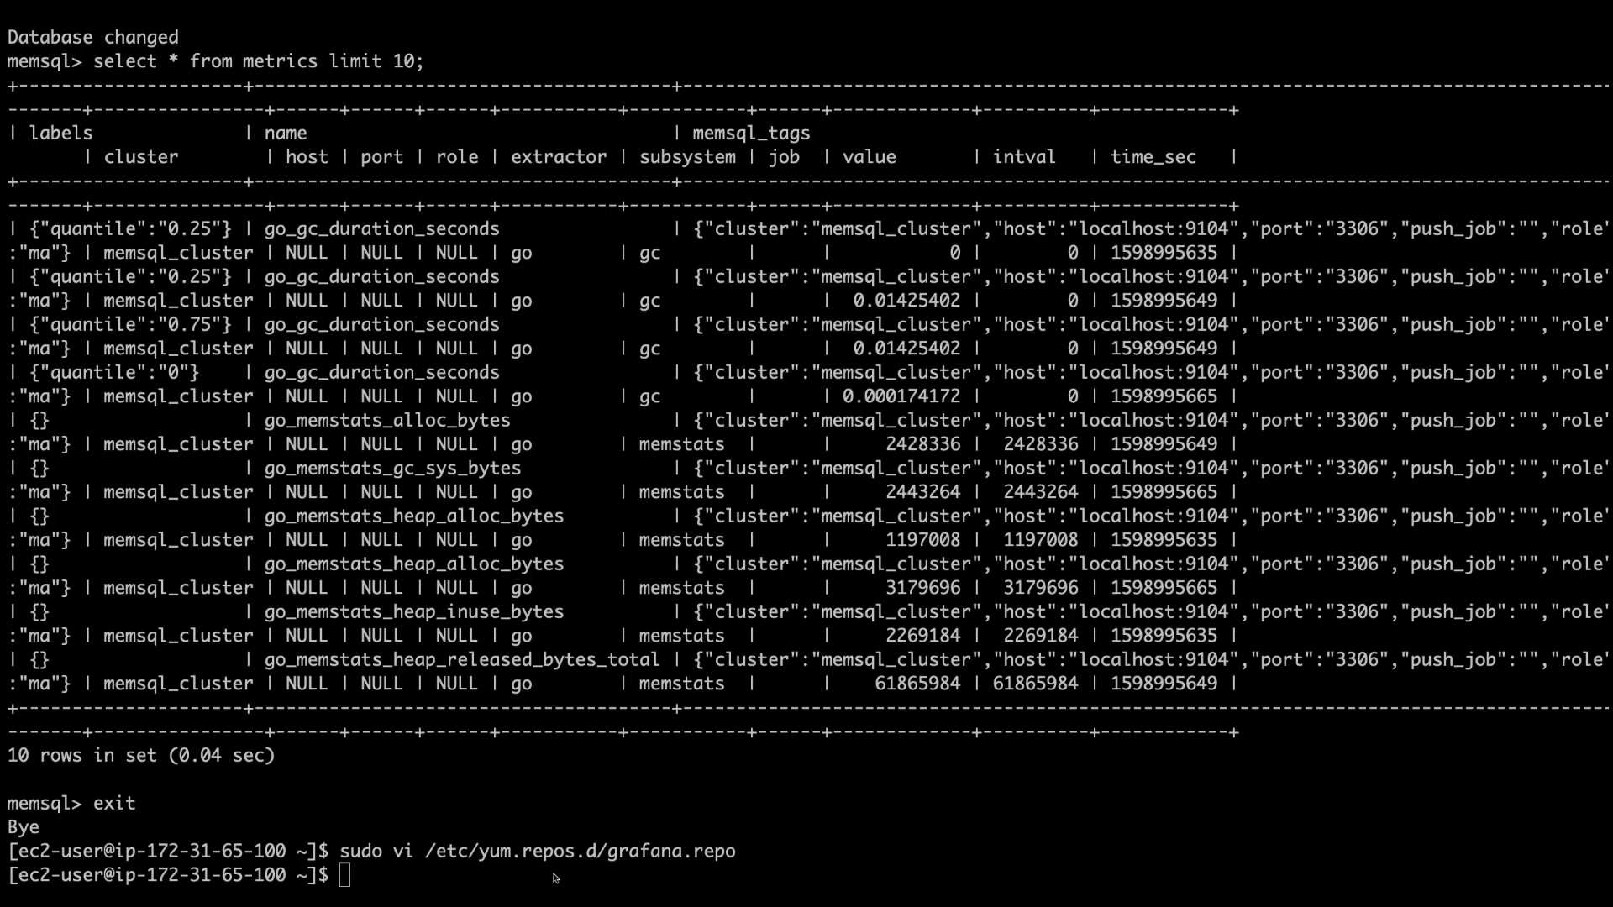
Run sudo yum install grafana, accept the transaction and the GPG key import, and let it complete.
type("sudo yum install grafanm")
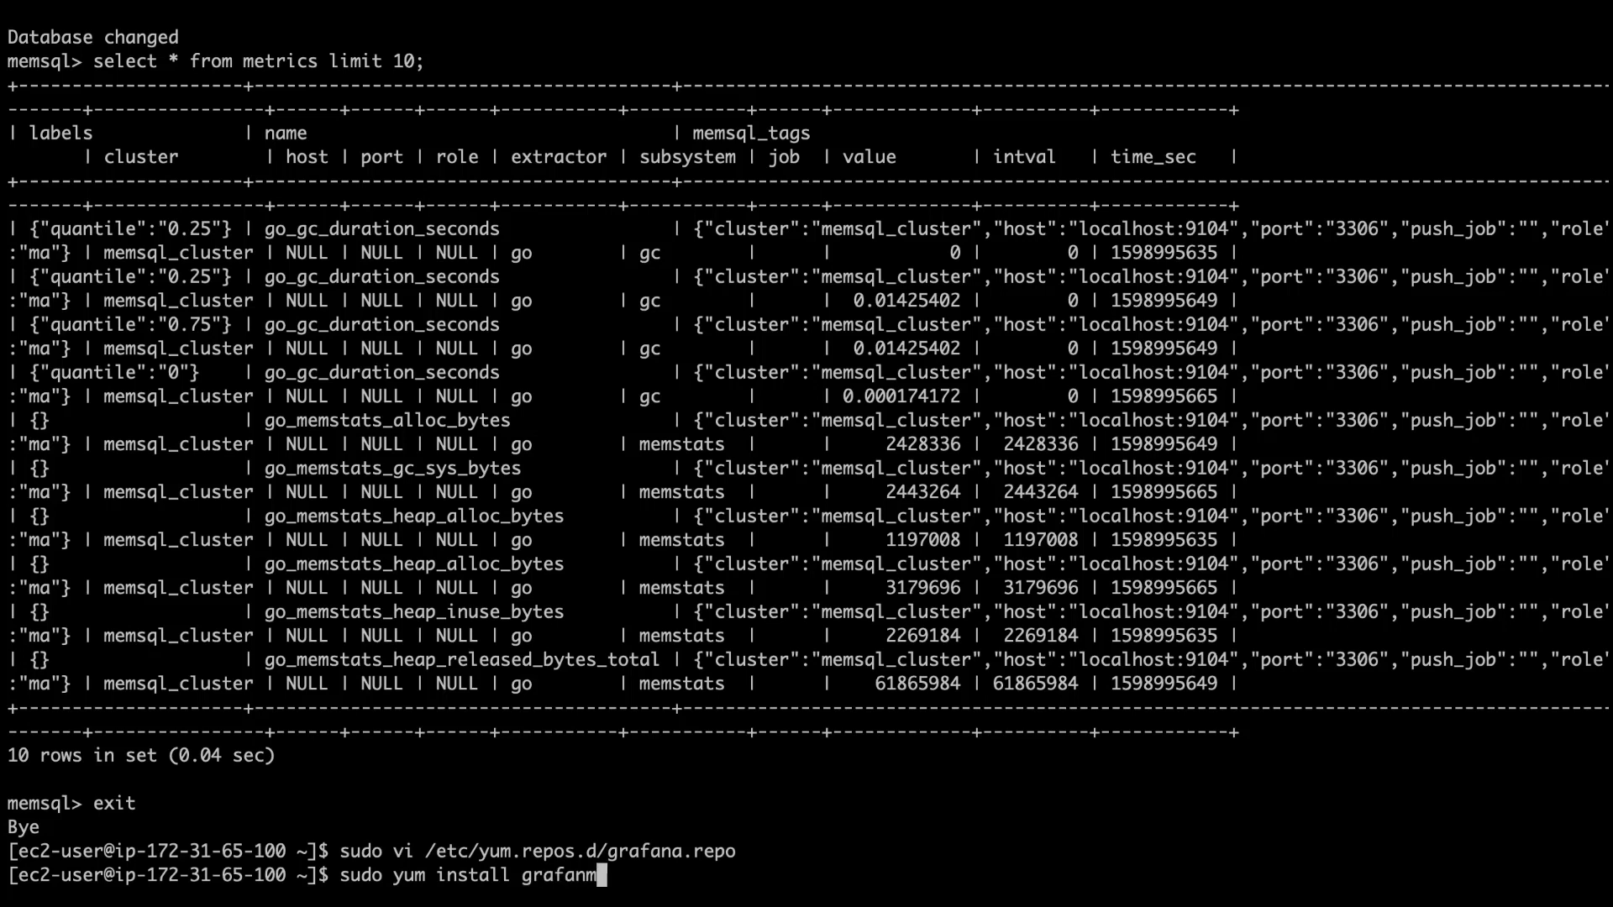
key("Return")
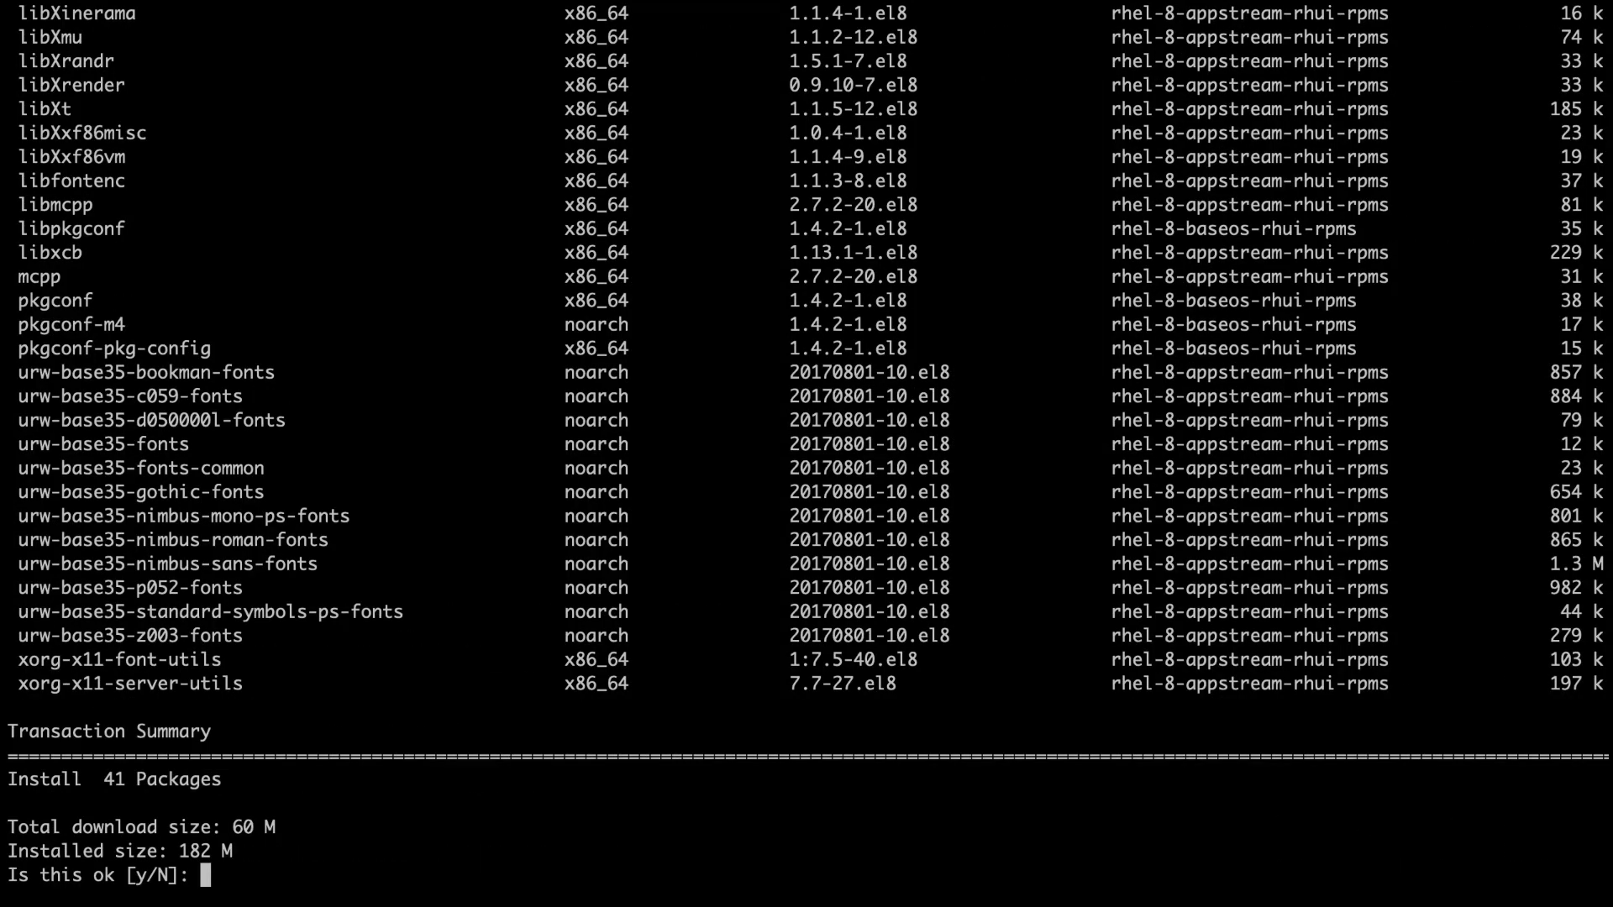
type("y")
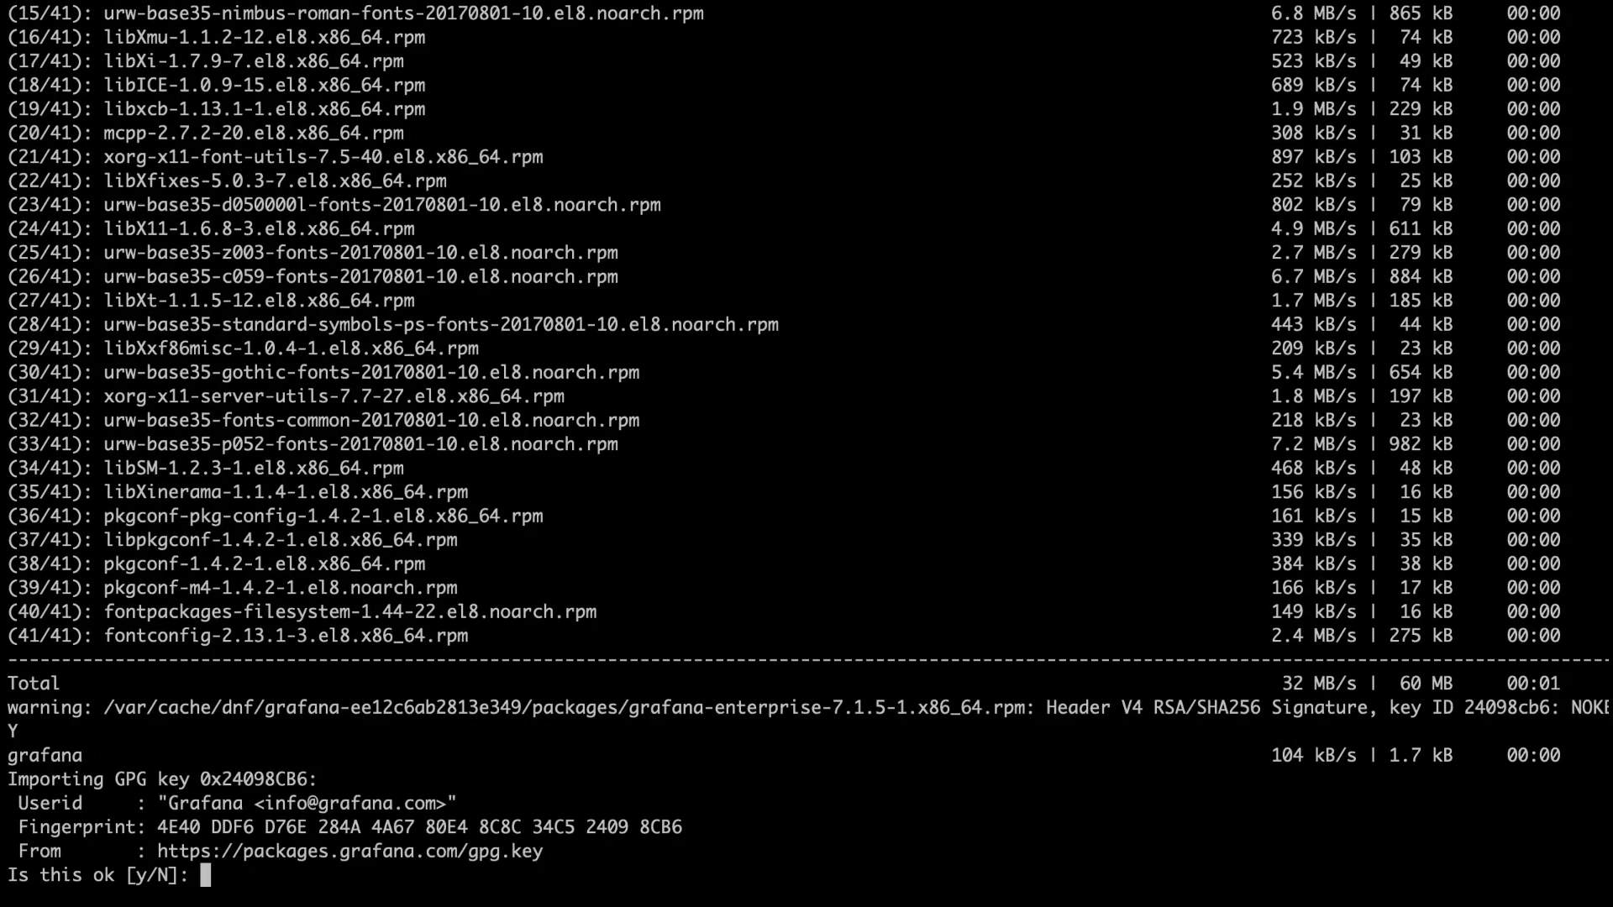
type("y")
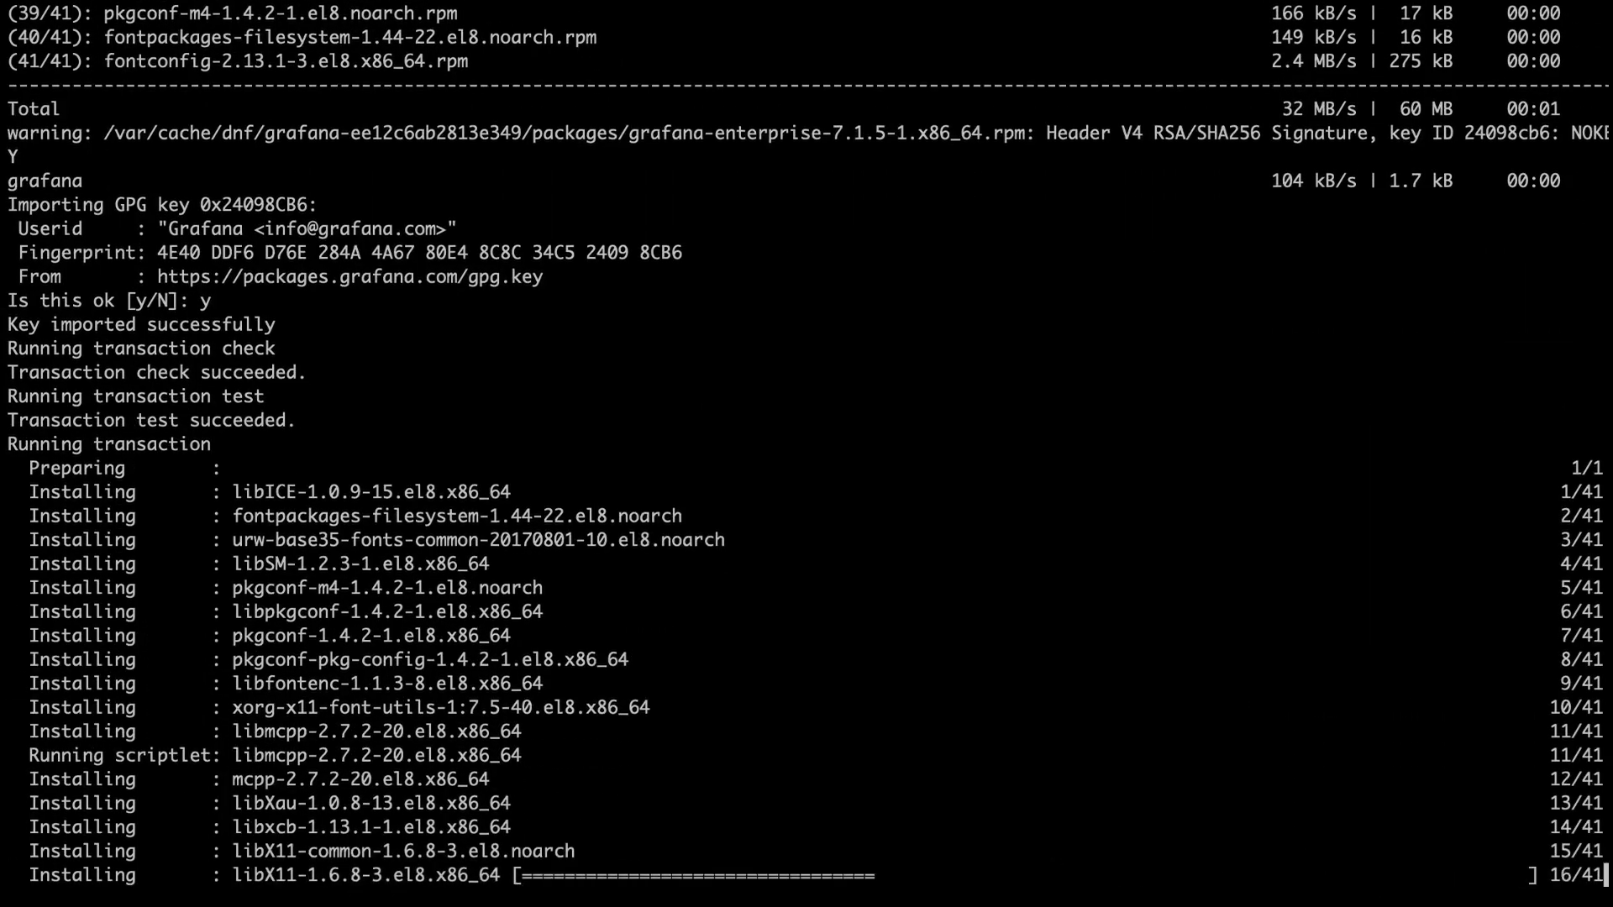
scroll("down", 3)
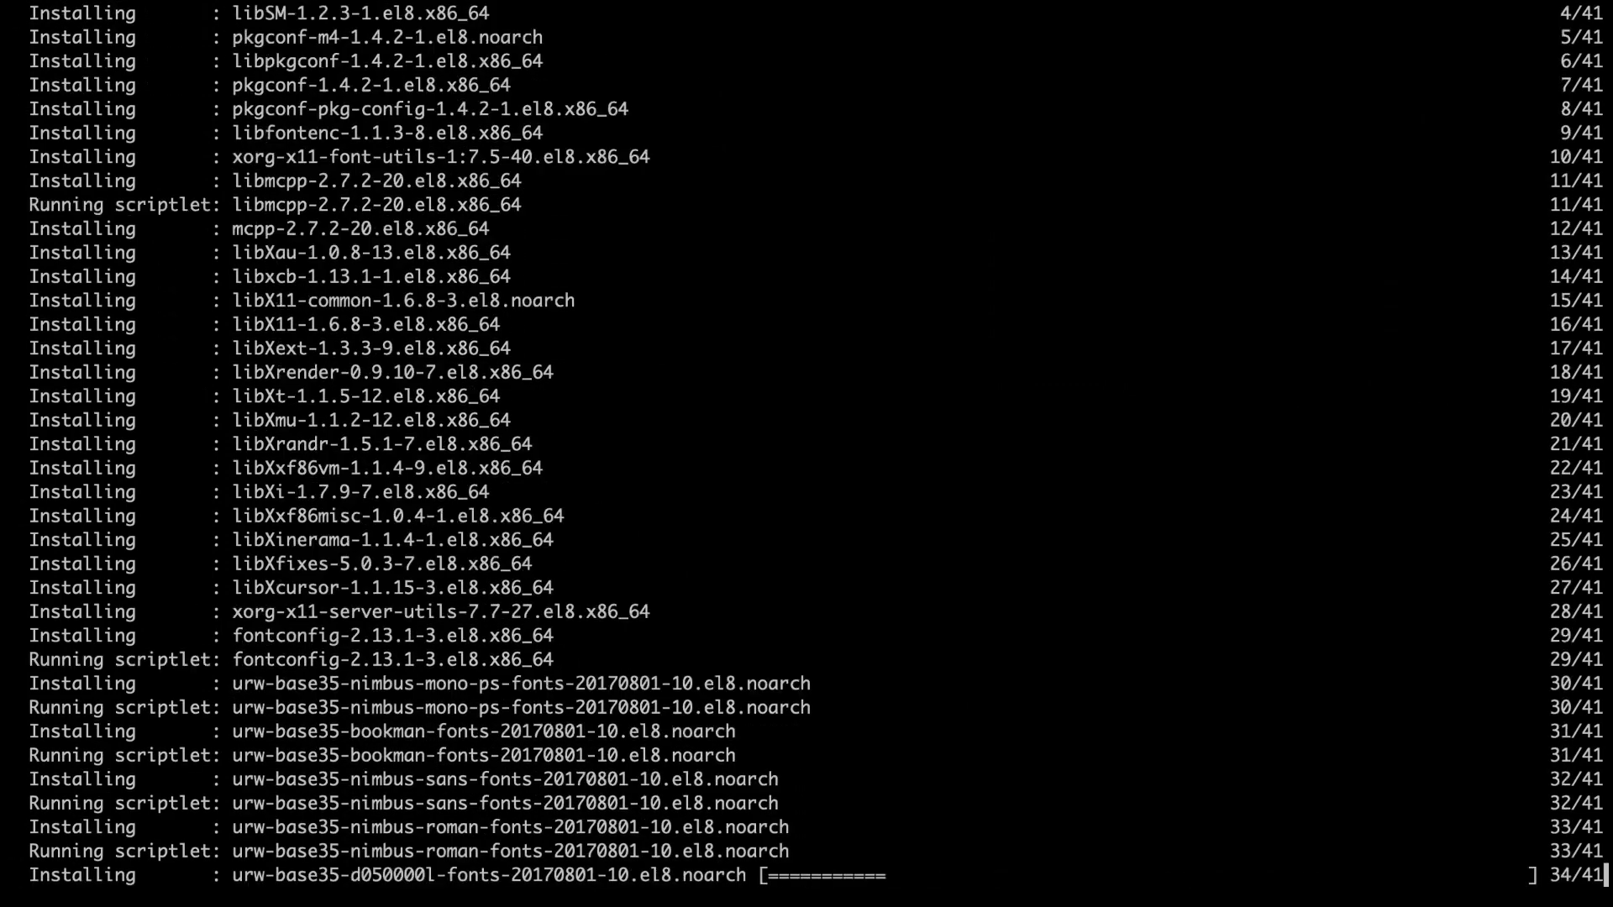
scroll("down", 3)
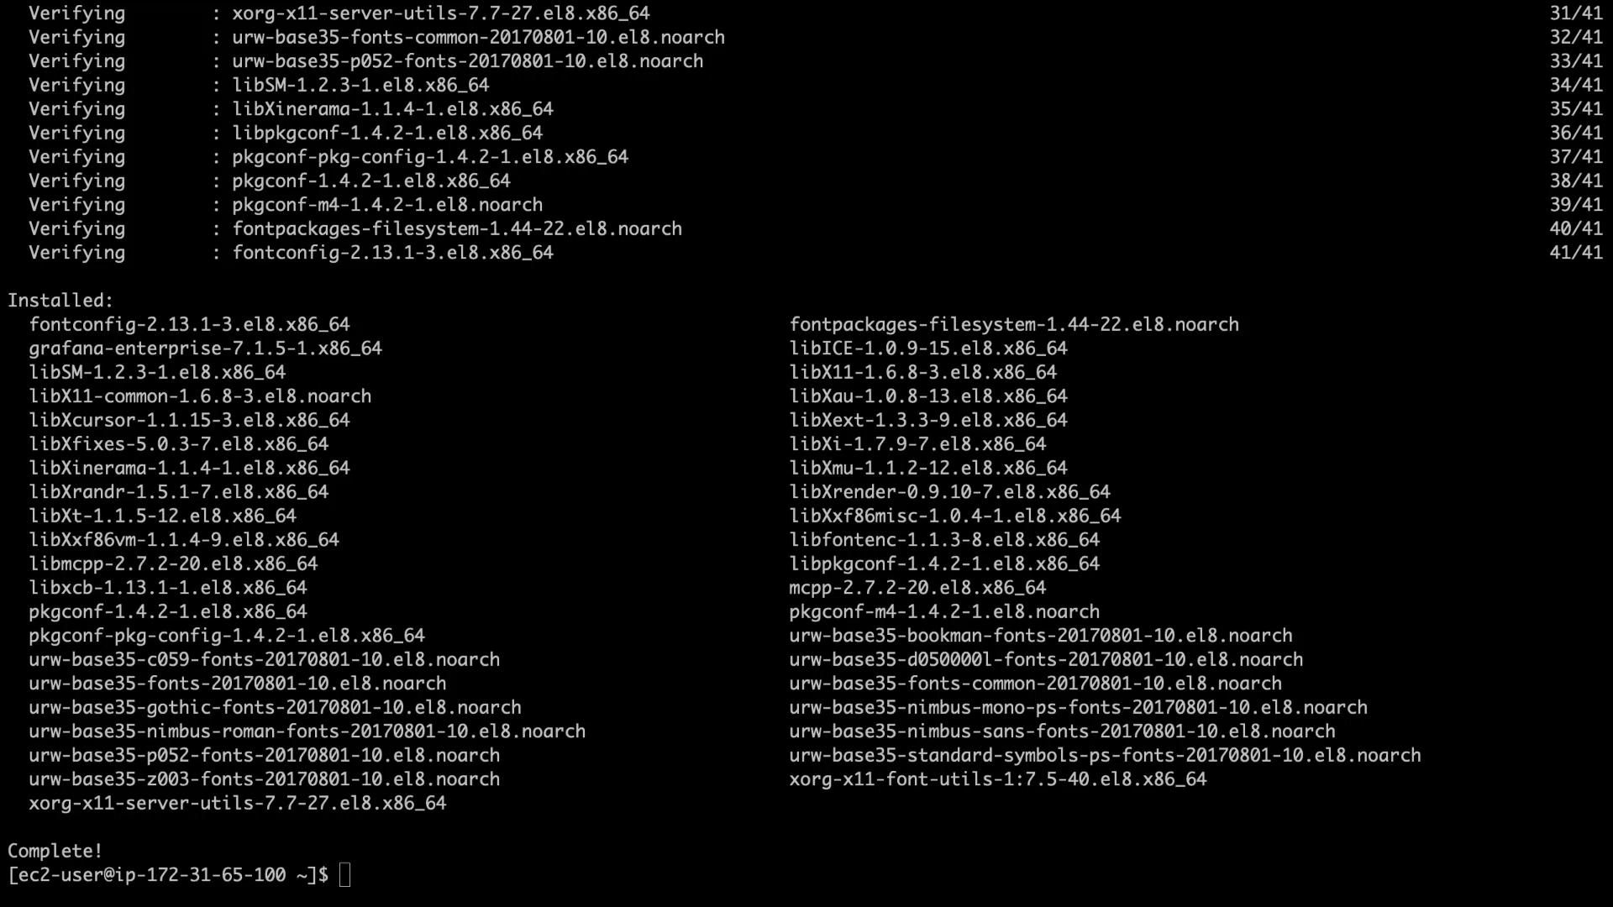
mouse_move(299, 846)
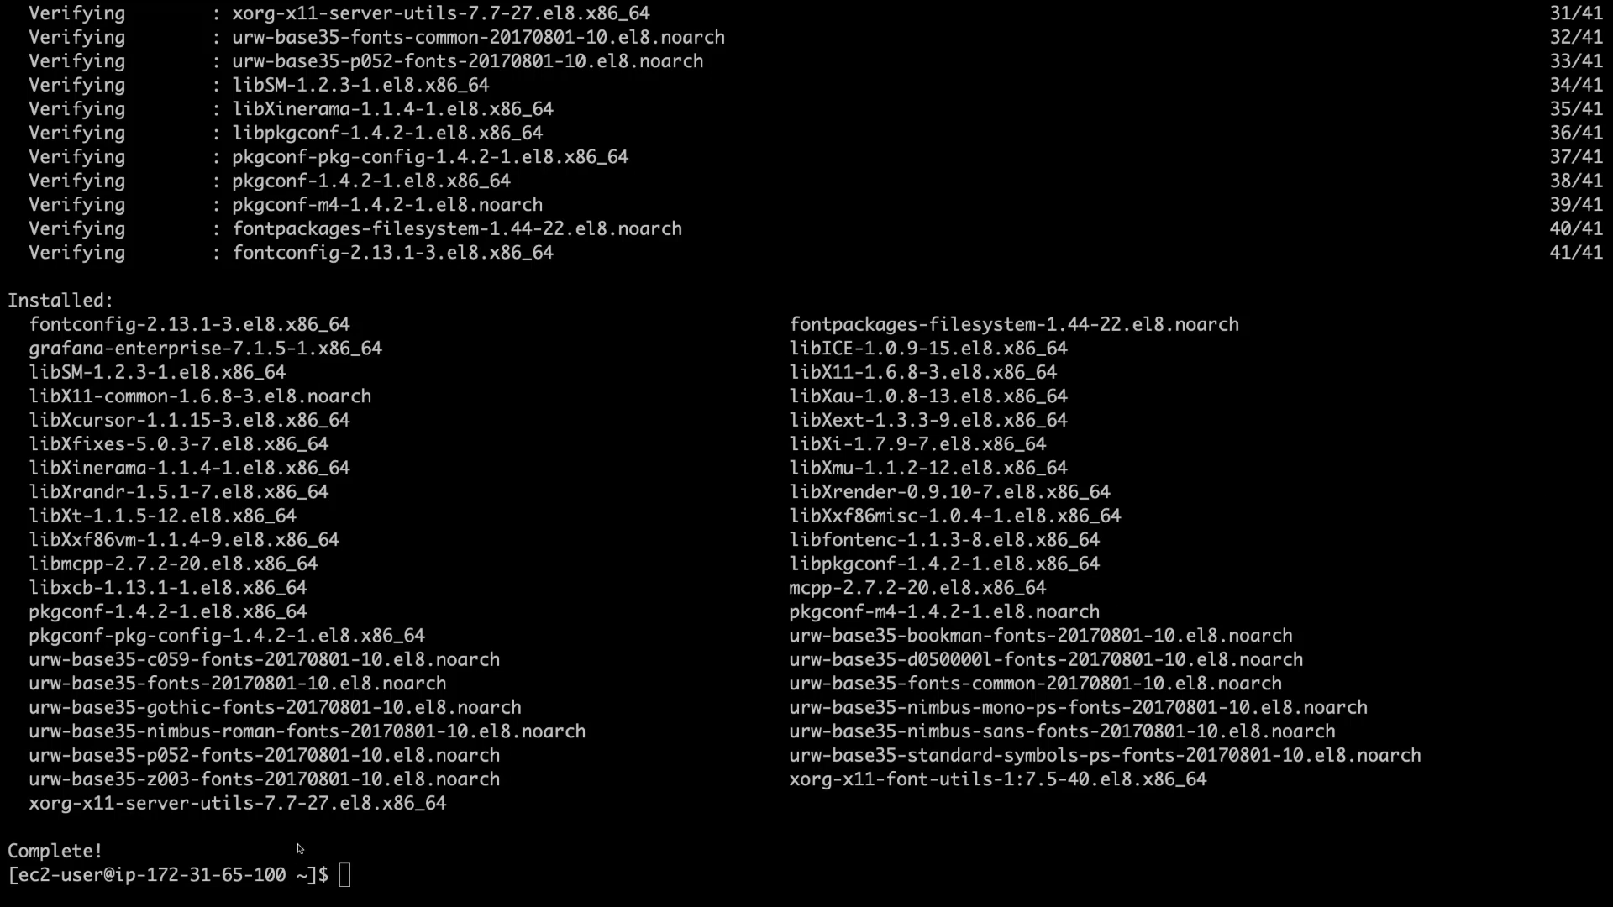
Install the grafana-piechart-panel plugin with grafana-cli and restart grafana-server.
type("sudo grafana-cli plugins install grafana-piechart-panel")
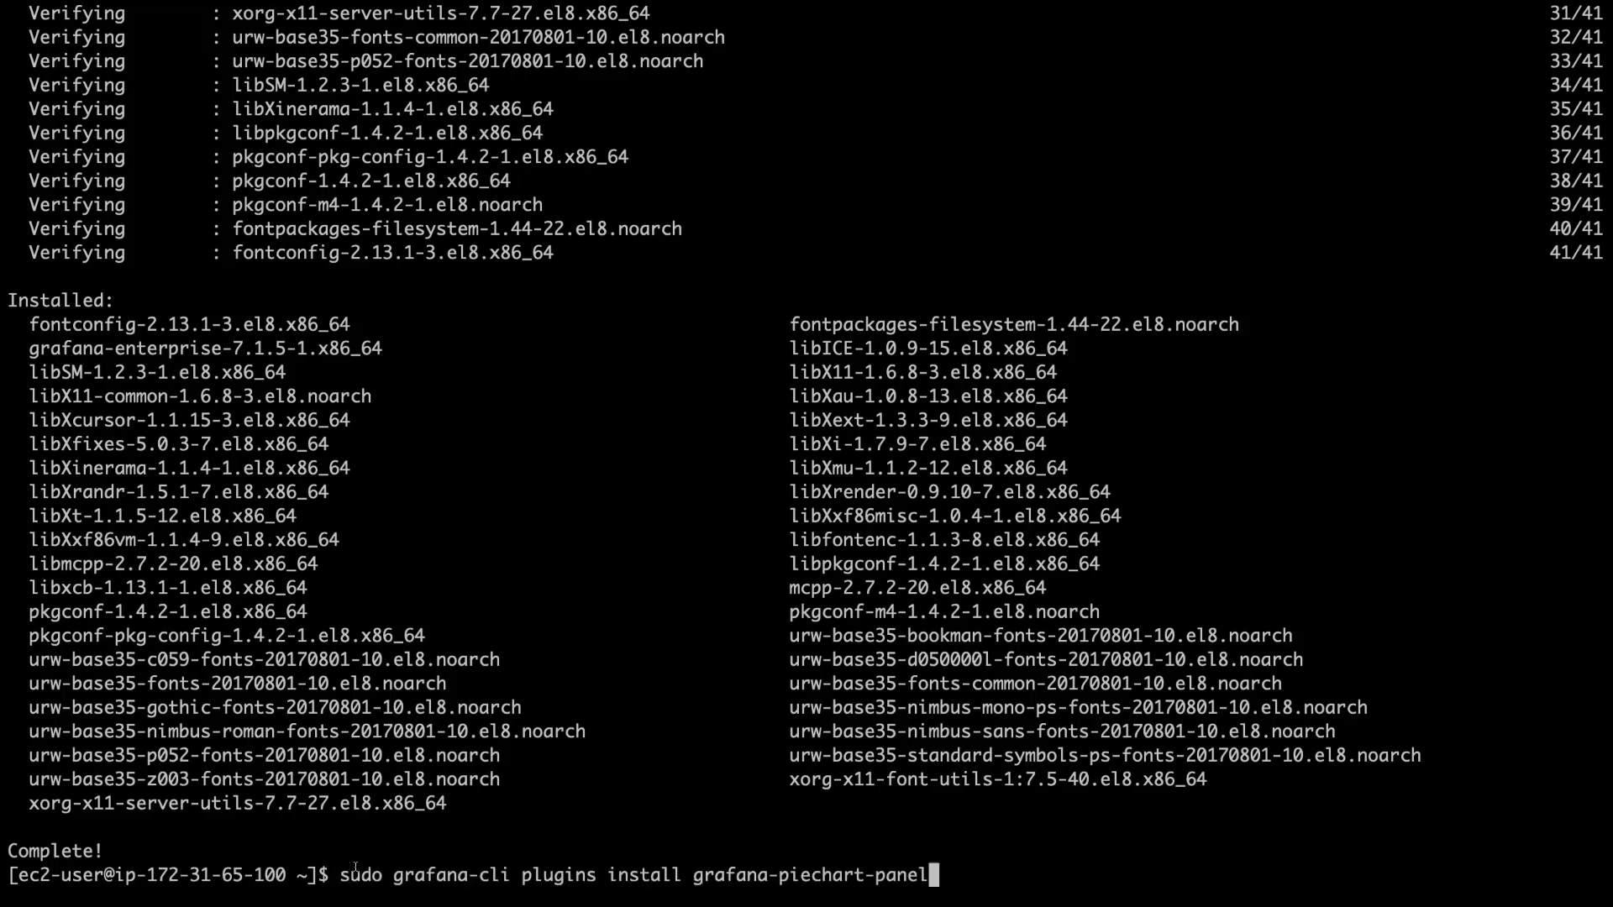
key("Return")
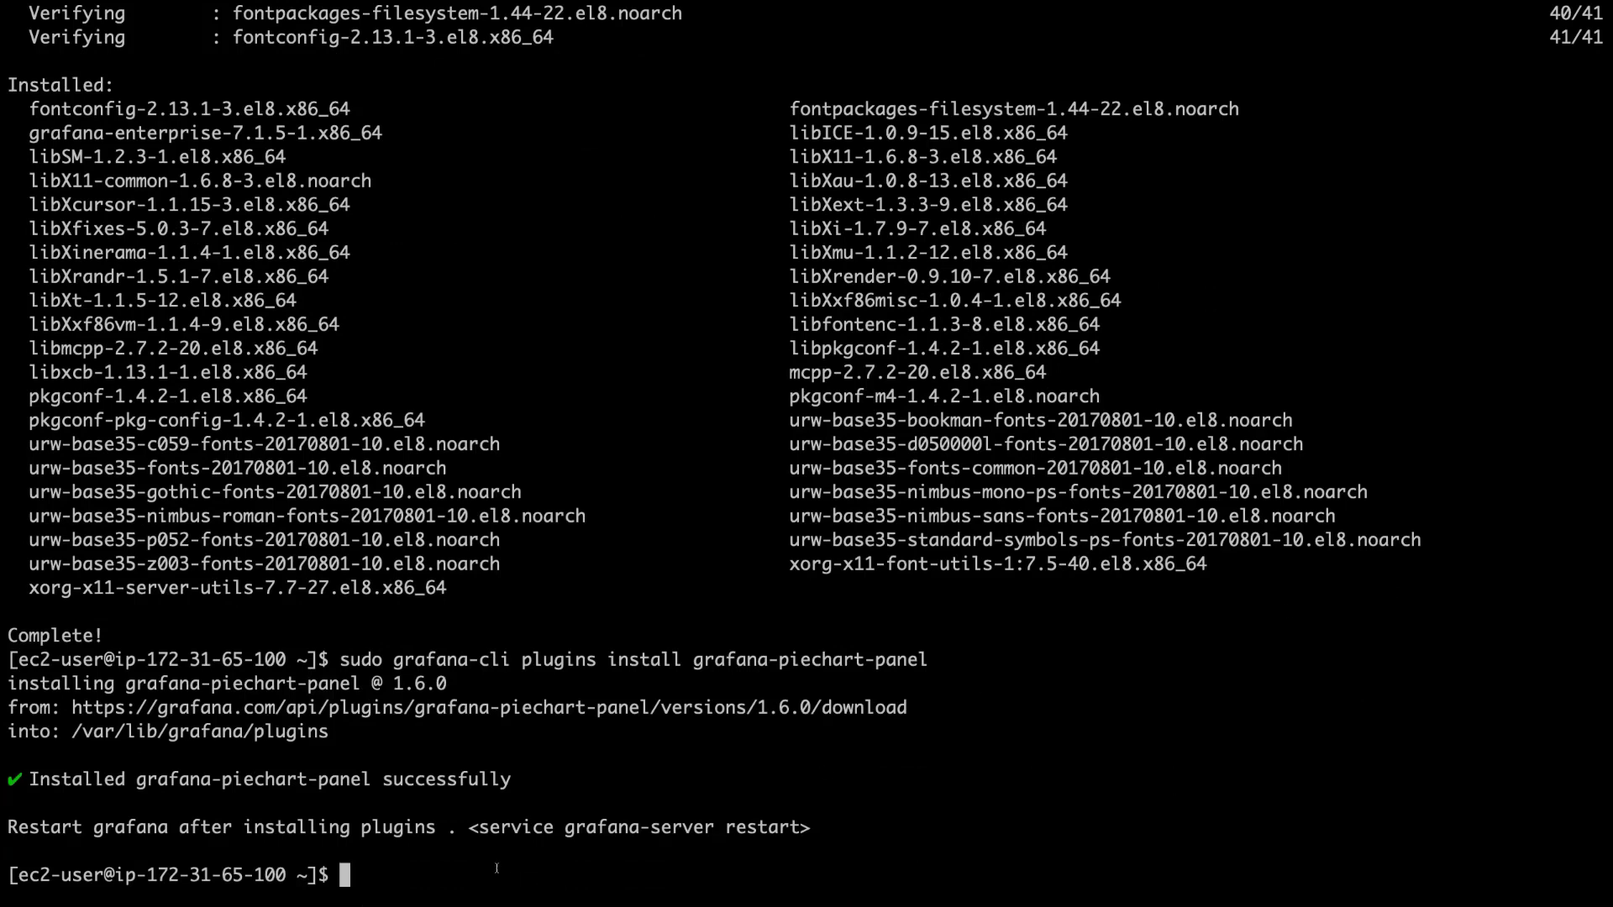
type("sudo systemctl restart grafana-server")
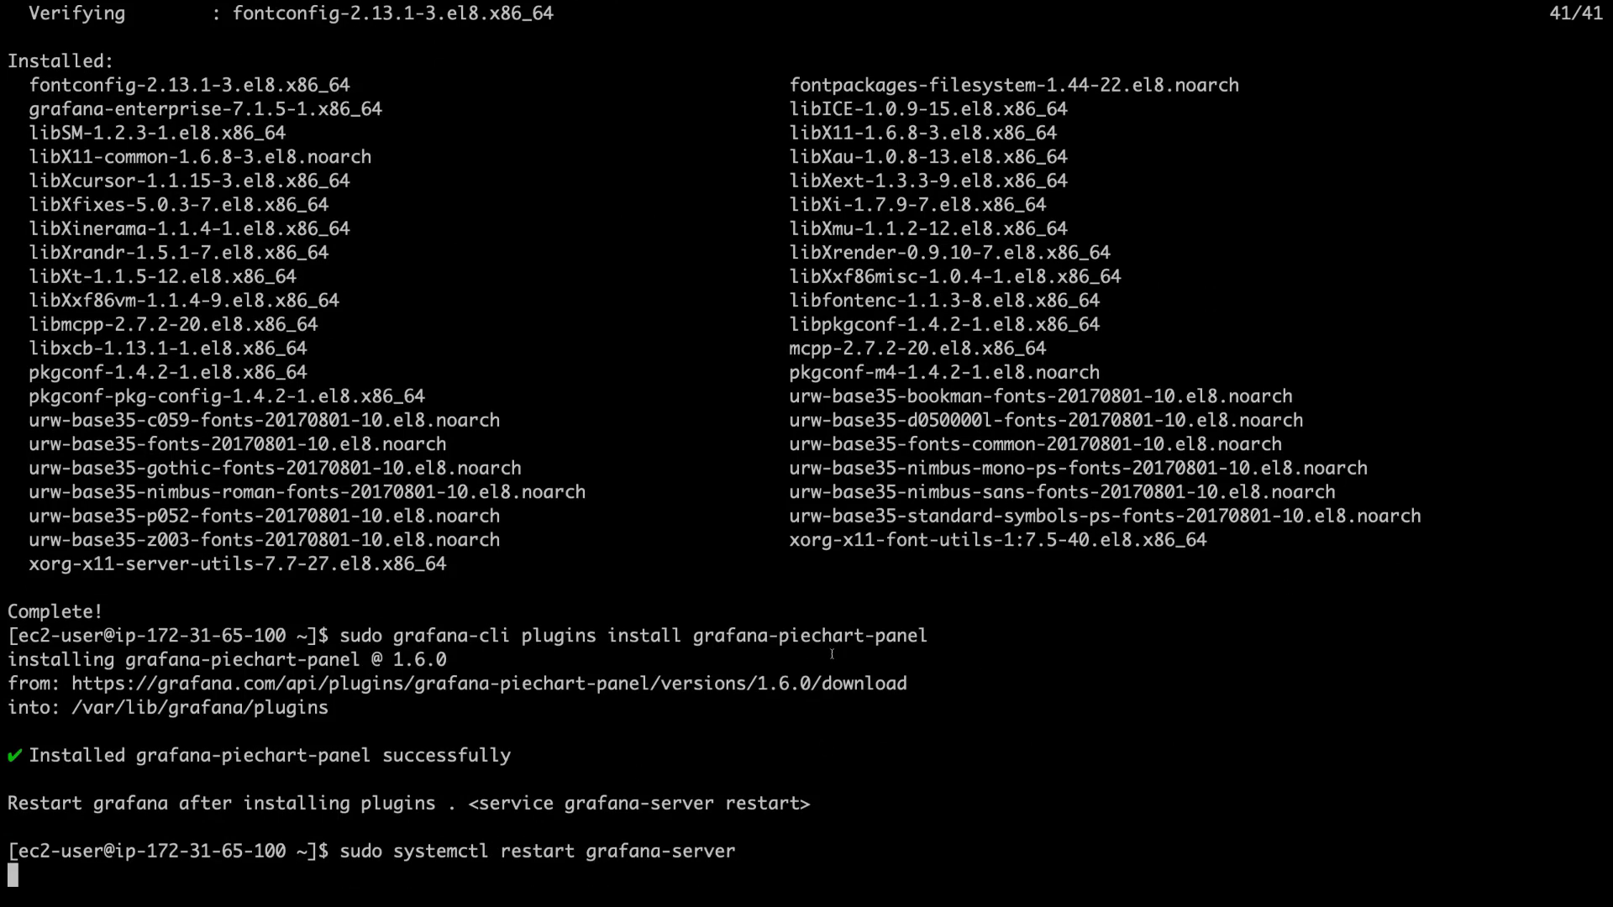
key("Return")
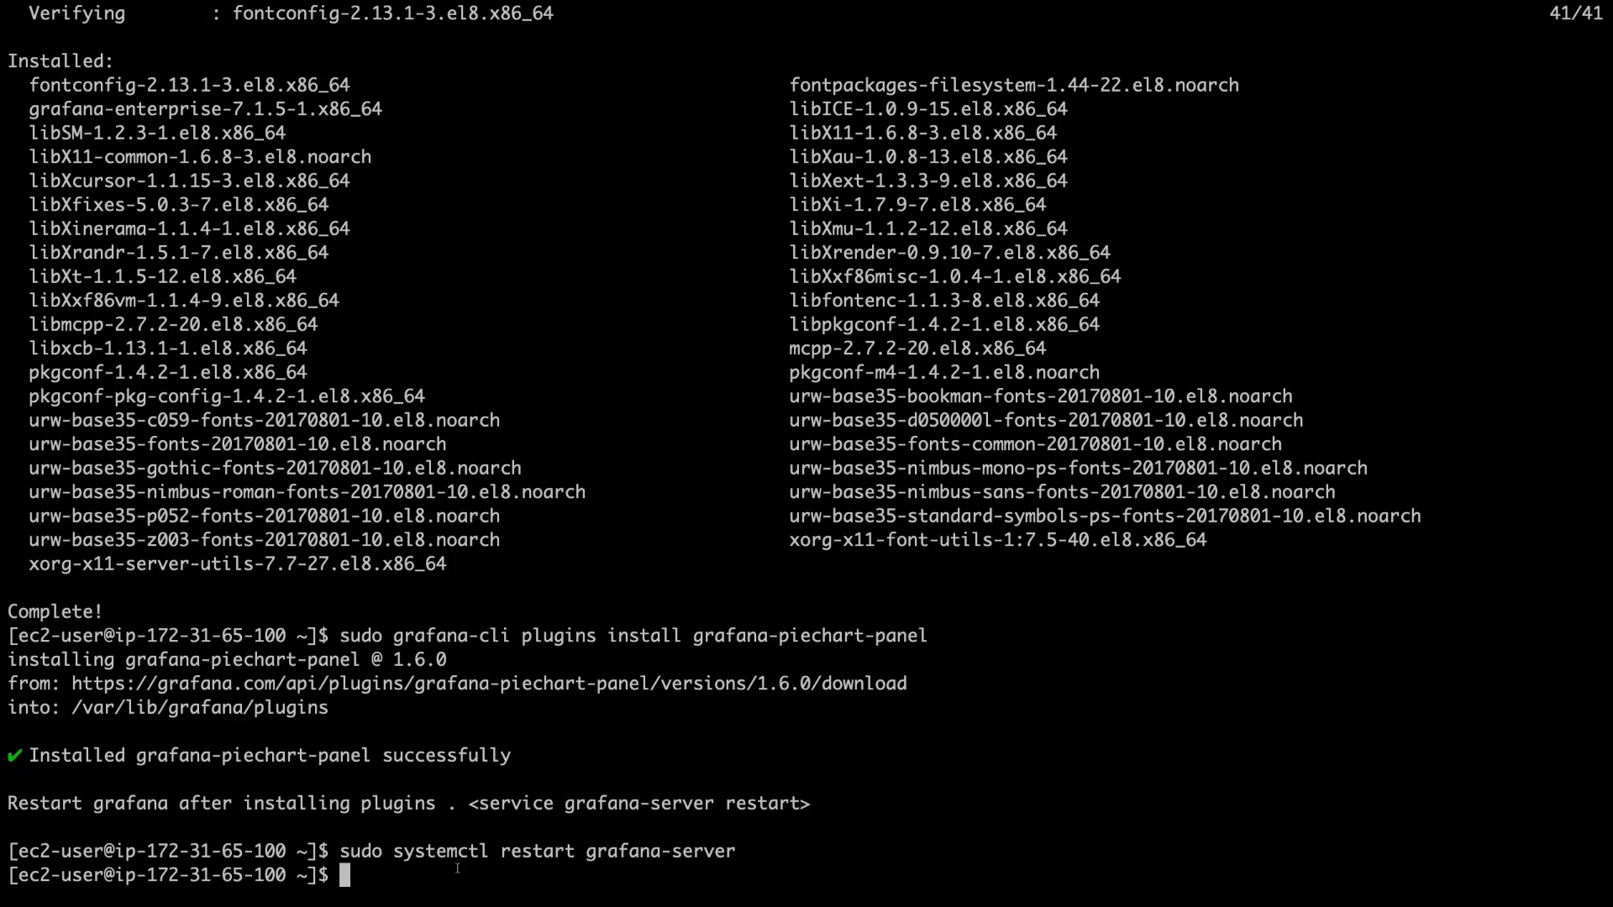
key("Return")
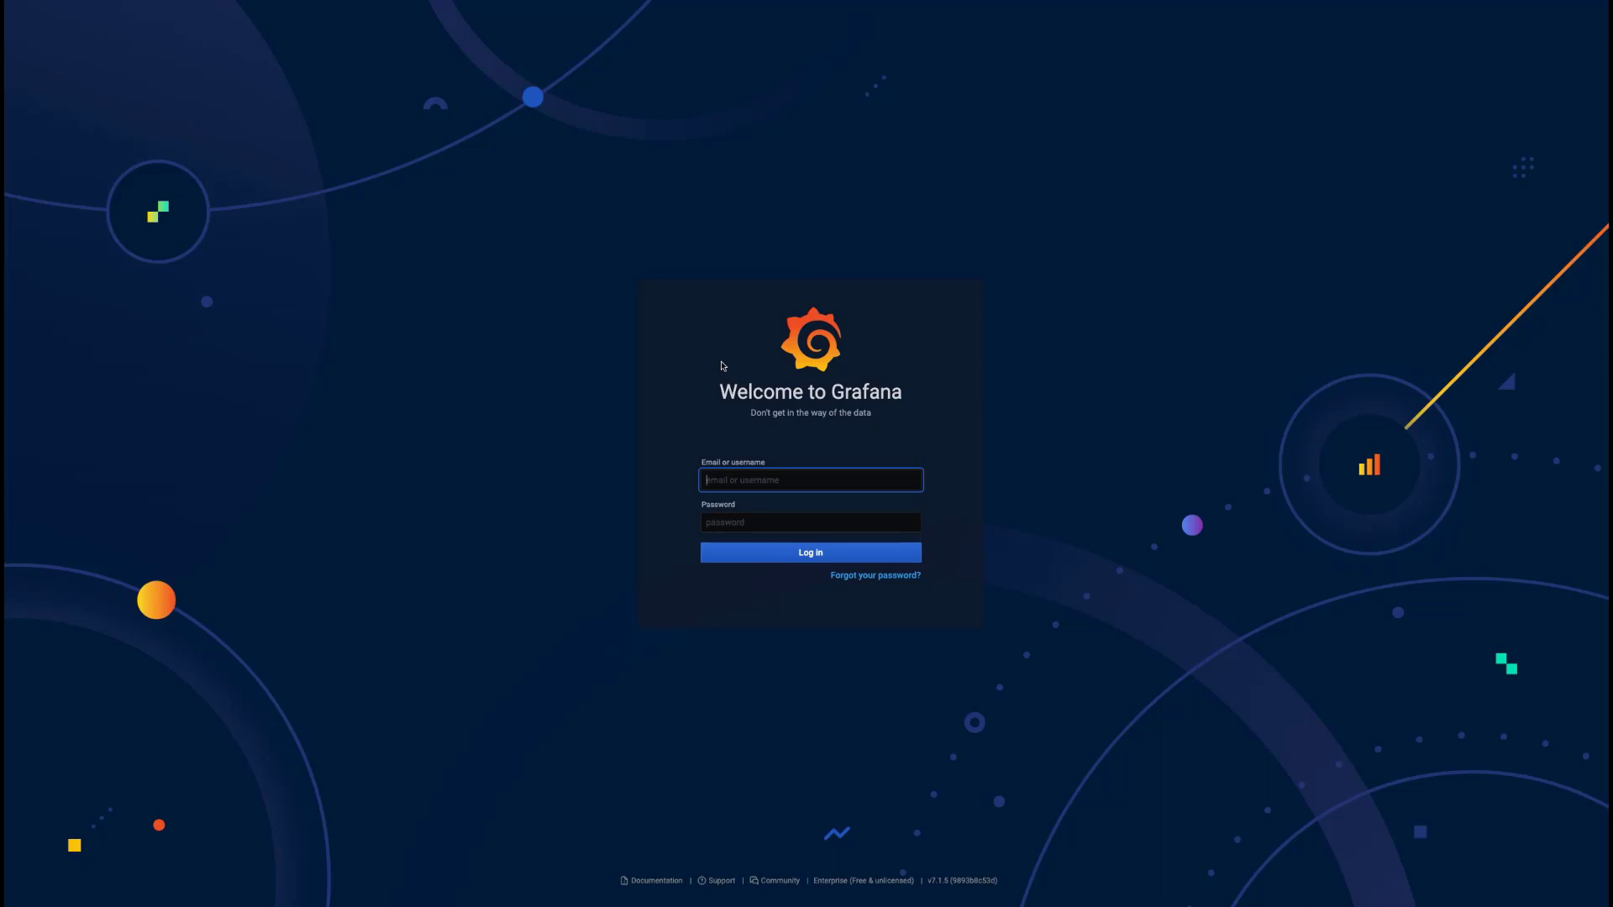
mouse_move(910, 400)
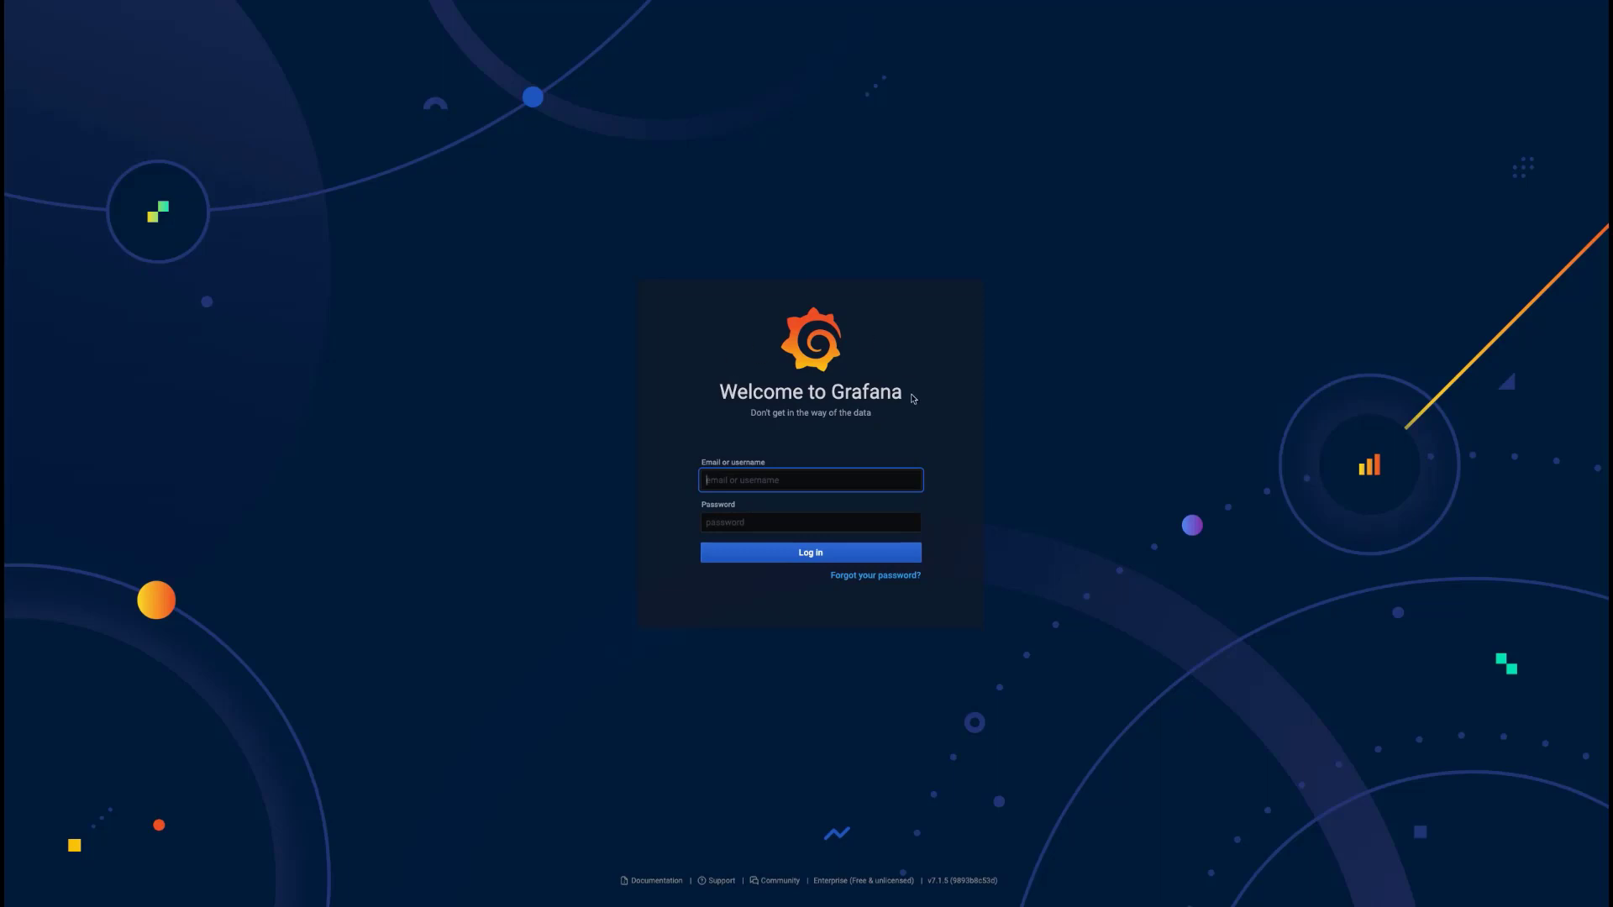
Log in to Grafana as admin and submit a new password to reach the Home dashboard.
type("admin")
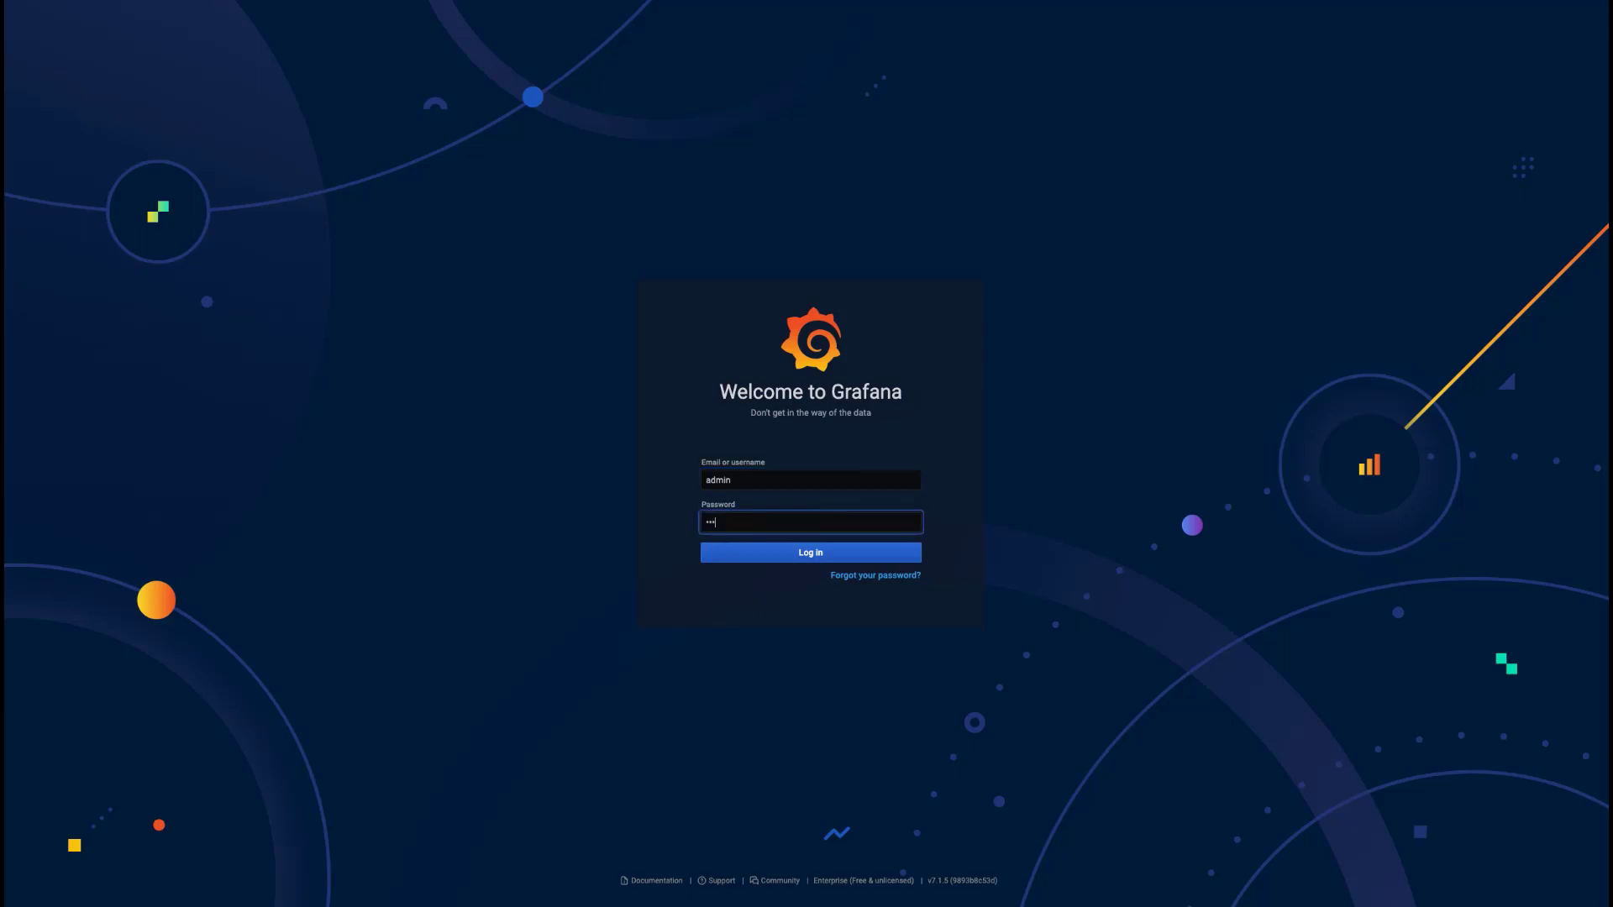
left_click(810, 553)
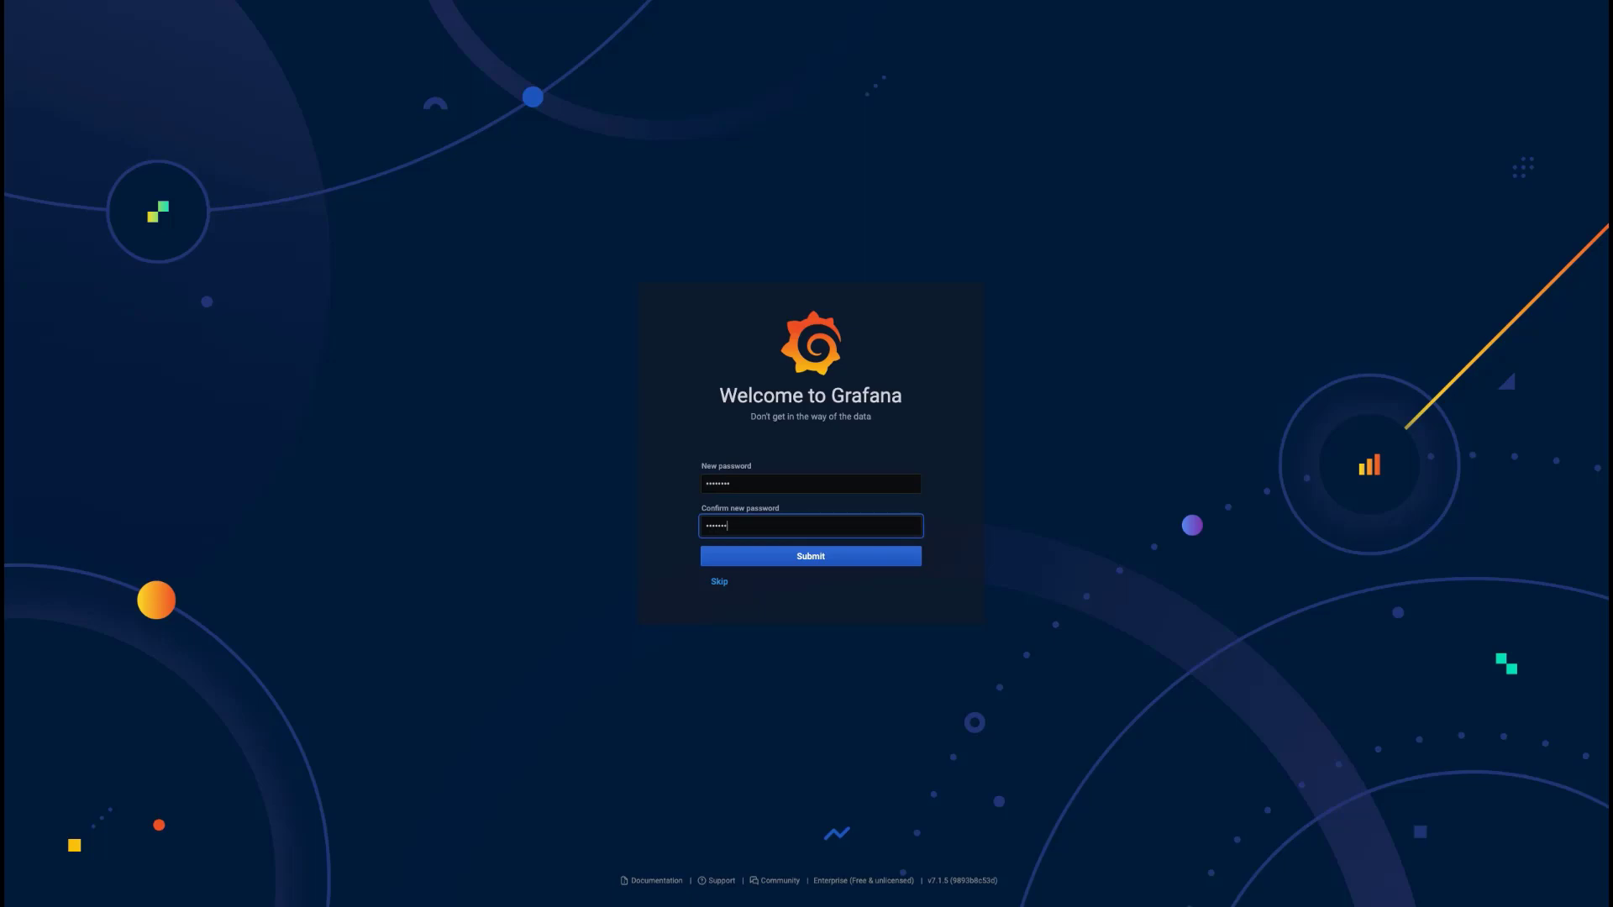
left_click(809, 556)
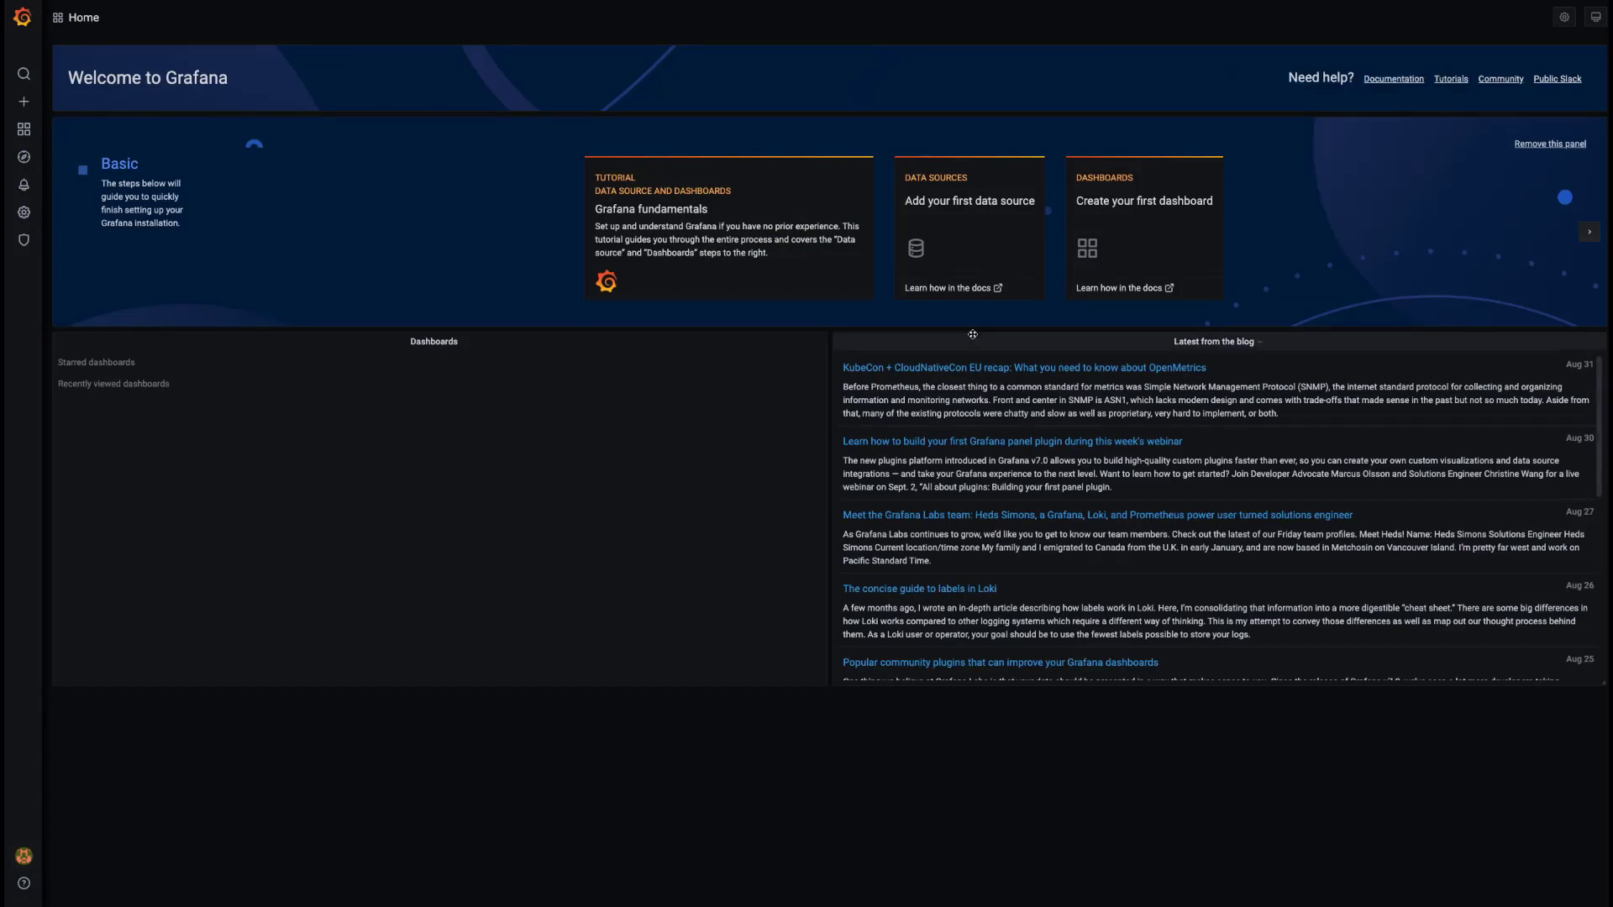
mouse_move(872, 446)
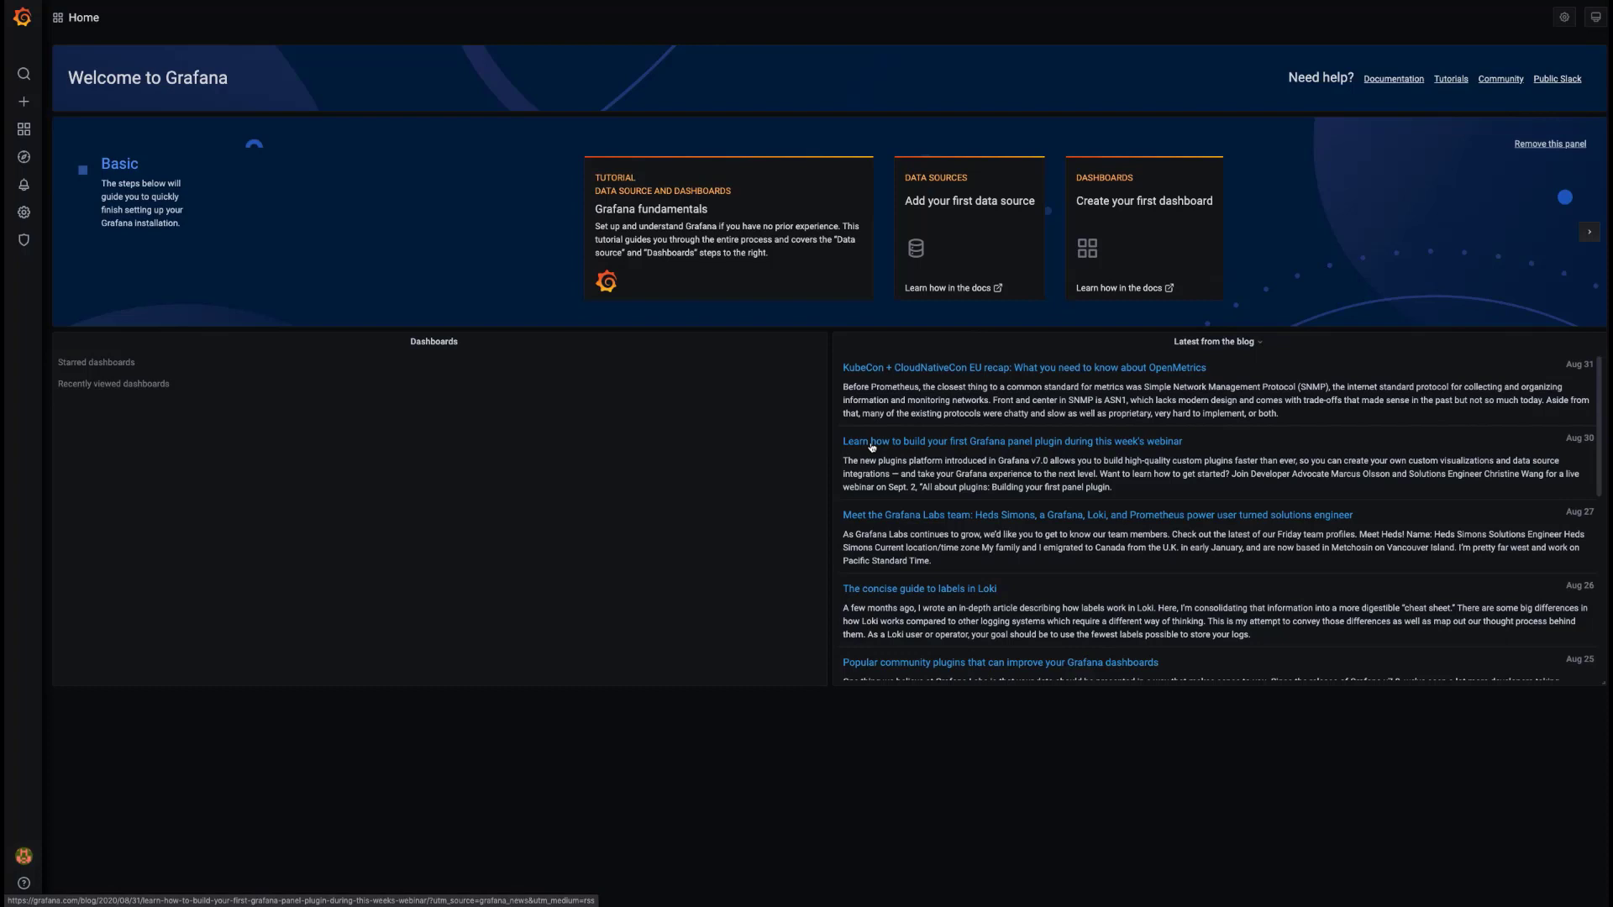
mouse_move(1005, 192)
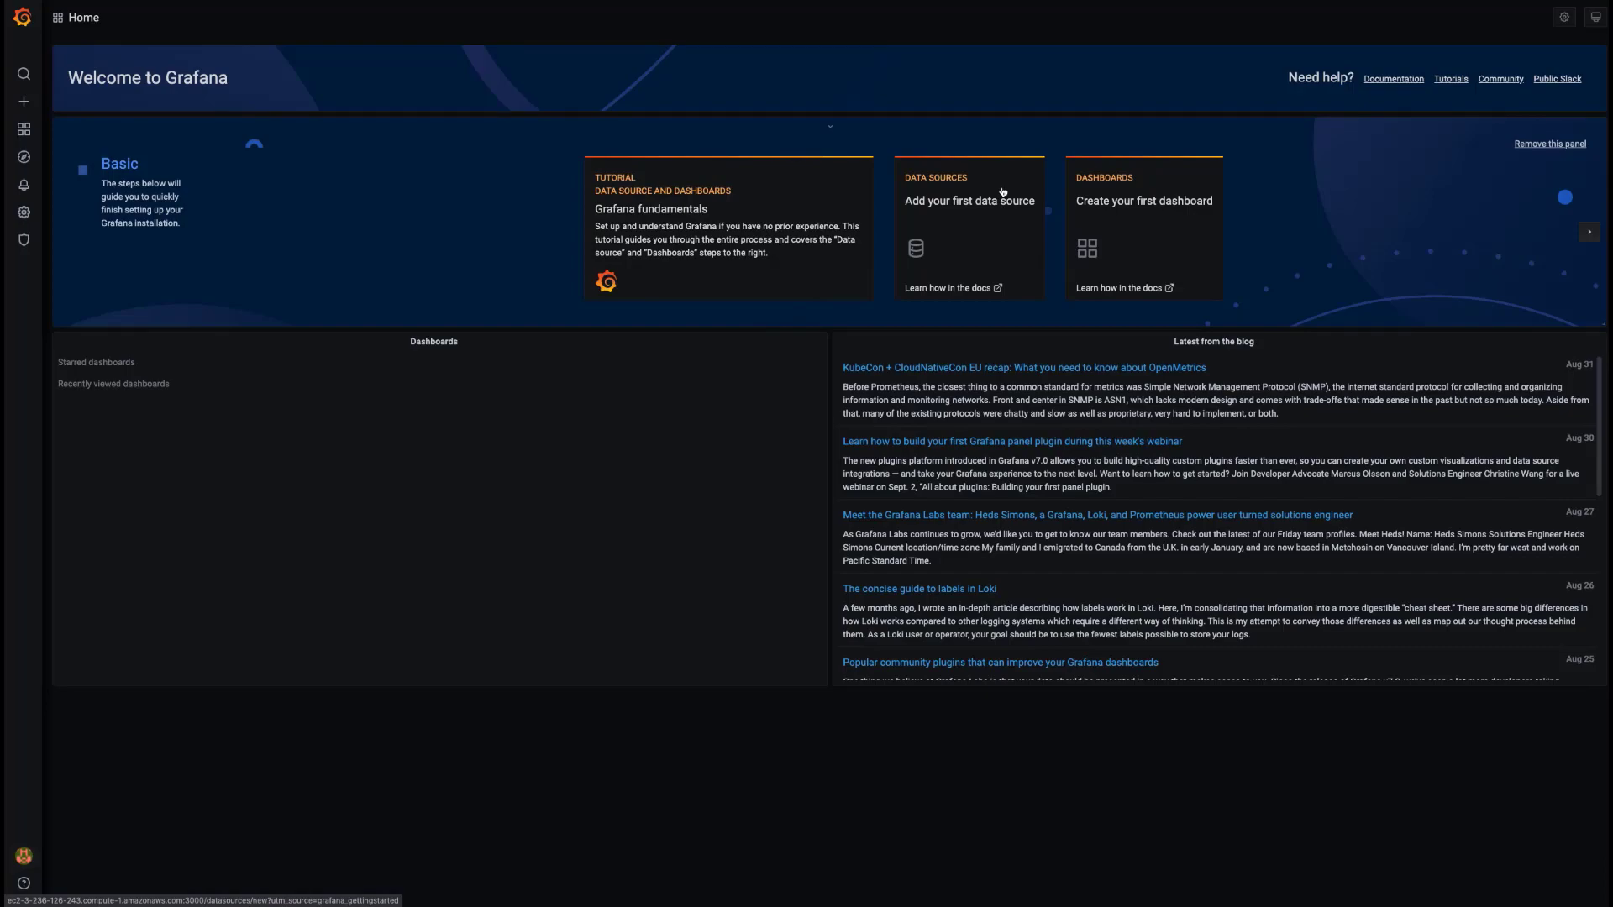
Add a first data source and choose MySQL as its type.
left_click(968, 200)
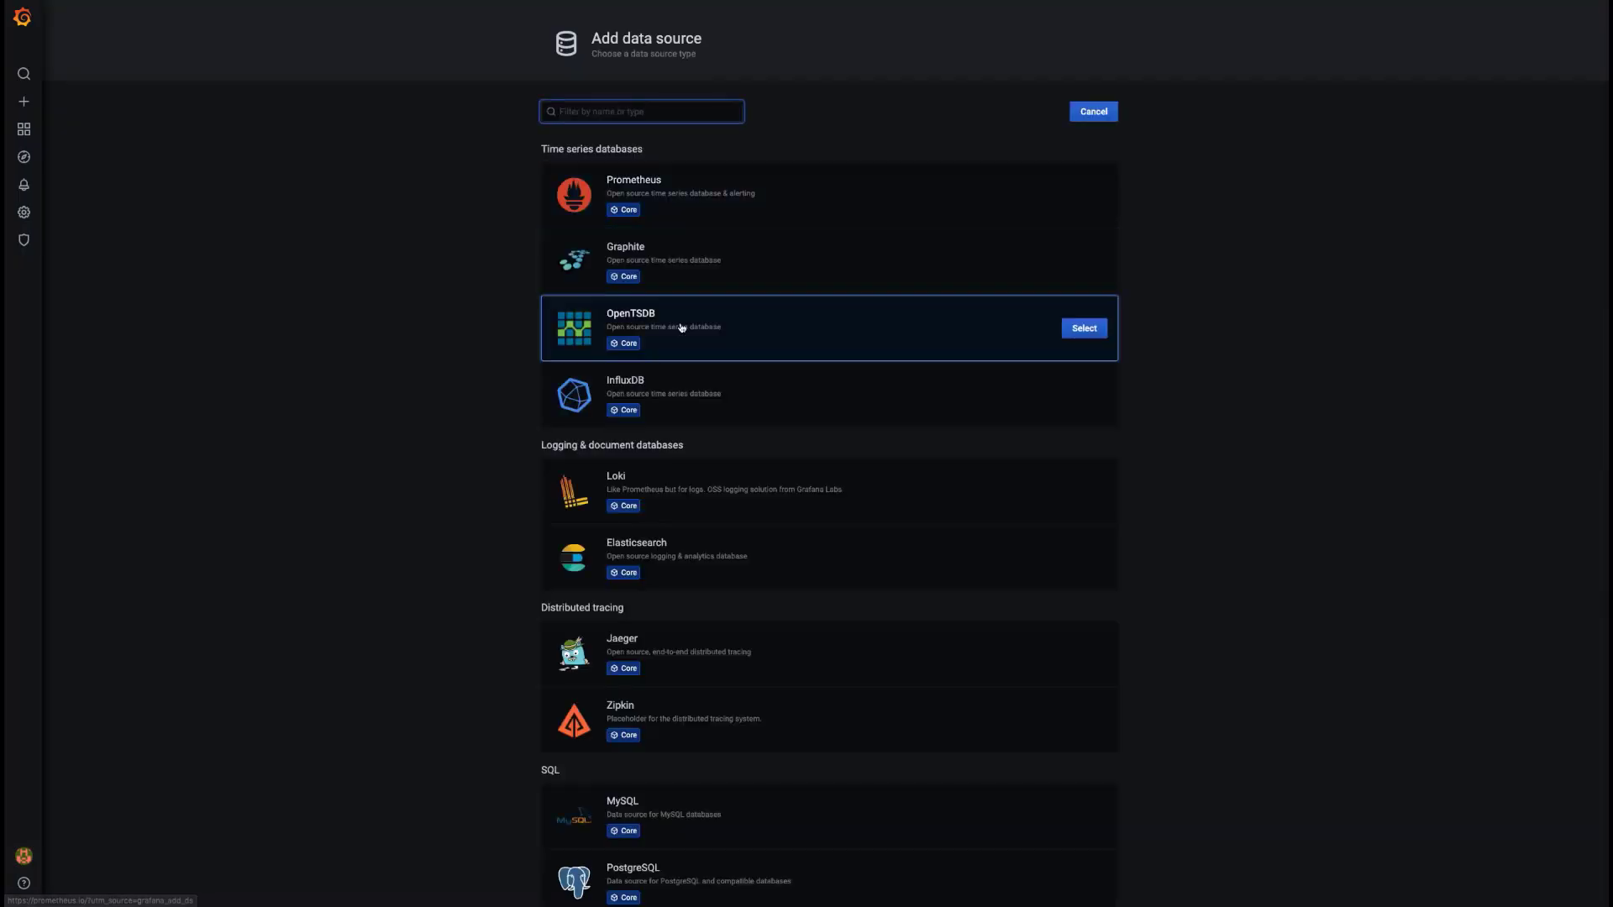
mouse_move(642, 111)
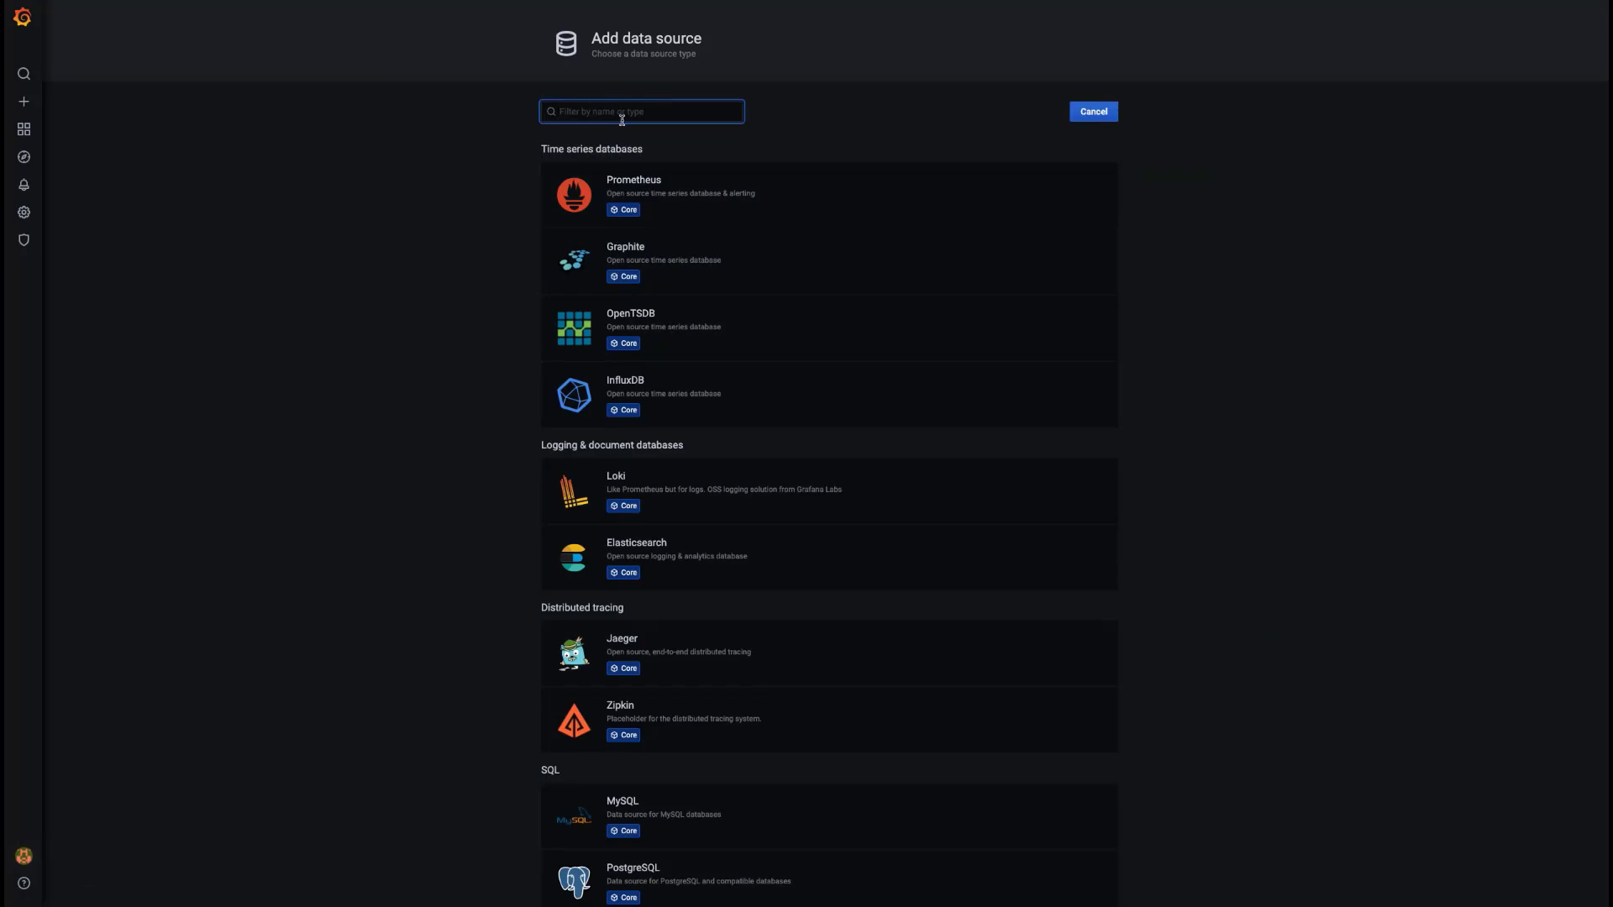
type("mysql")
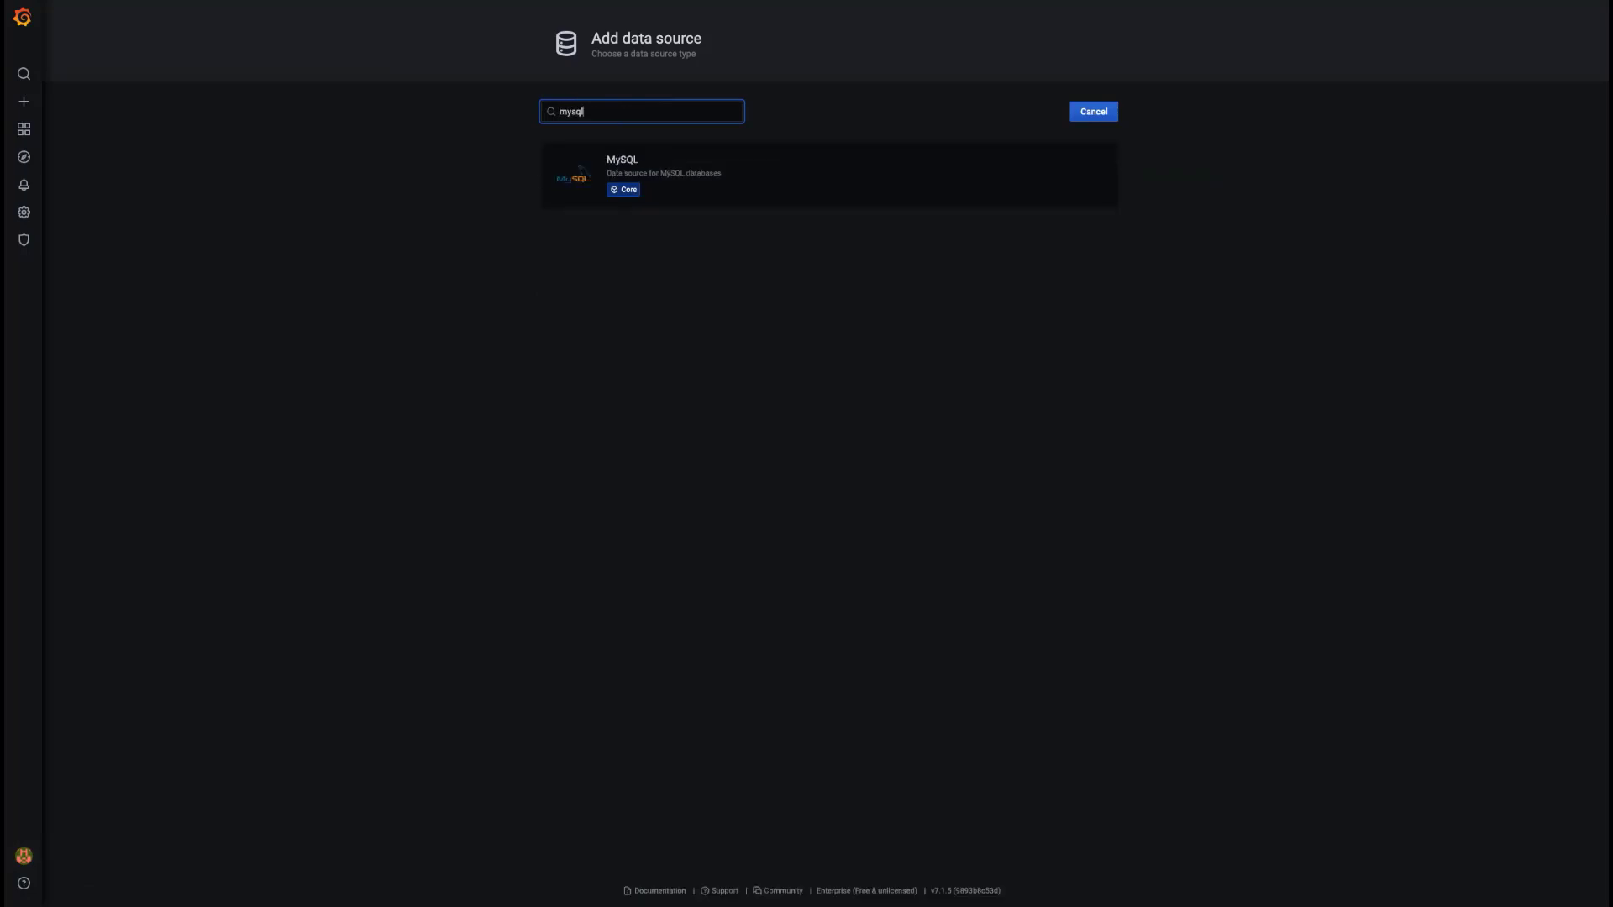
left_click(826, 173)
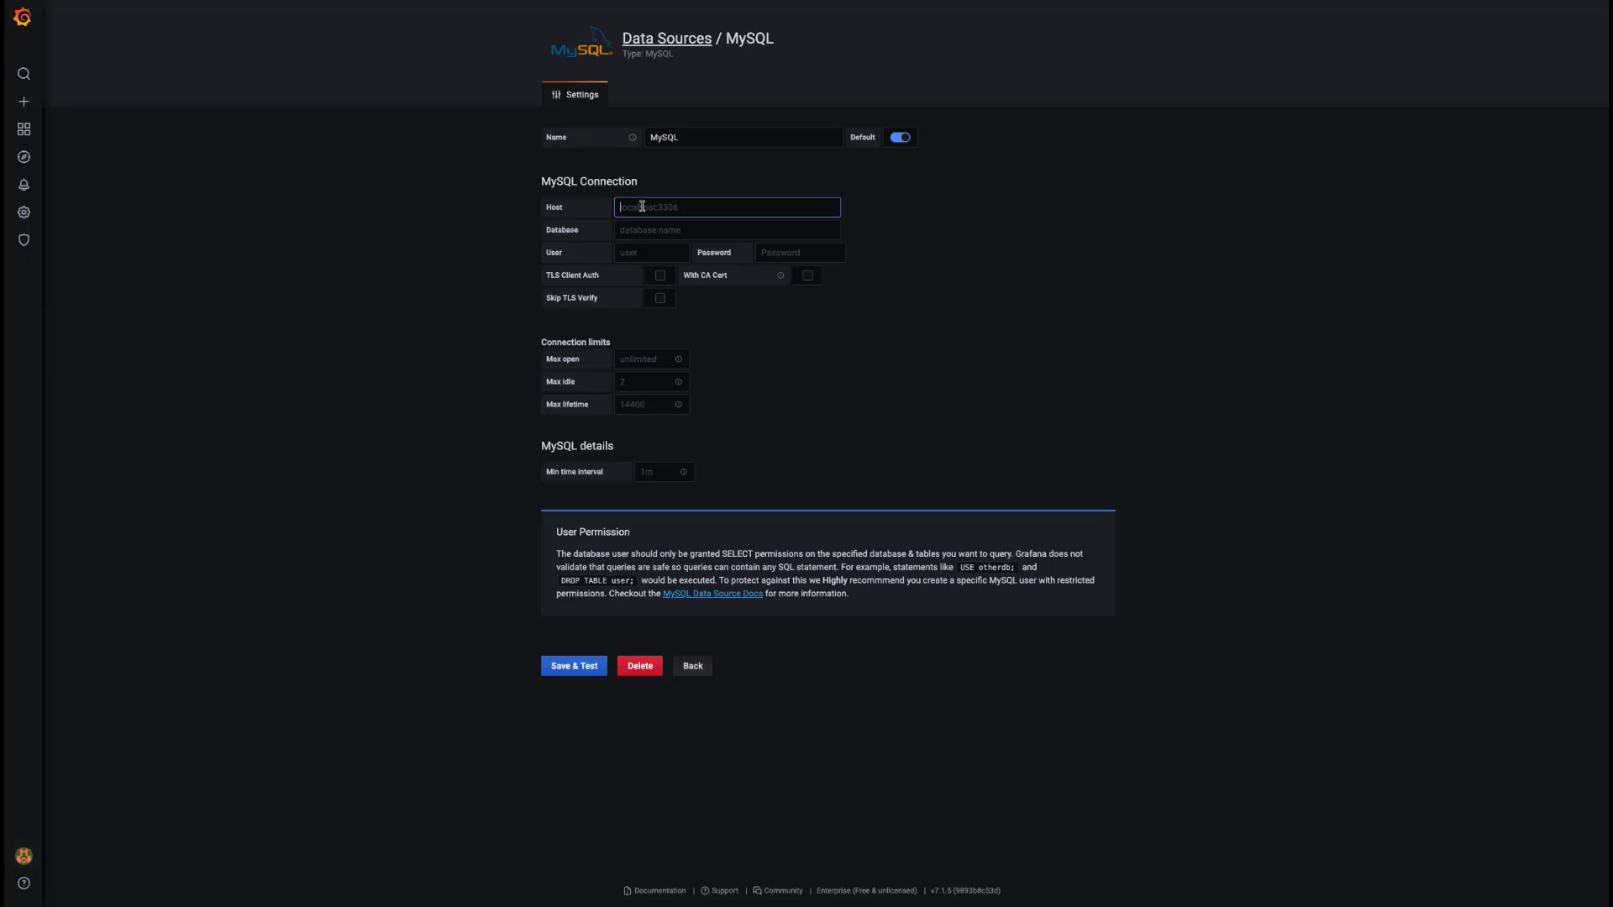
Fill host localhost:3306, database metrics, user root and password, then Save & Test the connection.
type("local")
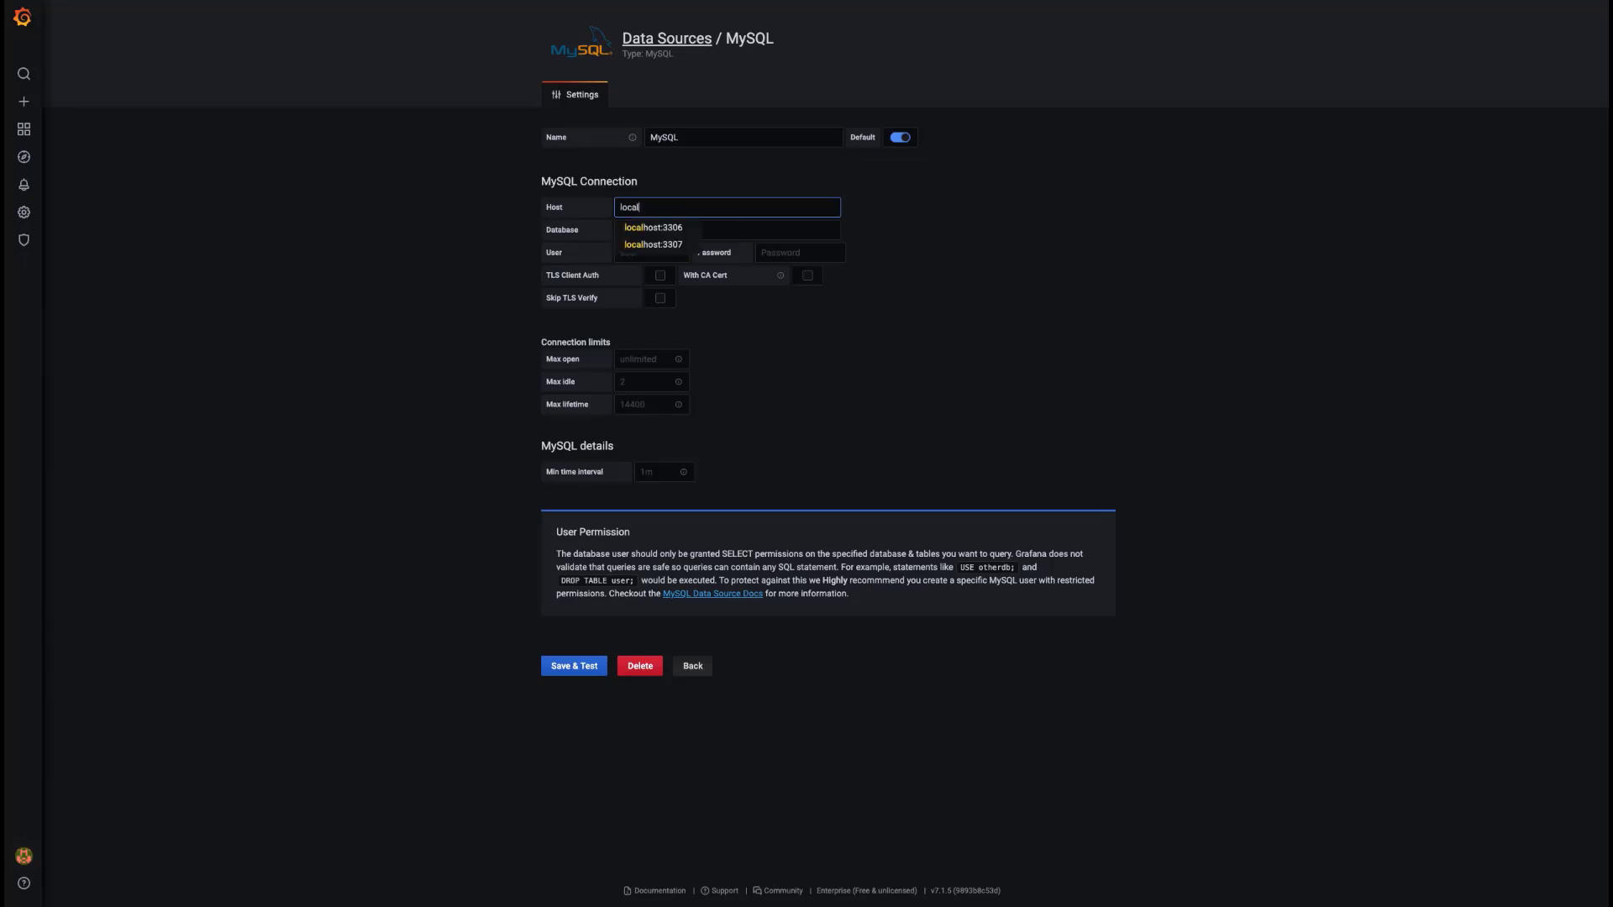
left_click(652, 226)
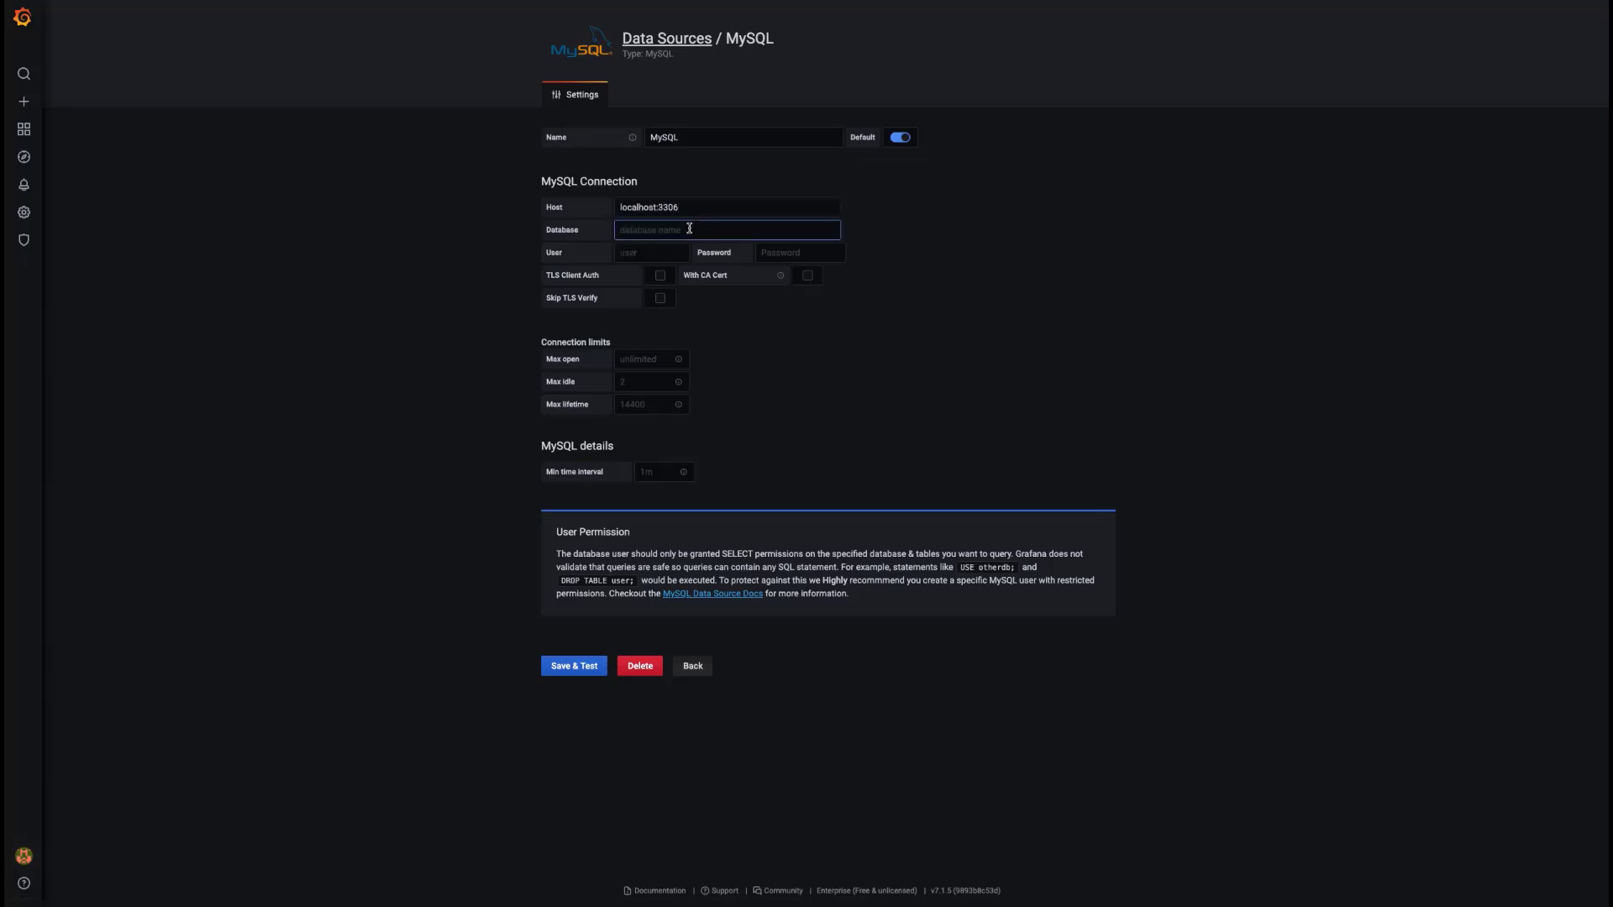
type("metrics")
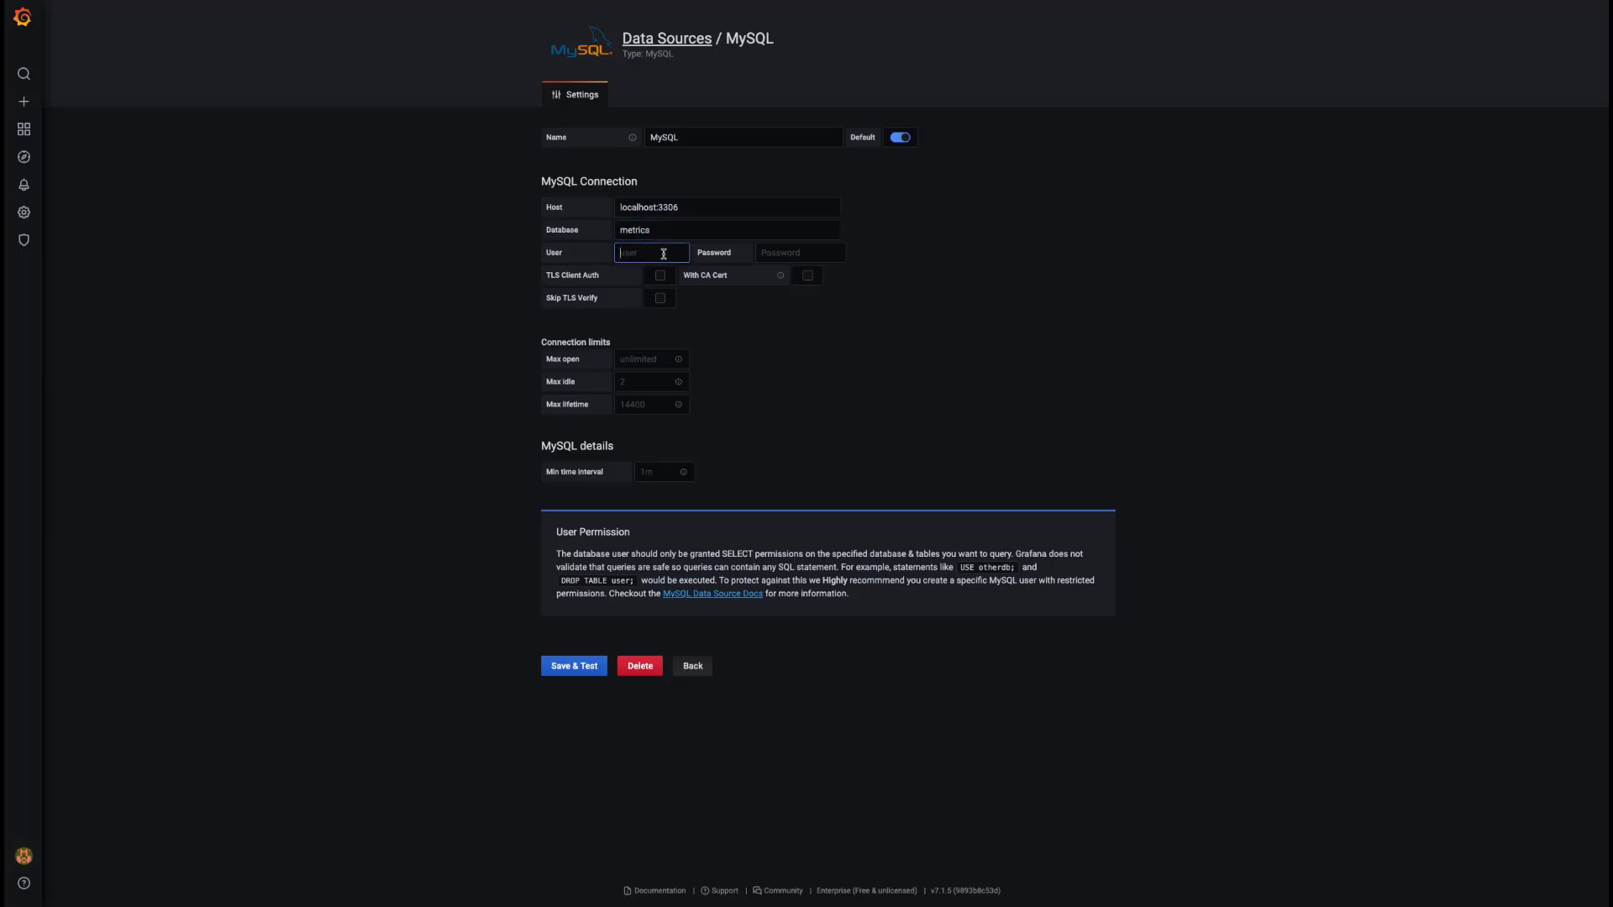
type("root")
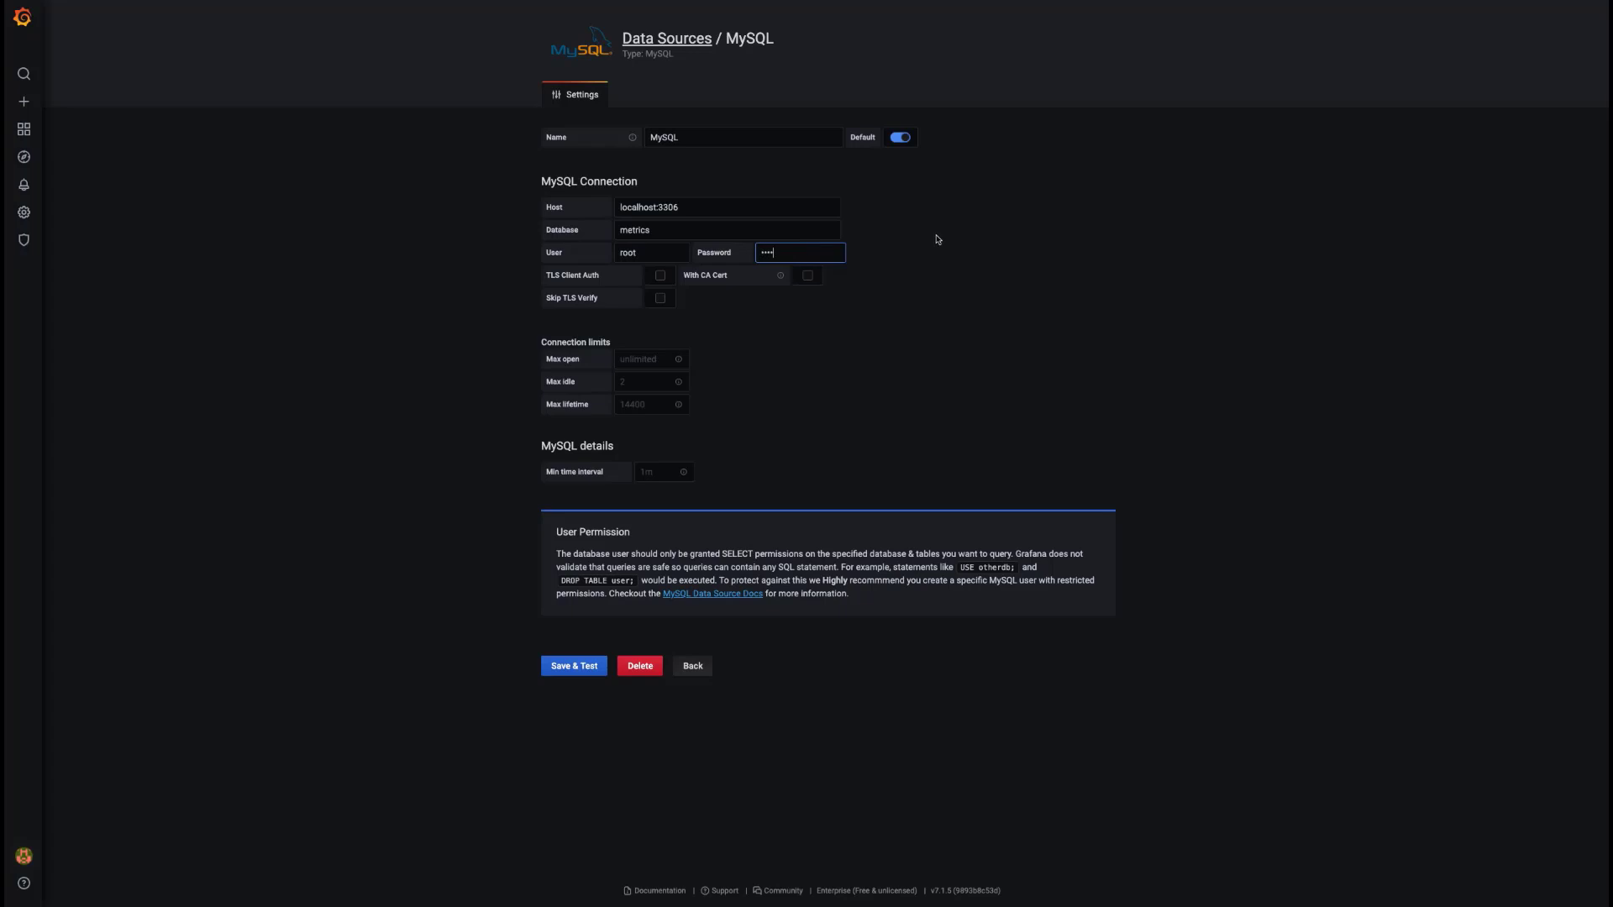
left_click(573, 665)
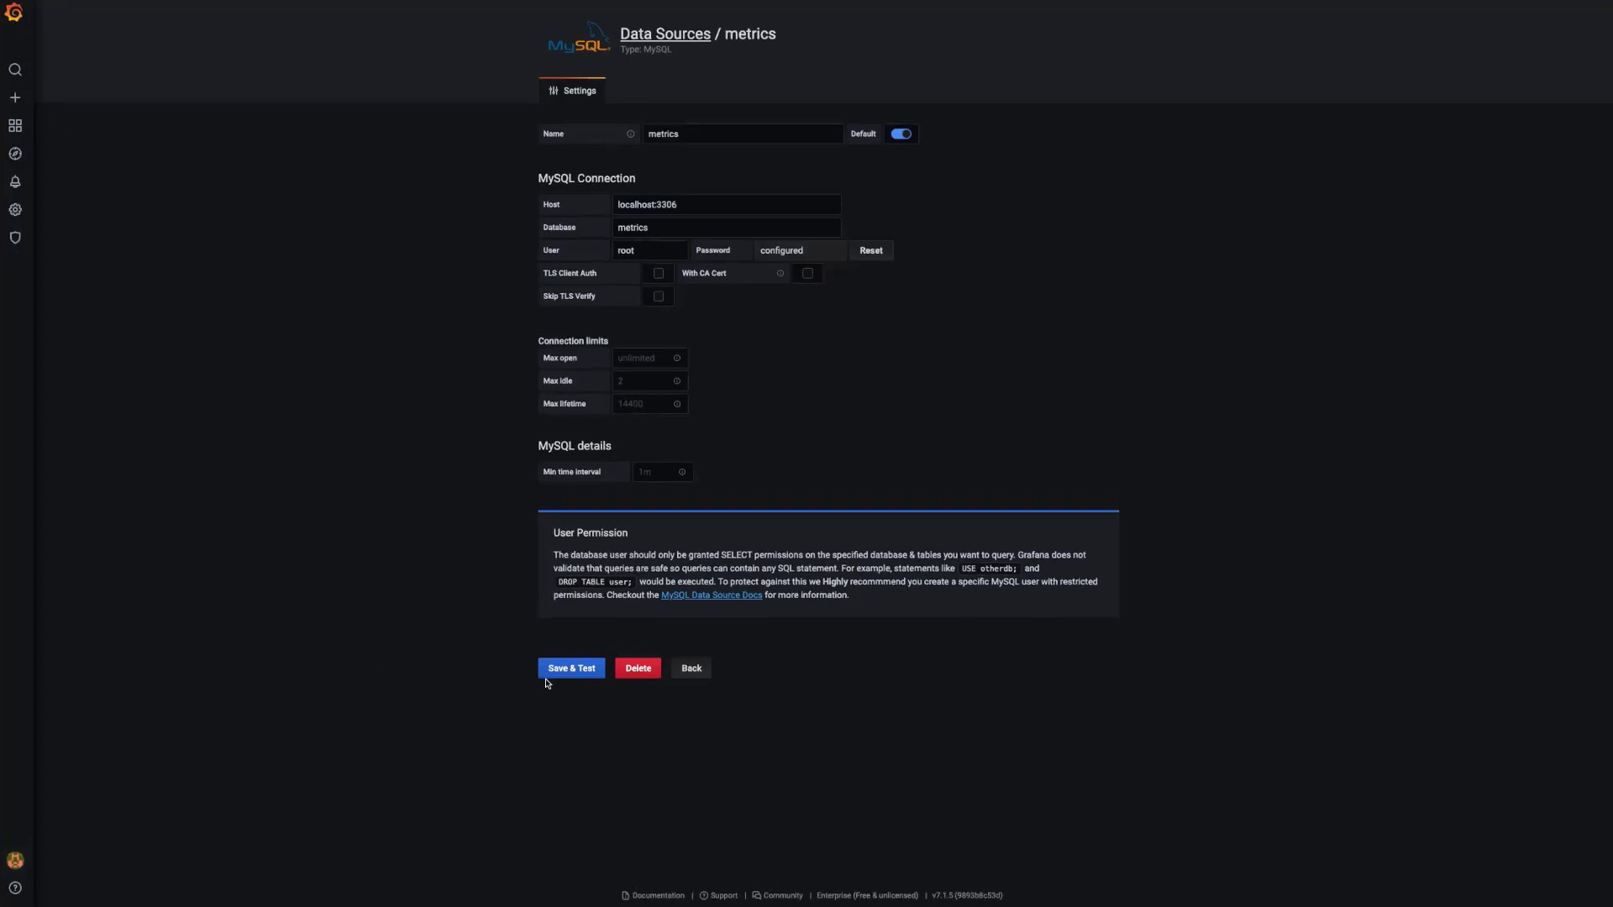
left_click(571, 667)
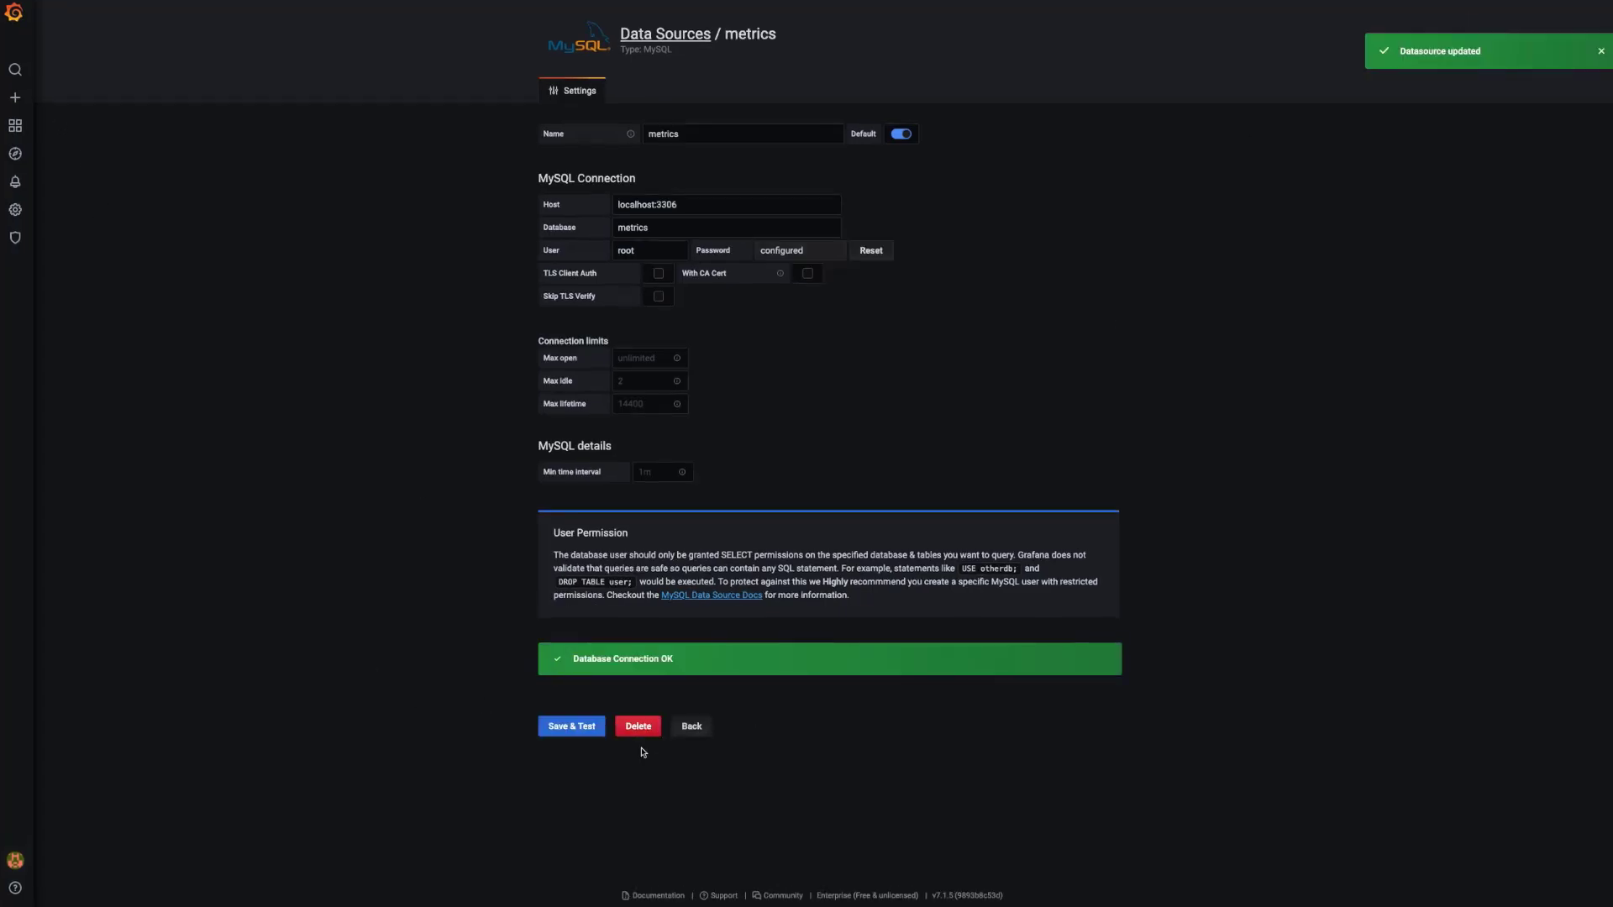
left_click(690, 726)
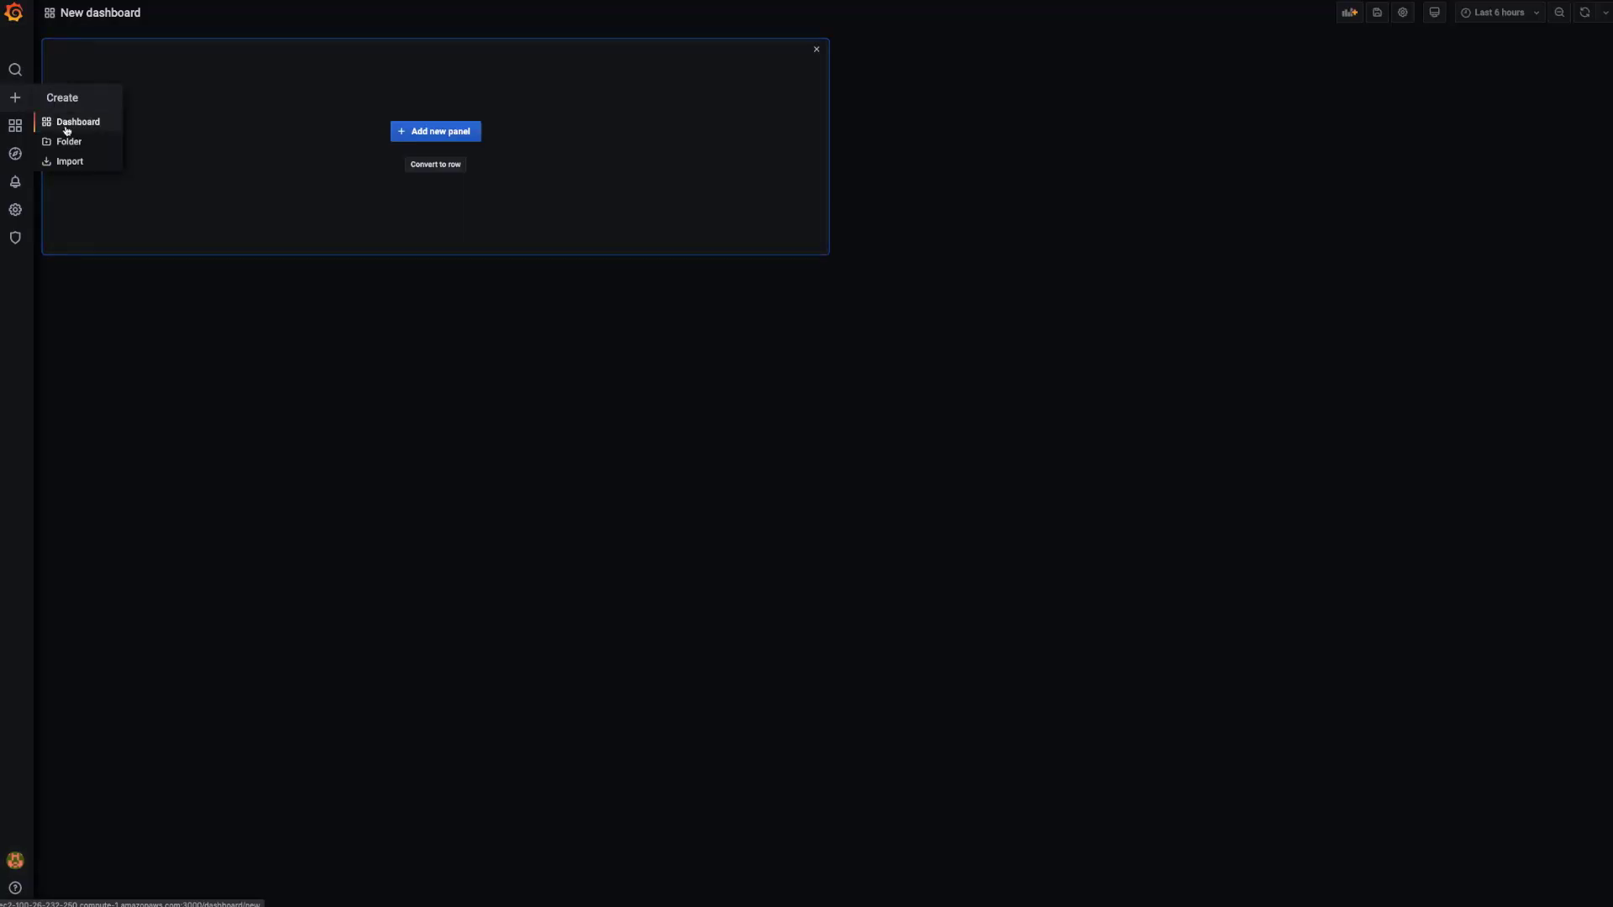
Import the active_session_history.json file as the Active Session History dashboard.
left_click(57, 153)
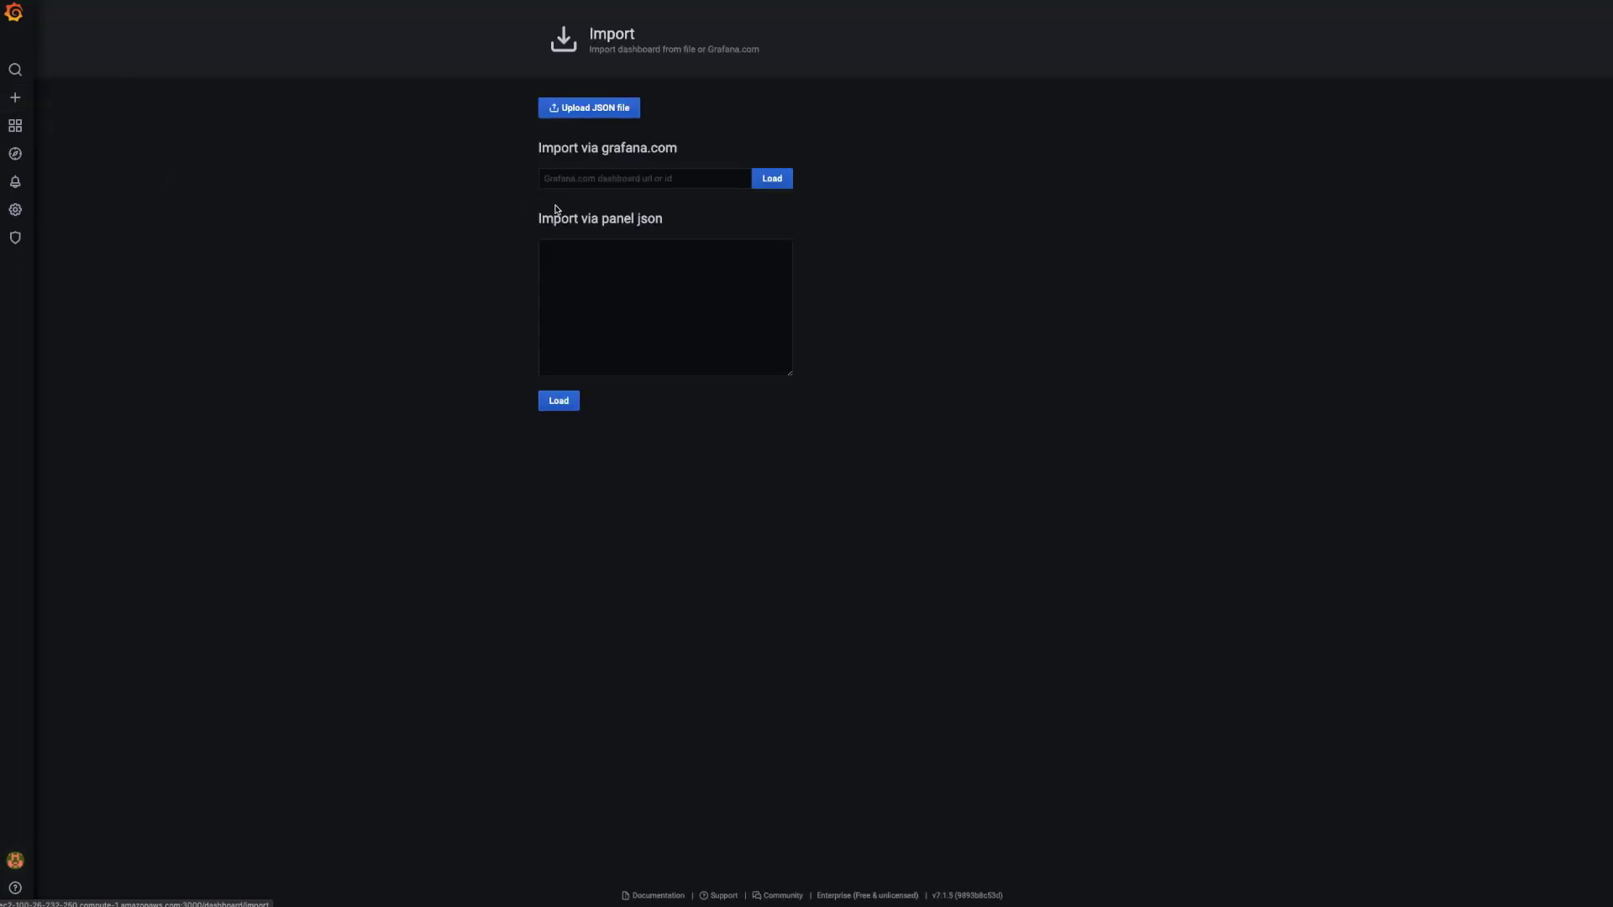
left_click(588, 108)
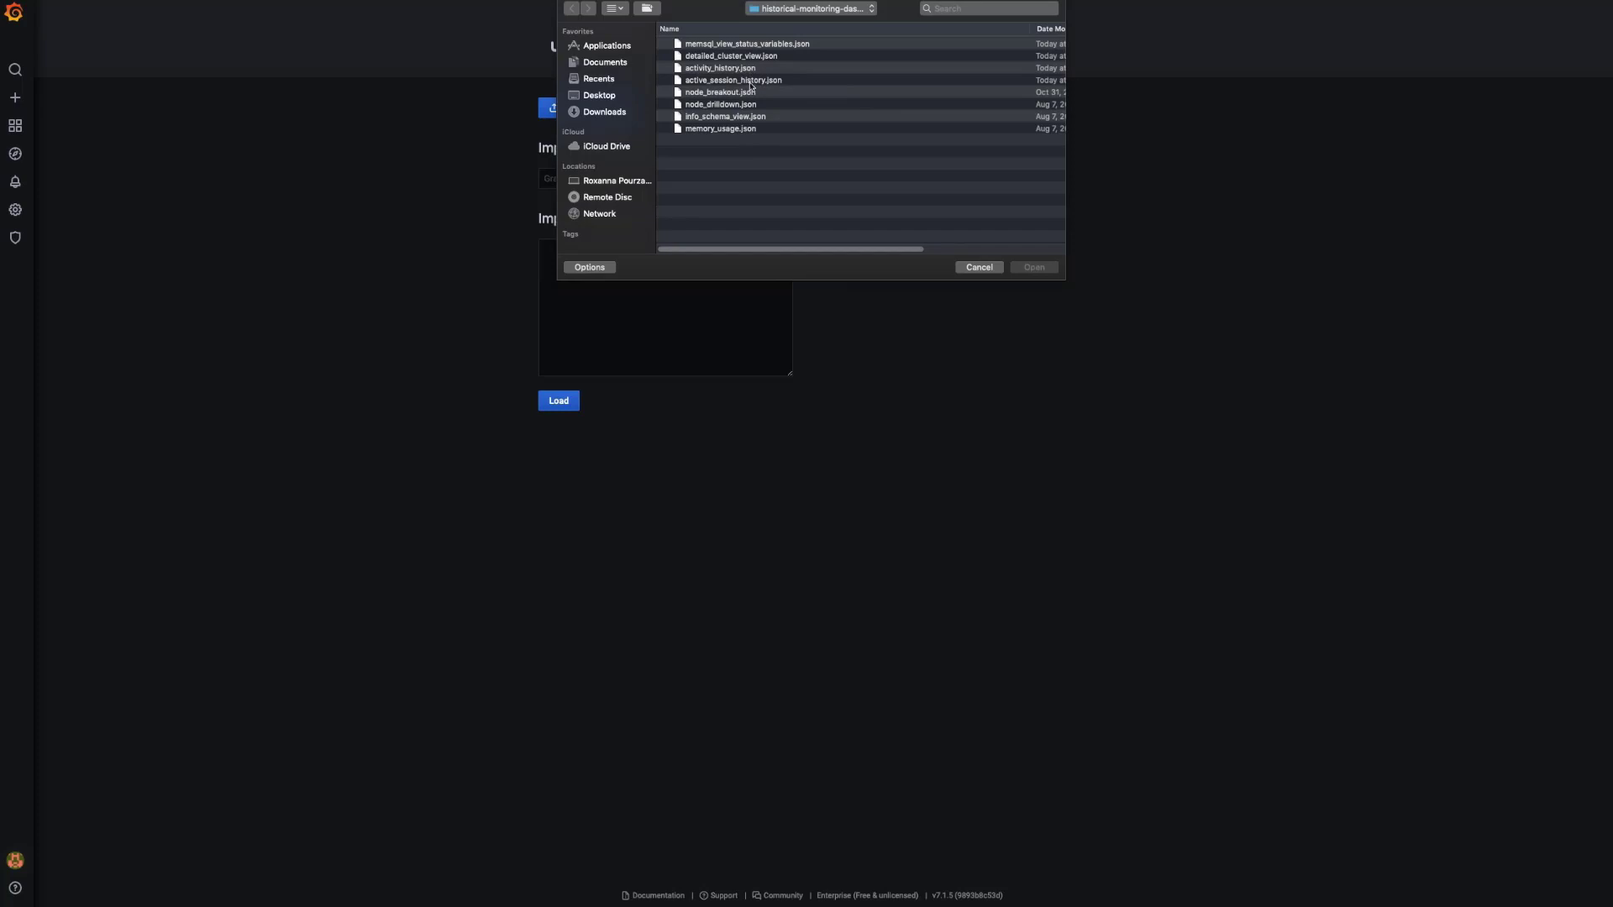
left_click(734, 81)
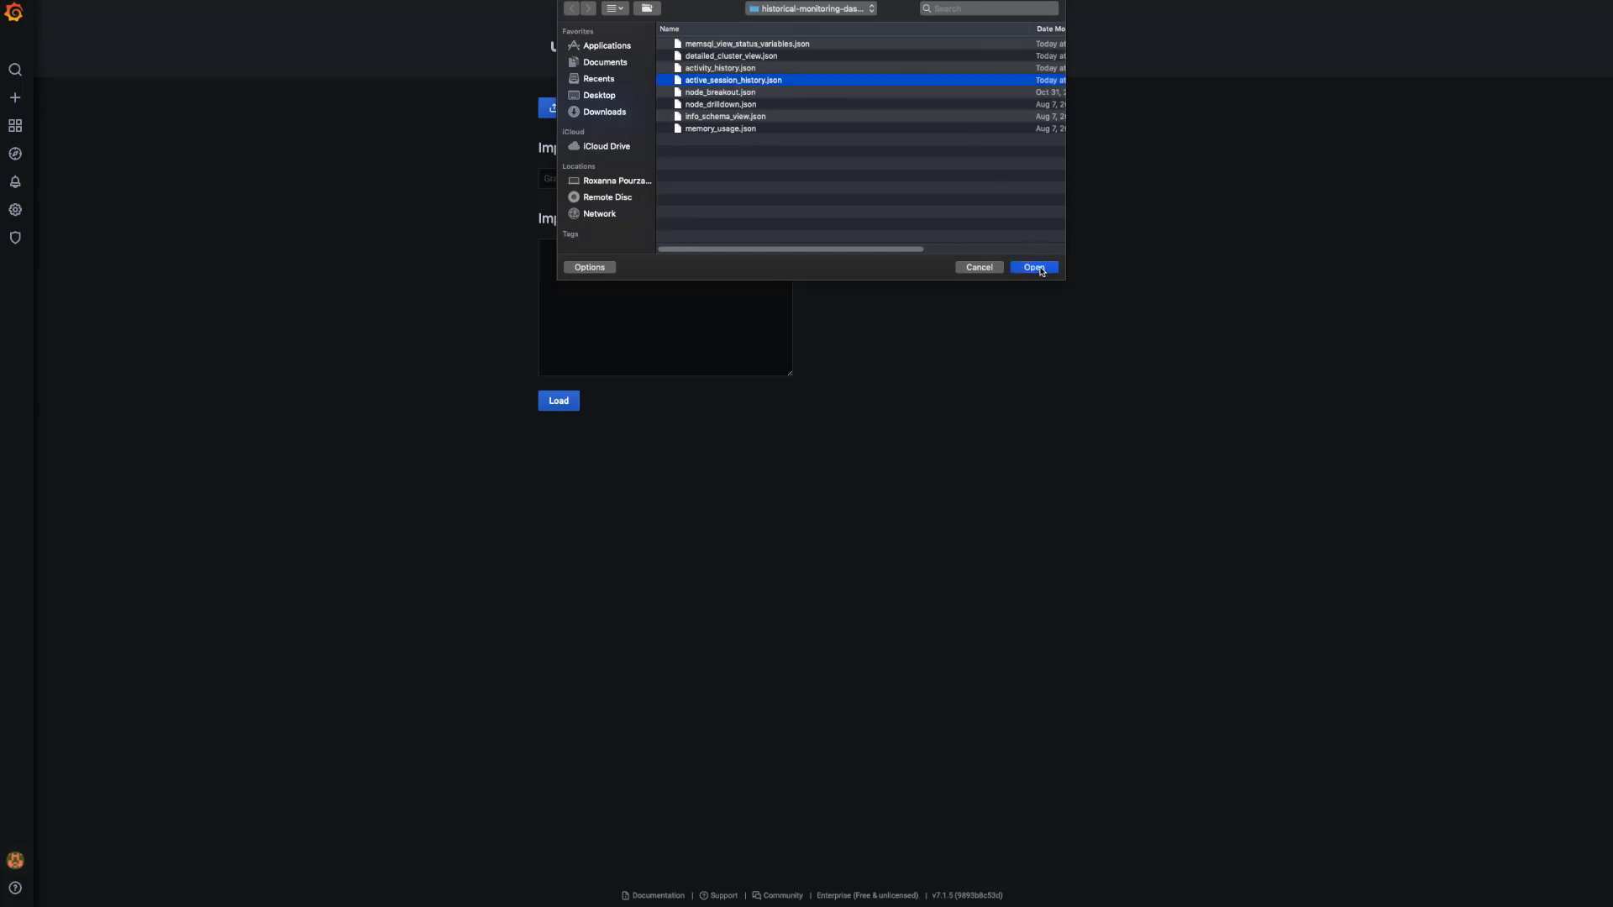
left_click(1033, 267)
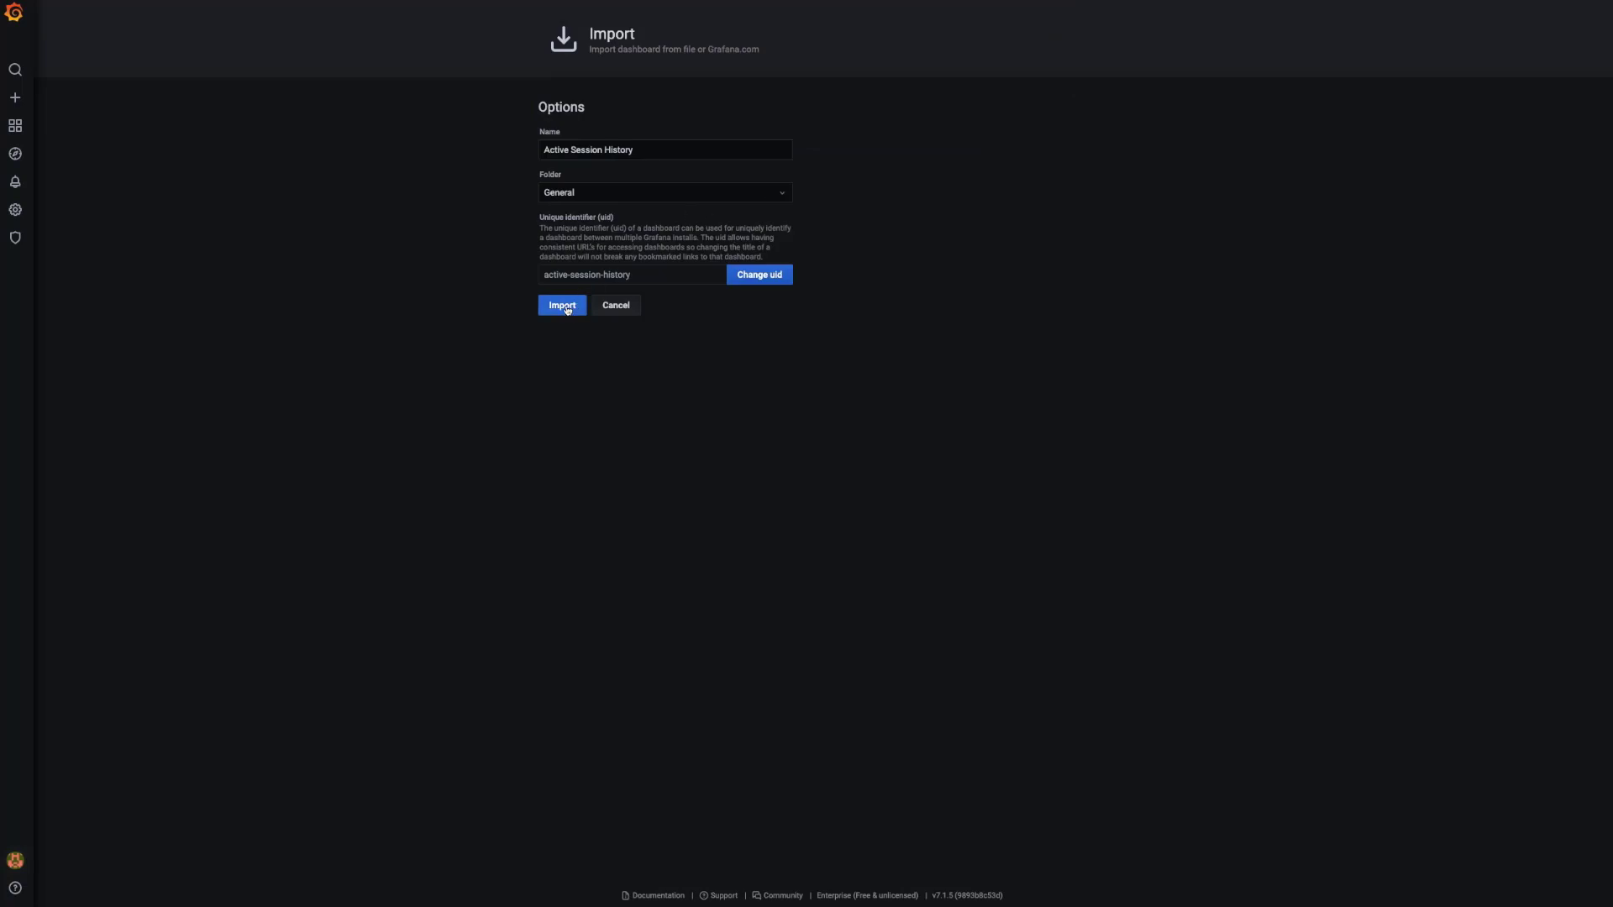
left_click(561, 306)
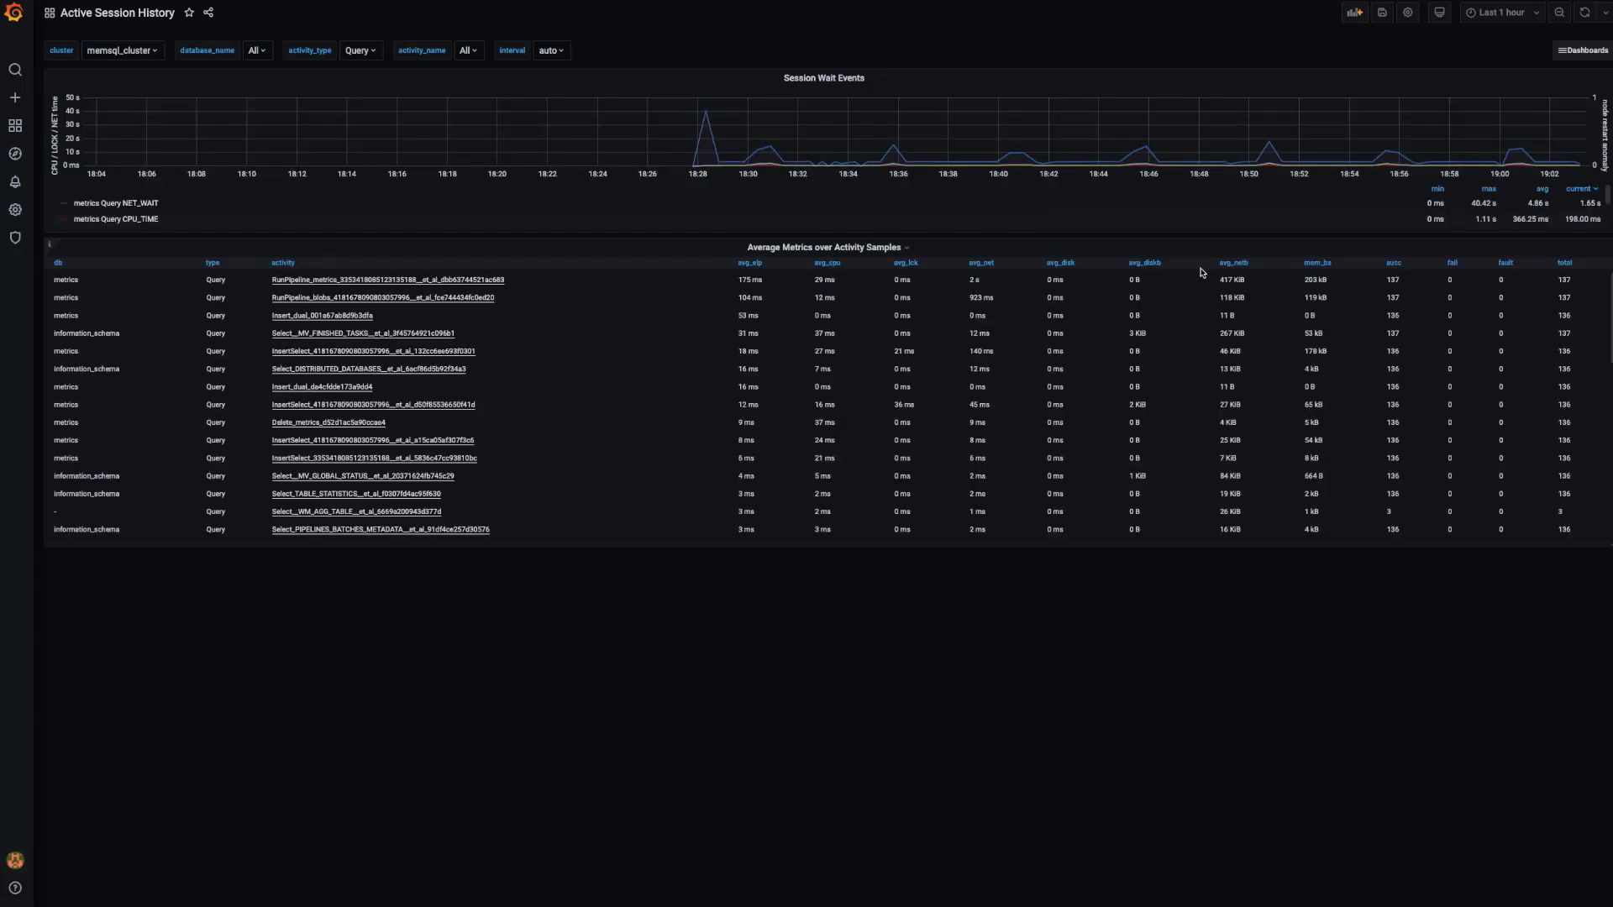
mouse_move(1036, 319)
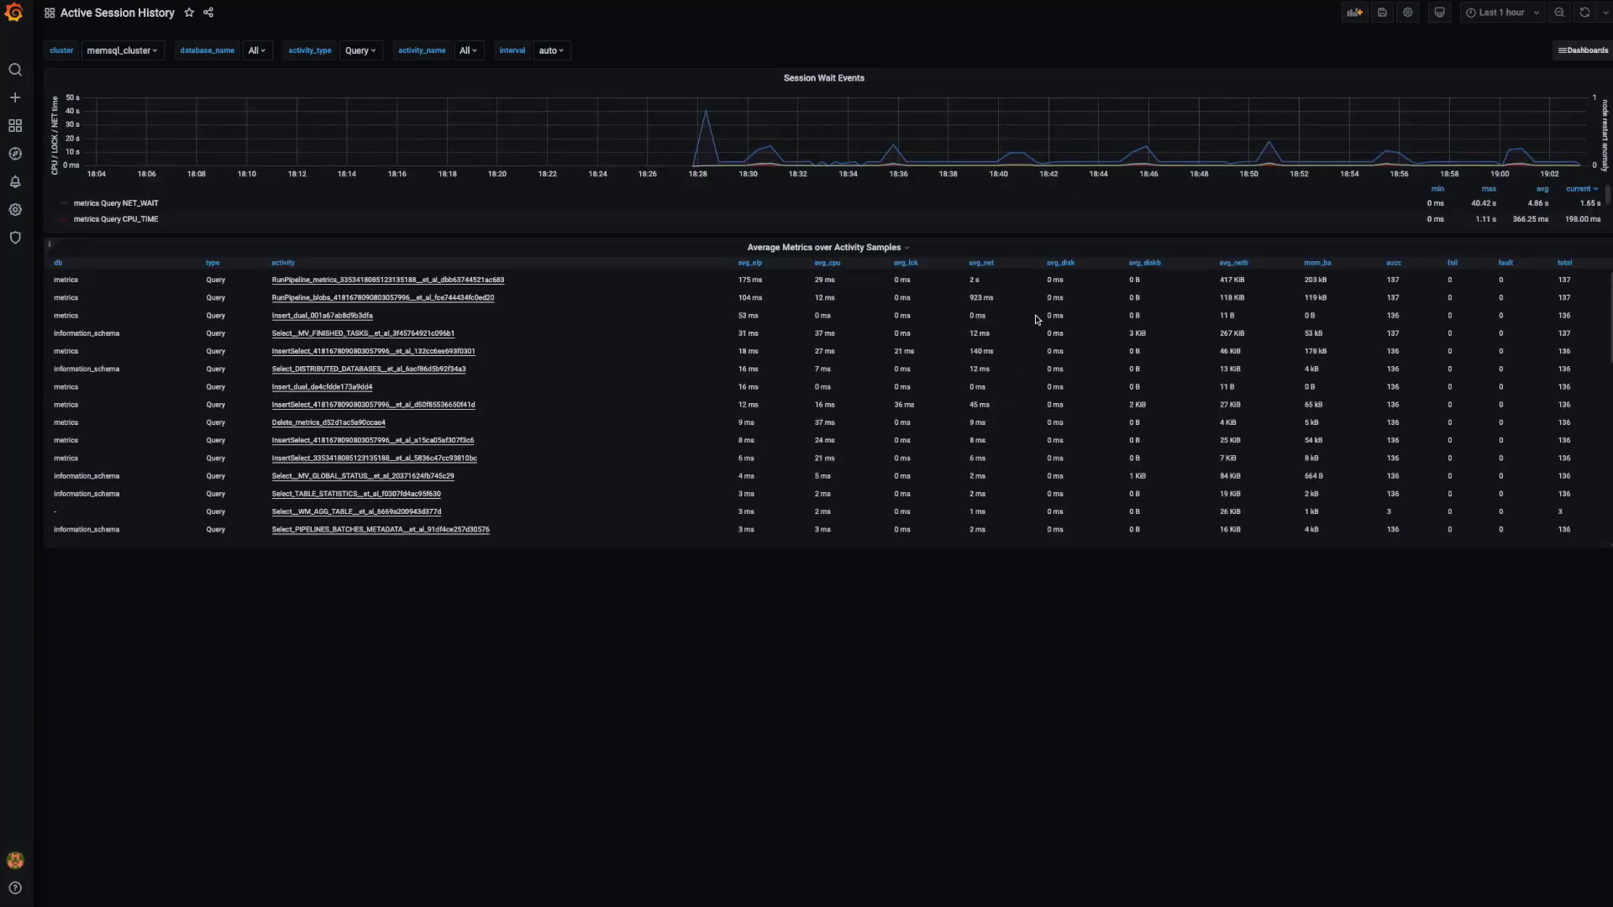
mouse_move(272, 282)
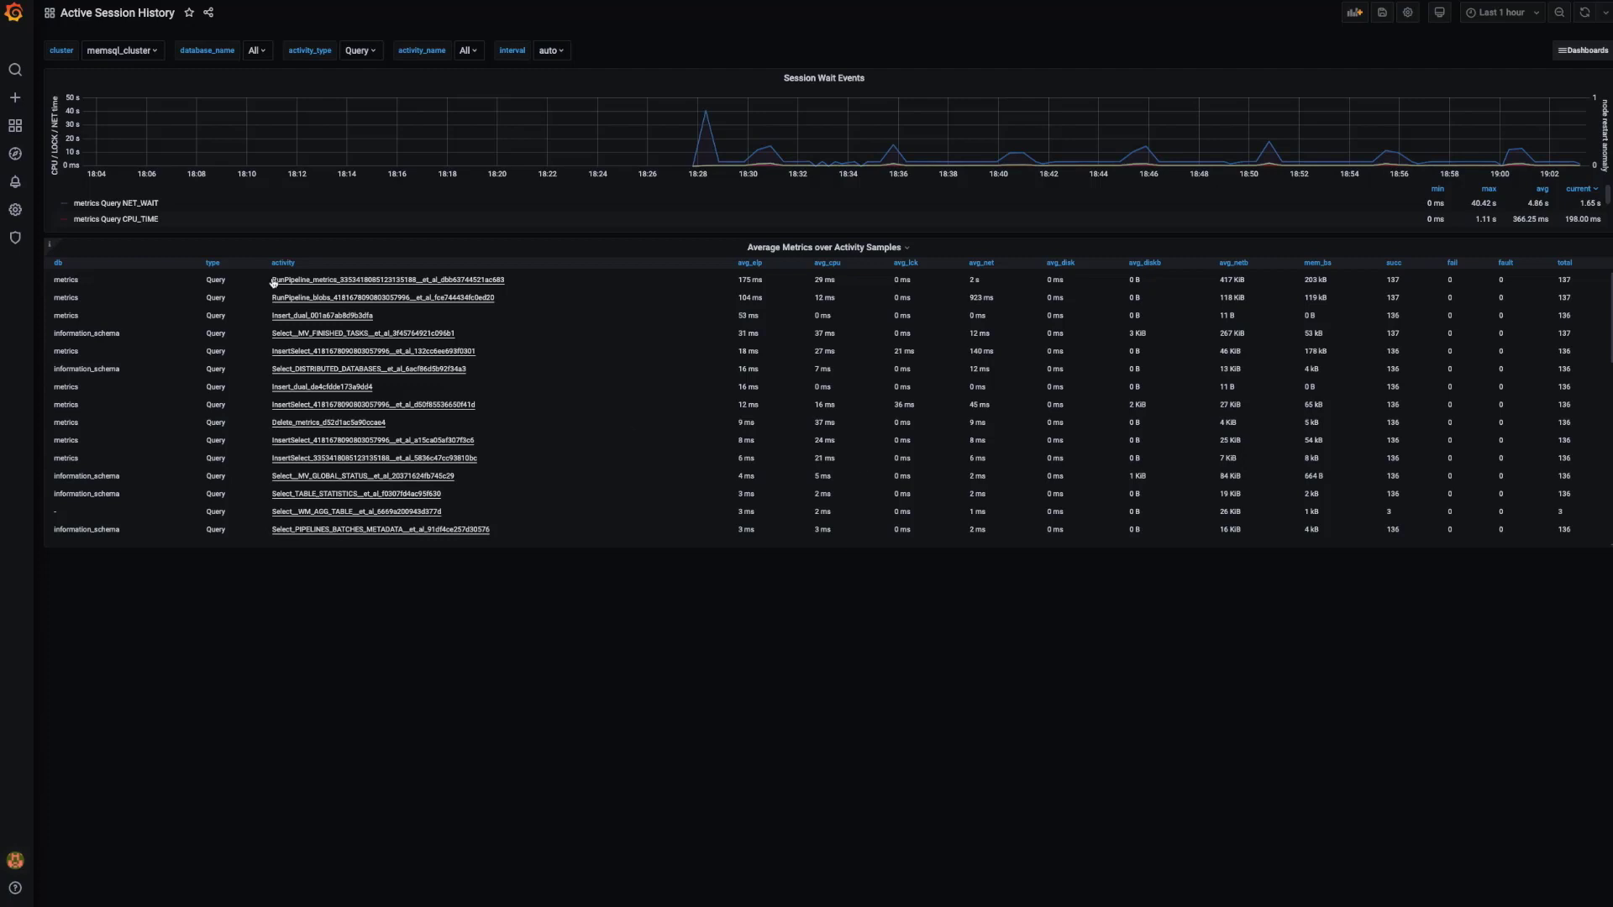
mouse_move(330, 280)
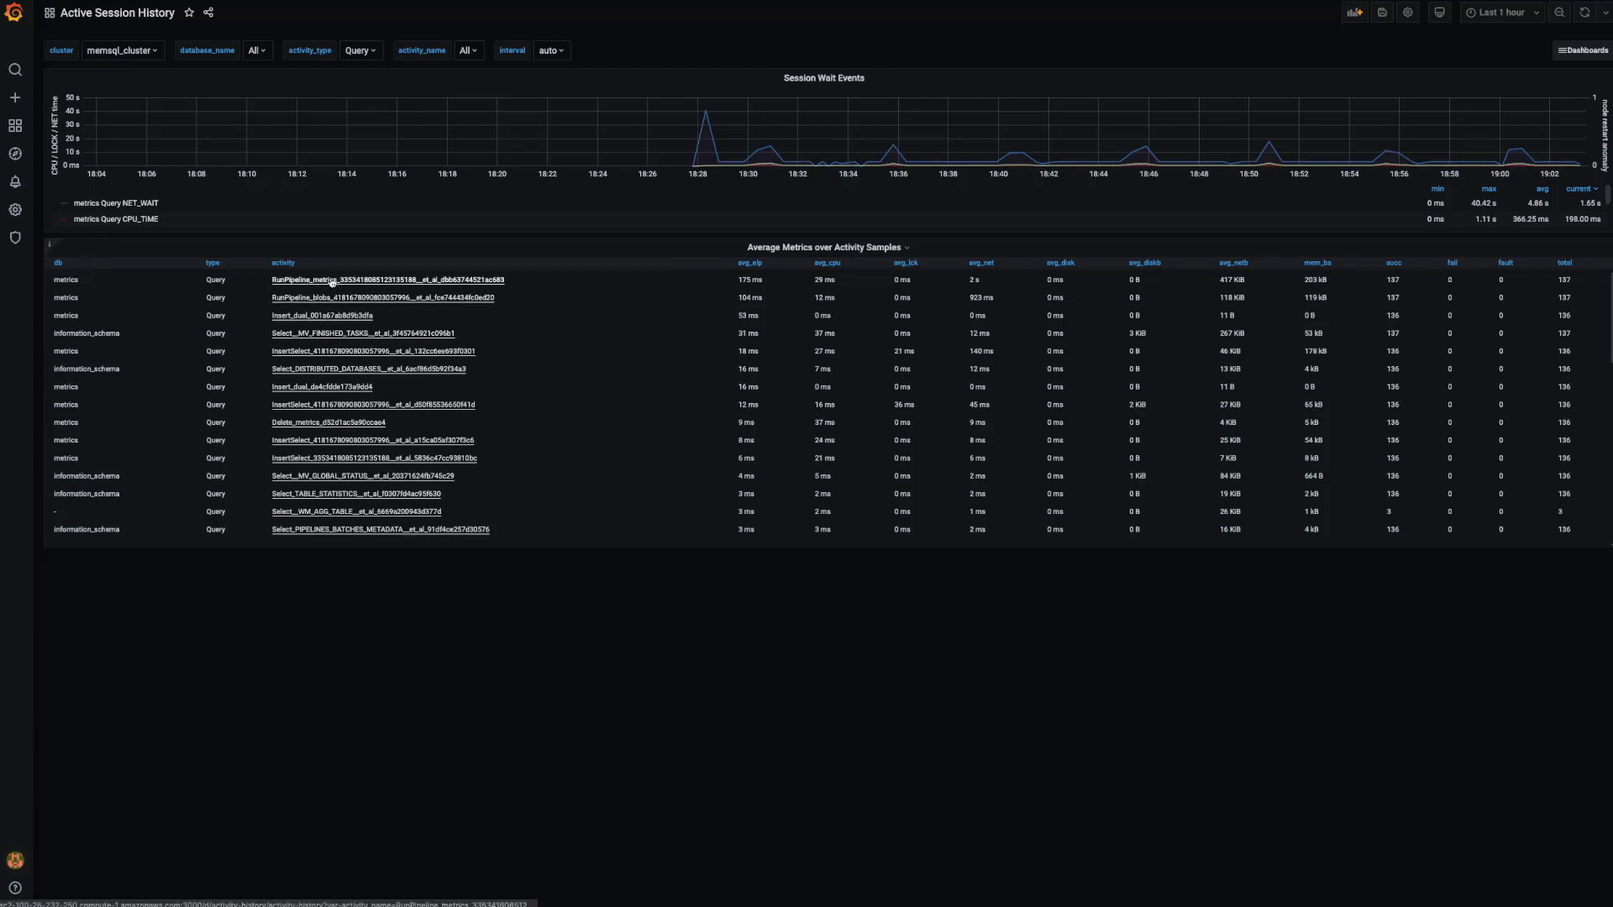
mouse_move(249, 326)
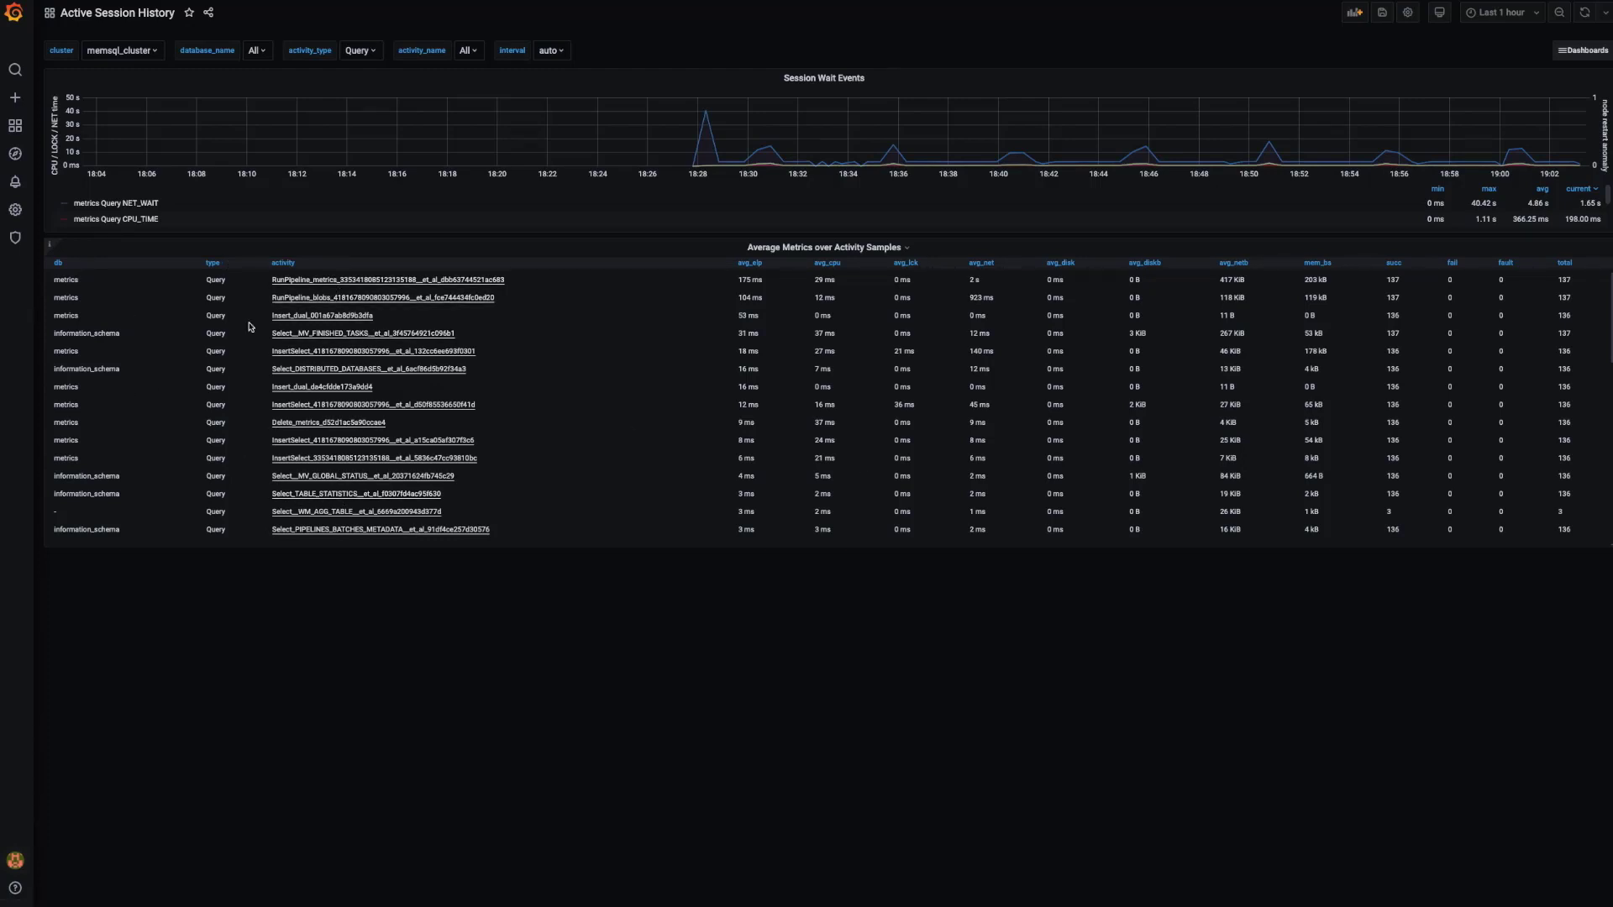
mouse_move(1171, 295)
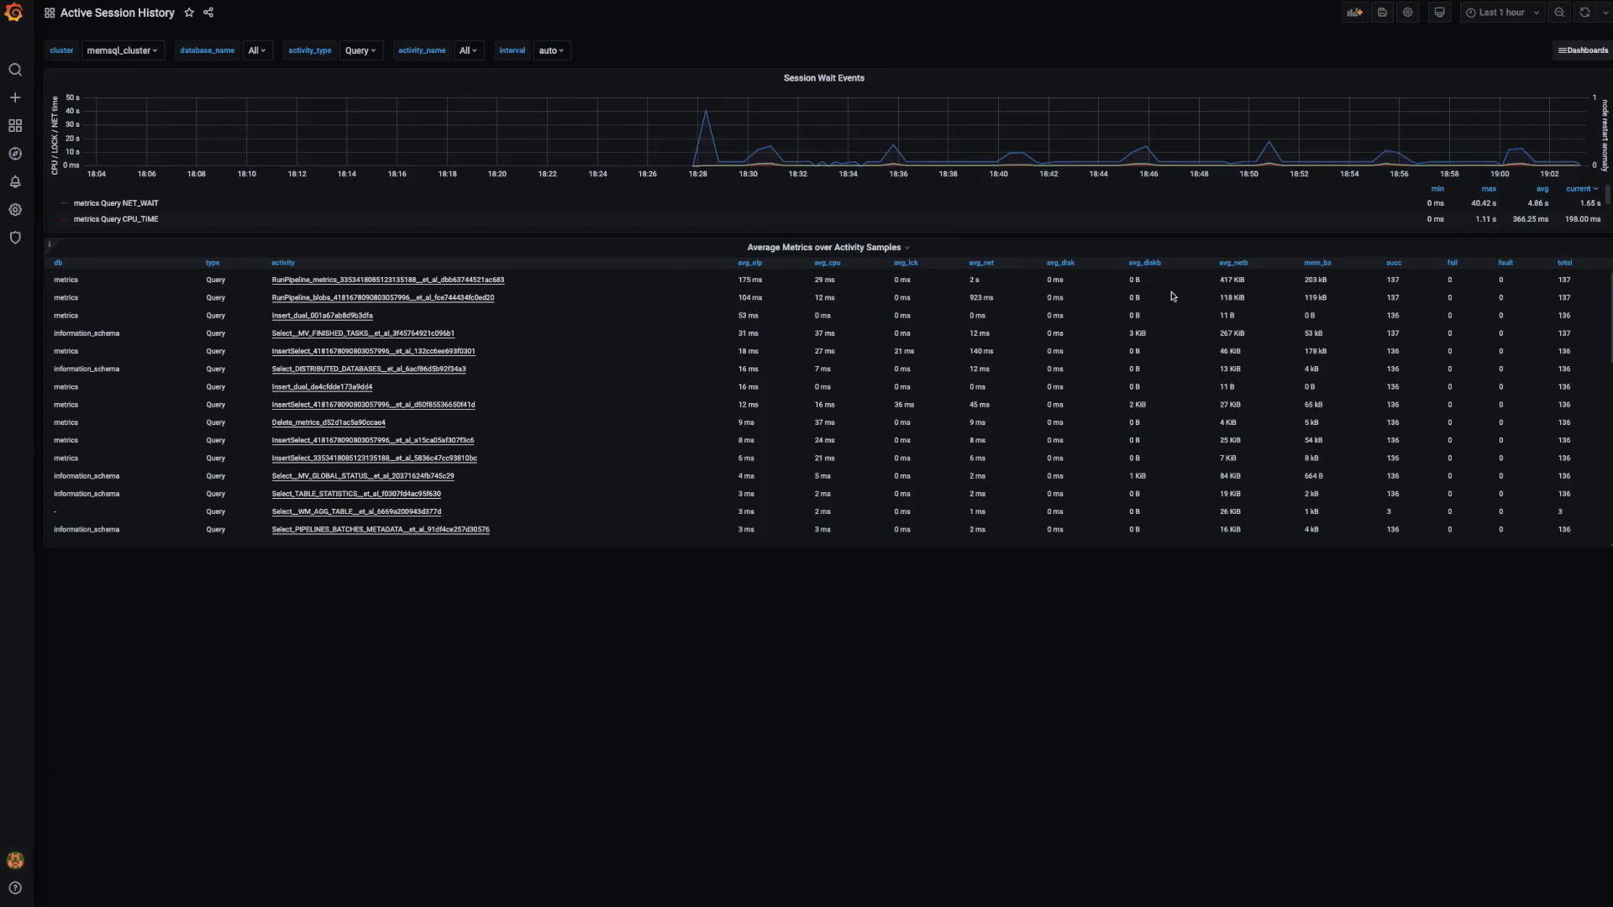
mouse_move(1192, 301)
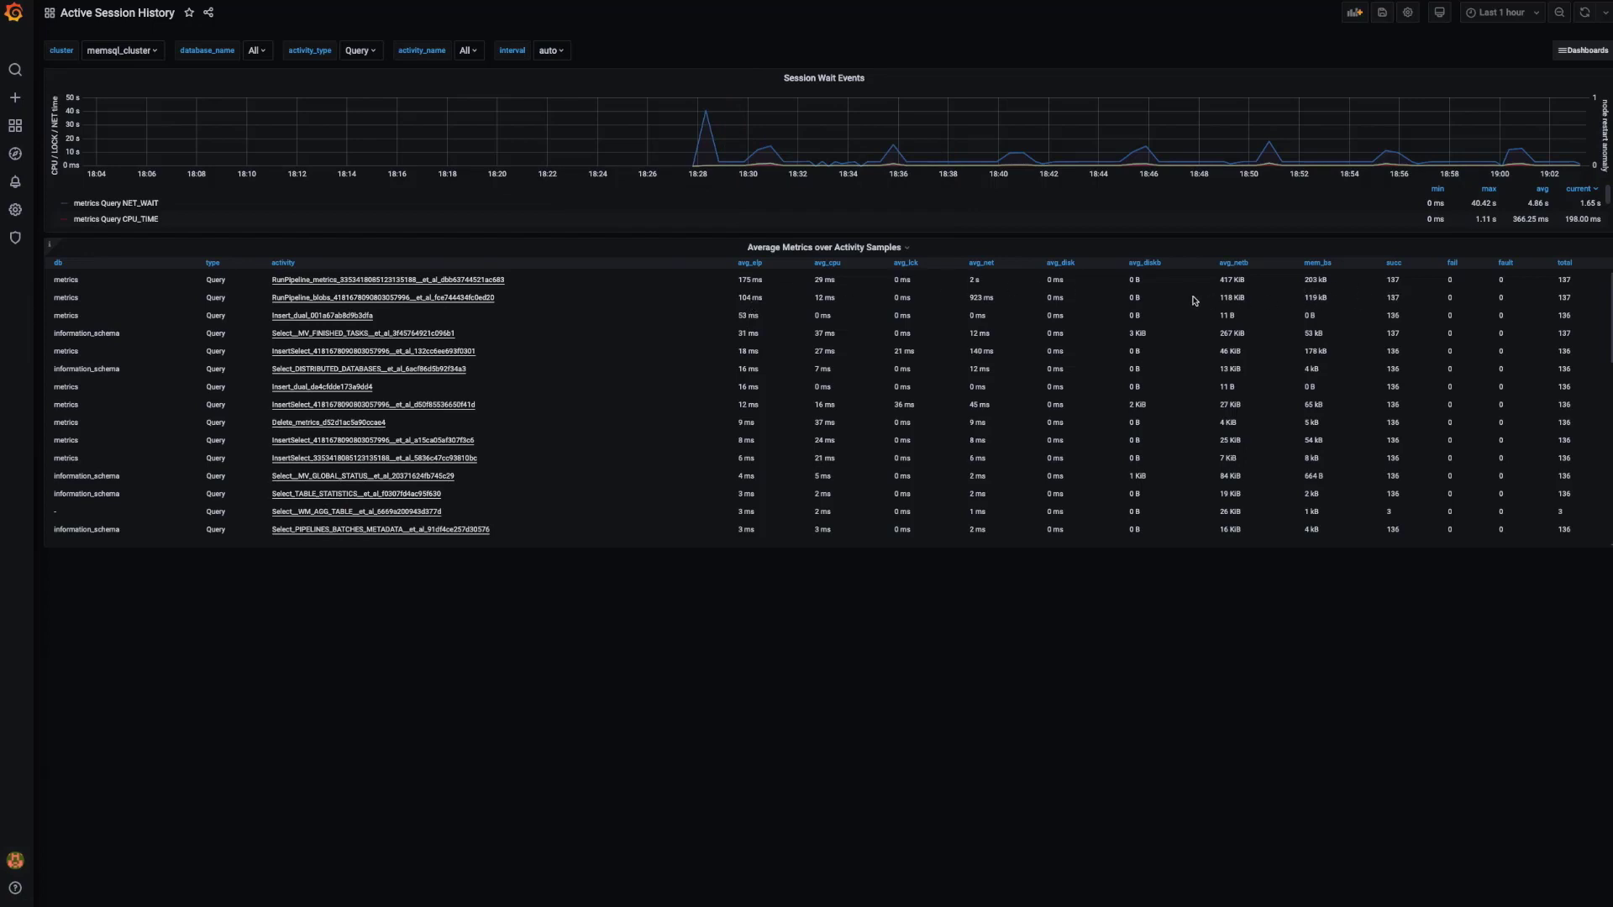
mouse_move(709, 134)
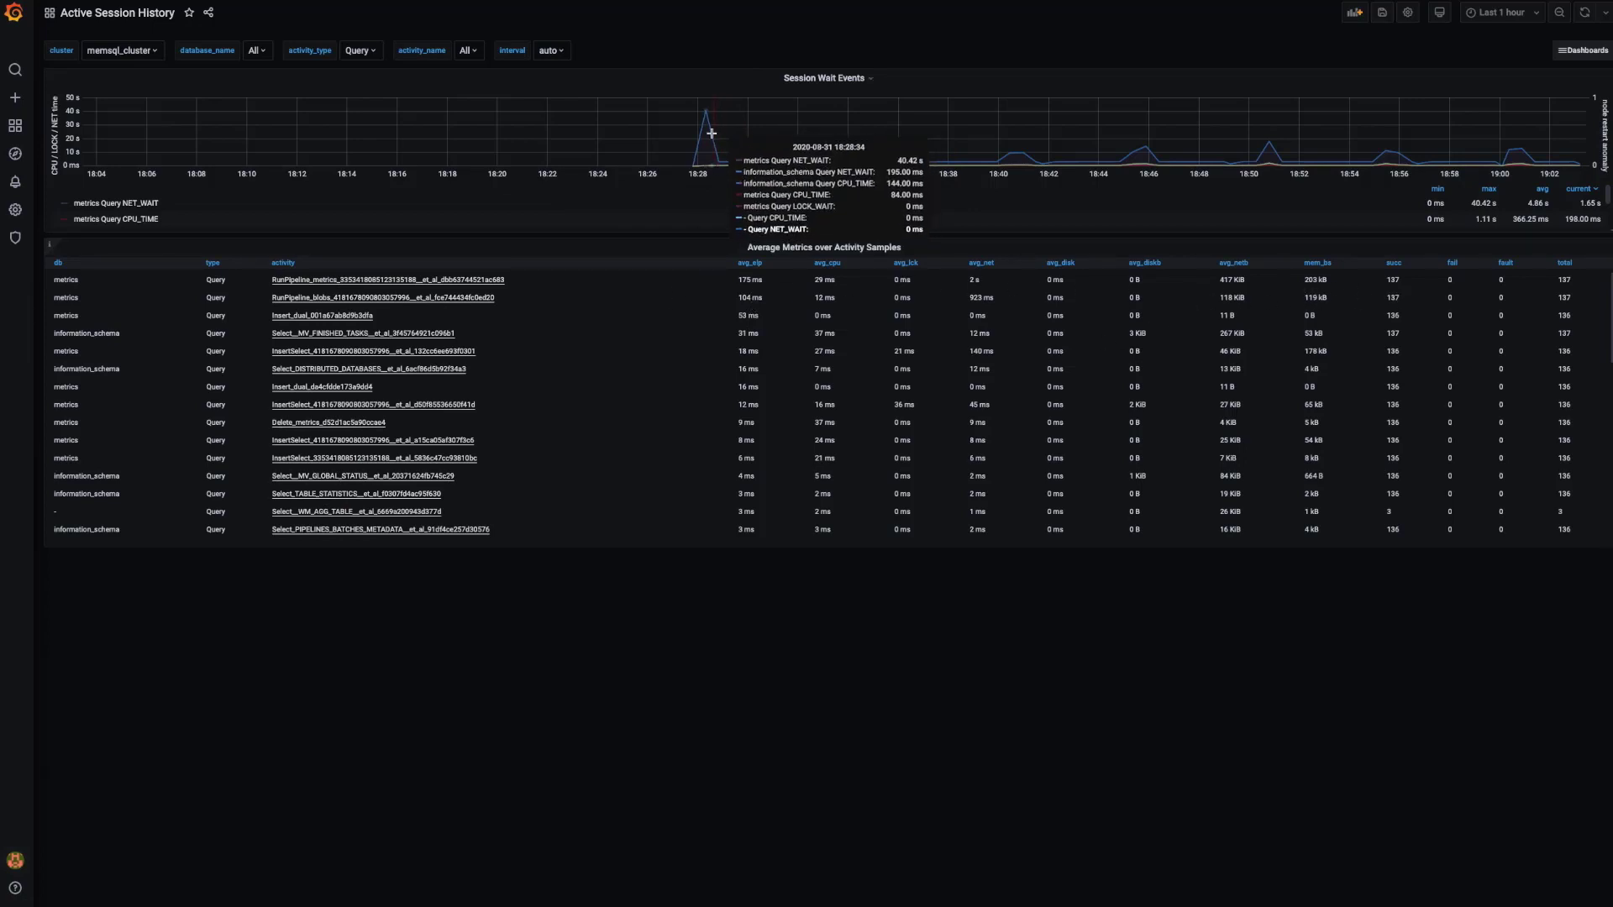
mouse_move(707, 121)
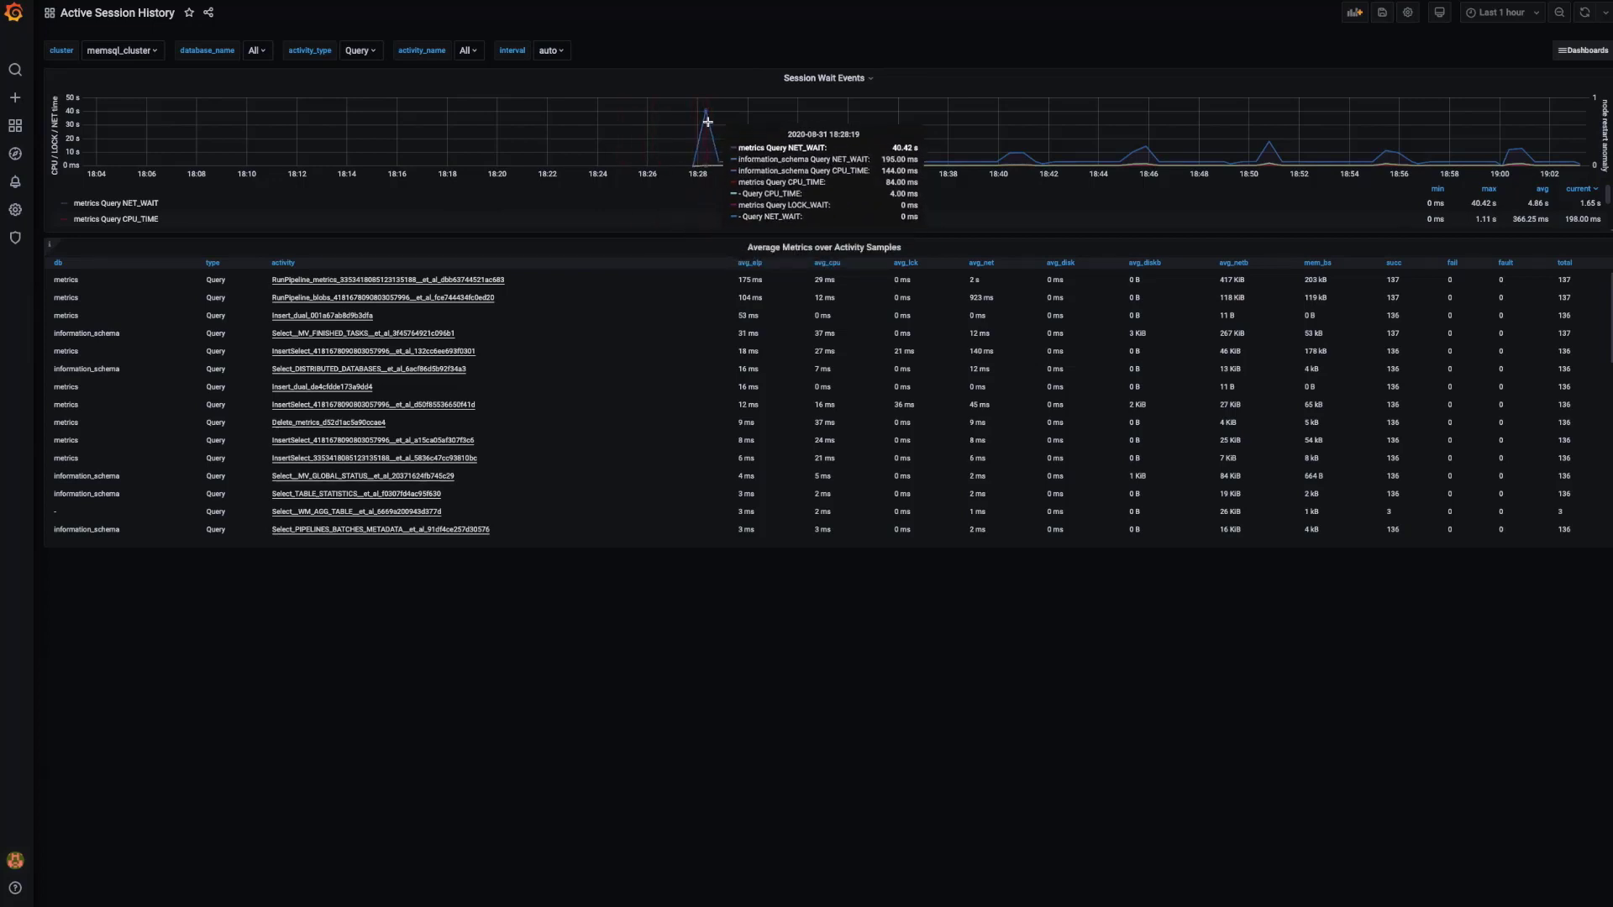
mouse_move(702, 143)
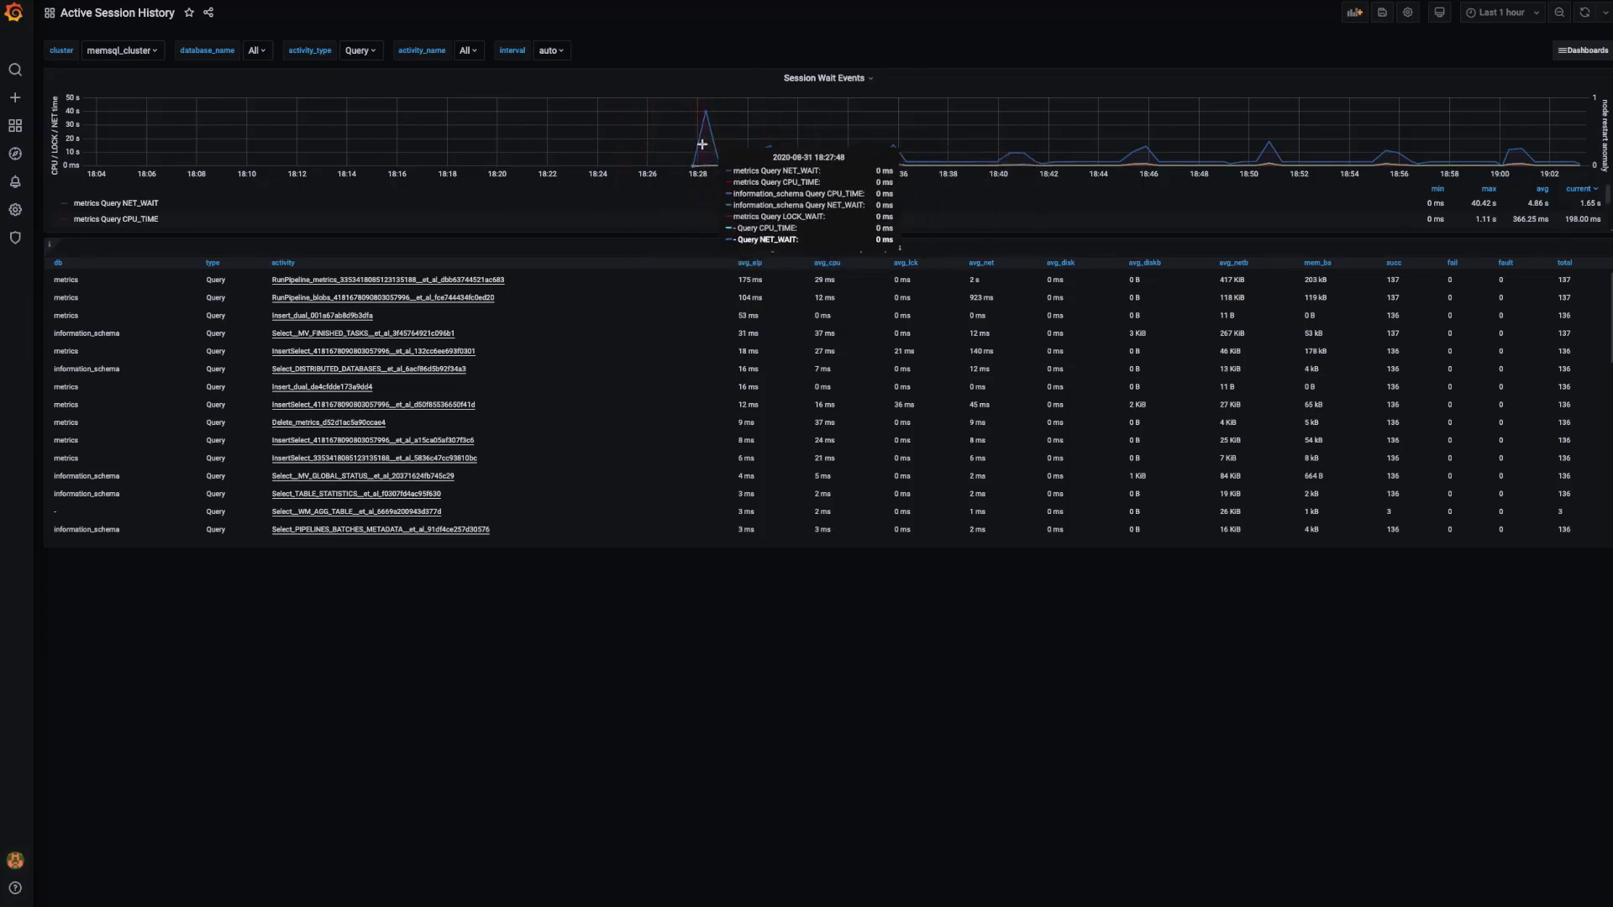
mouse_move(711, 121)
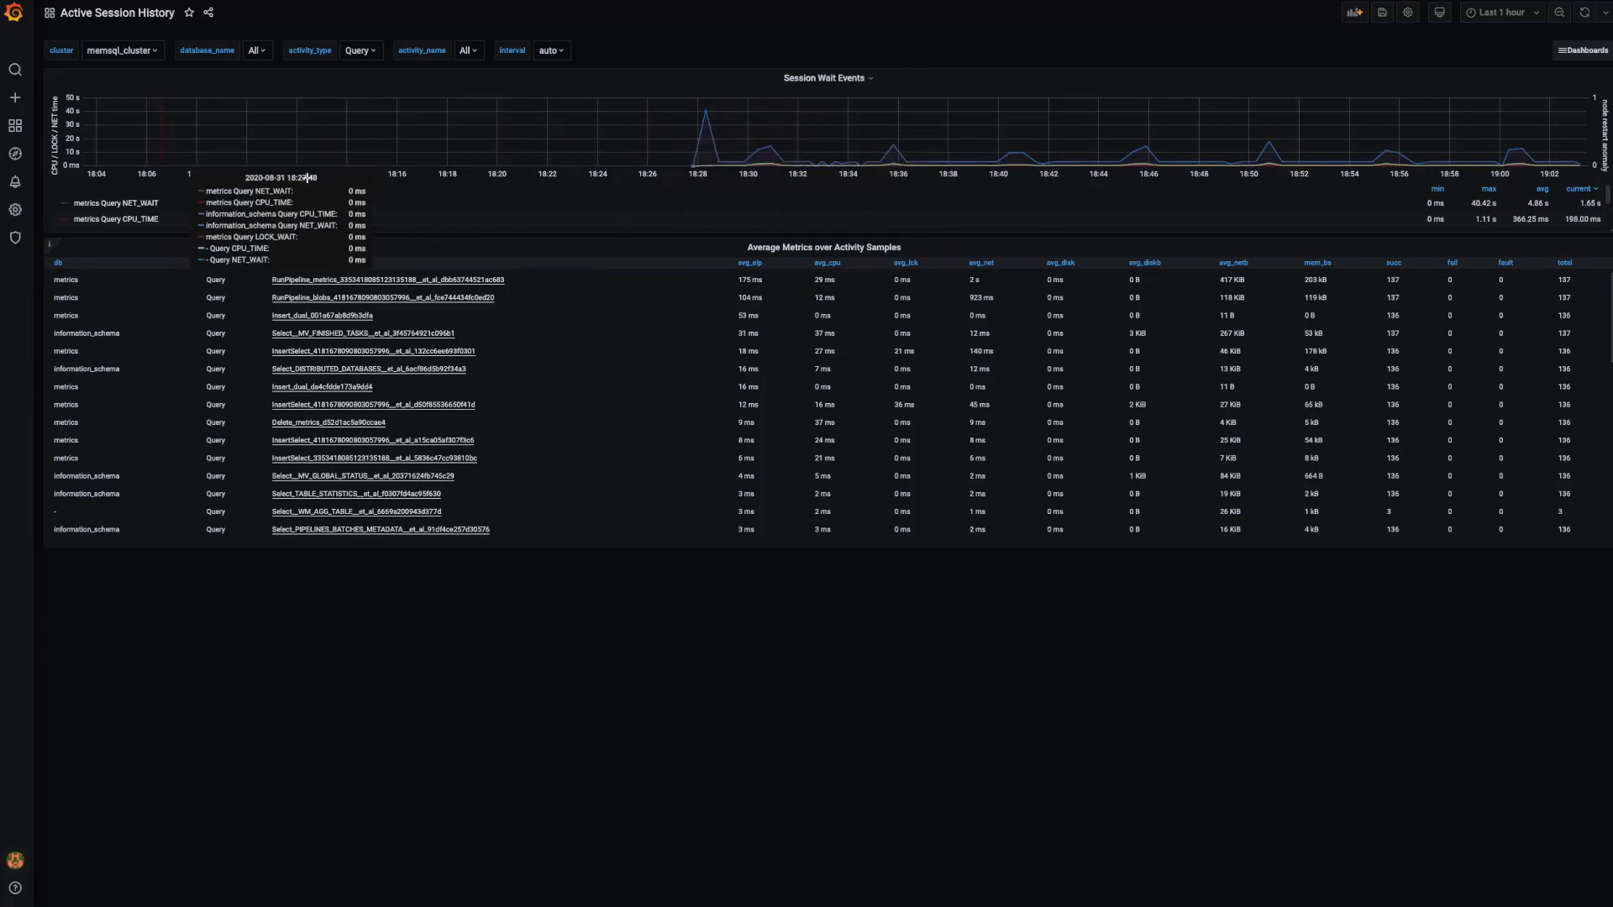
mouse_move(675, 134)
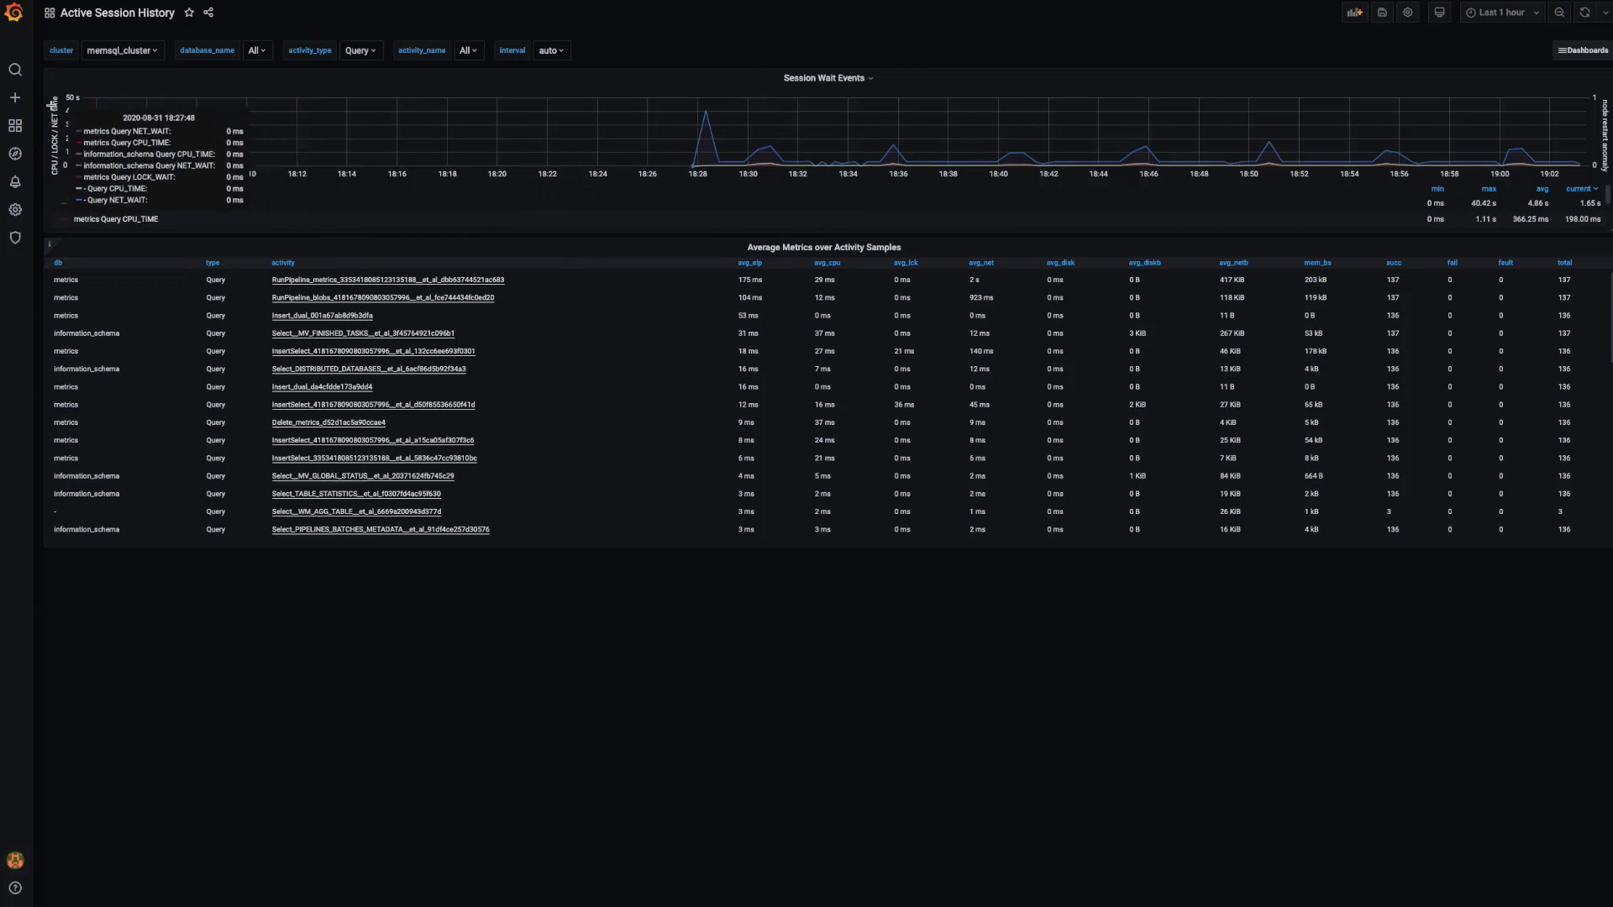
mouse_move(31, 106)
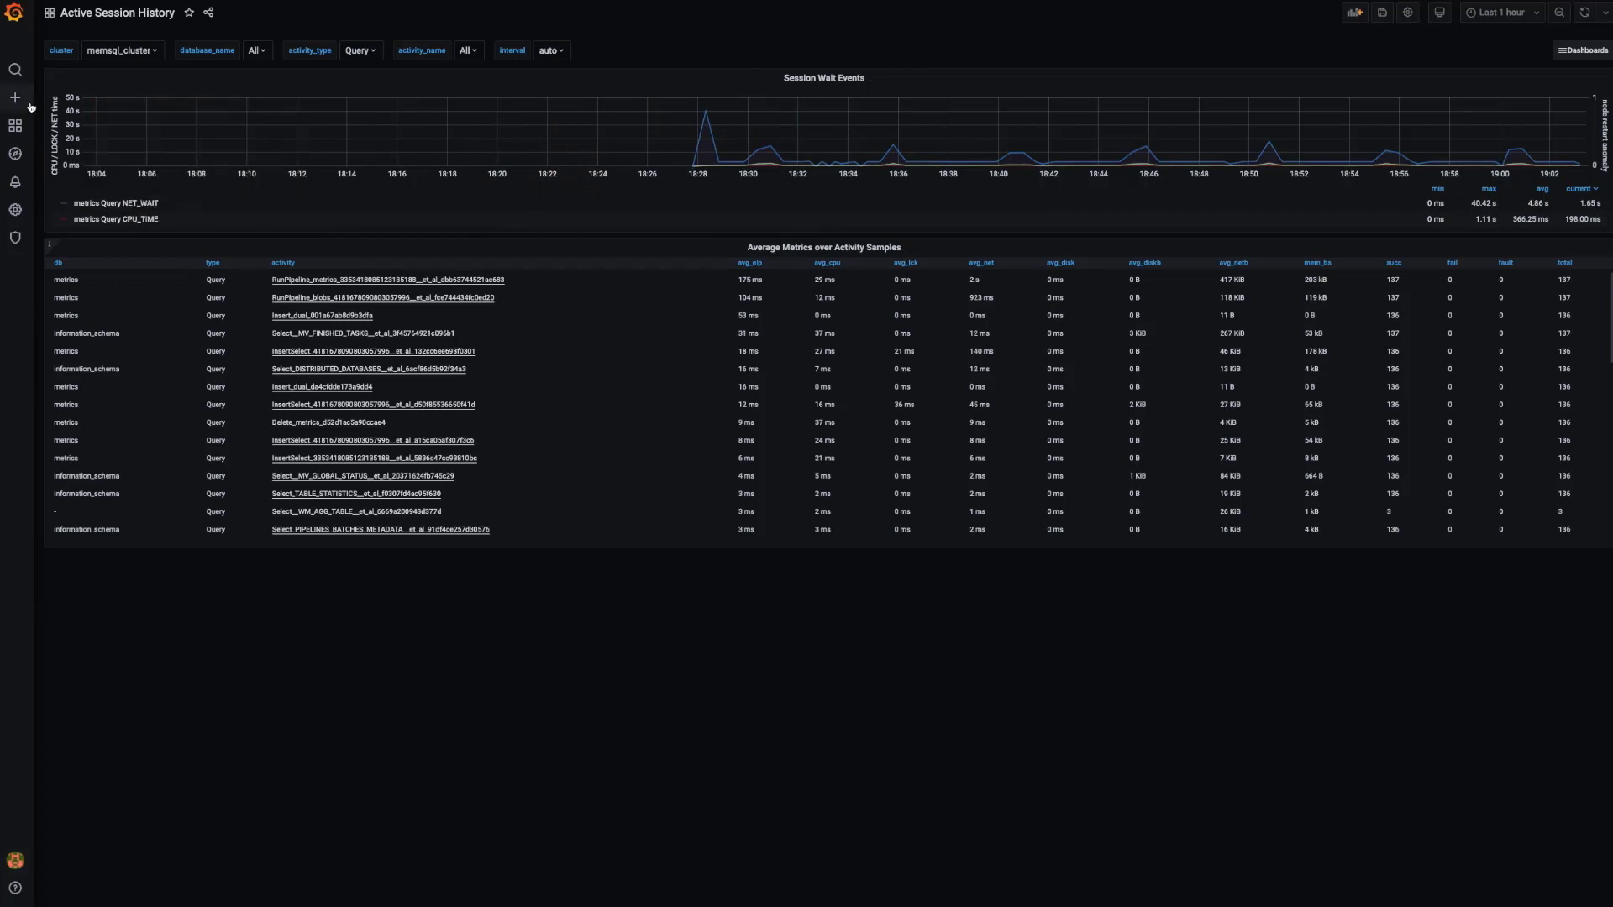
Start a dashboard import via Create > Import and browse for a JSON file.
left_click(15, 124)
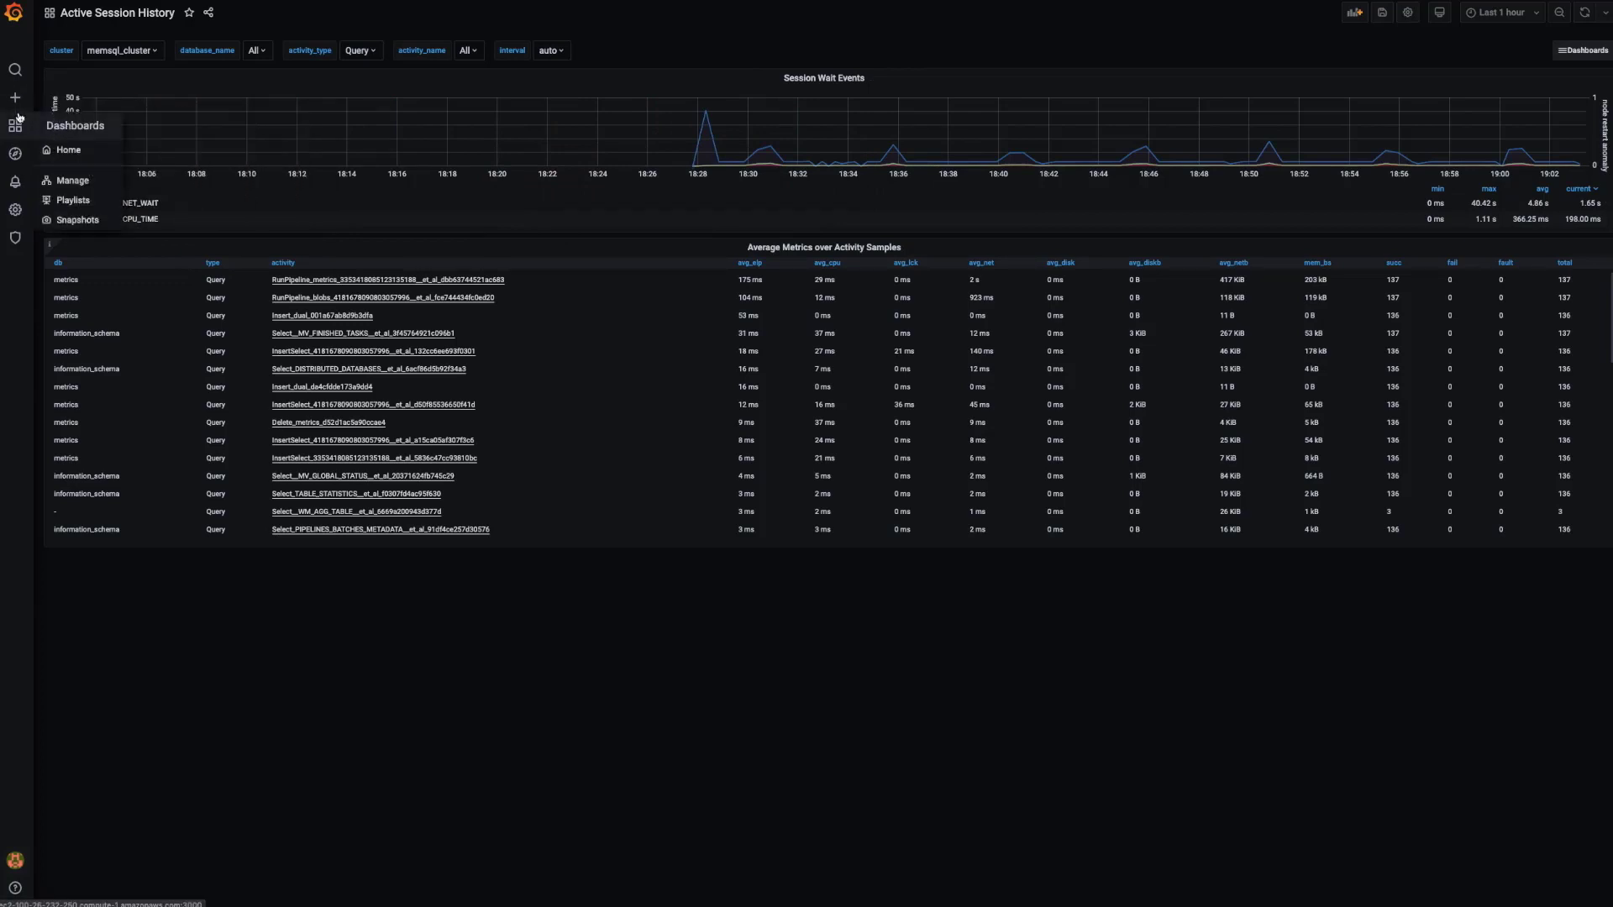
left_click(15, 97)
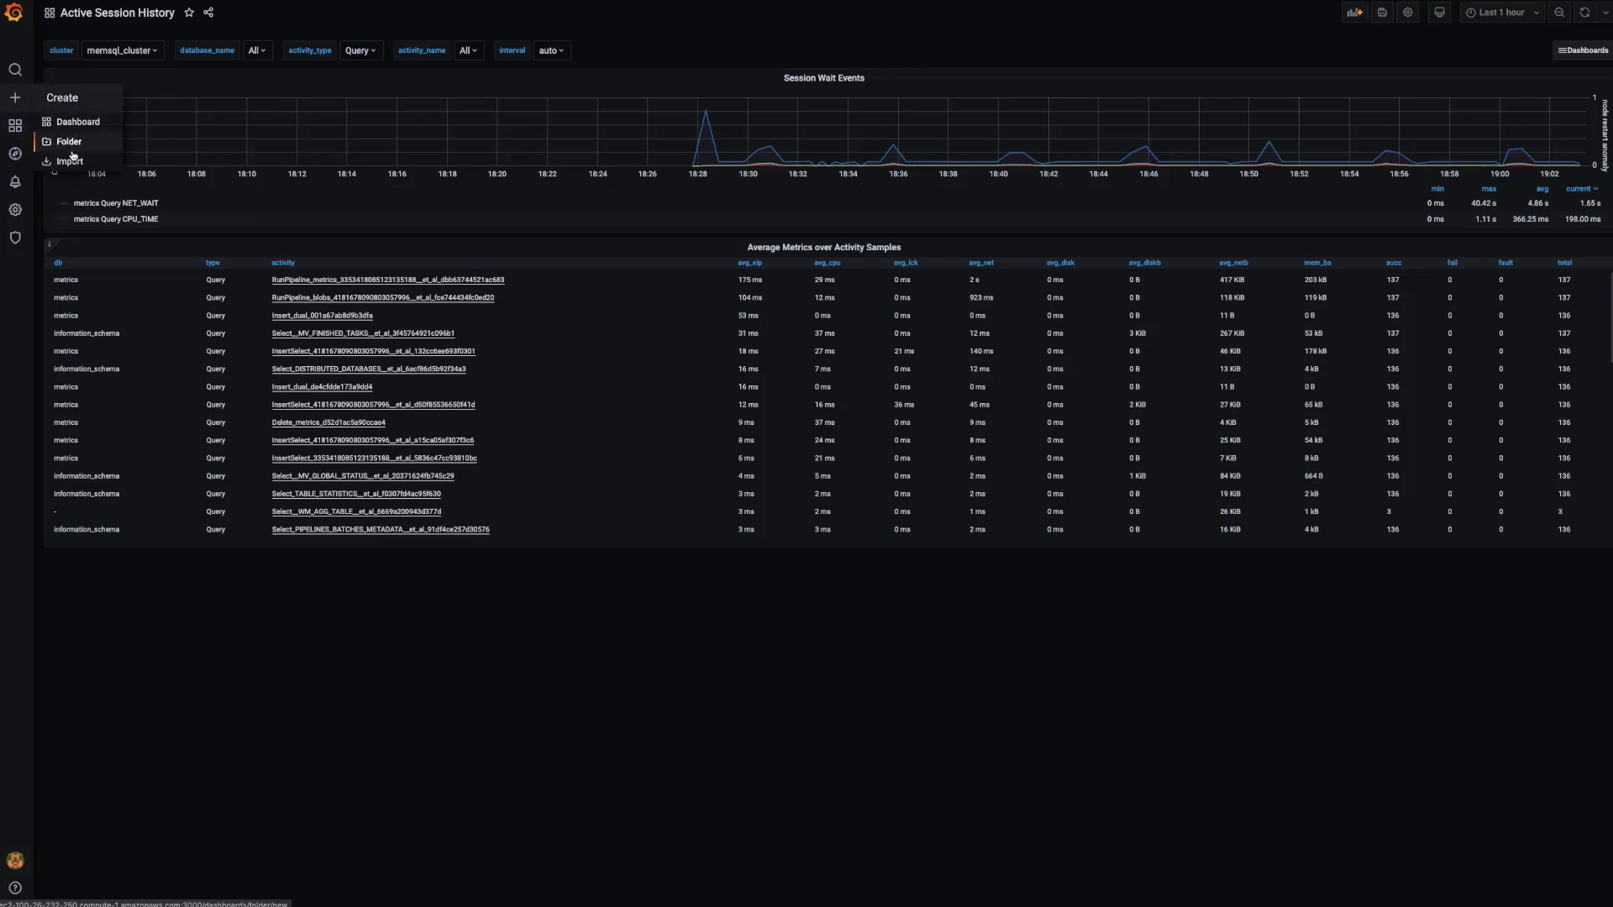
left_click(71, 162)
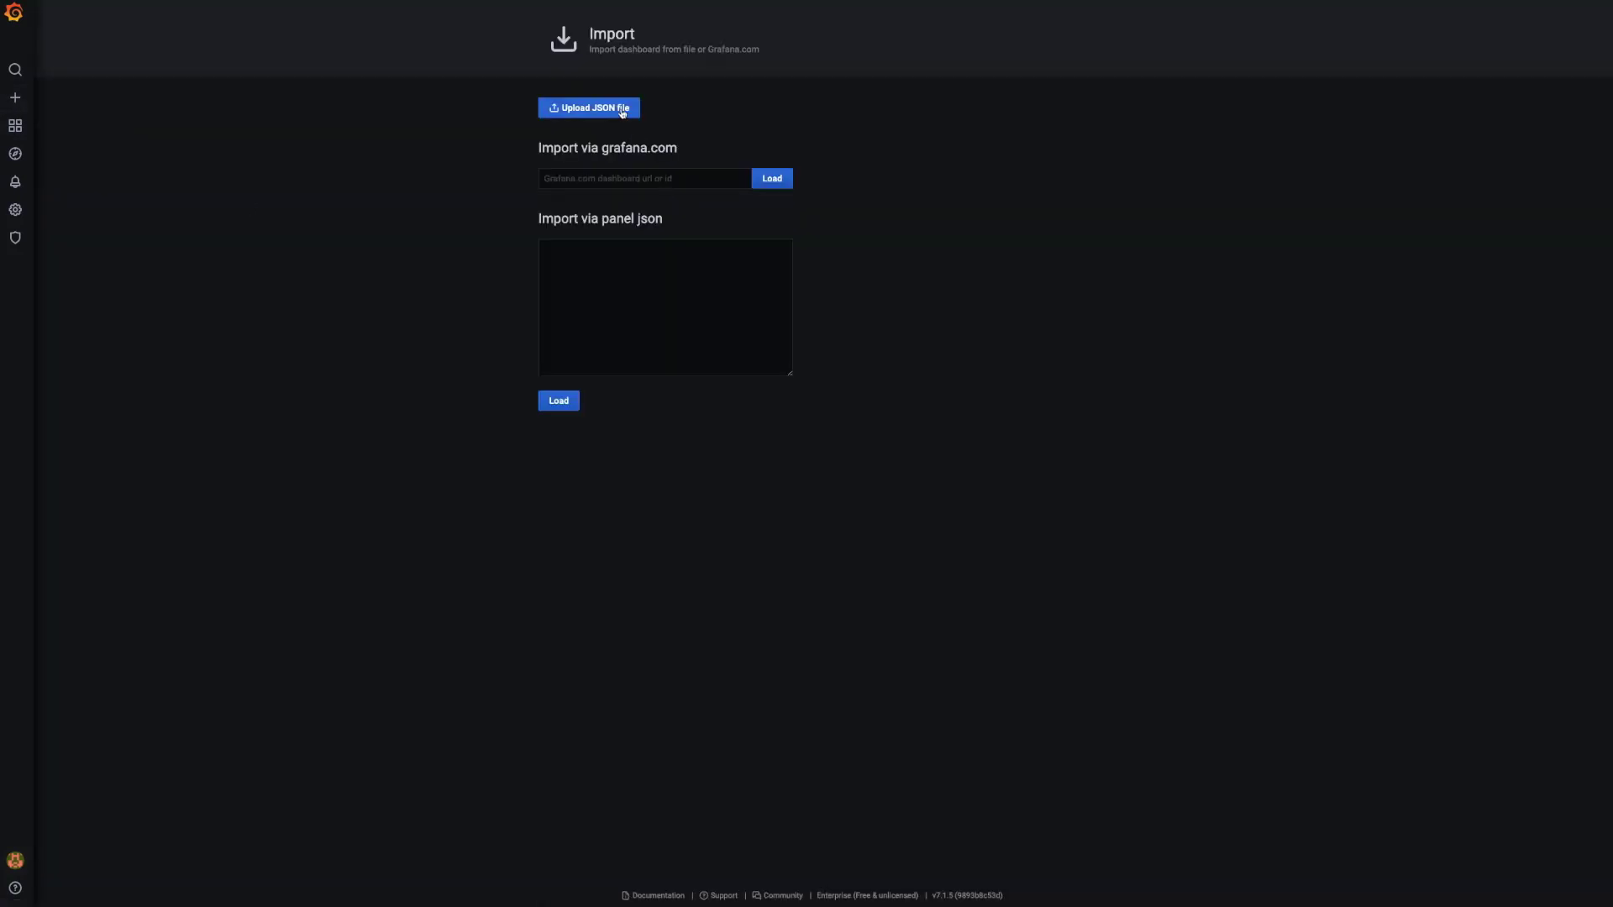
left_click(588, 107)
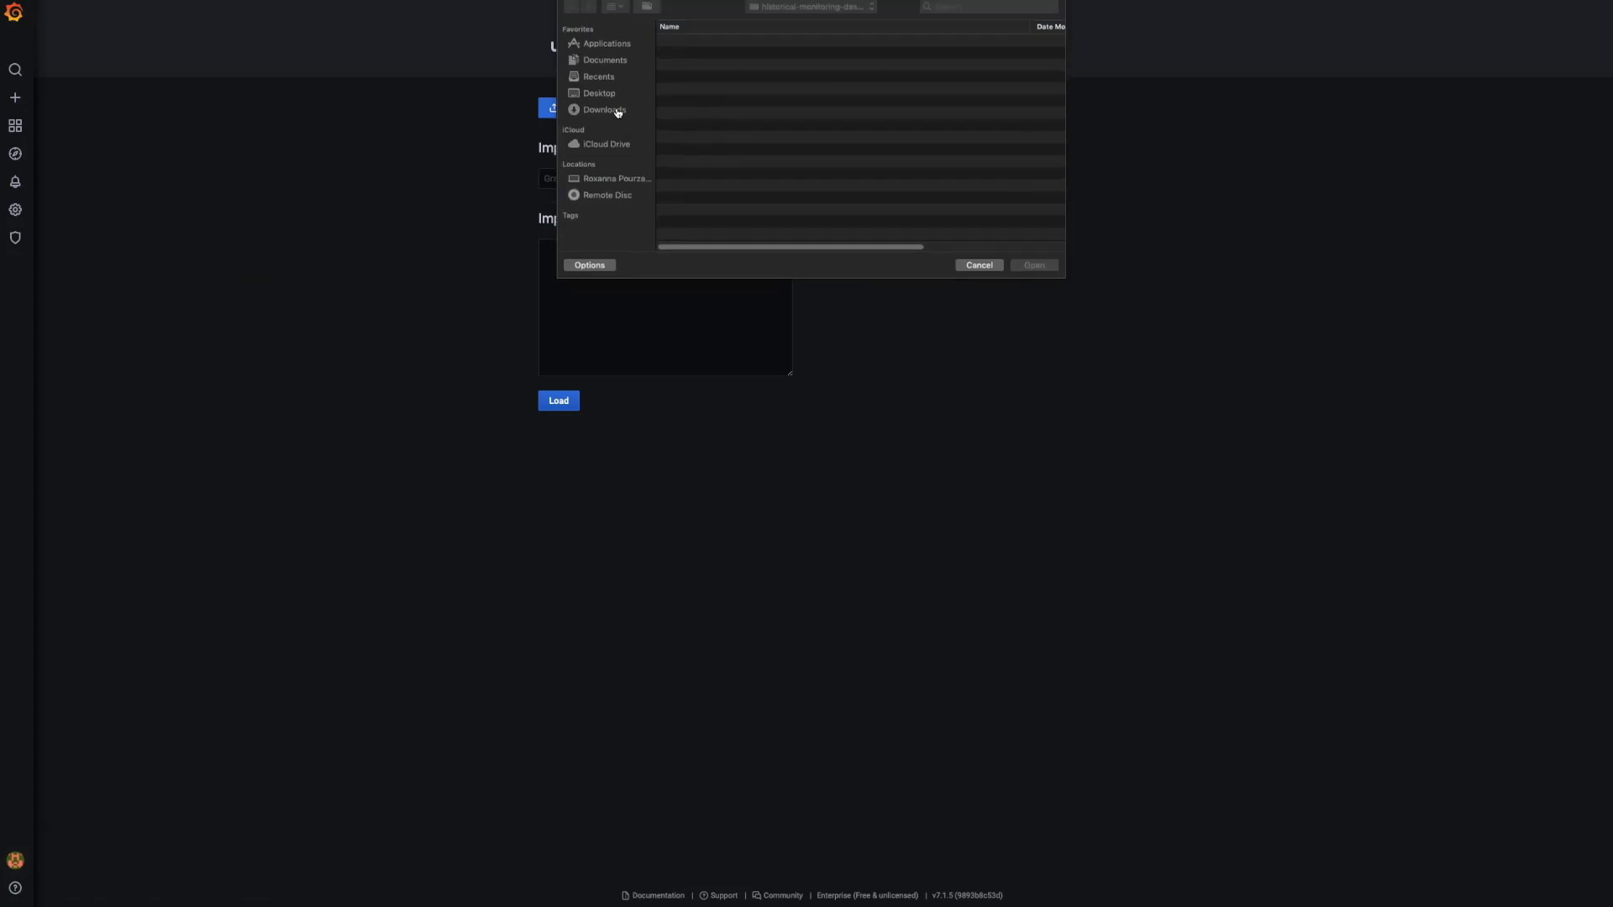
Upload detailed_cluster_view.json from the monitoring dashboards folder as 'Detailed Cluster View'.
left_click(603, 110)
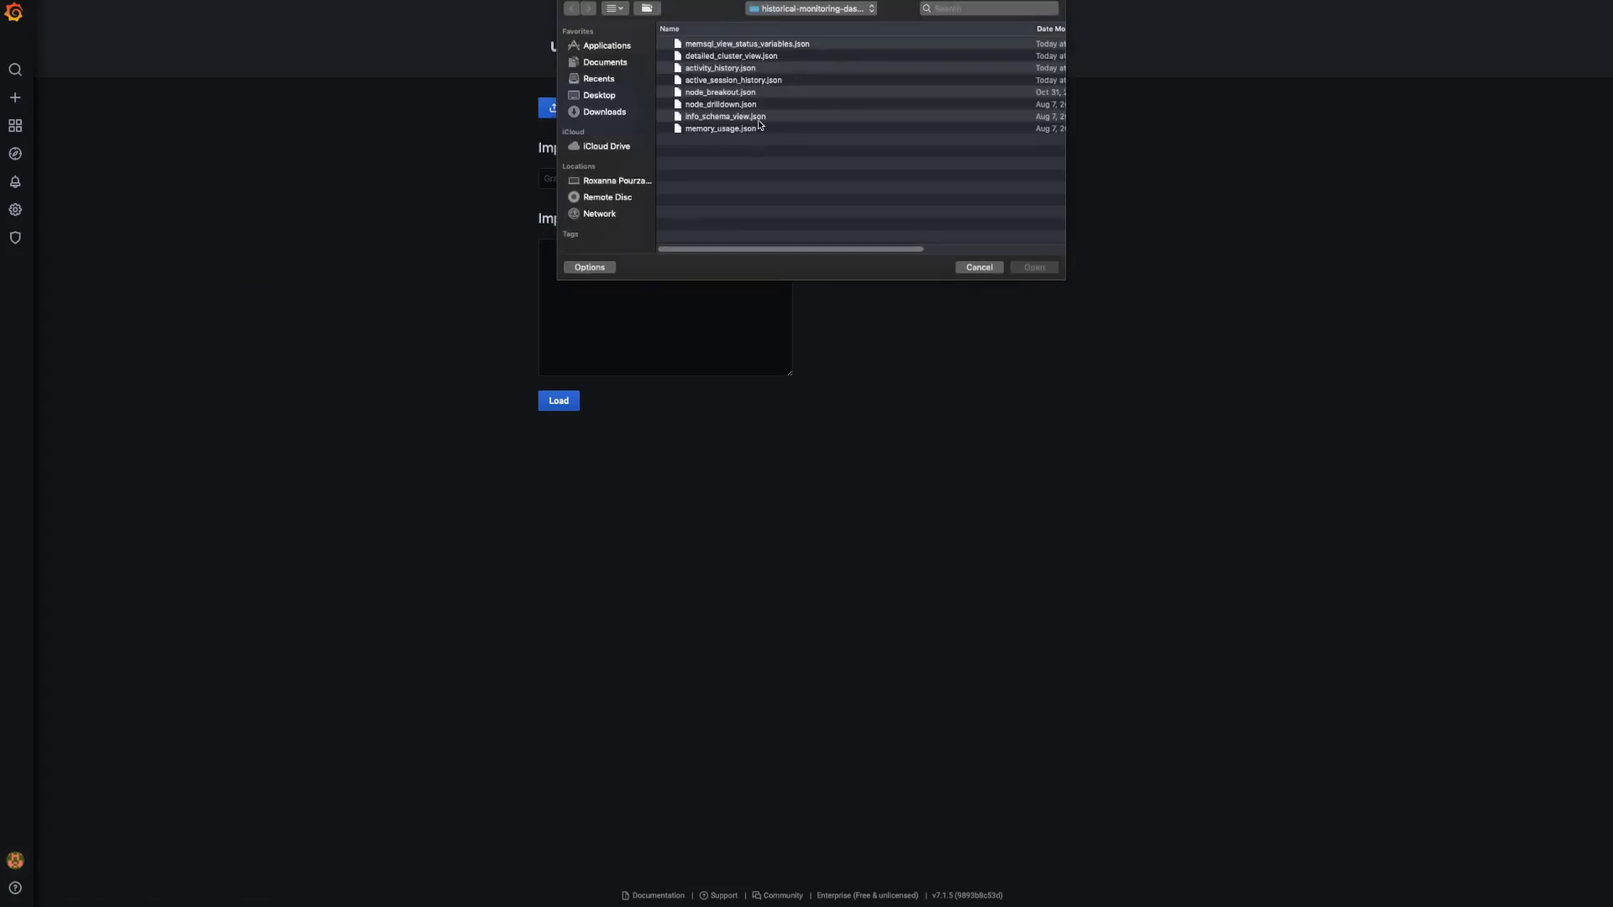
mouse_move(763, 112)
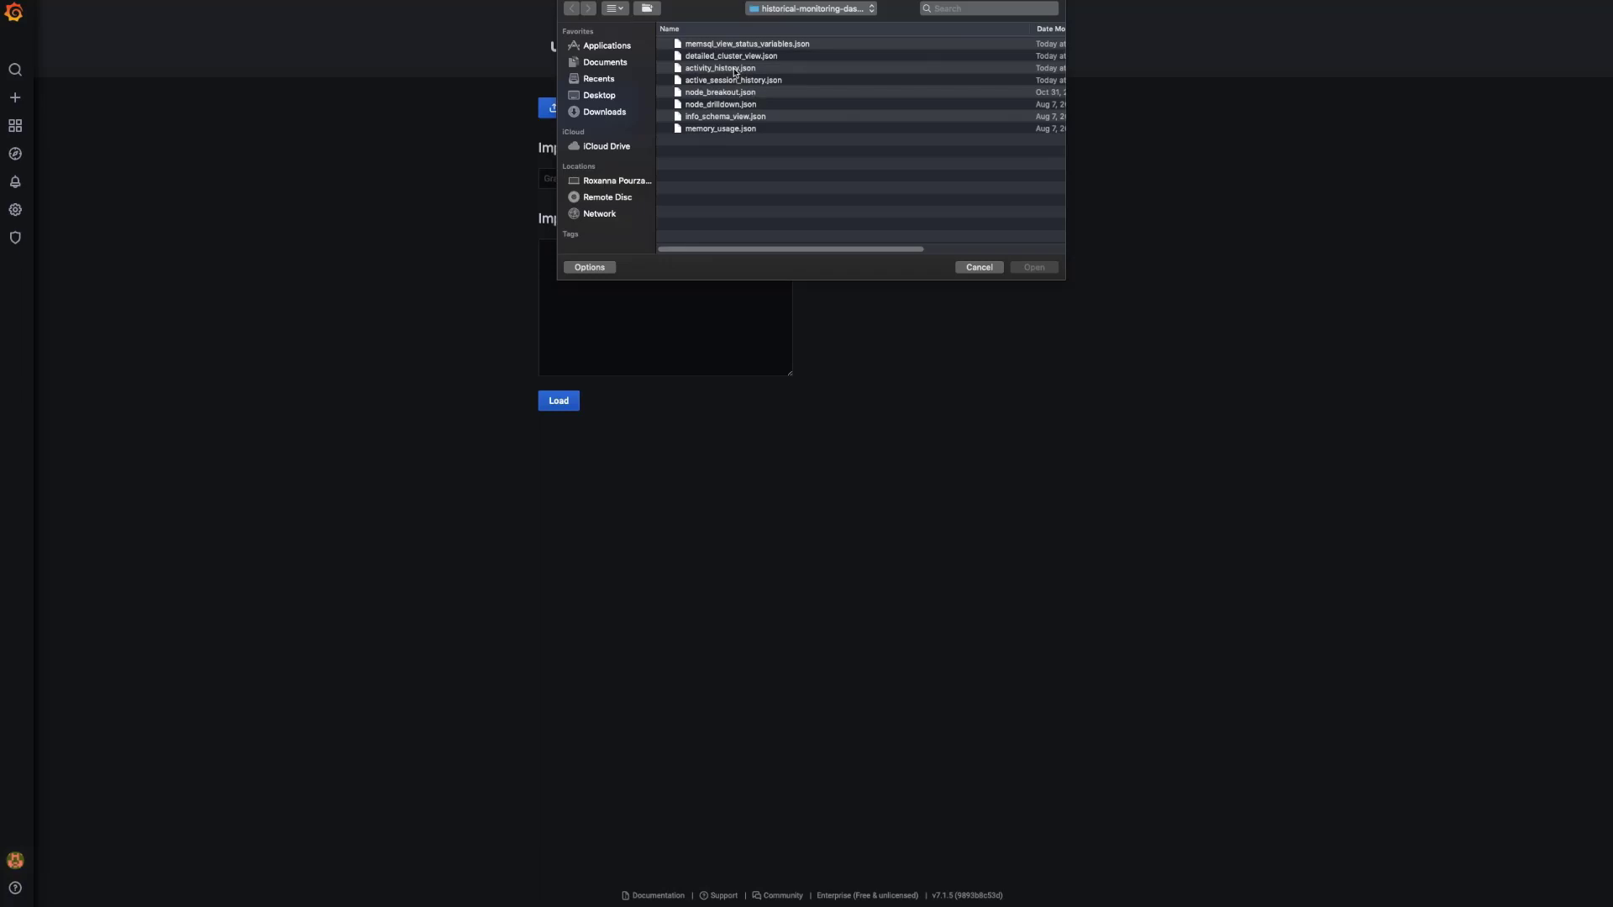
left_click(730, 55)
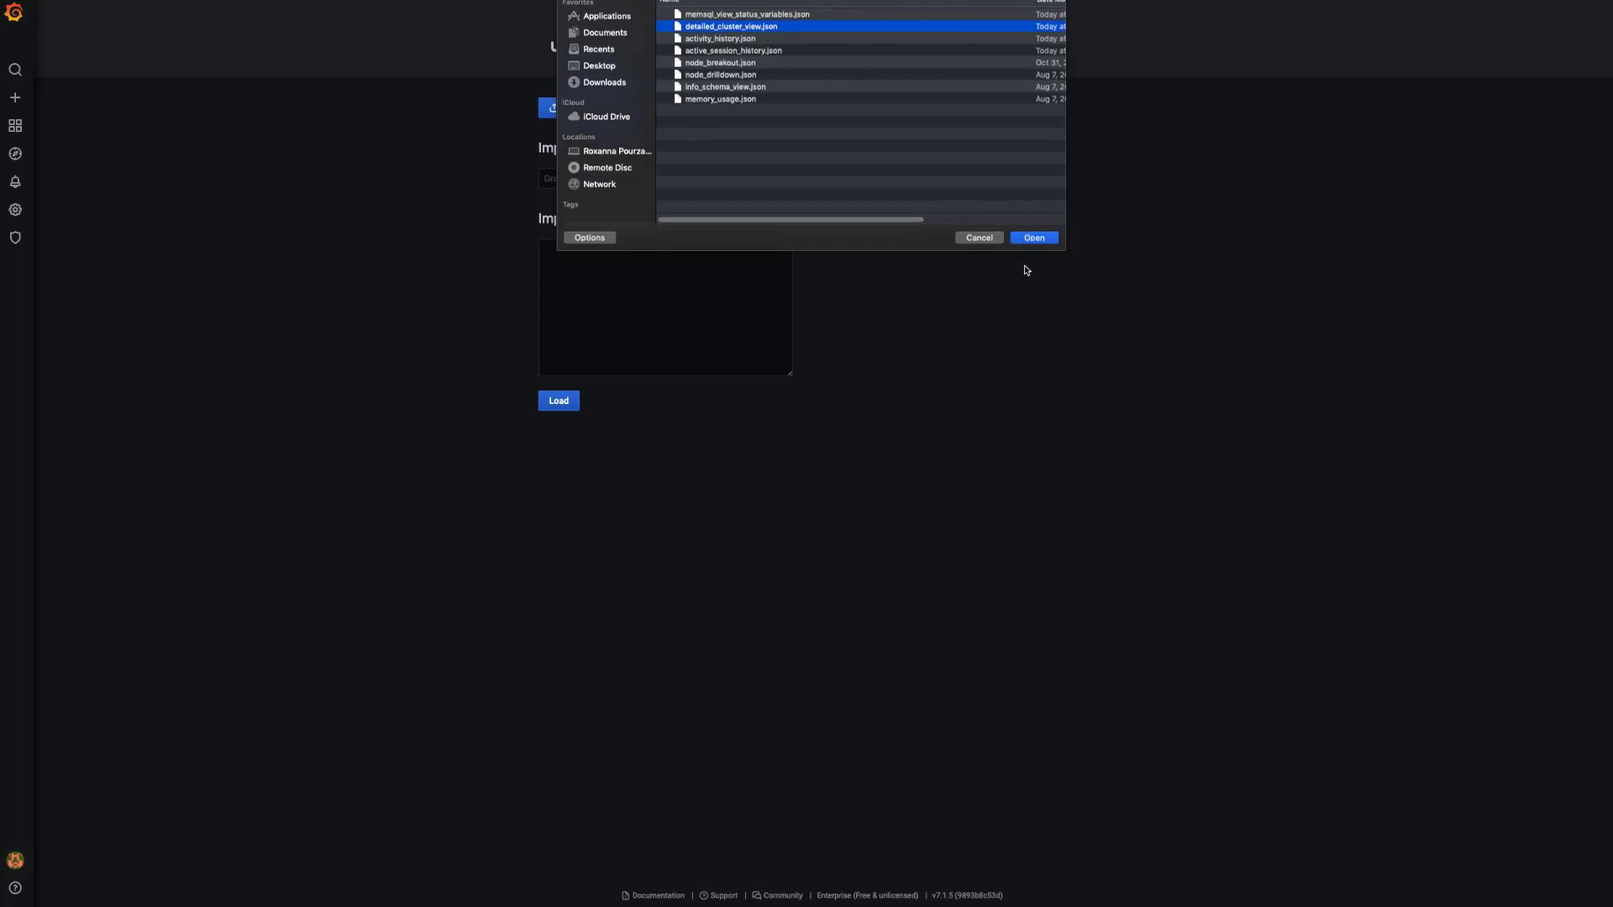
left_click(1033, 237)
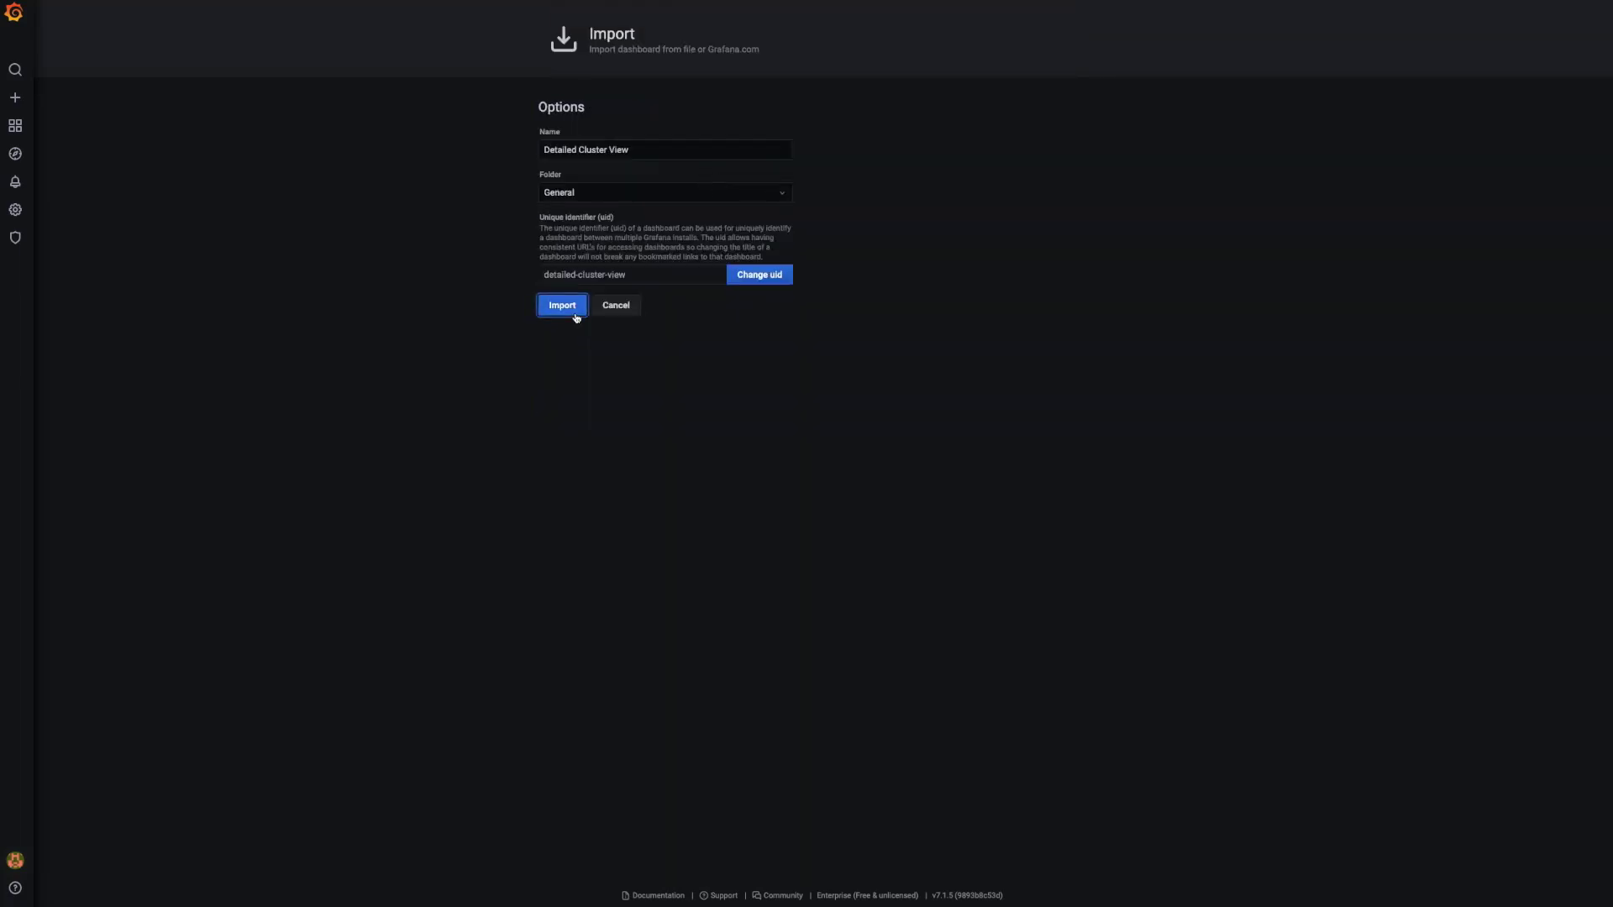
Import the Detailed Cluster View dashboard to display its live cluster monitoring panels.
left_click(561, 306)
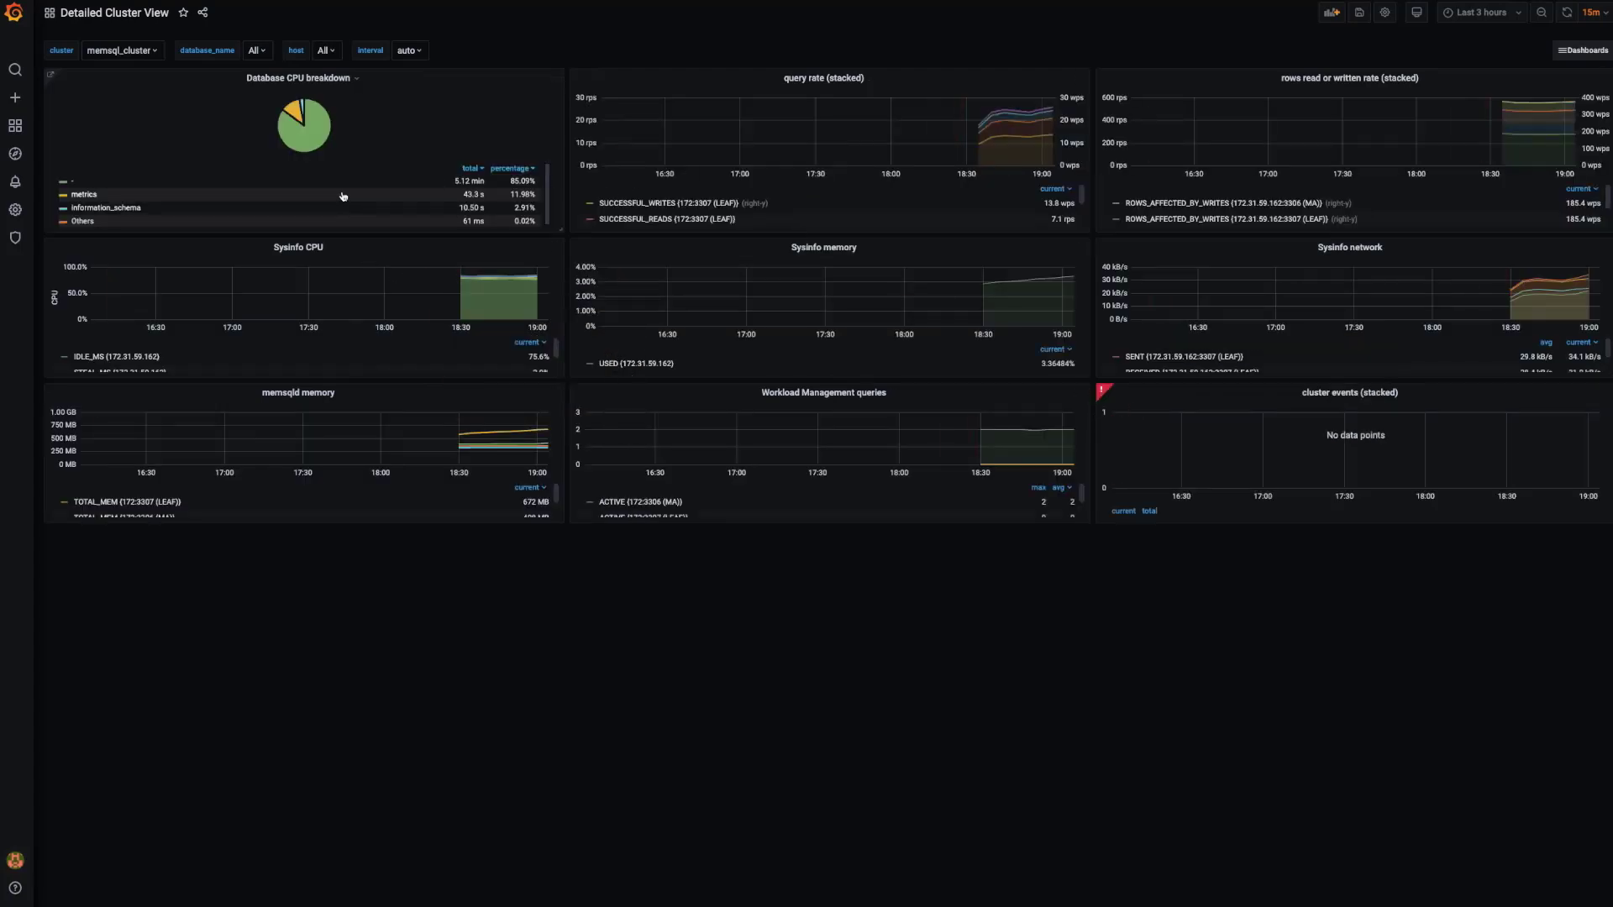
mouse_move(702, 161)
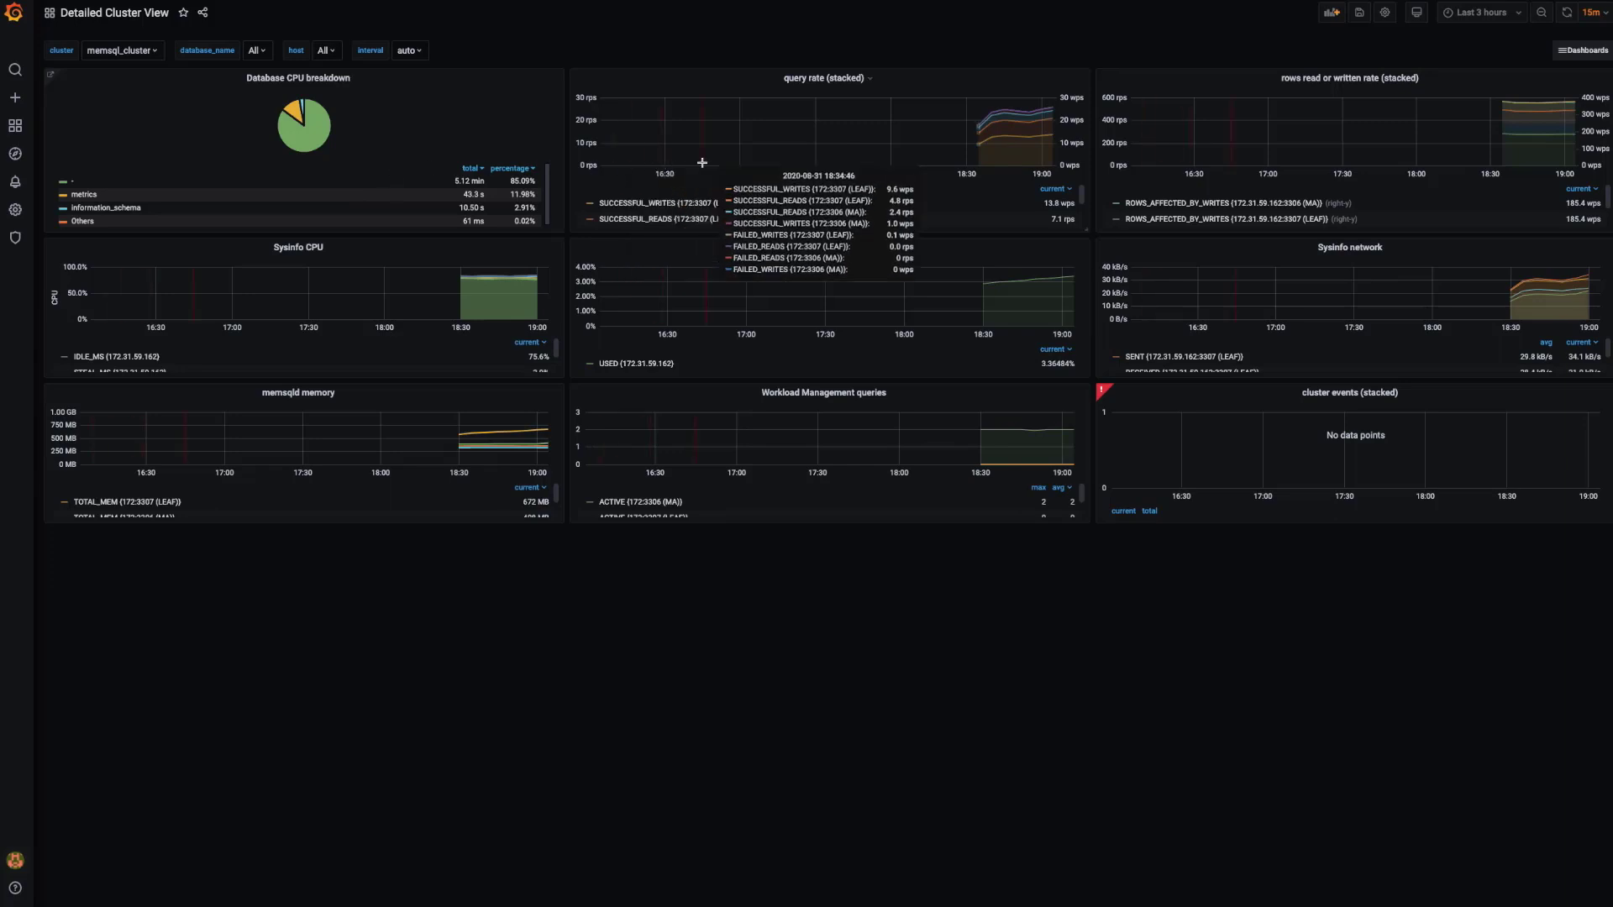
mouse_move(752, 456)
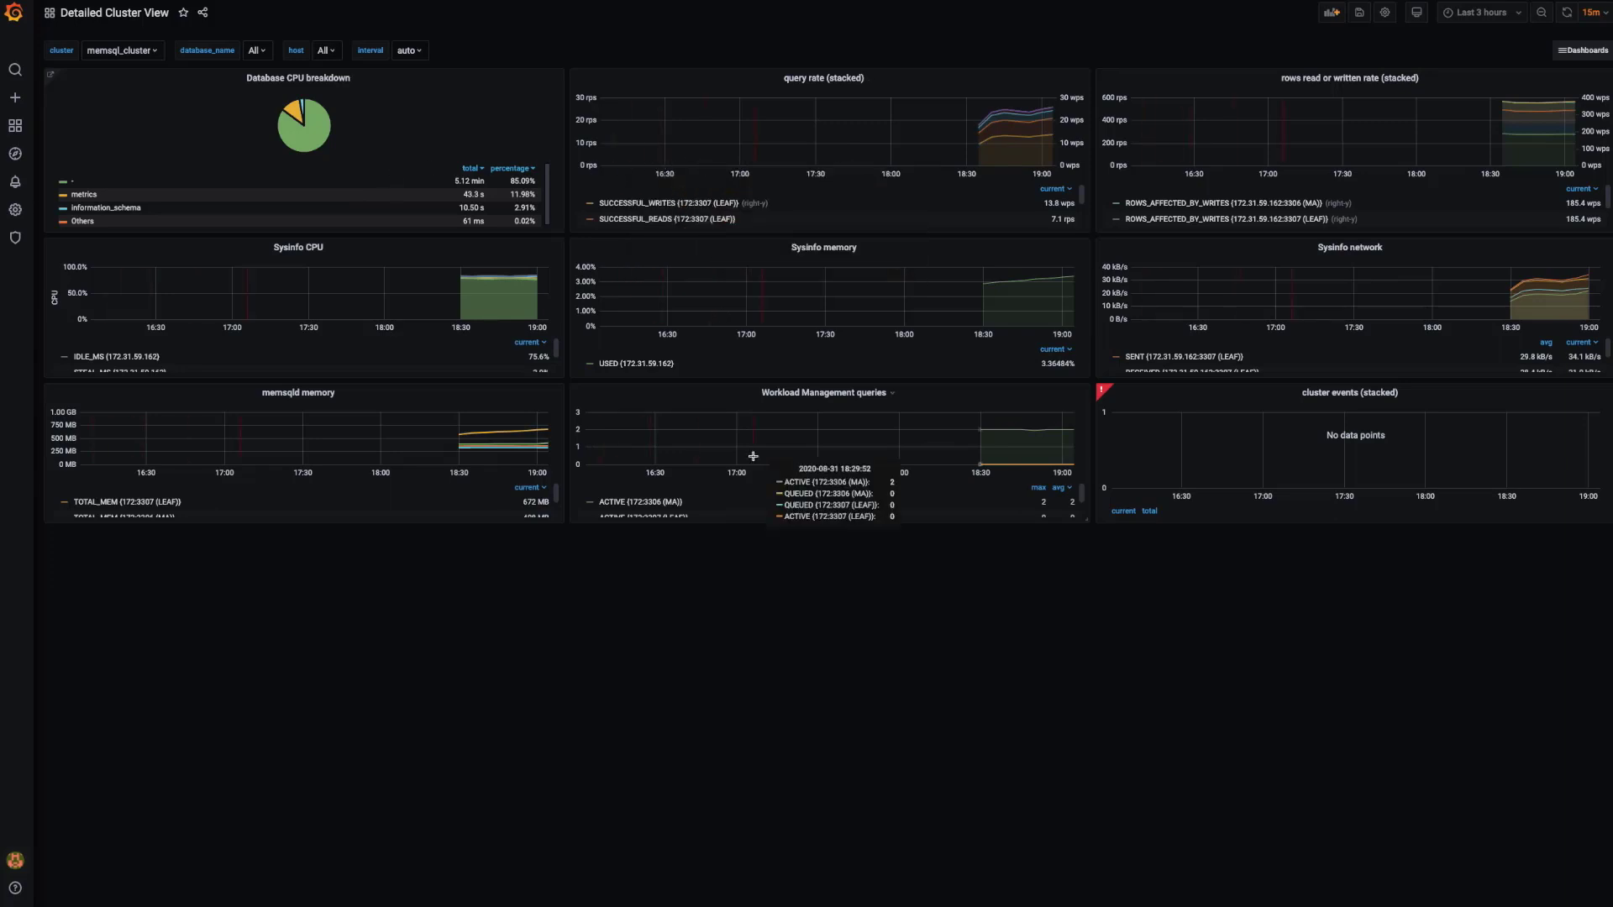
mouse_move(987, 514)
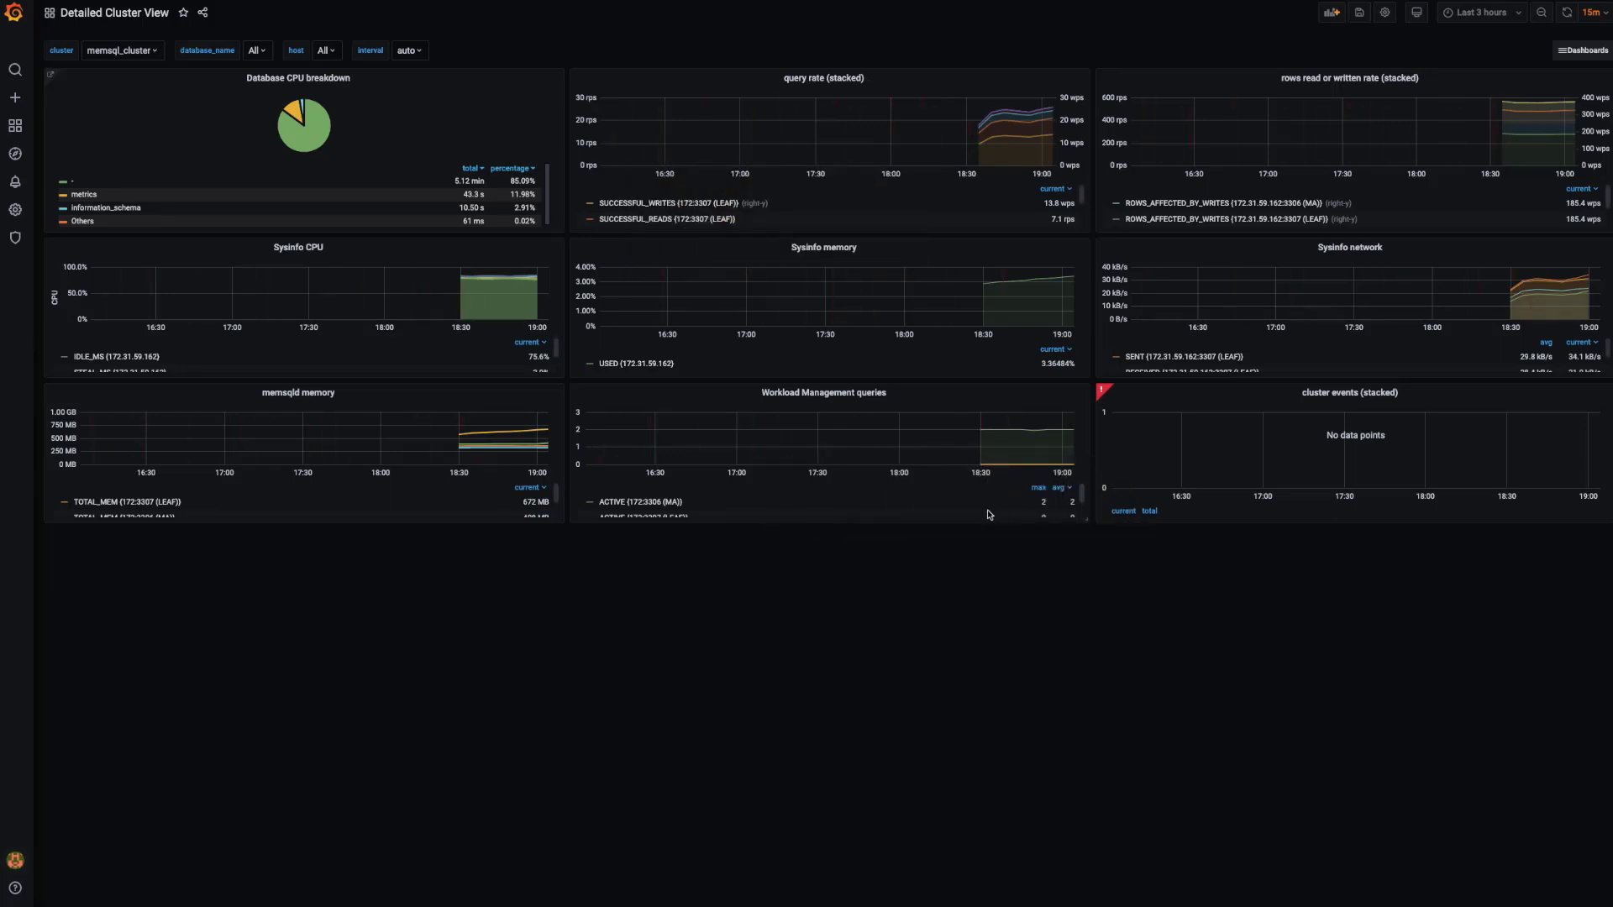
mouse_move(247, 119)
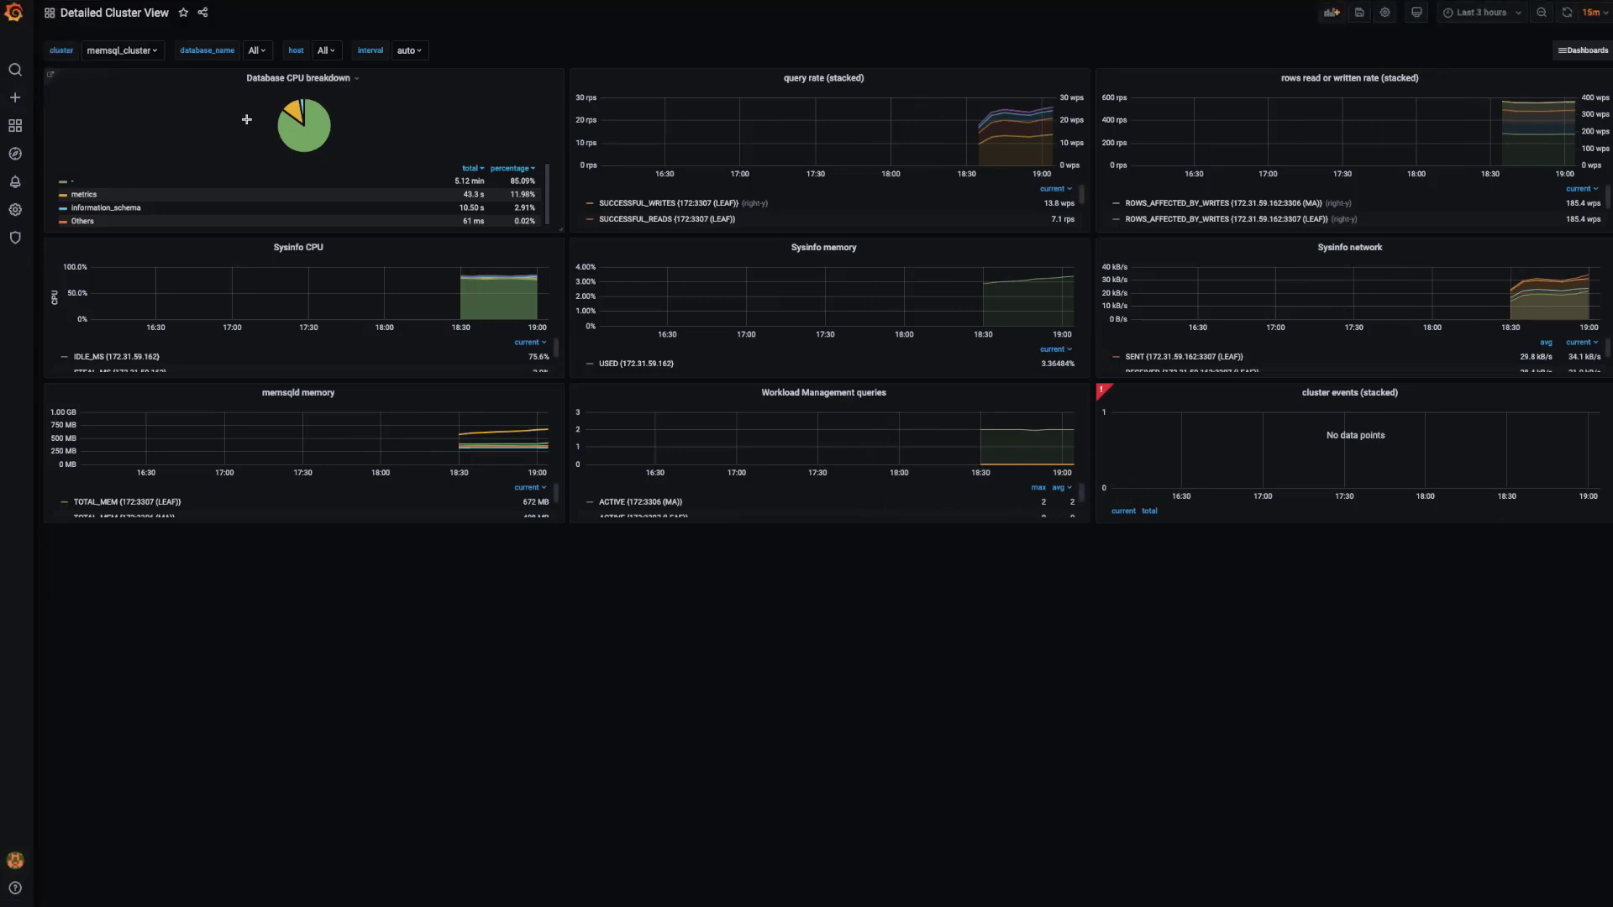
mouse_move(588, 388)
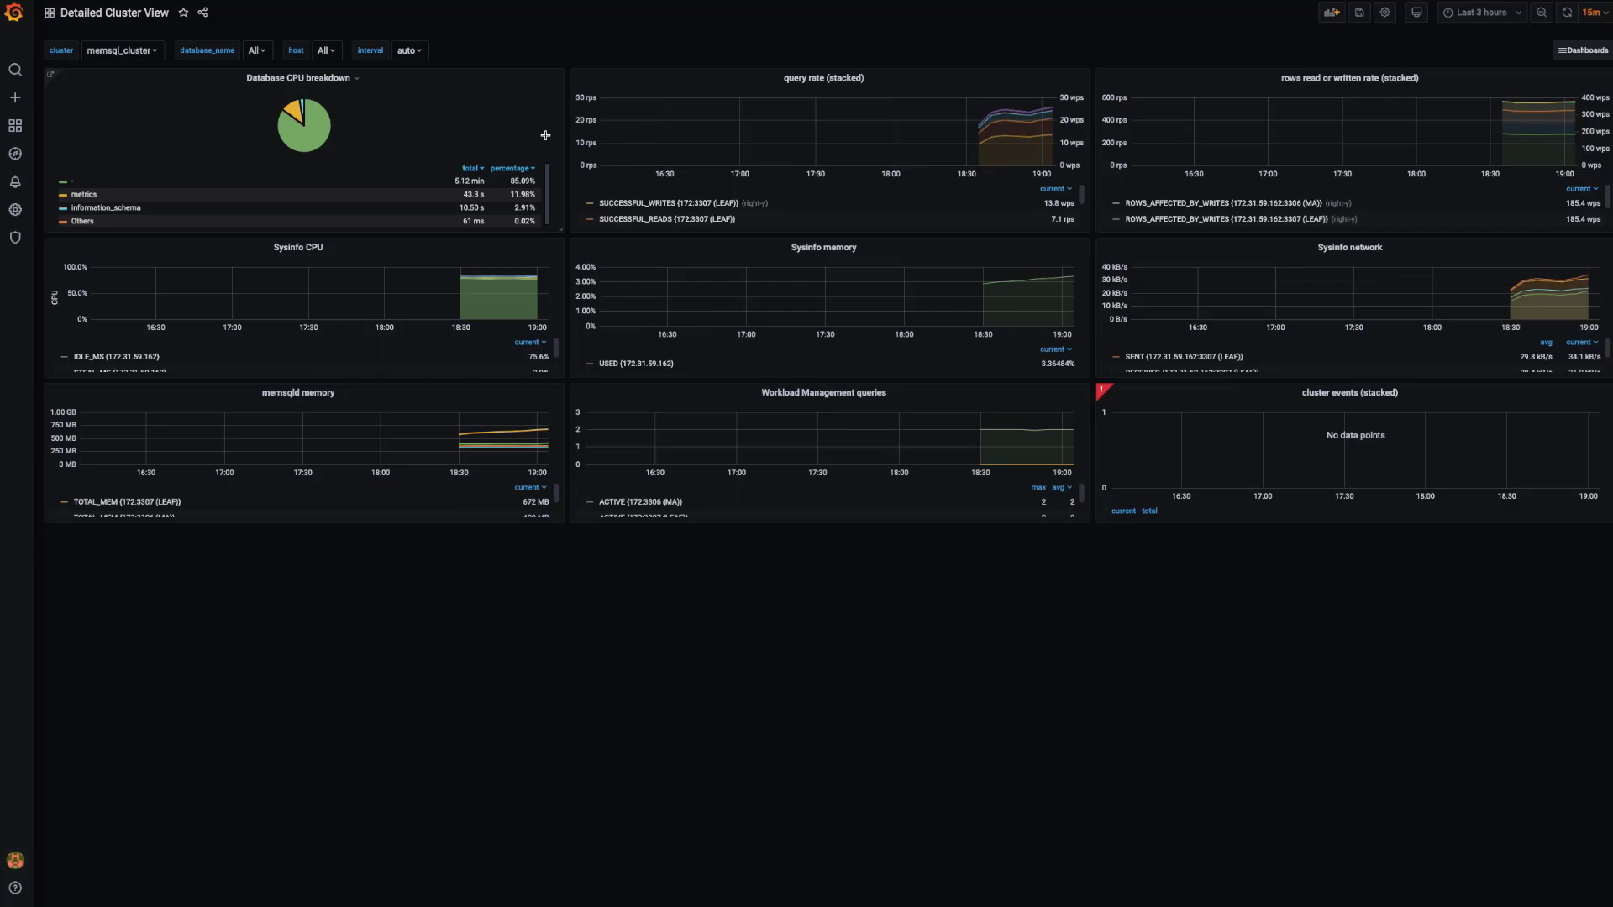
mouse_move(603, 240)
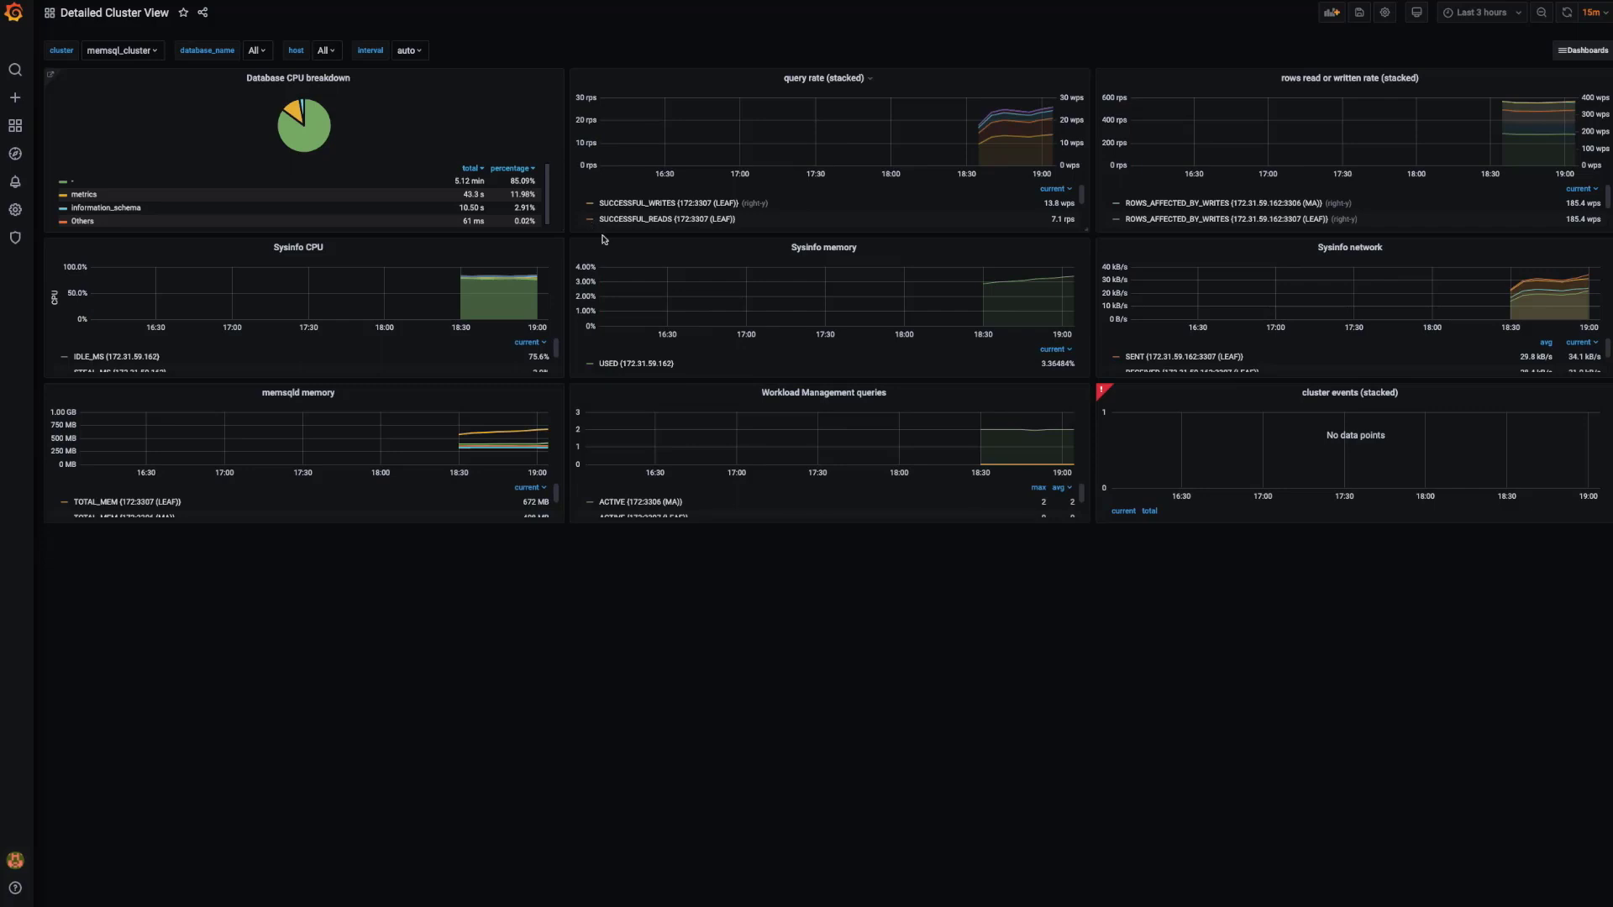
mouse_move(625, 268)
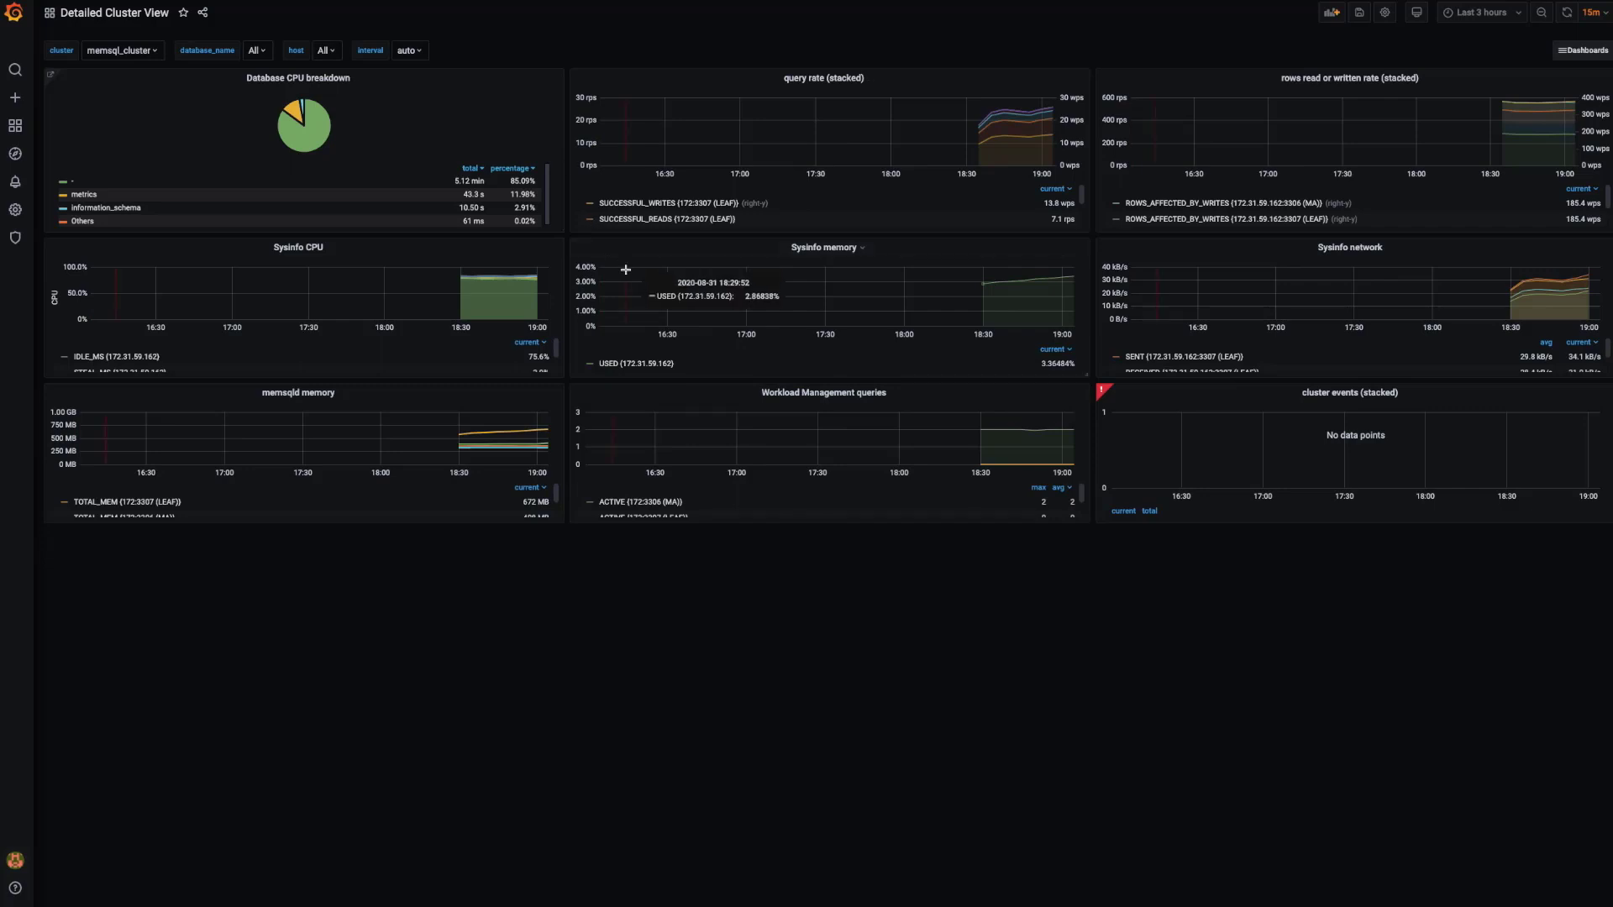
mouse_move(566, 263)
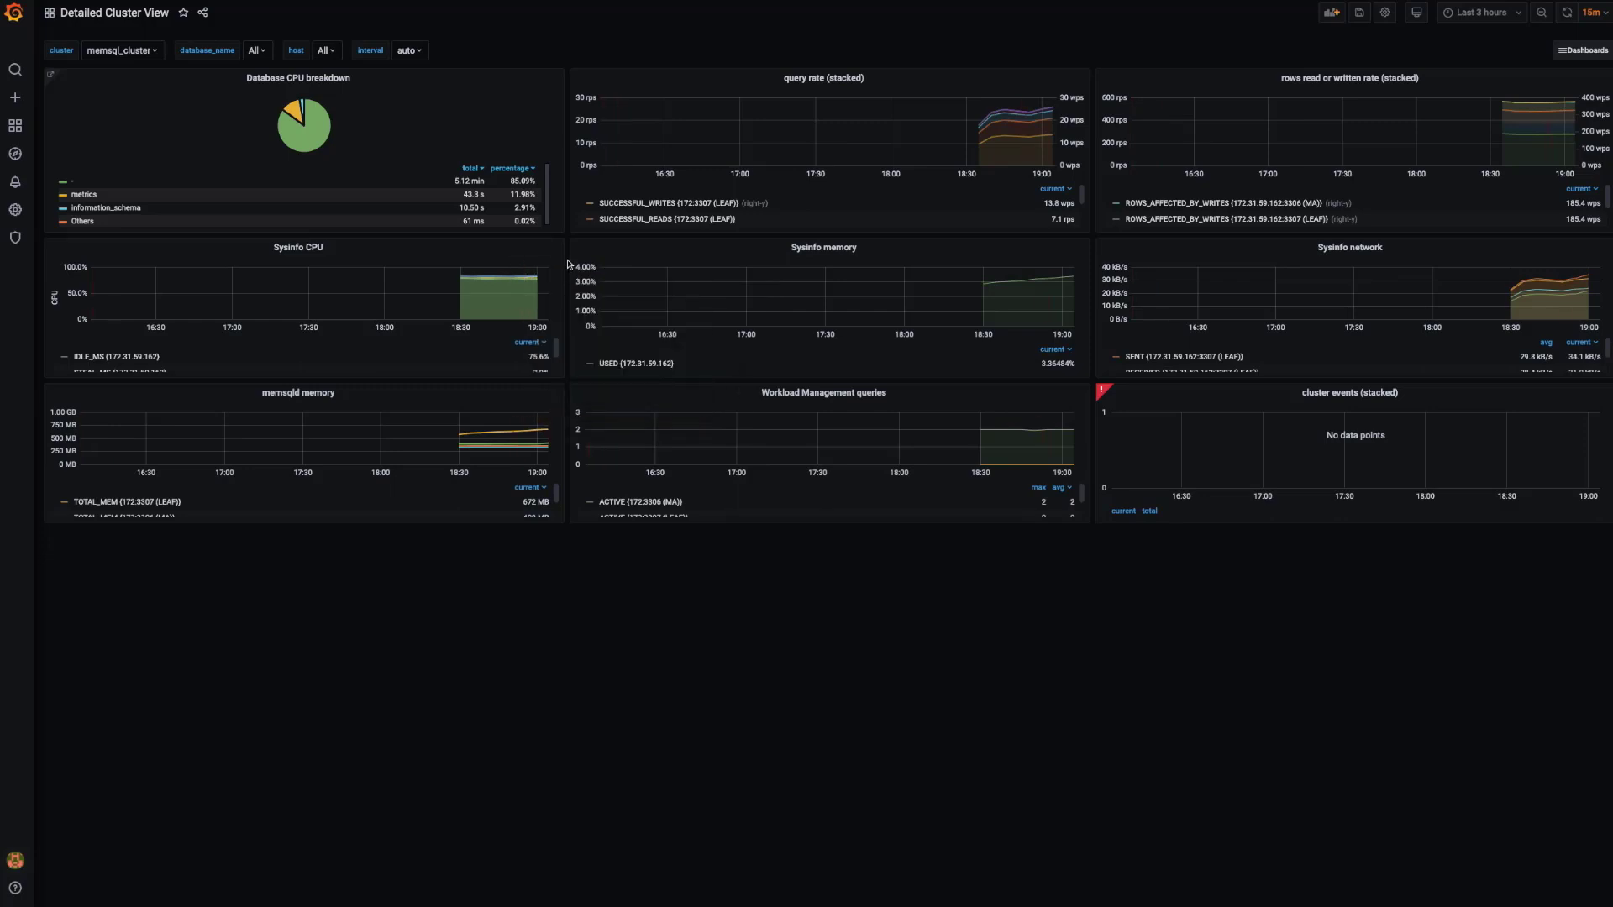
mouse_move(720, 116)
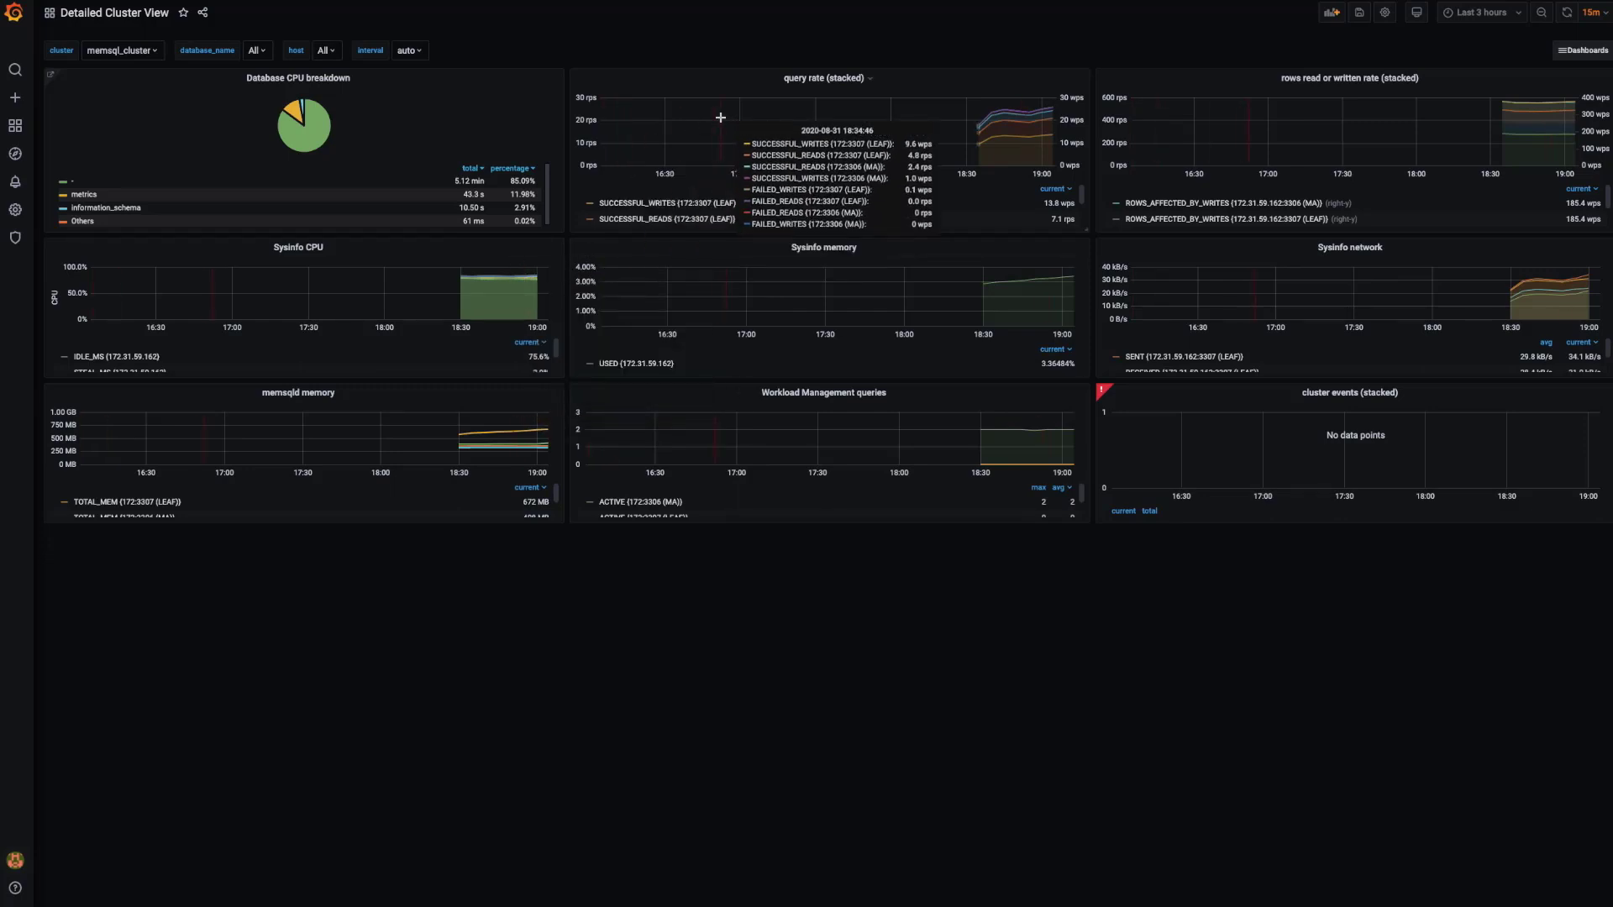
mouse_move(677, 248)
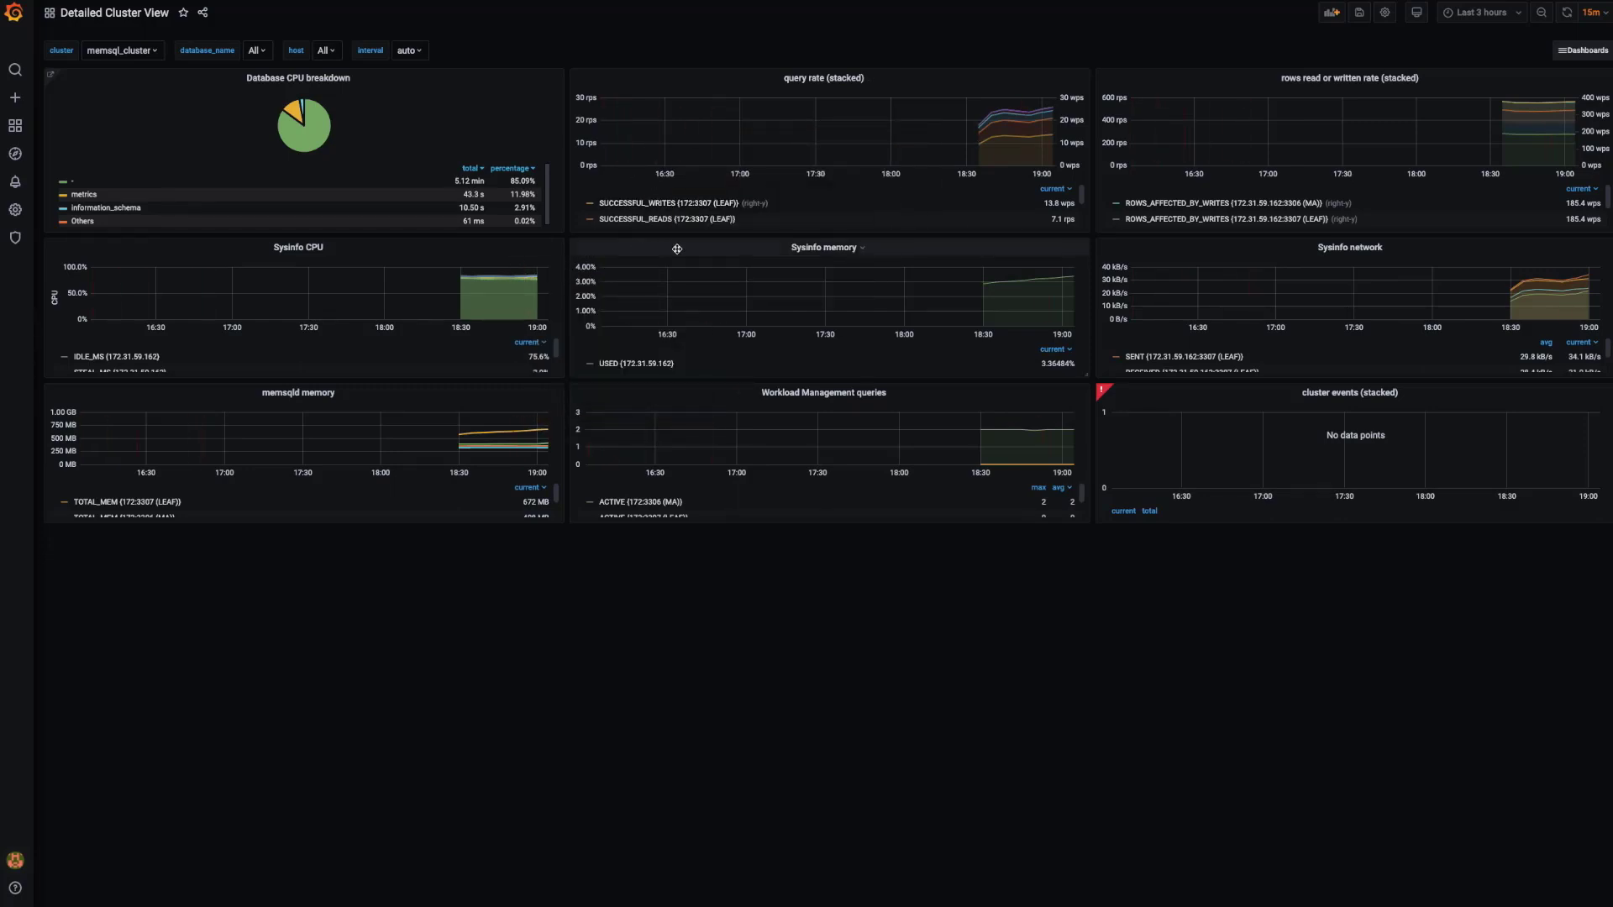
mouse_move(630, 274)
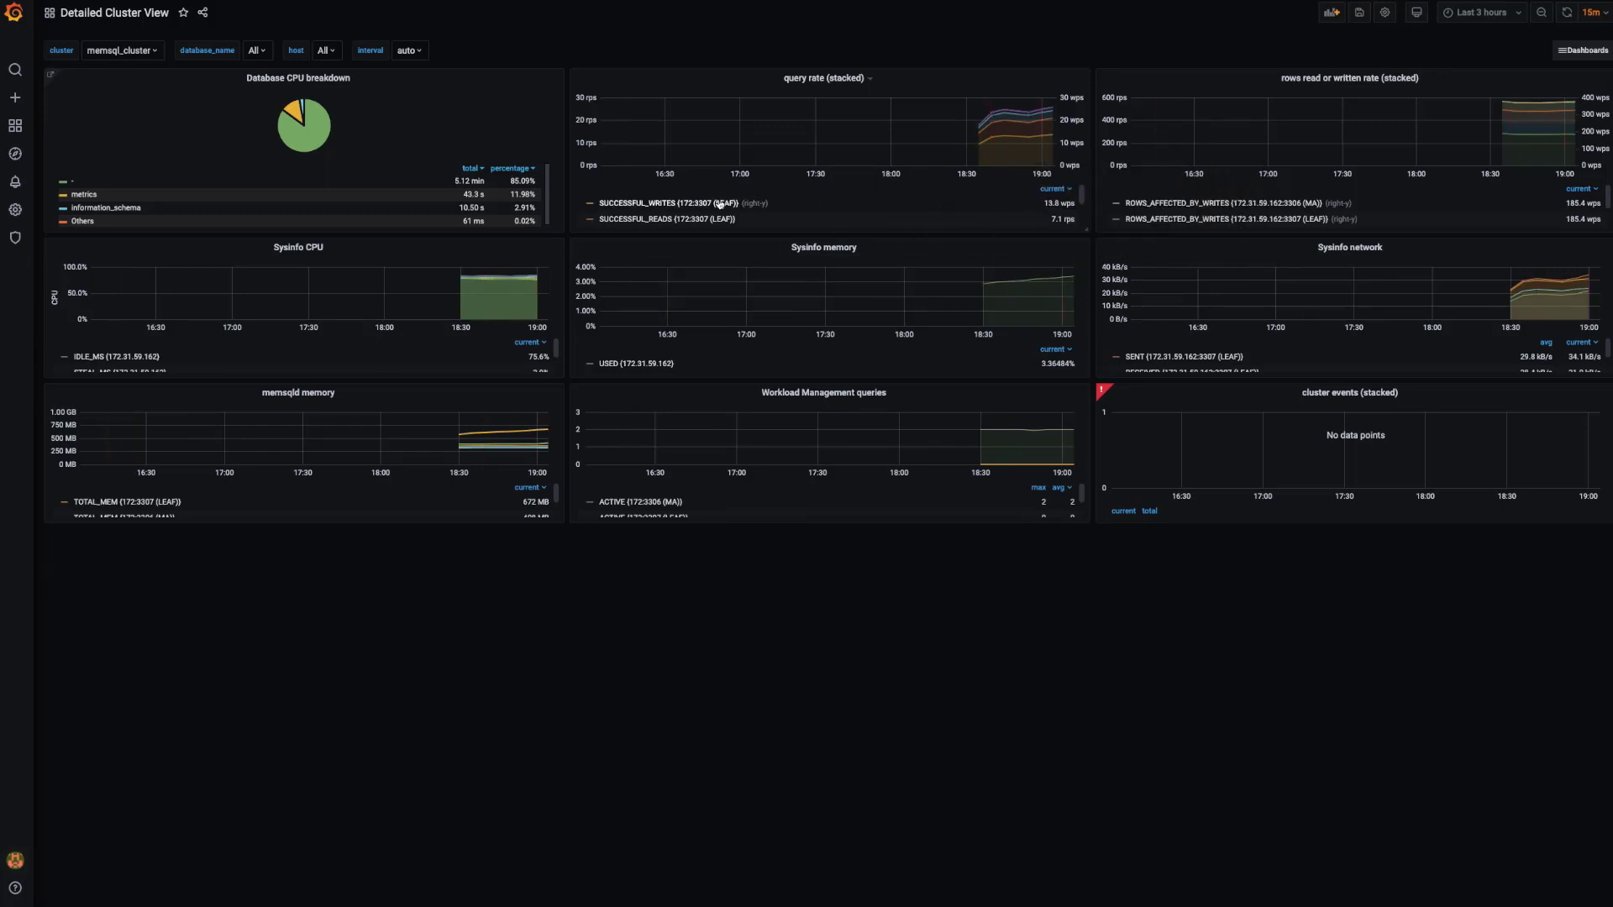
mouse_move(754, 145)
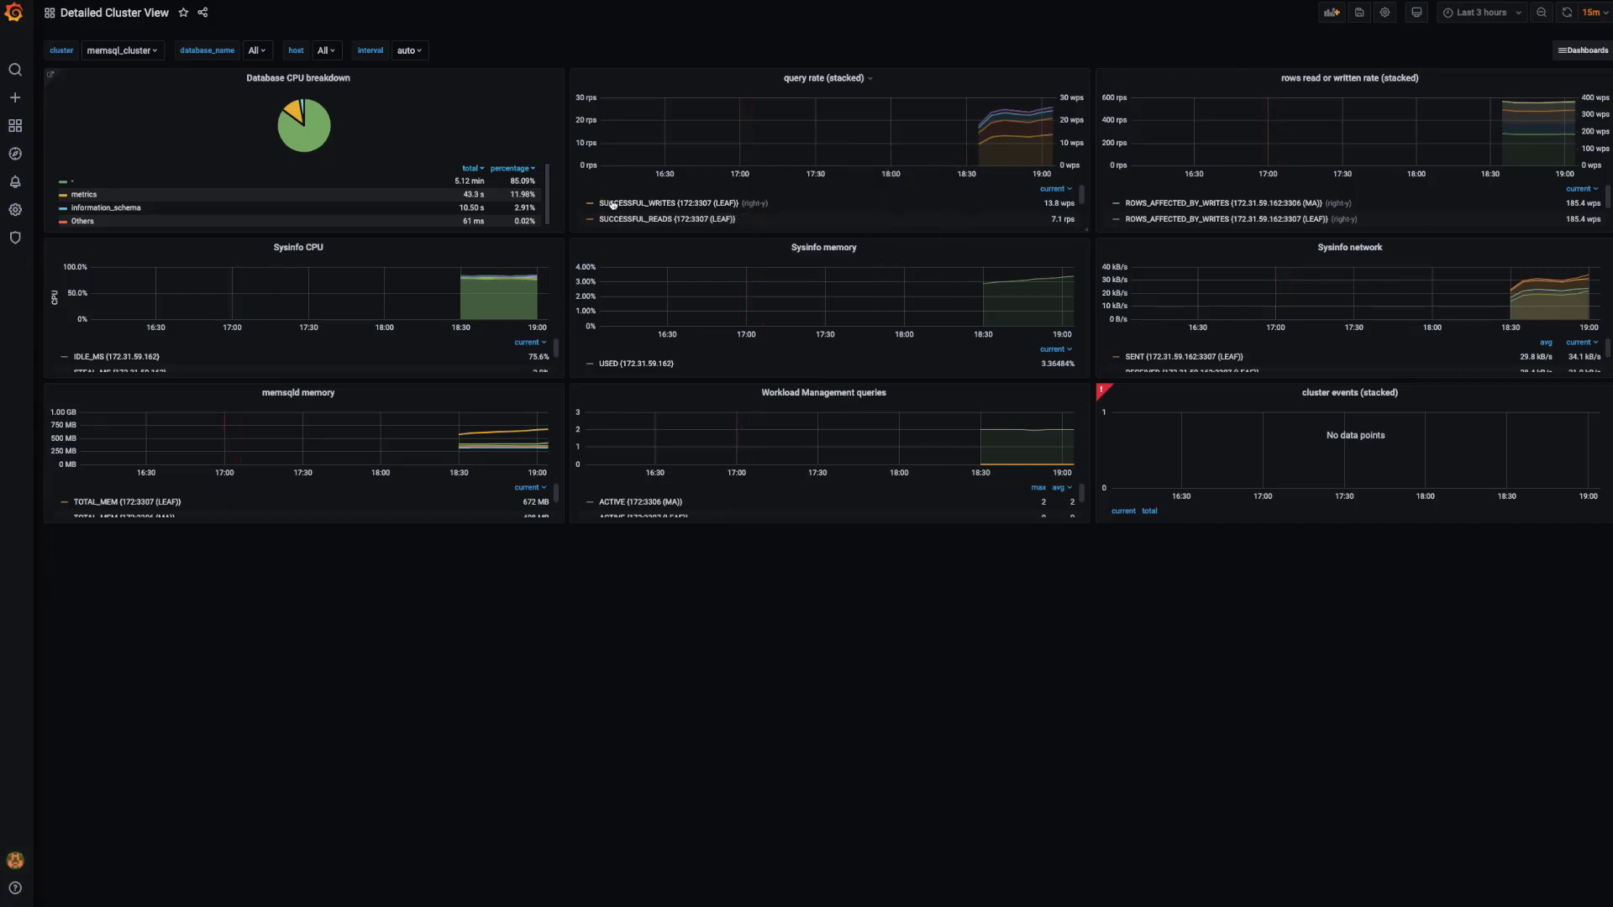
mouse_move(264, 245)
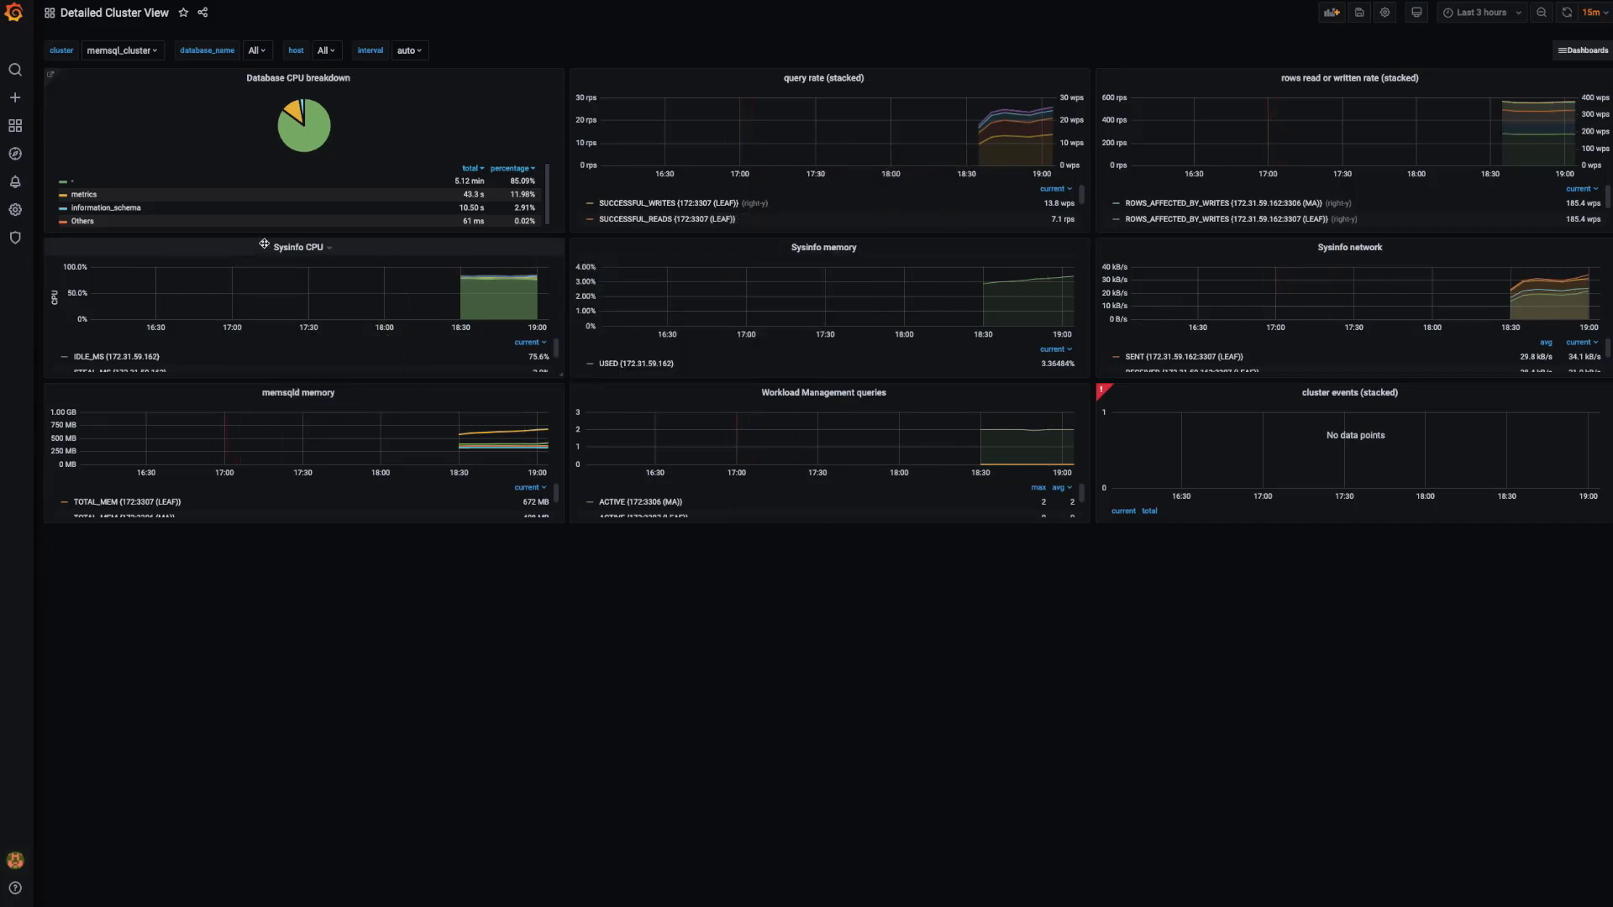
mouse_move(436, 242)
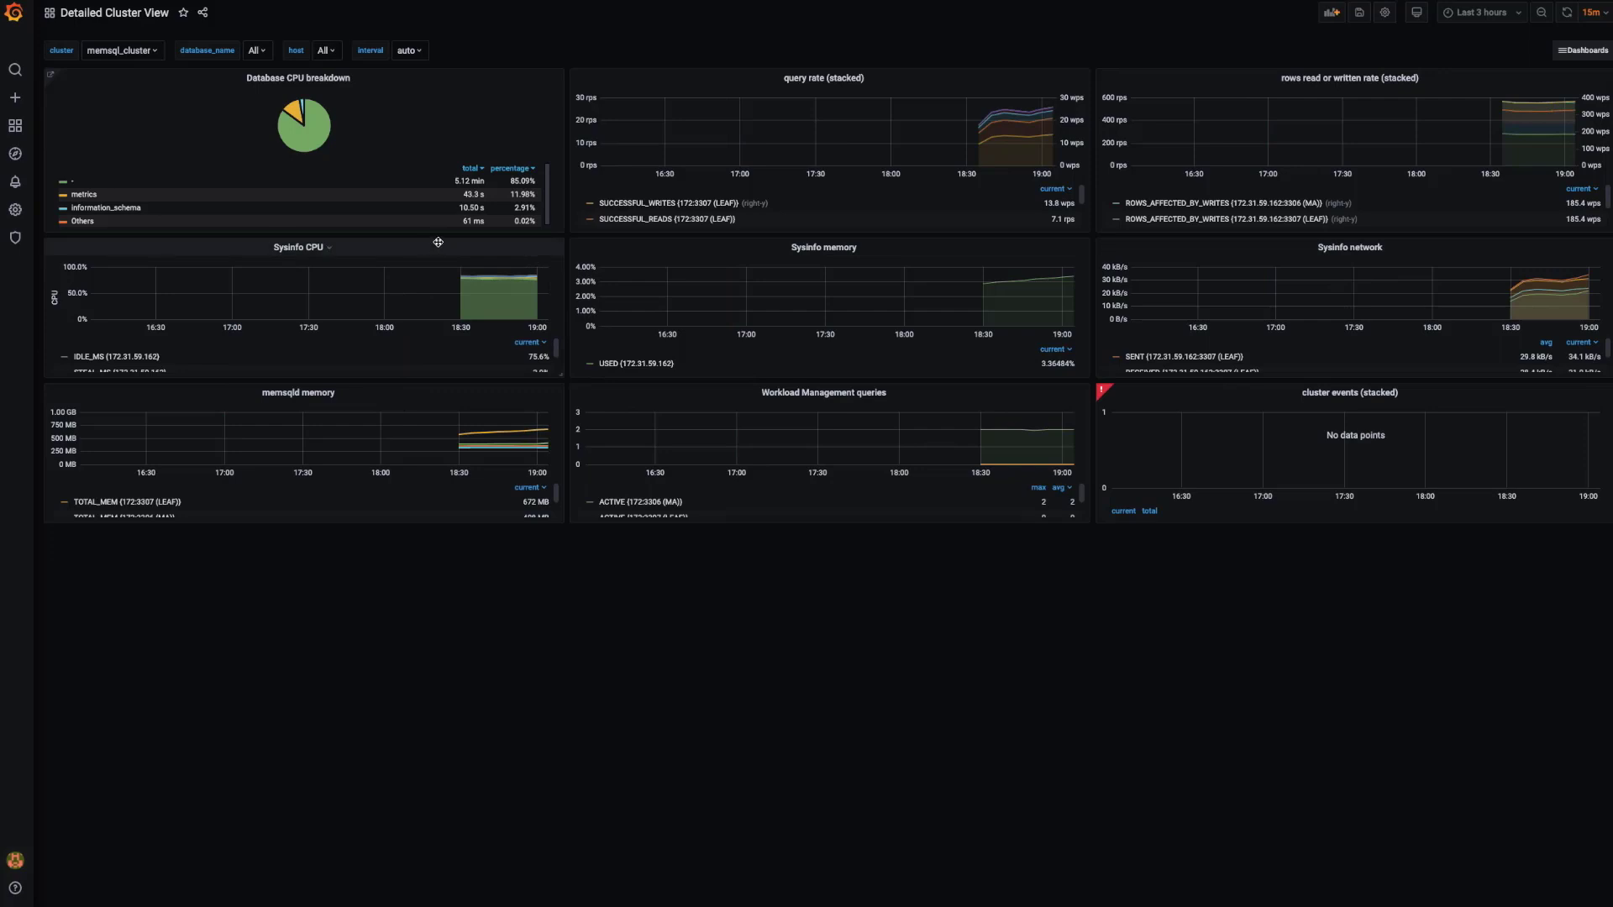
mouse_move(488, 227)
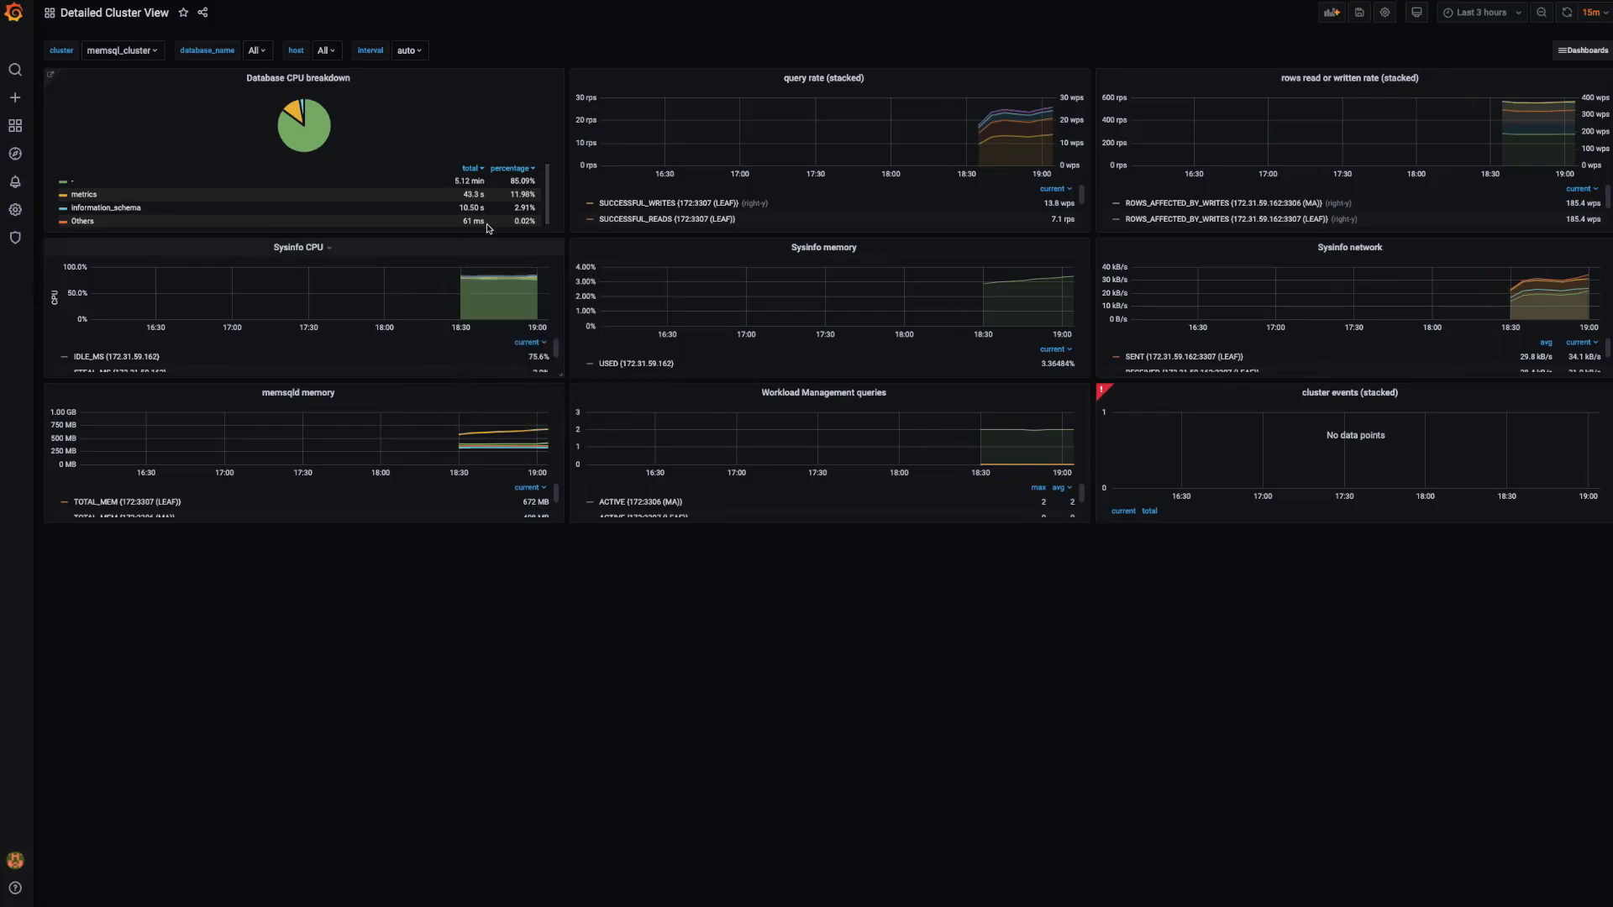